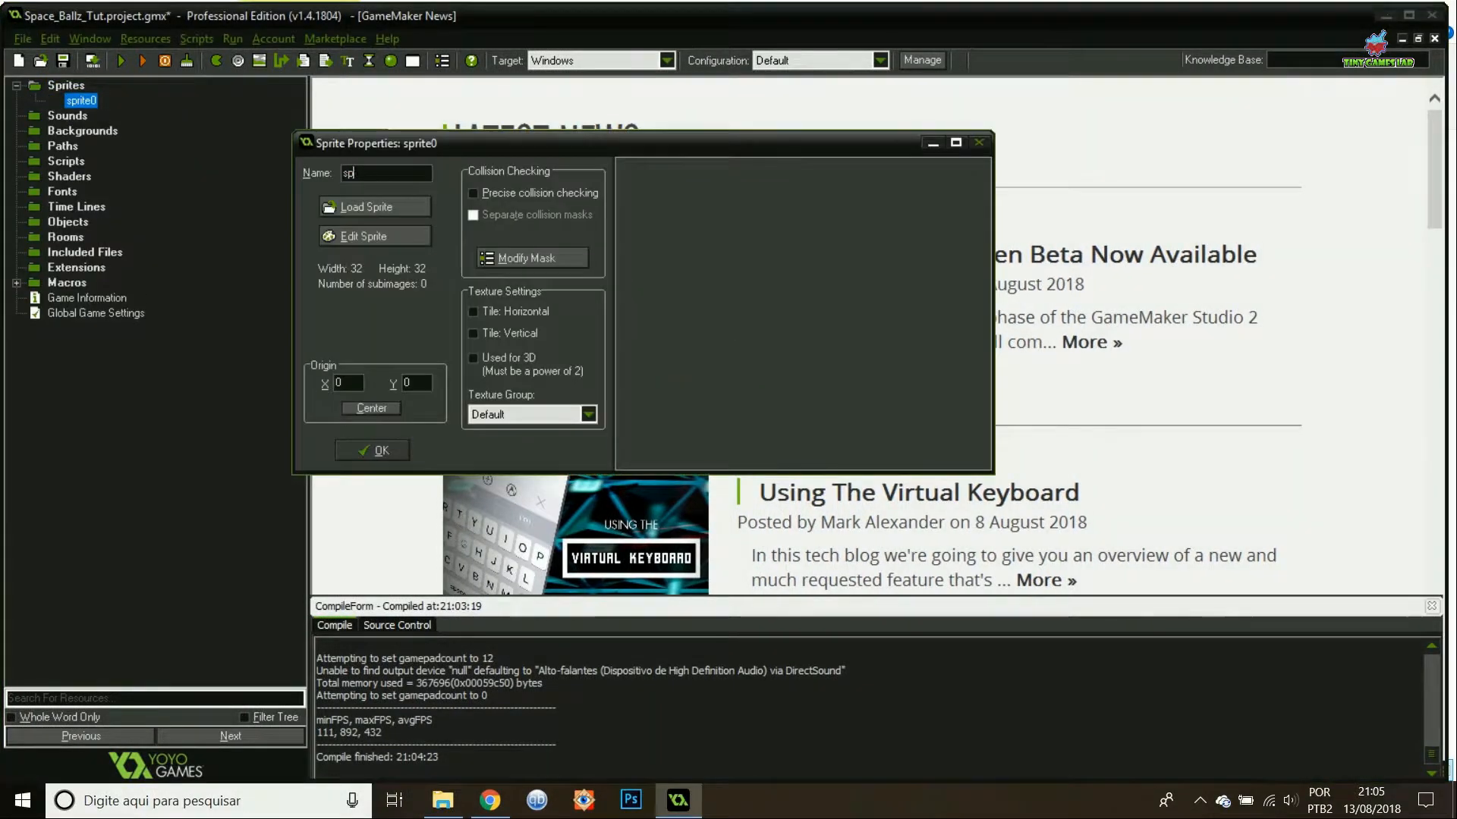
Name the sprite spr_player, load the blue face image, centre its origin and confirm.
{"action": "type", "text": "r_player"}
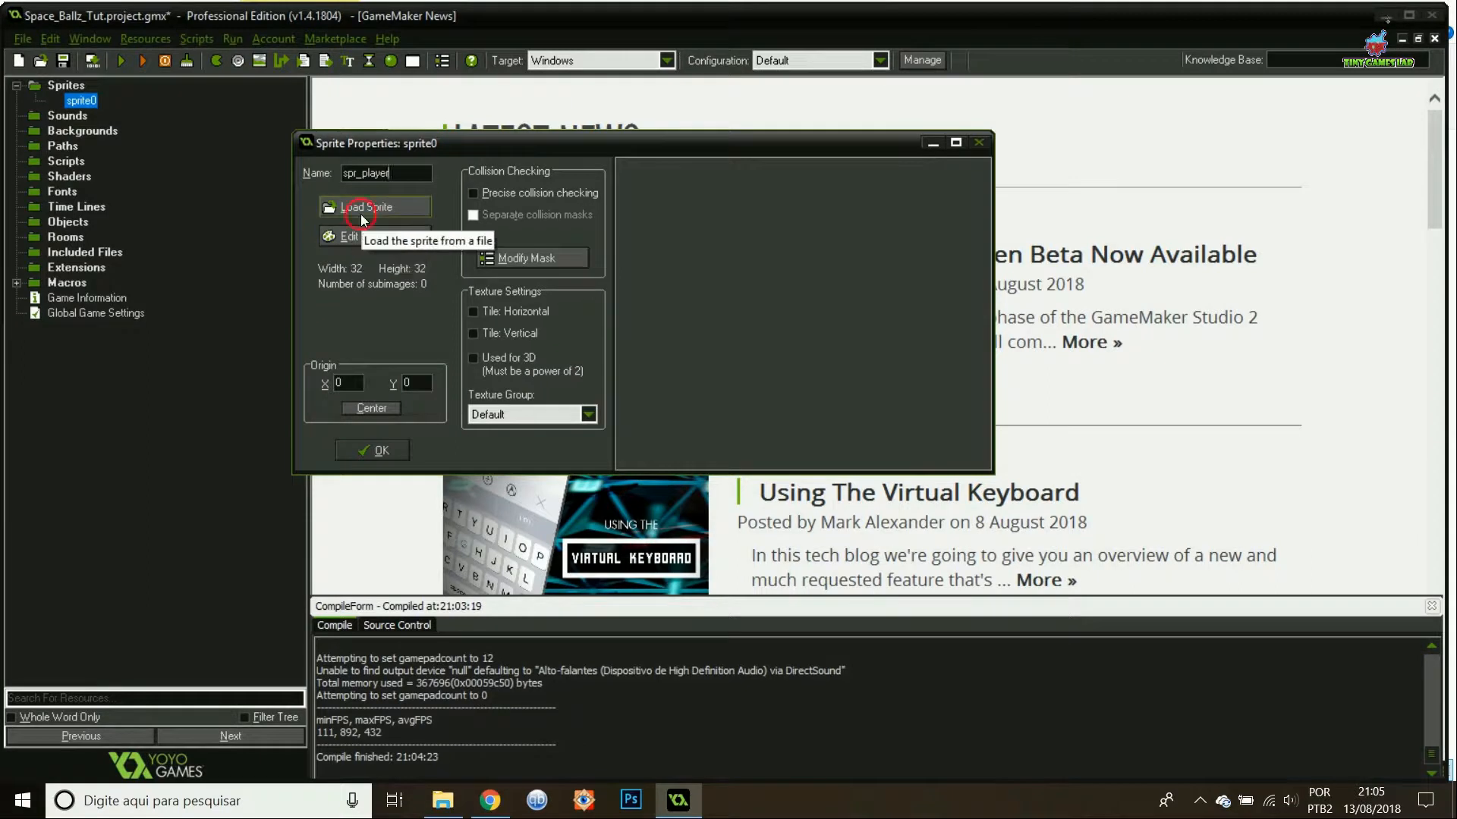
{"action": "left_click", "coordinate": [370, 206]}
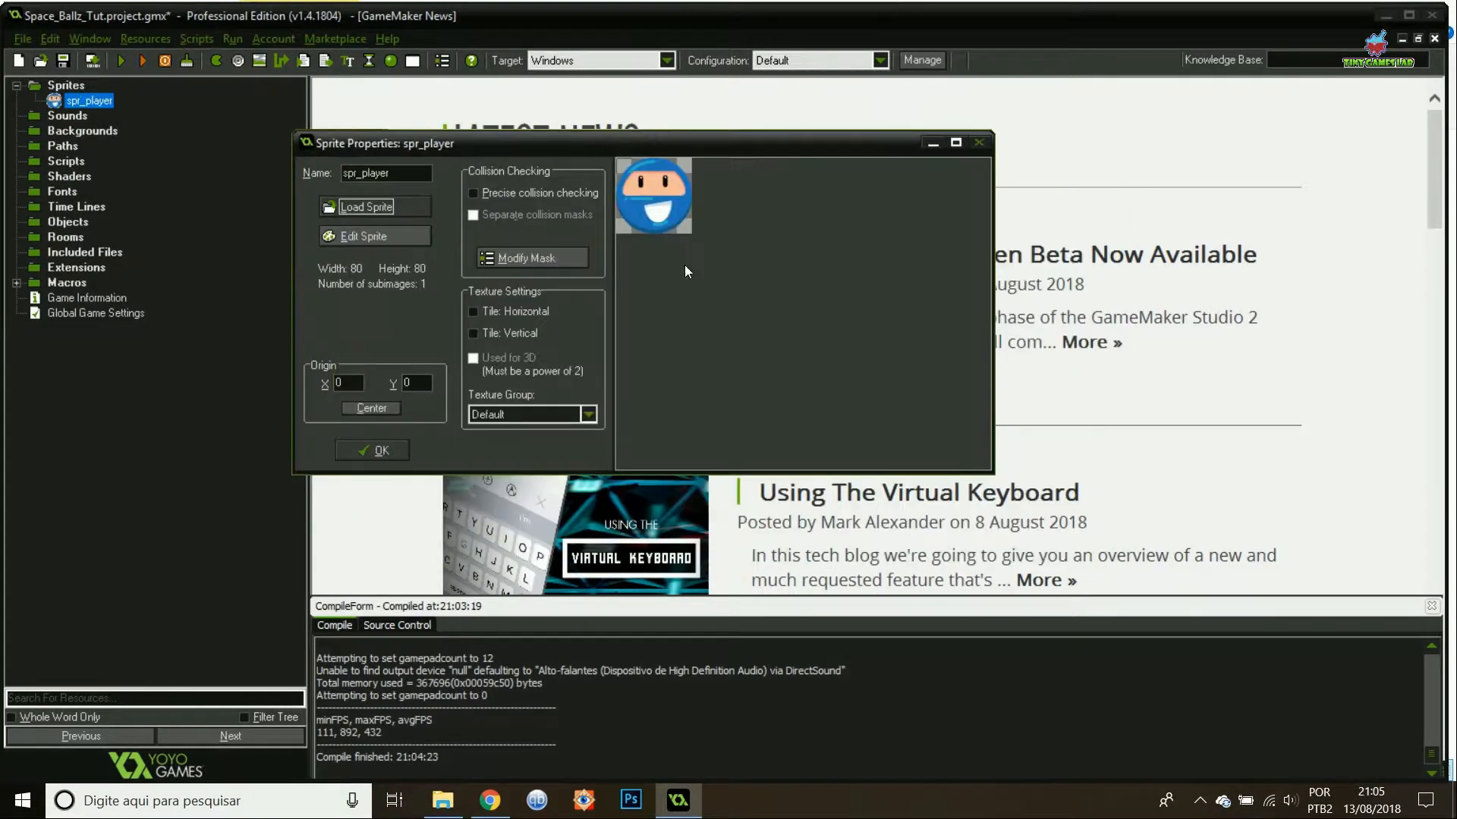
{"action": "left_click", "coordinate": [370, 409]}
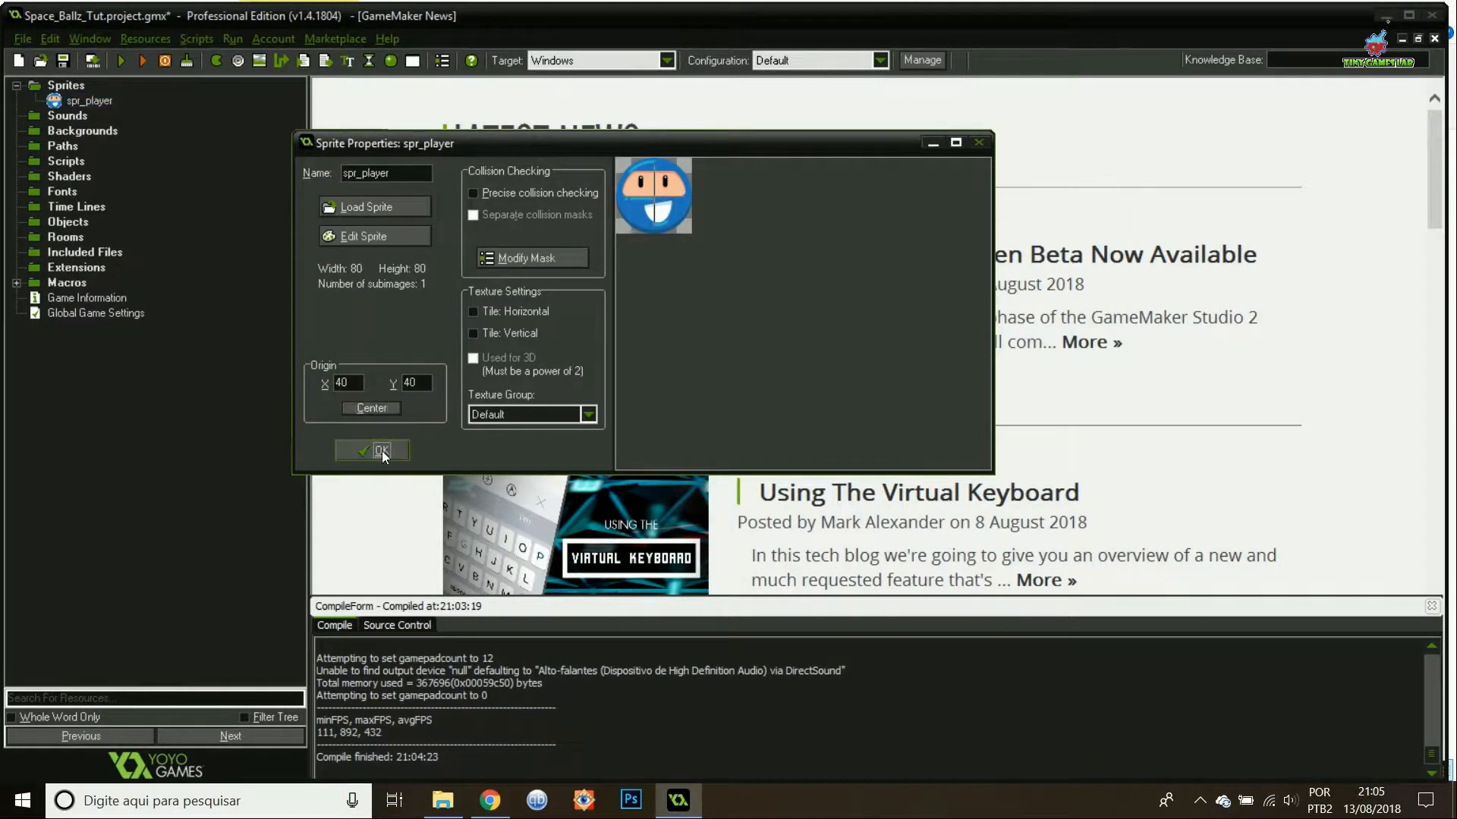
{"action": "left_click", "coordinate": [379, 451]}
{"action": "type", "text": "spr_th"}
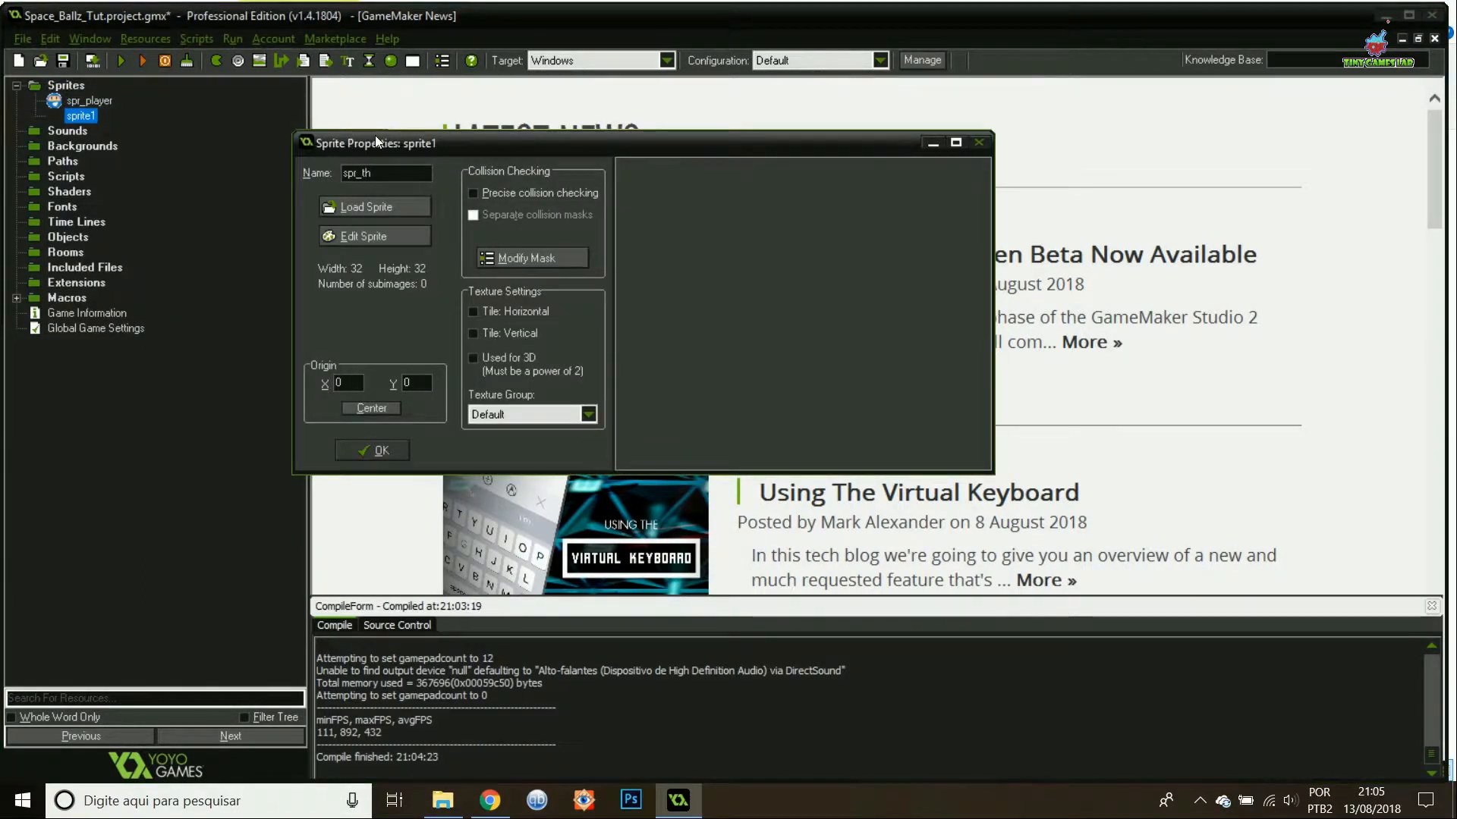
Load the plain blue thruster image into the new sprite and set its origin.
{"action": "left_click", "coordinate": [363, 237]}
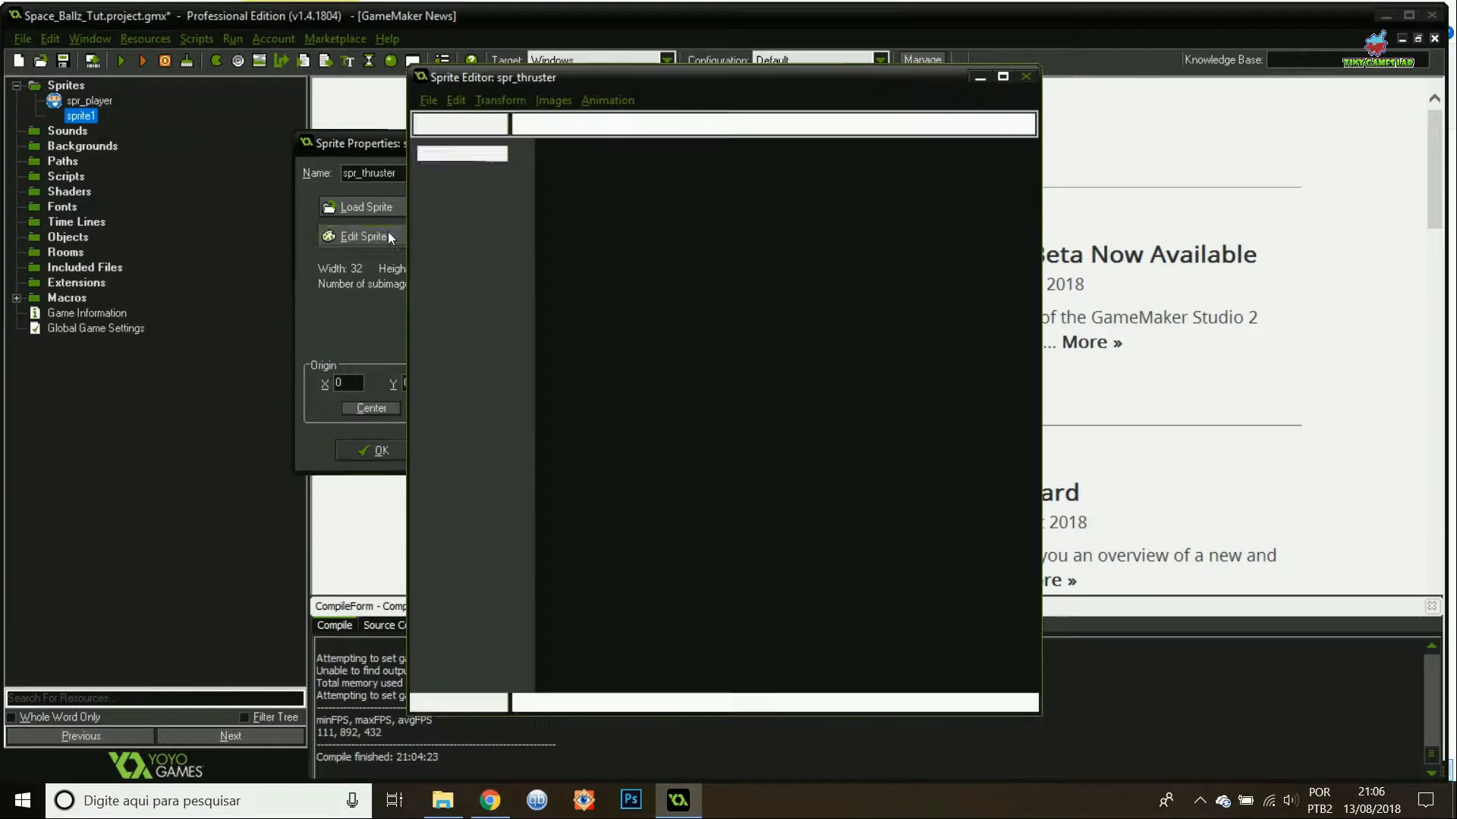
{"action": "left_click", "coordinate": [361, 206]}
{"action": "type", "text": "4"}
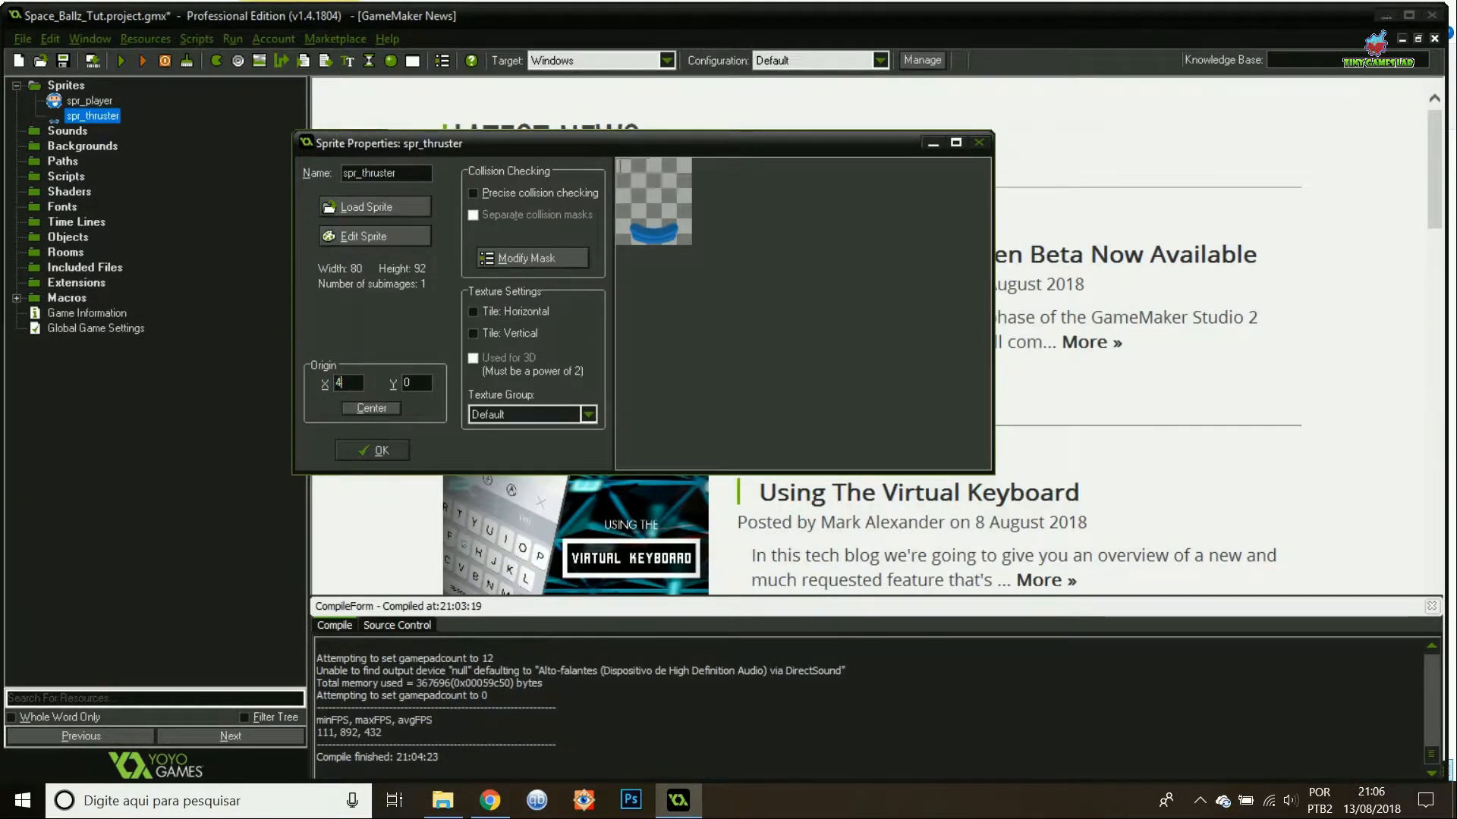
{"action": "left_click", "coordinate": [370, 408]}
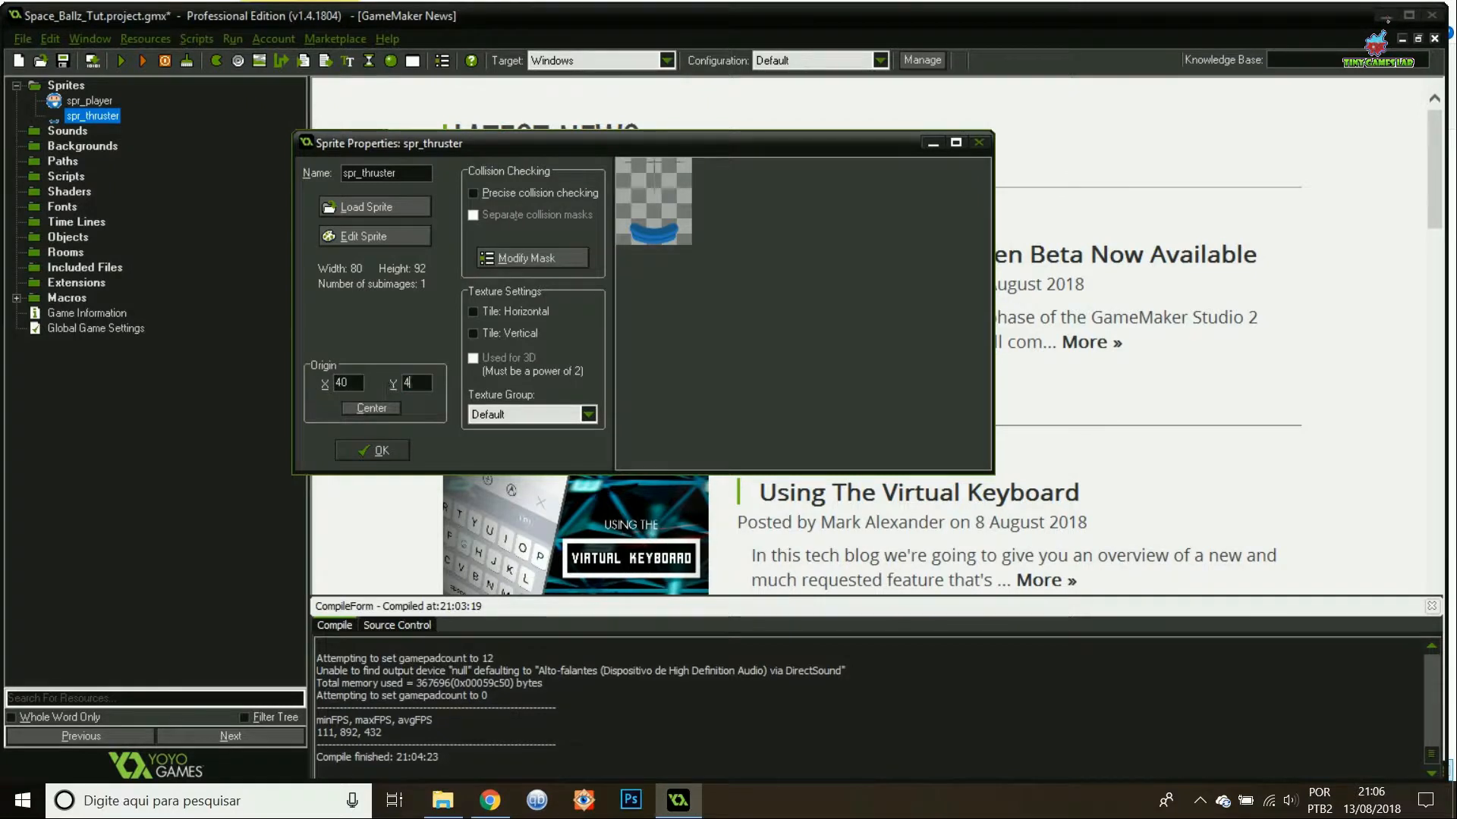
{"action": "left_click", "coordinate": [373, 237]}
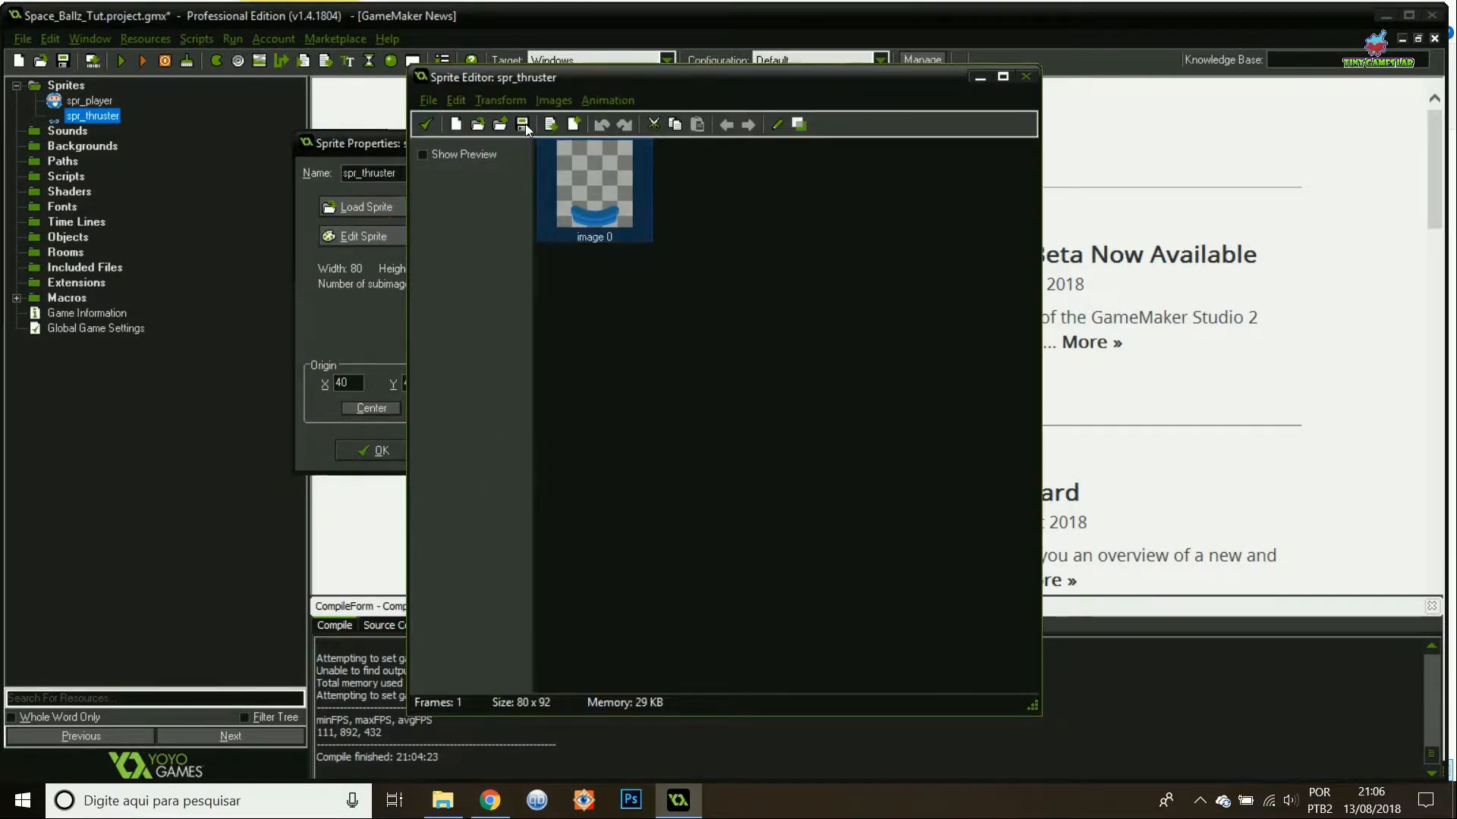
{"action": "mouse_move", "coordinate": [499, 123]}
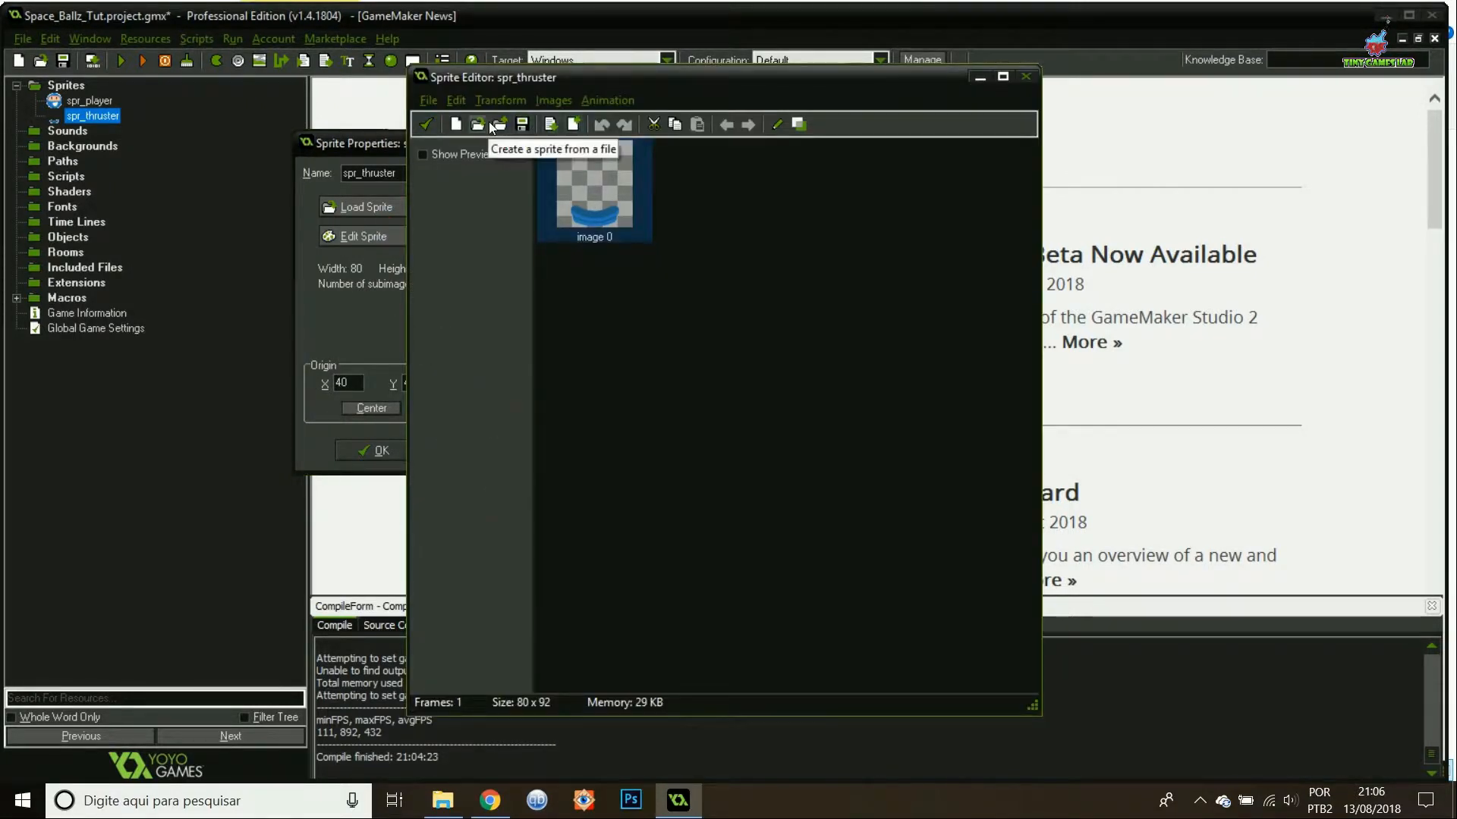
Add the flaming booster image as a second frame, keeping the original frame size.
{"action": "left_click", "coordinate": [499, 123]}
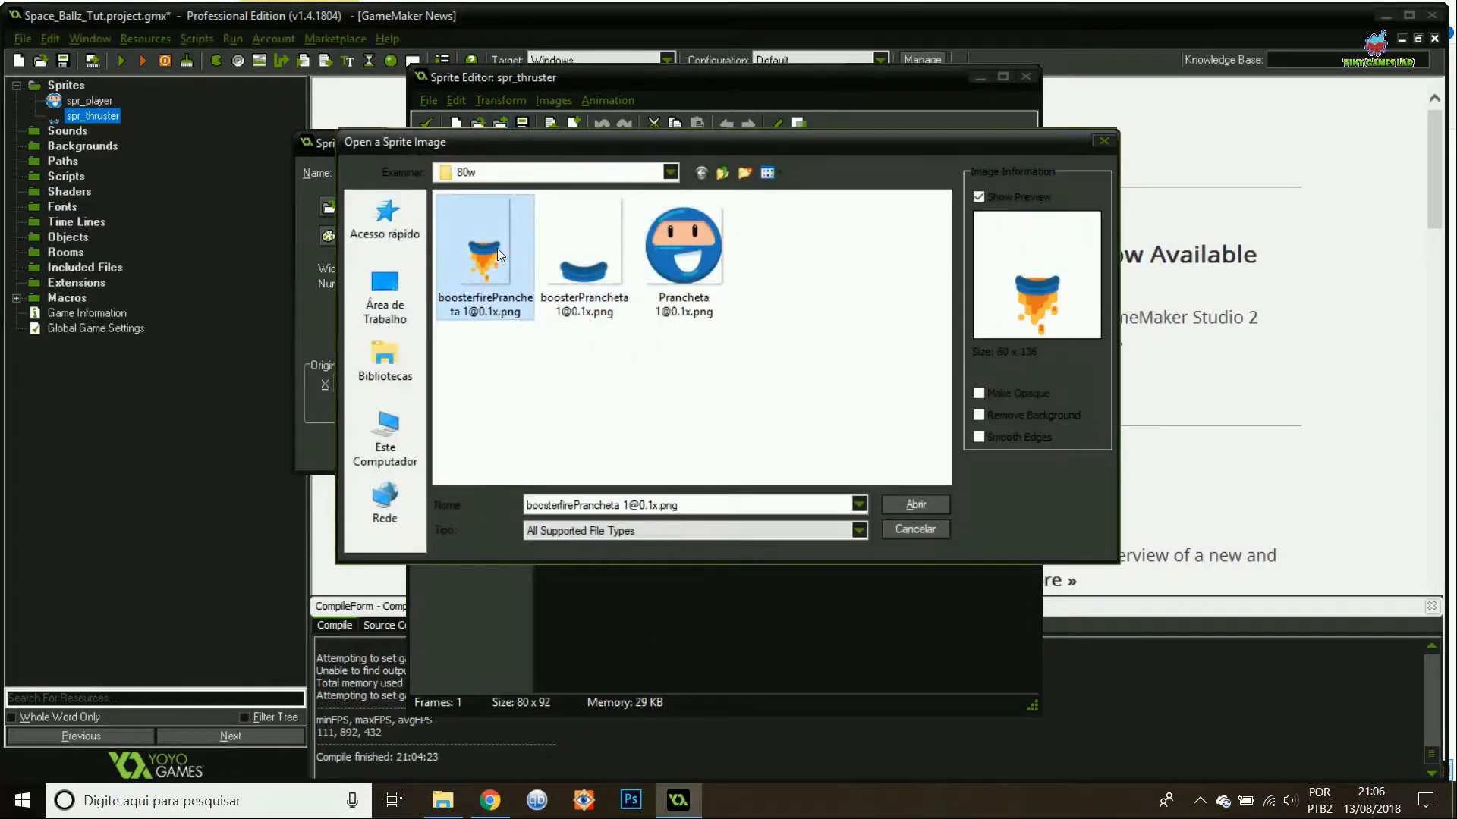
{"action": "left_click", "coordinate": [915, 503]}
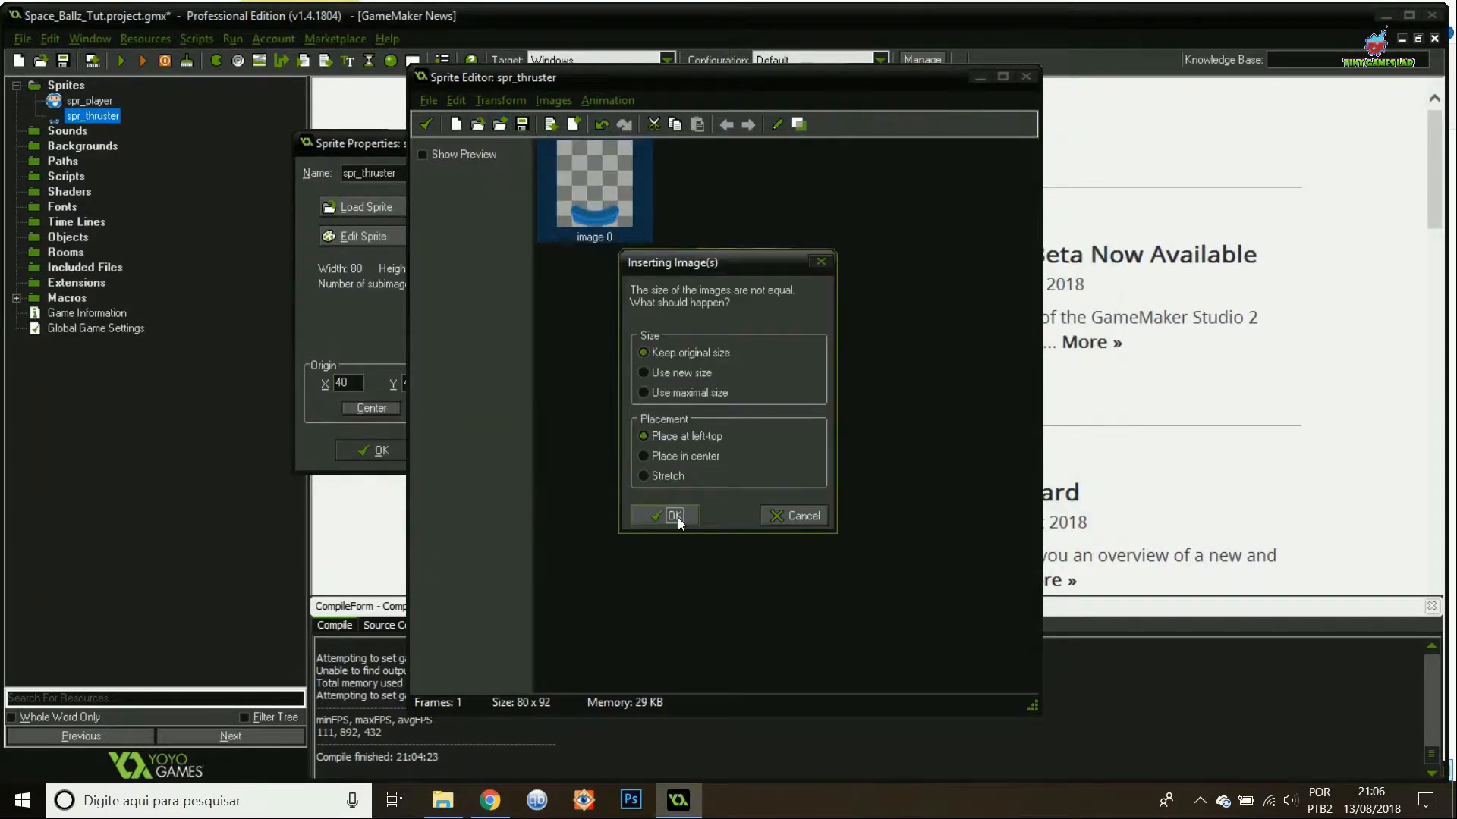
{"action": "left_click", "coordinate": [669, 516]}
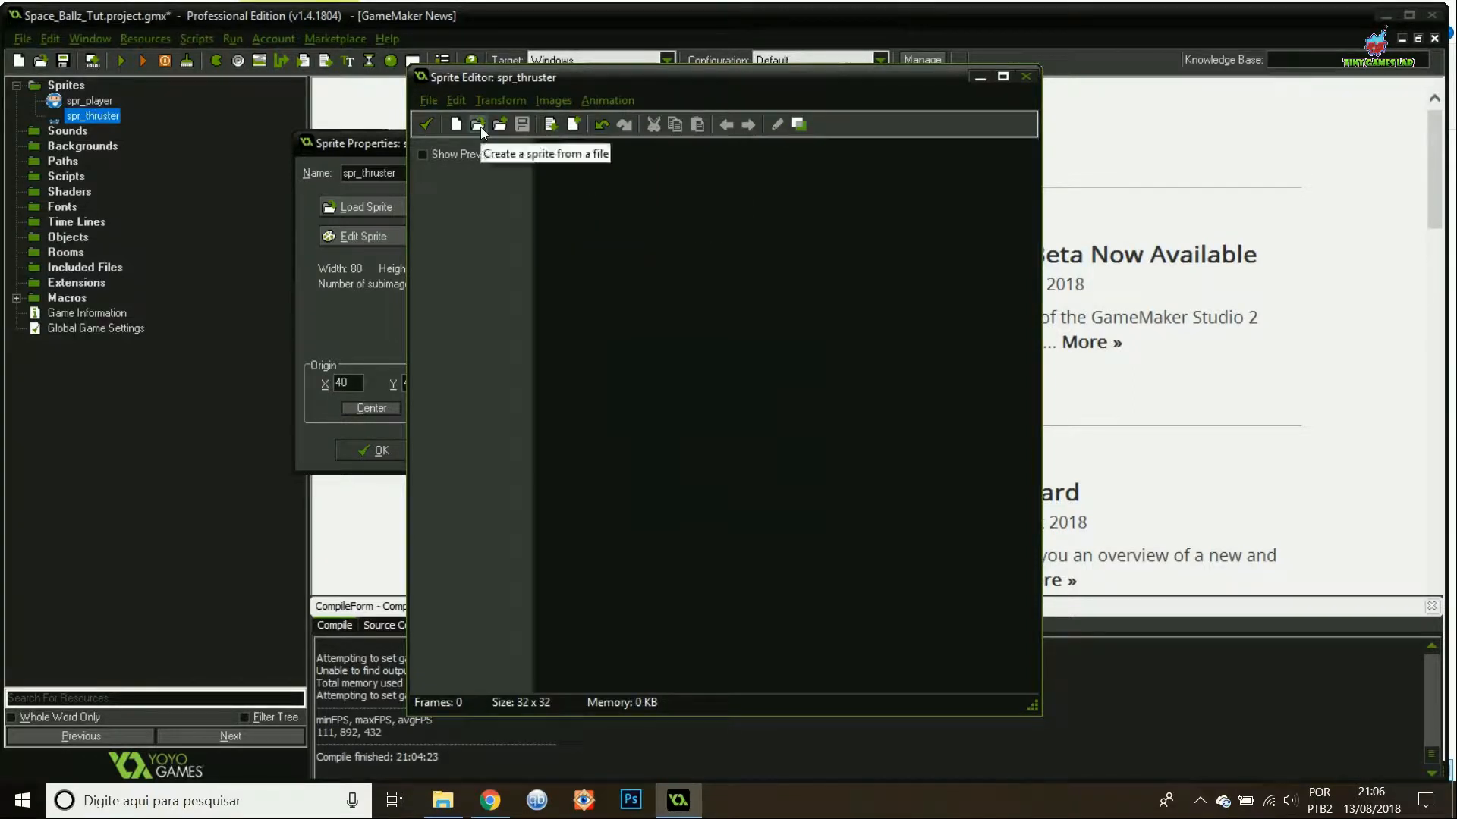
{"action": "left_click", "coordinate": [476, 123]}
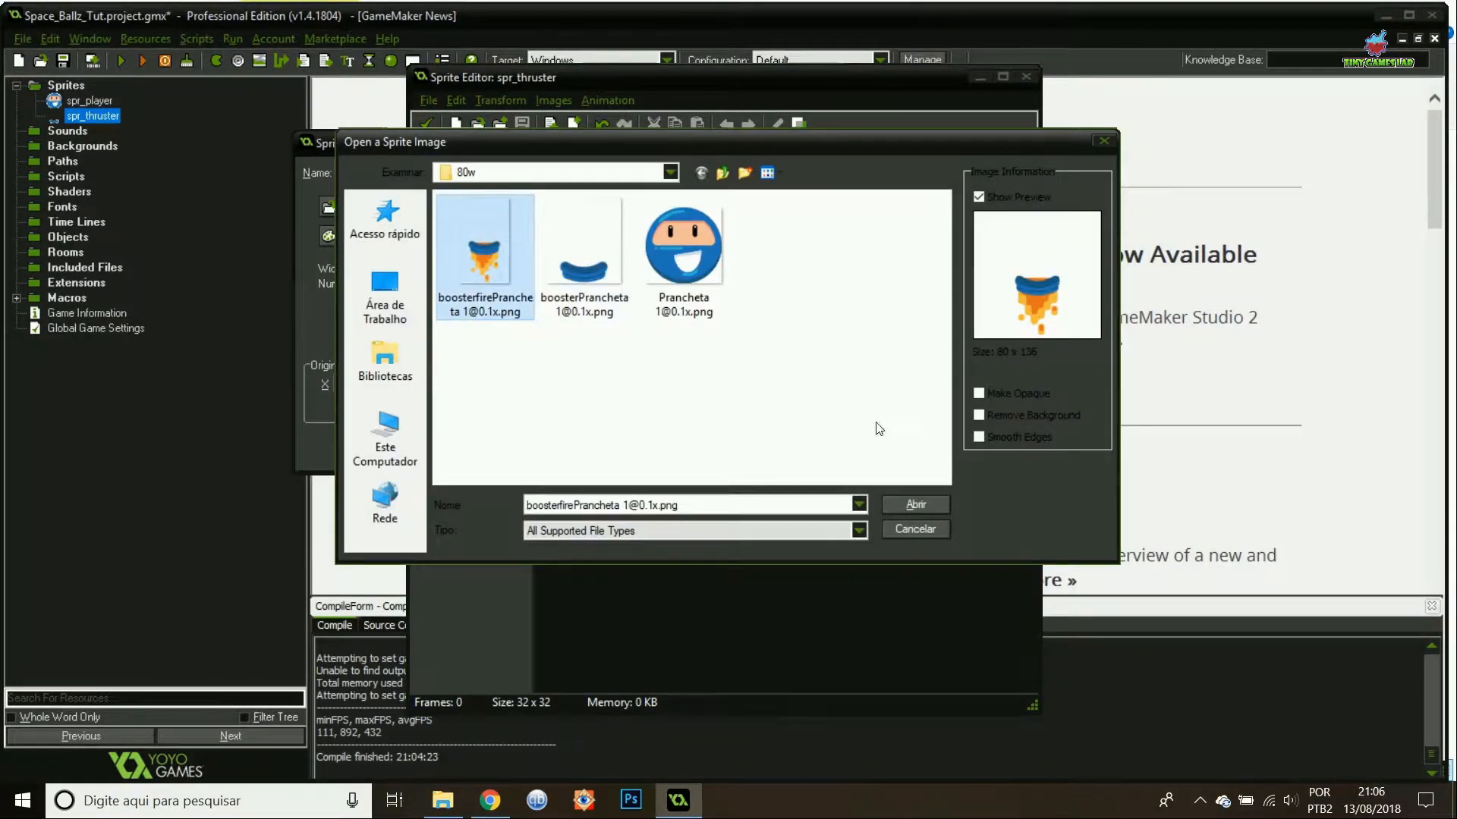
{"action": "left_click", "coordinate": [913, 504]}
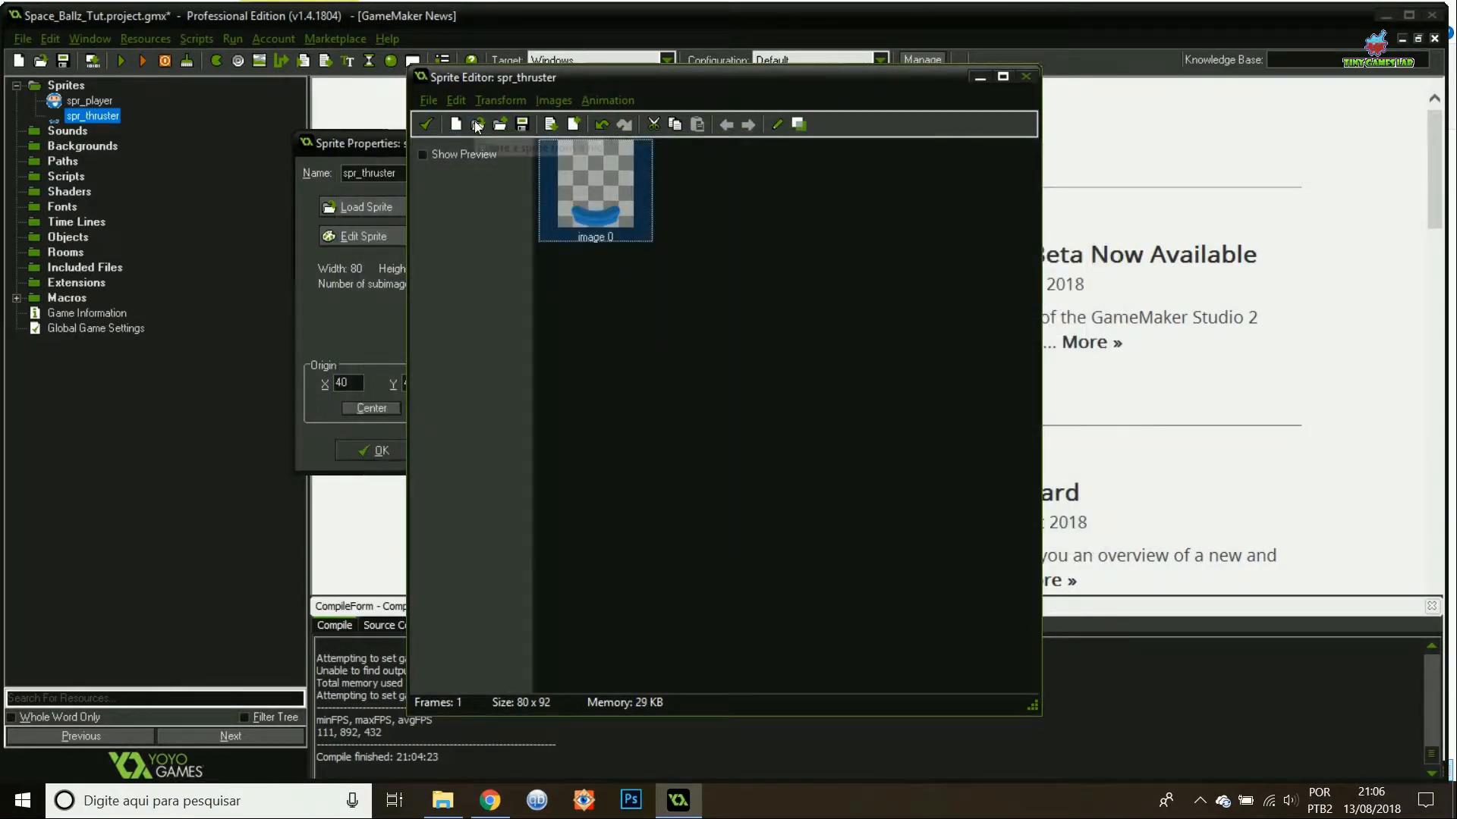
Reorder so plain thruster and flaming thruster are the two subimages, then finish editing.
{"action": "left_click", "coordinate": [498, 123]}
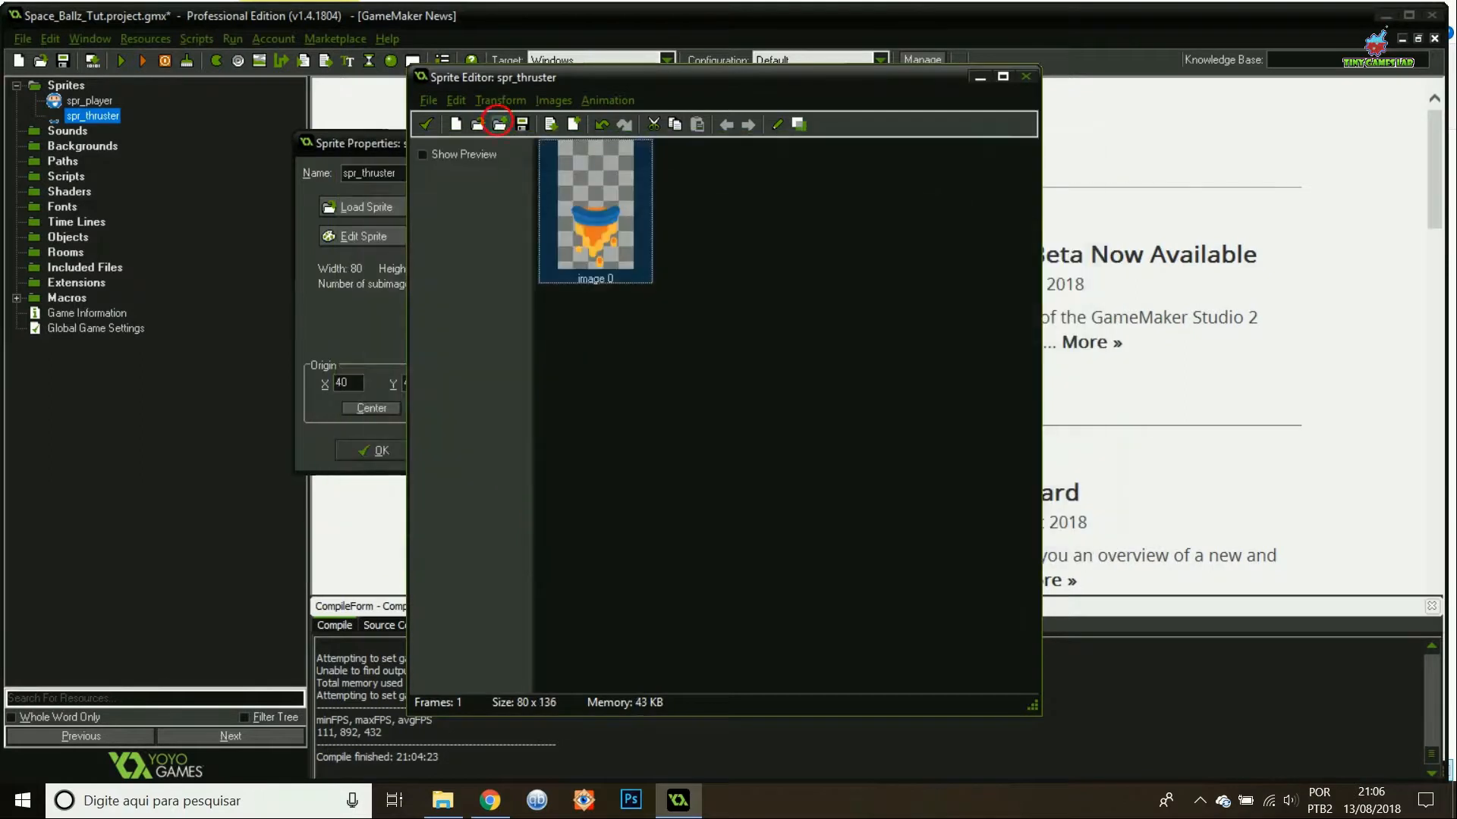
{"action": "left_click", "coordinate": [500, 123]}
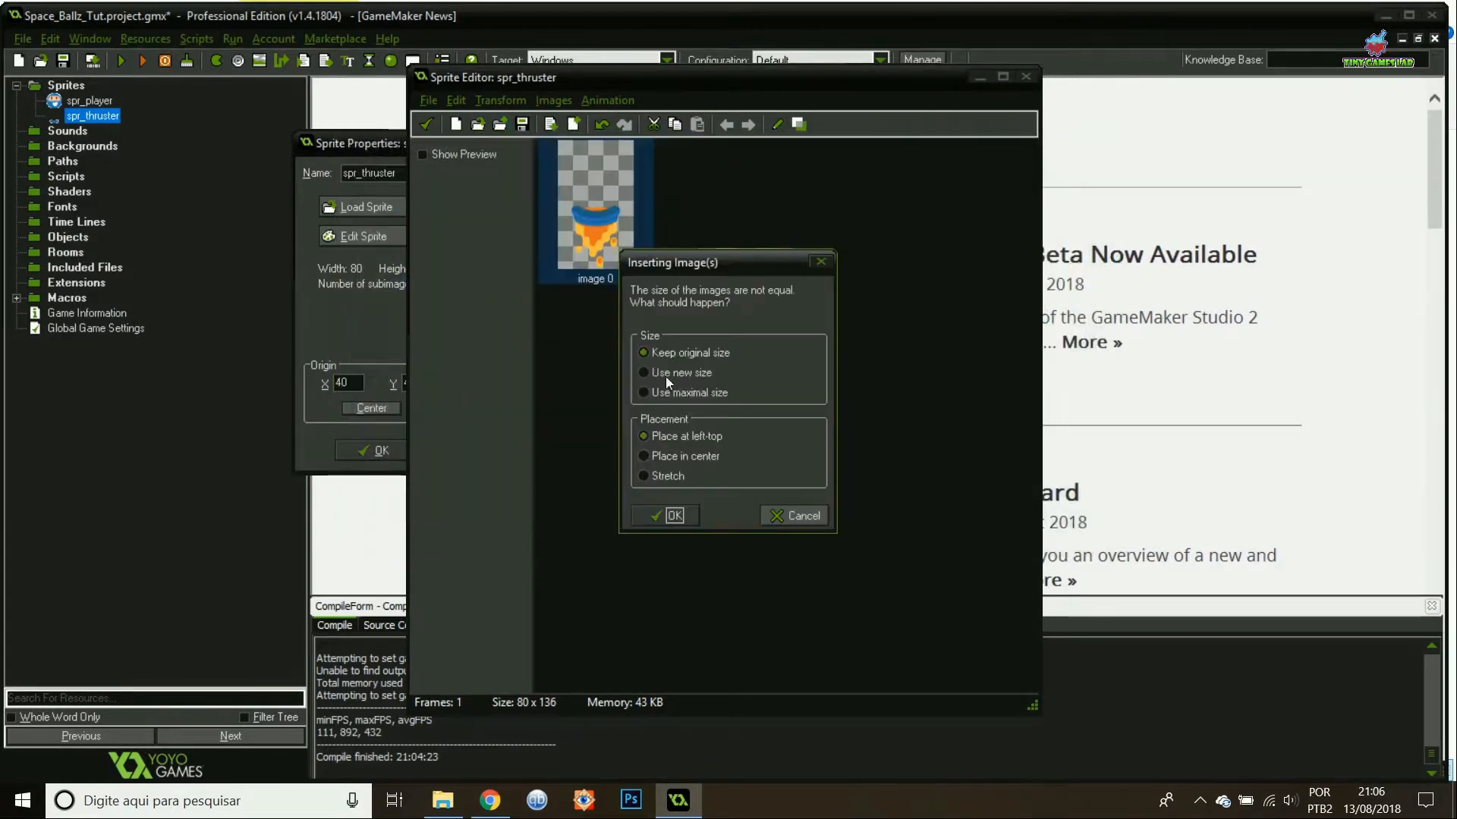
{"action": "left_click", "coordinate": [669, 516]}
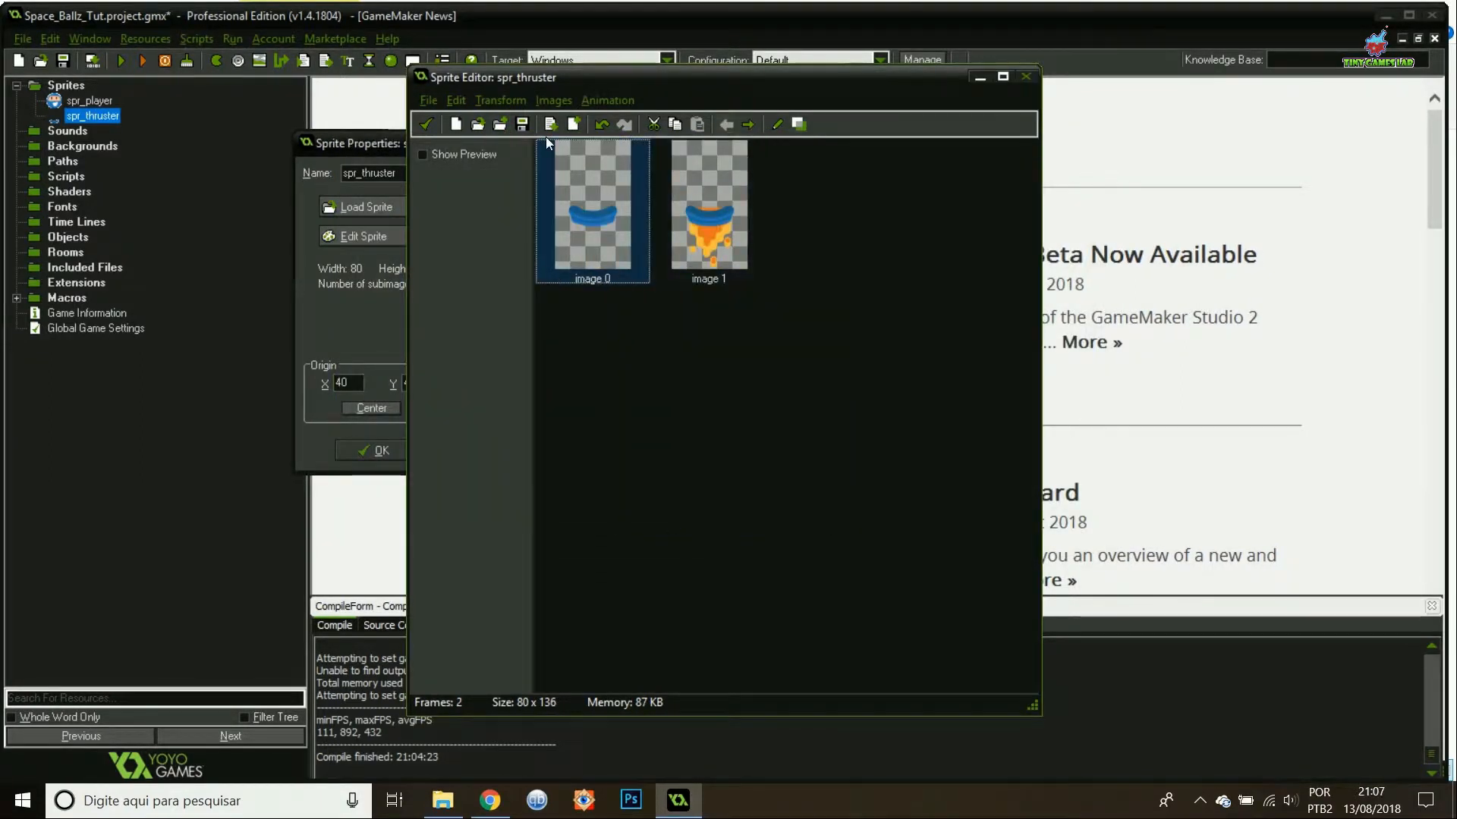
{"action": "left_click", "coordinate": [1026, 76]}
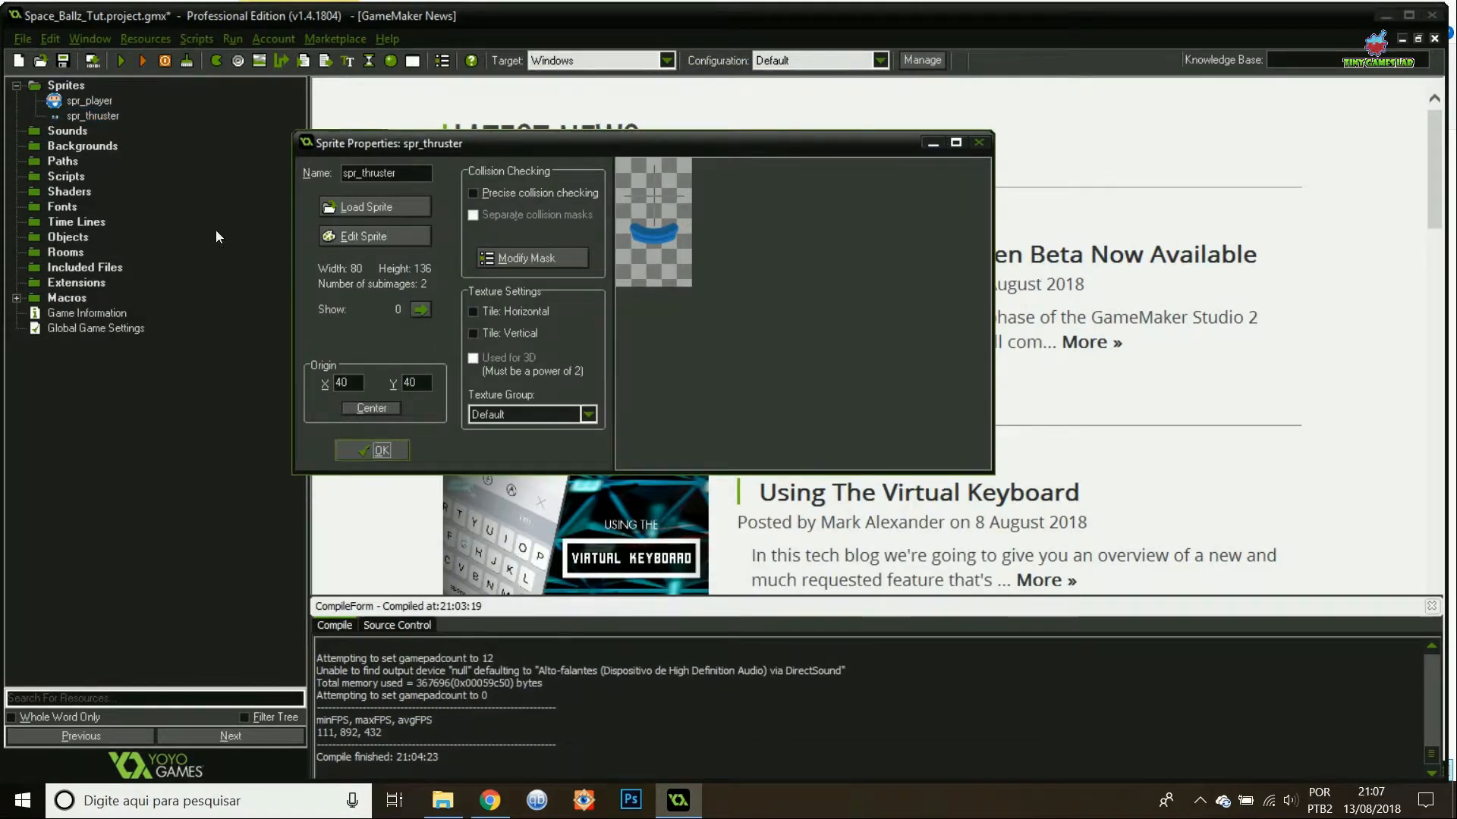
Enable precise collision on spr_player, then start spr_bounce and open its first frame for painting.
{"action": "double_click", "coordinate": [89, 100]}
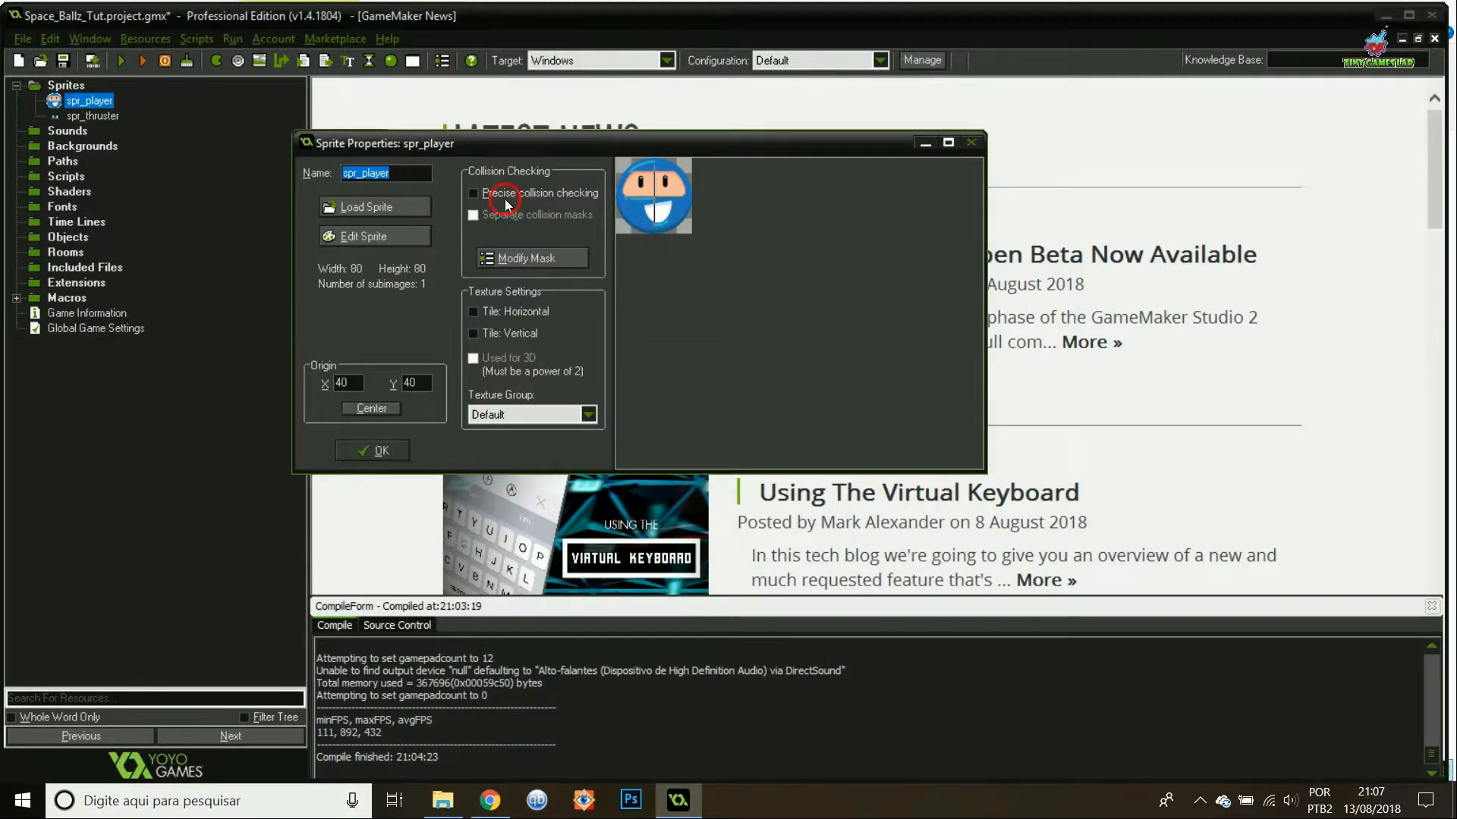
{"action": "left_click", "coordinate": [372, 451]}
{"action": "type", "text": "spr_bounce"}
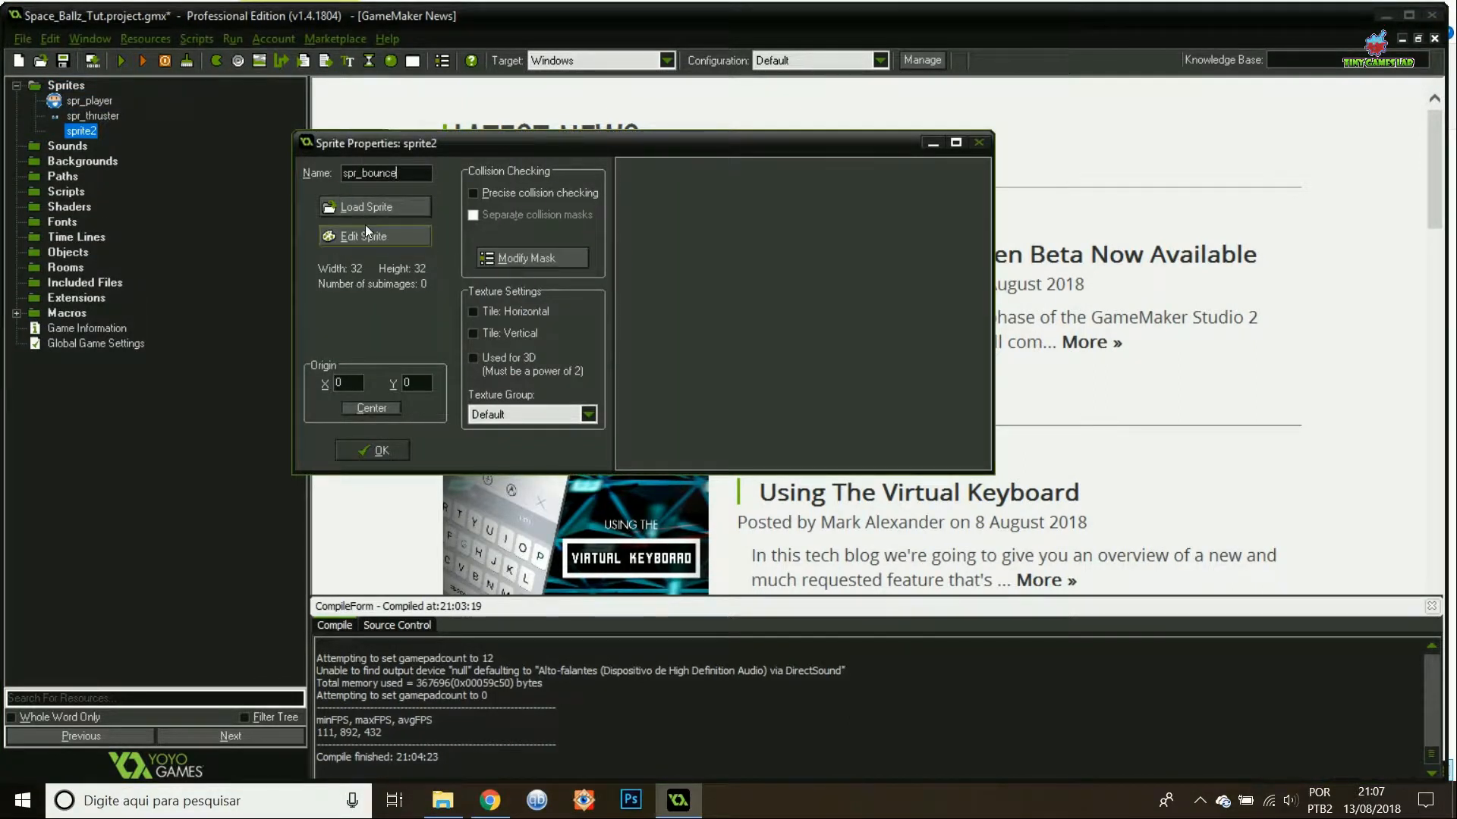
{"action": "left_click", "coordinate": [363, 237]}
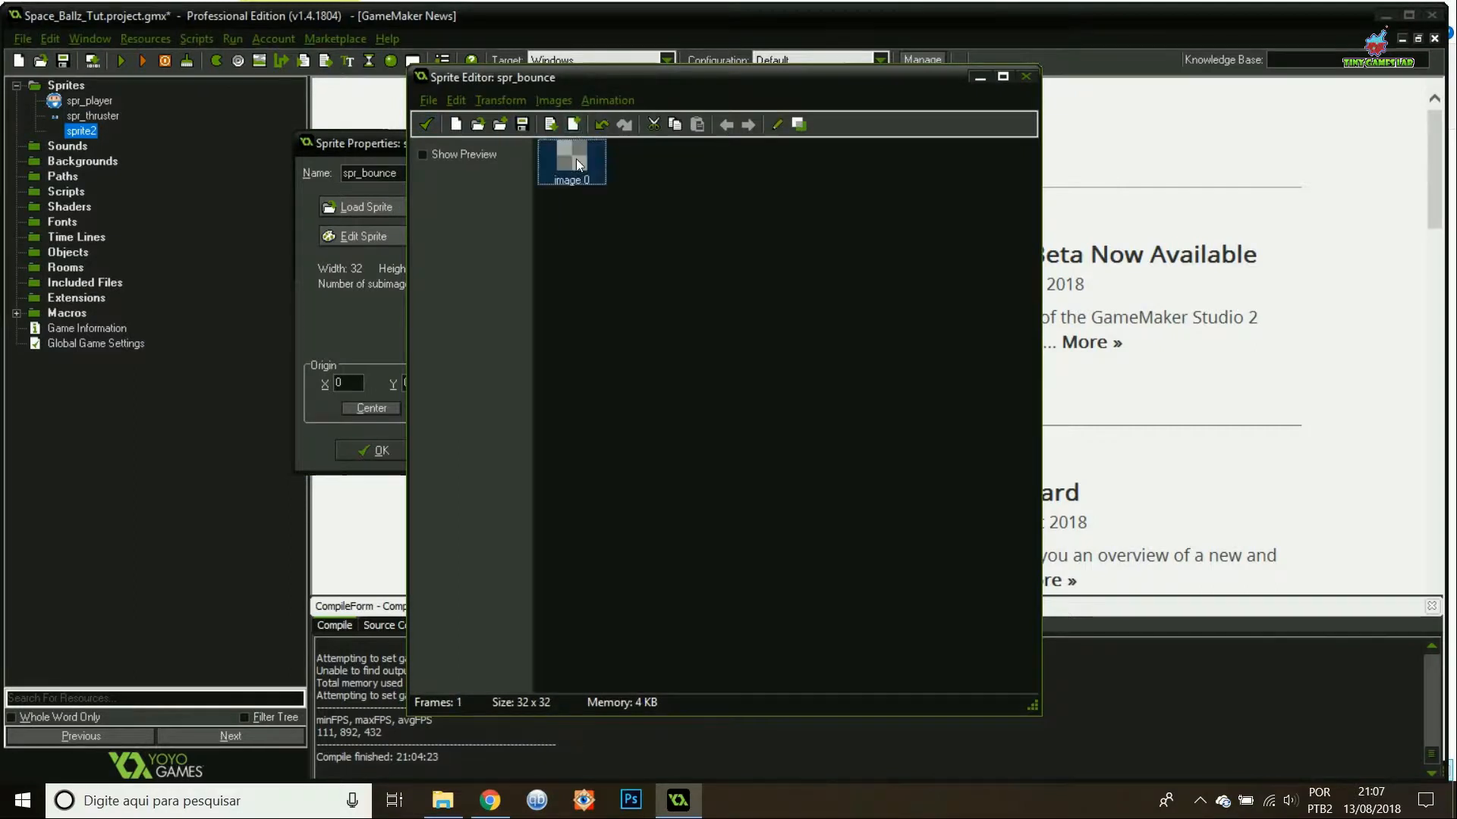
{"action": "double_click", "coordinate": [572, 162]}
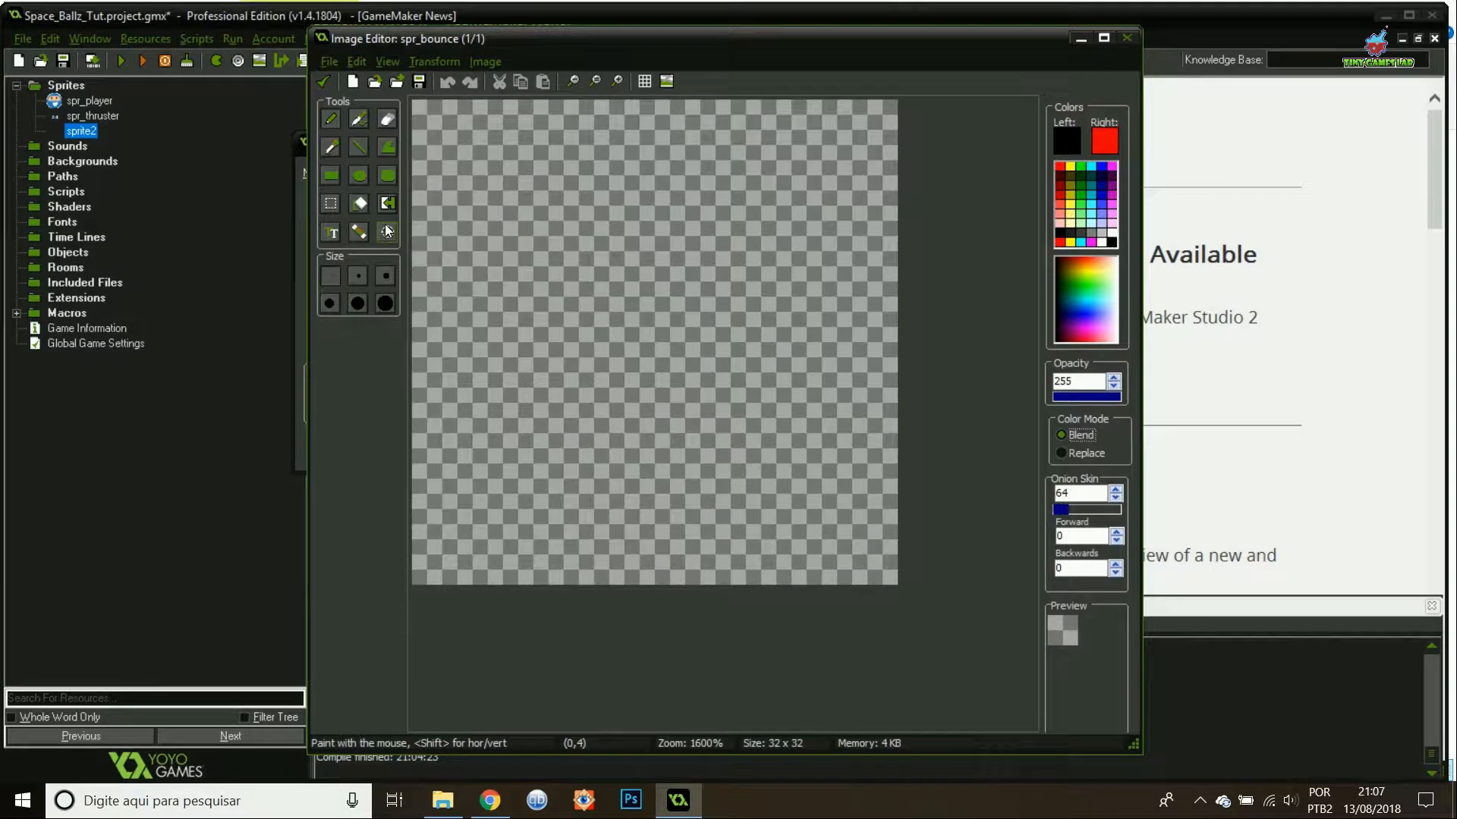
Draw a filled red circle with black outline, keep it and save spr_bounce with centred origin.
{"action": "left_click", "coordinate": [387, 232]}
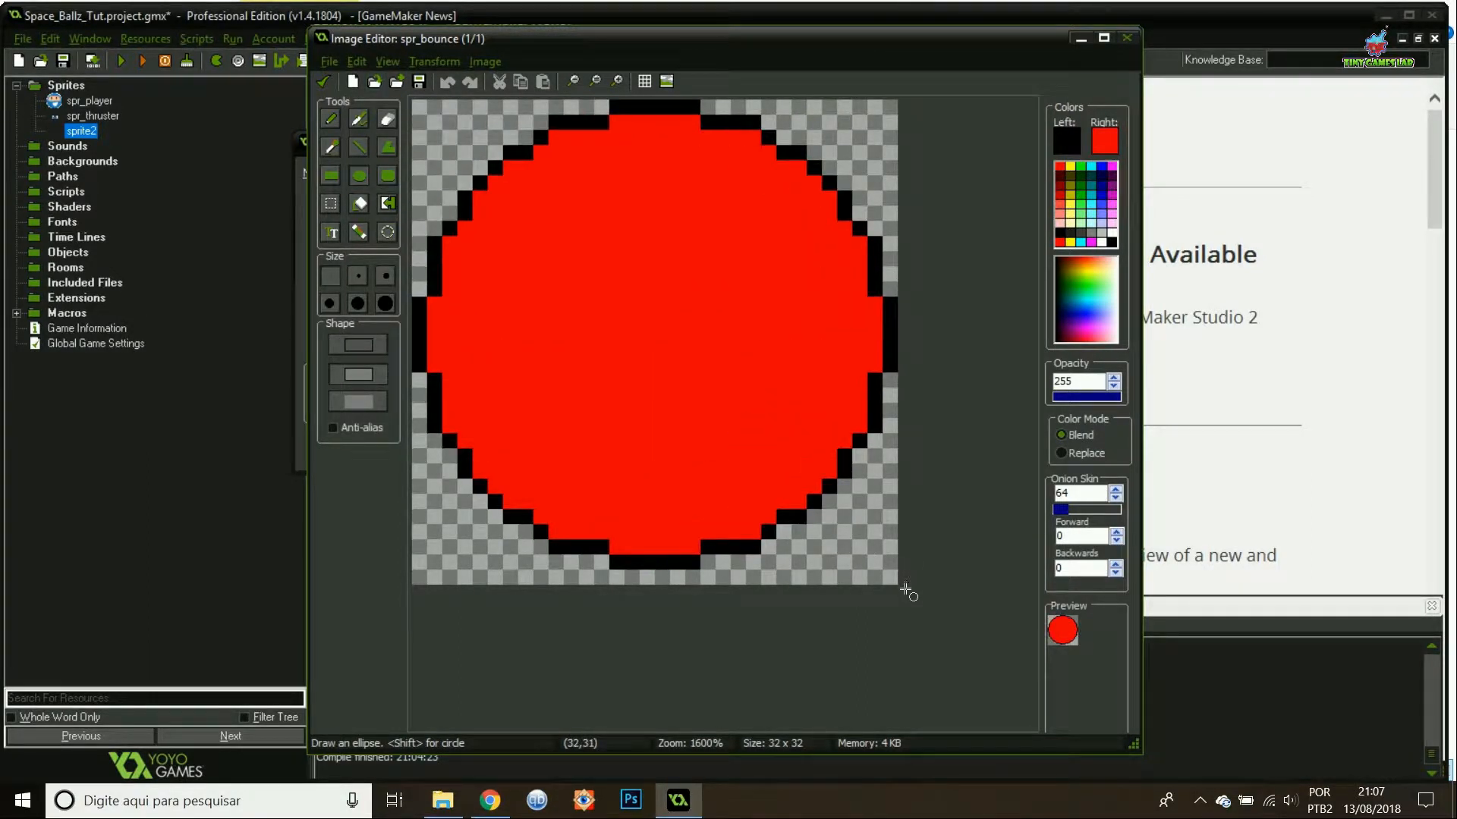
{"action": "left_click", "coordinate": [1128, 38]}
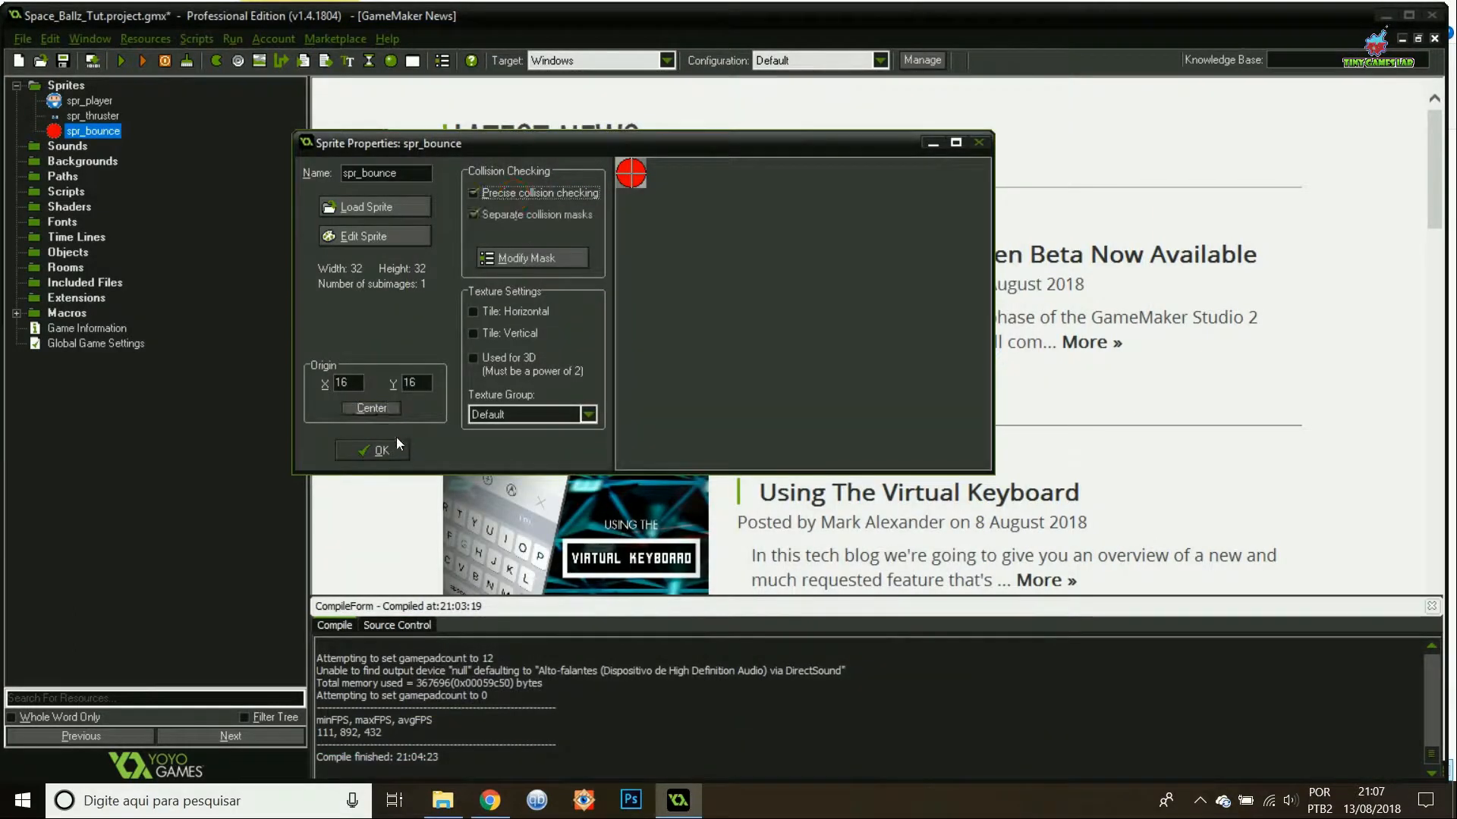
{"action": "left_click", "coordinate": [374, 450]}
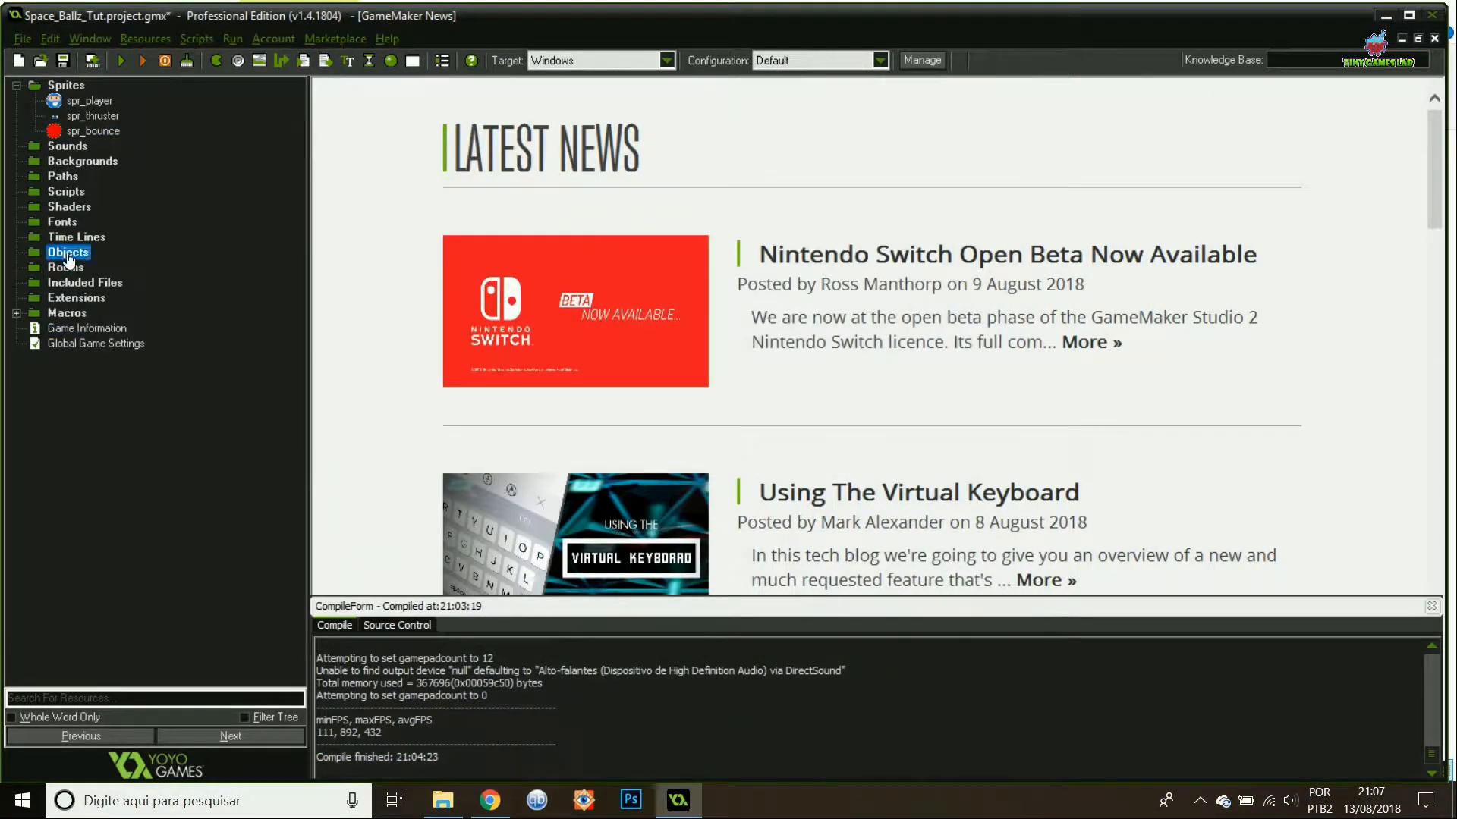
Create a new object named o_player and assign spr_player as its sprite.
{"action": "right_click", "coordinate": [68, 252]}
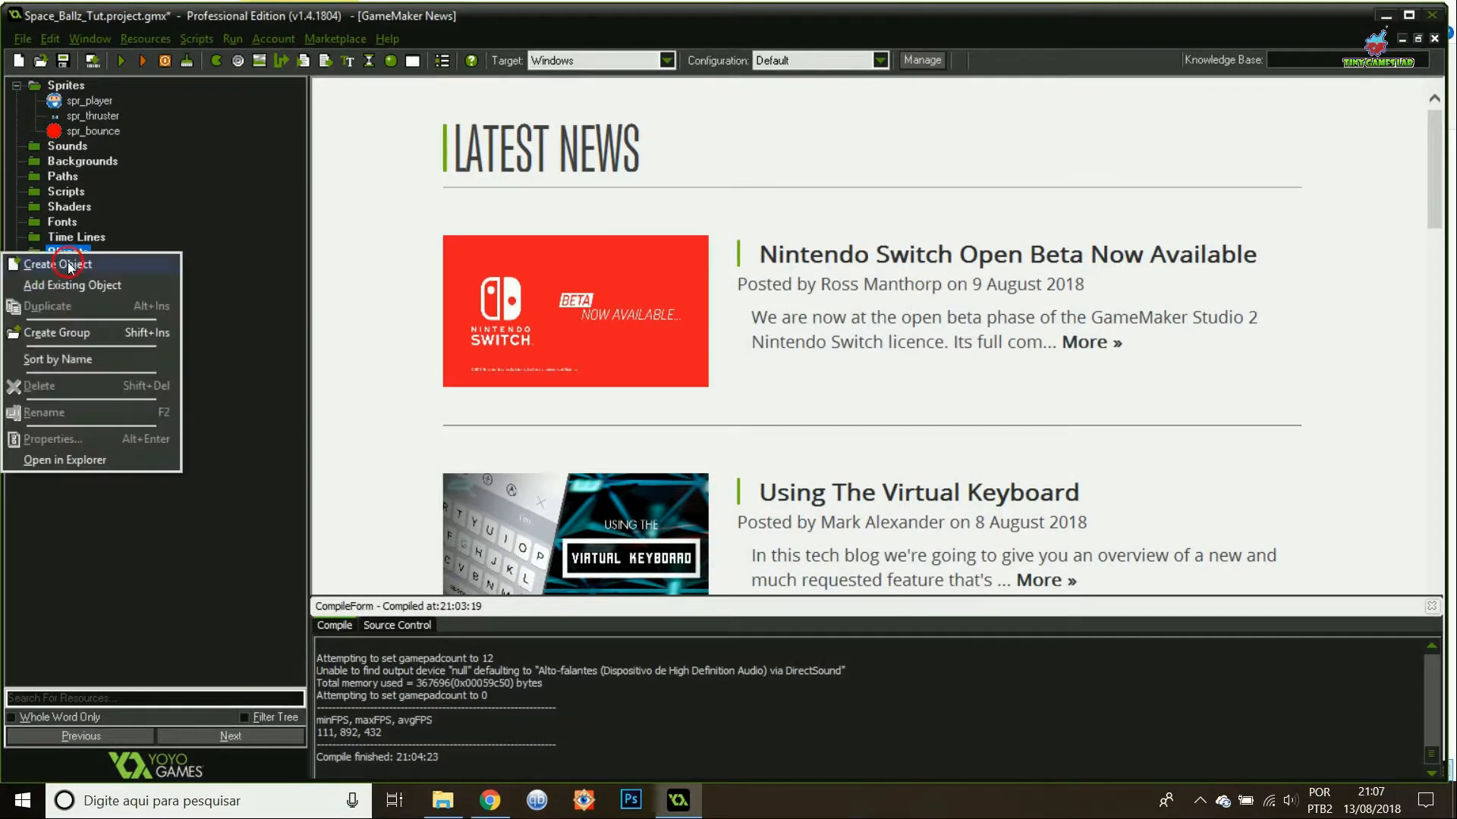
{"action": "left_click", "coordinate": [55, 264]}
{"action": "type", "text": "o_bounce"}
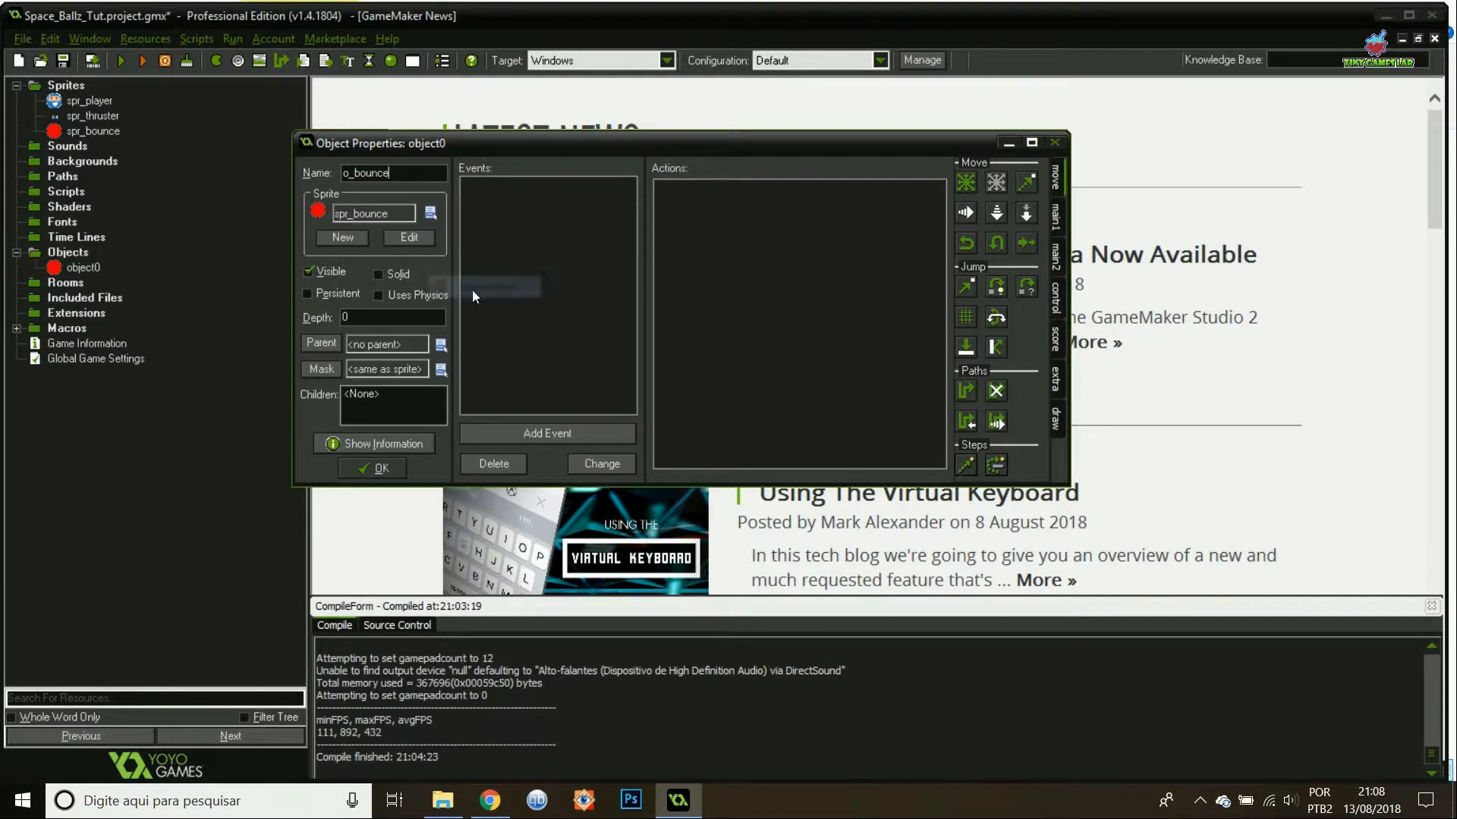
{"action": "left_click", "coordinate": [378, 273]}
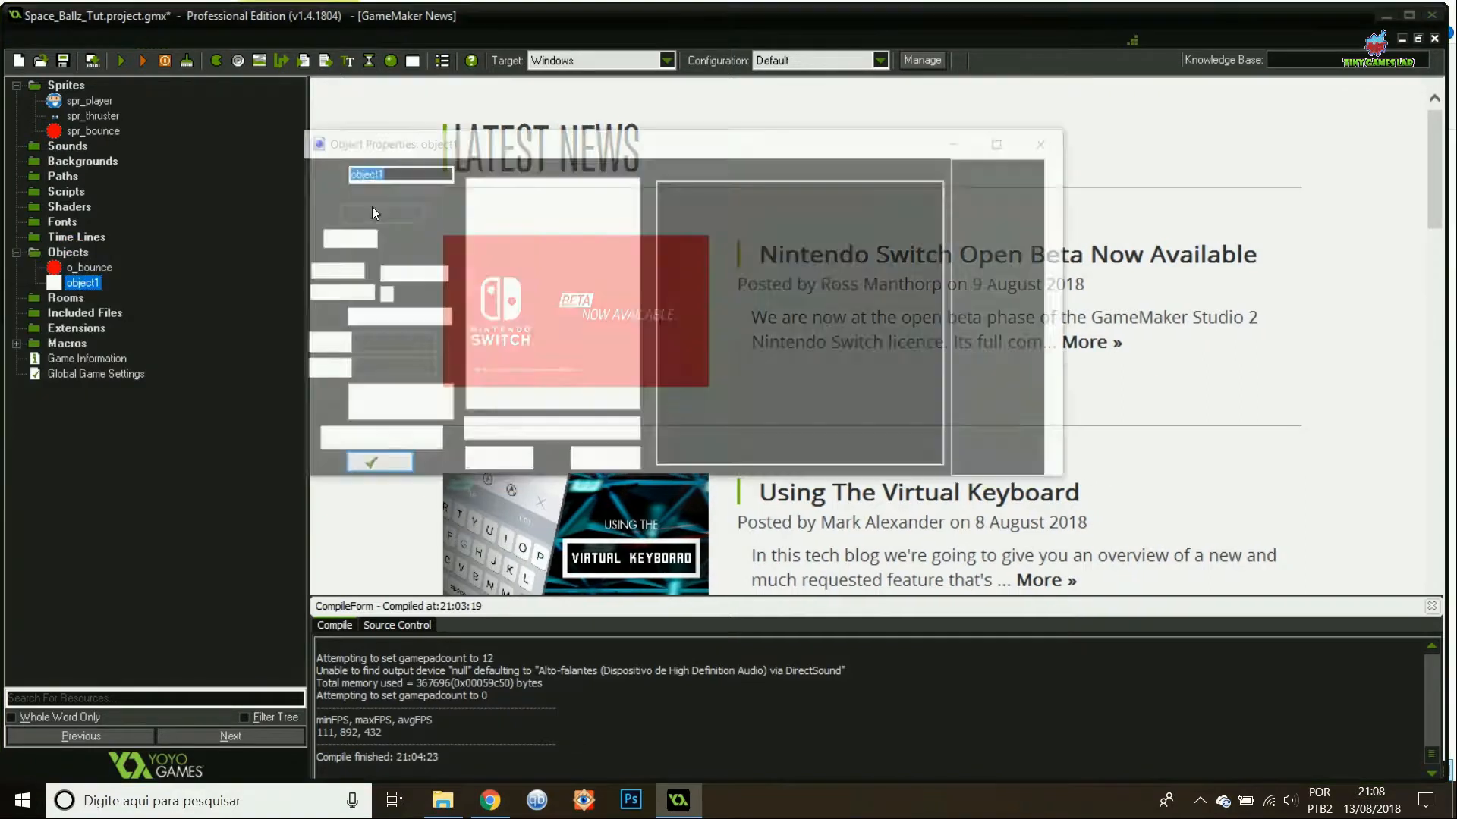
{"action": "type", "text": "o_playe"}
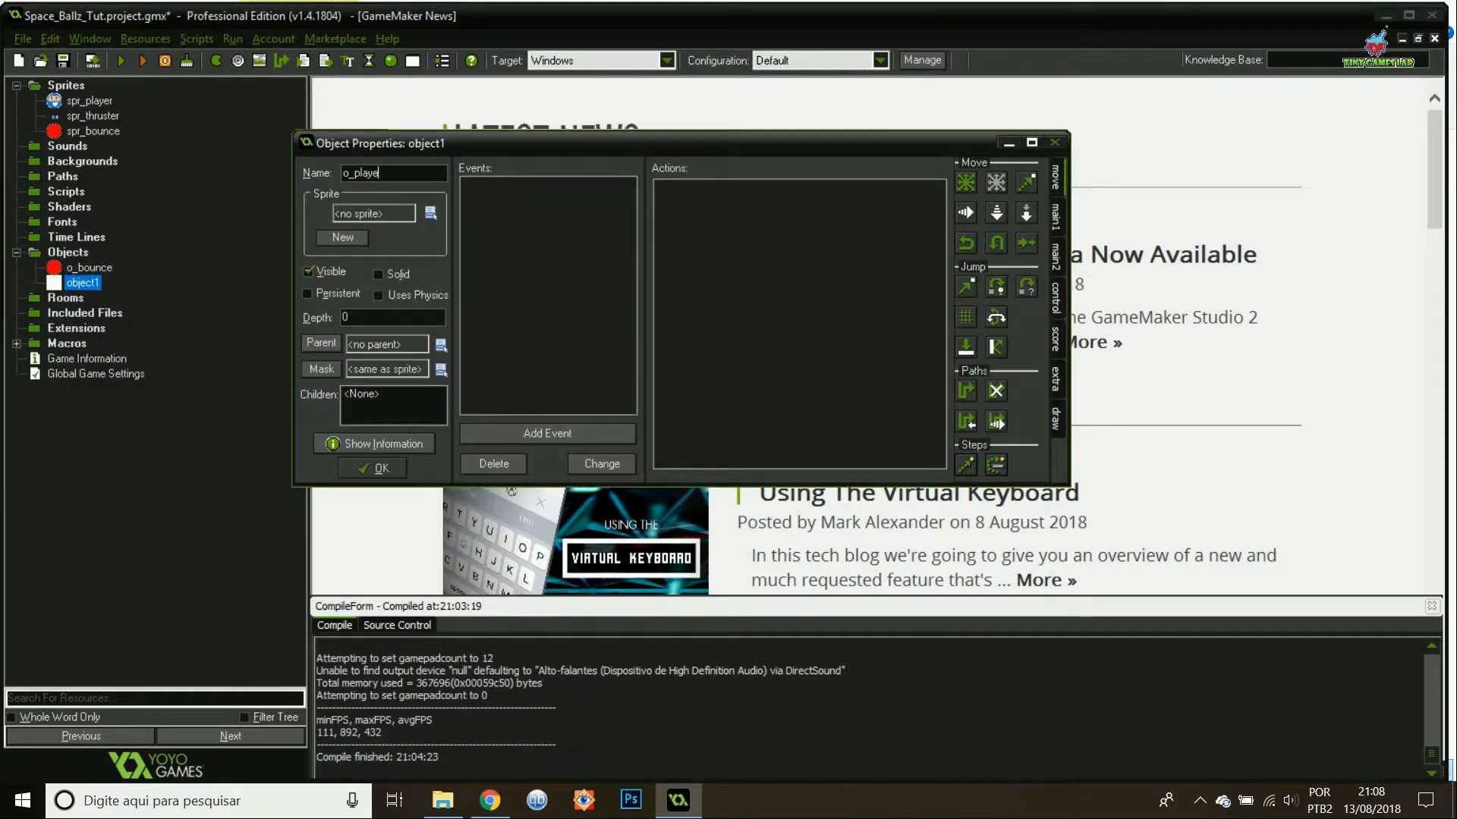
{"action": "left_click", "coordinate": [430, 212]}
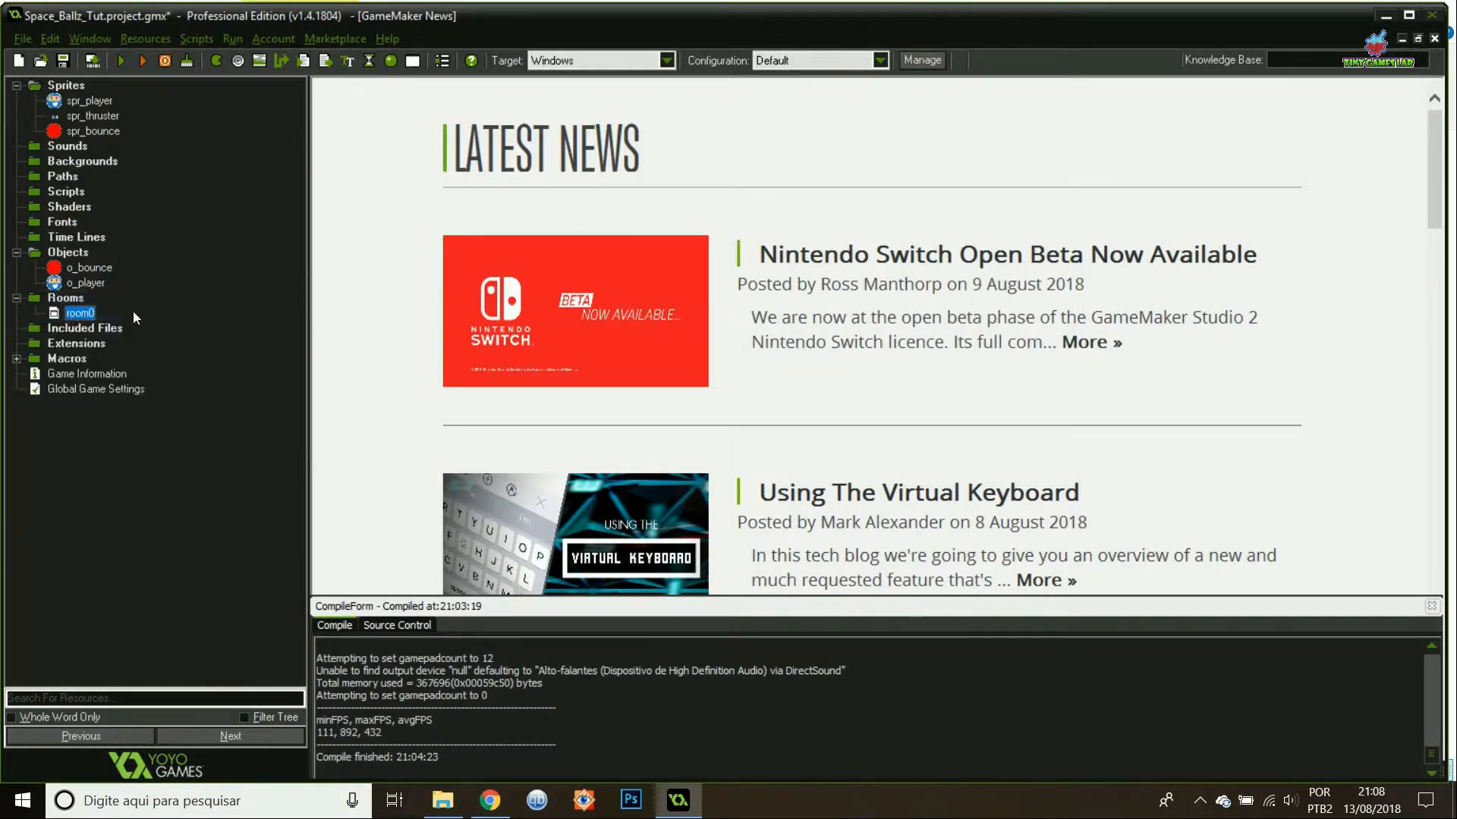
Size room0 to 540x768, place several o_bounce instances and save the room.
{"action": "double_click", "coordinate": [80, 312]}
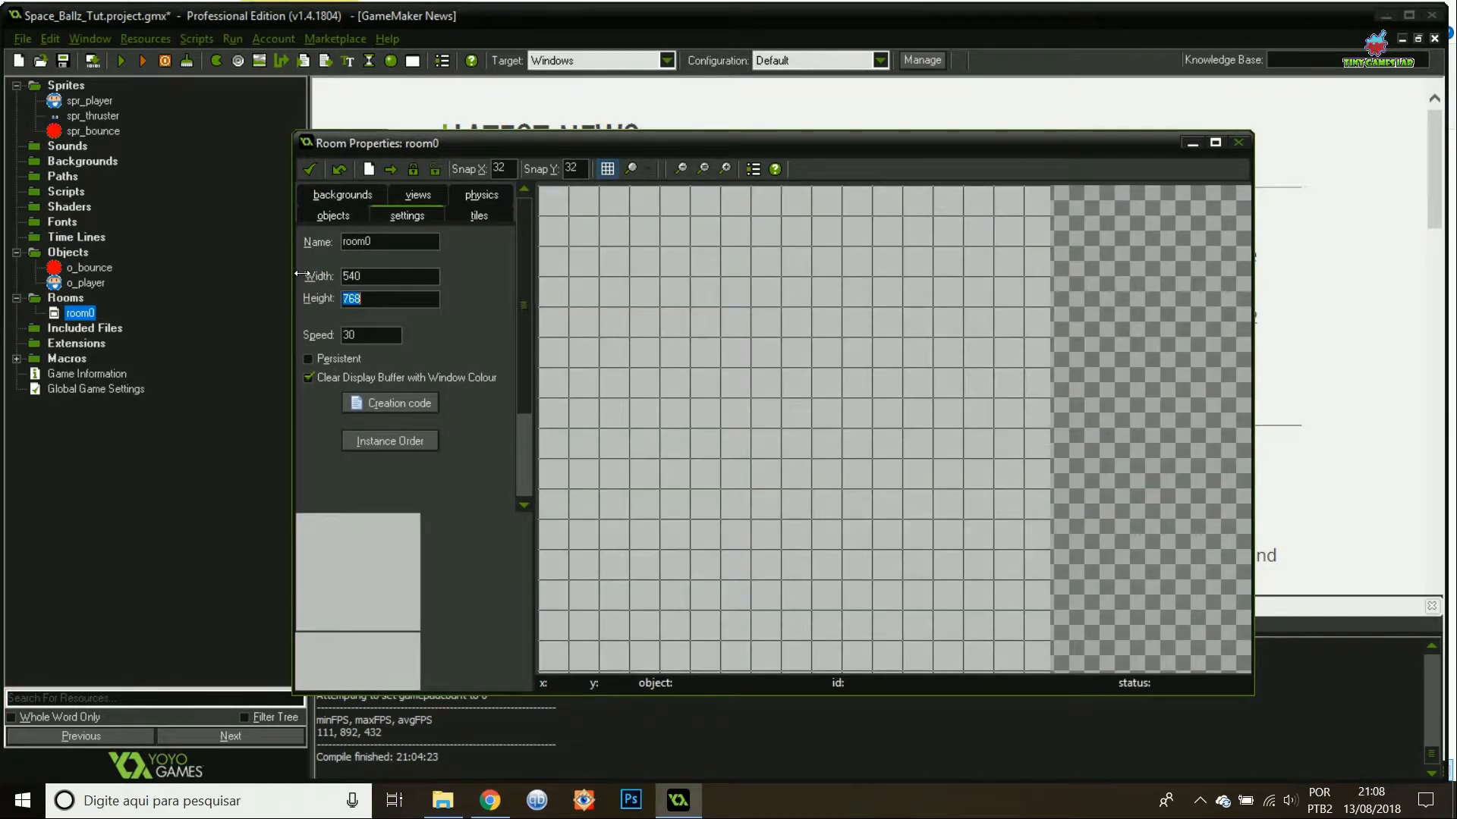
{"action": "left_click", "coordinate": [332, 216]}
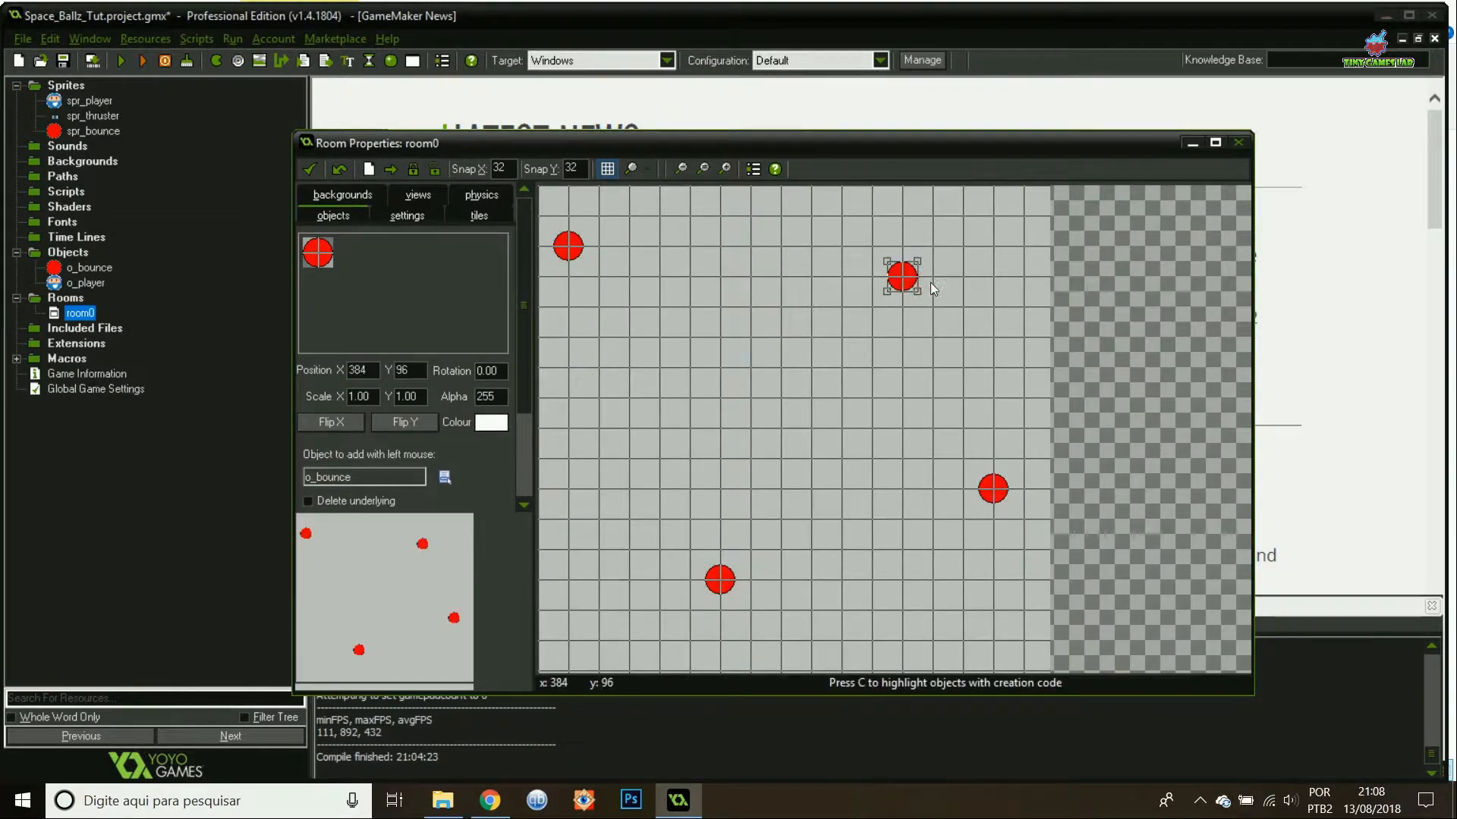
{"action": "left_click", "coordinate": [780, 397]}
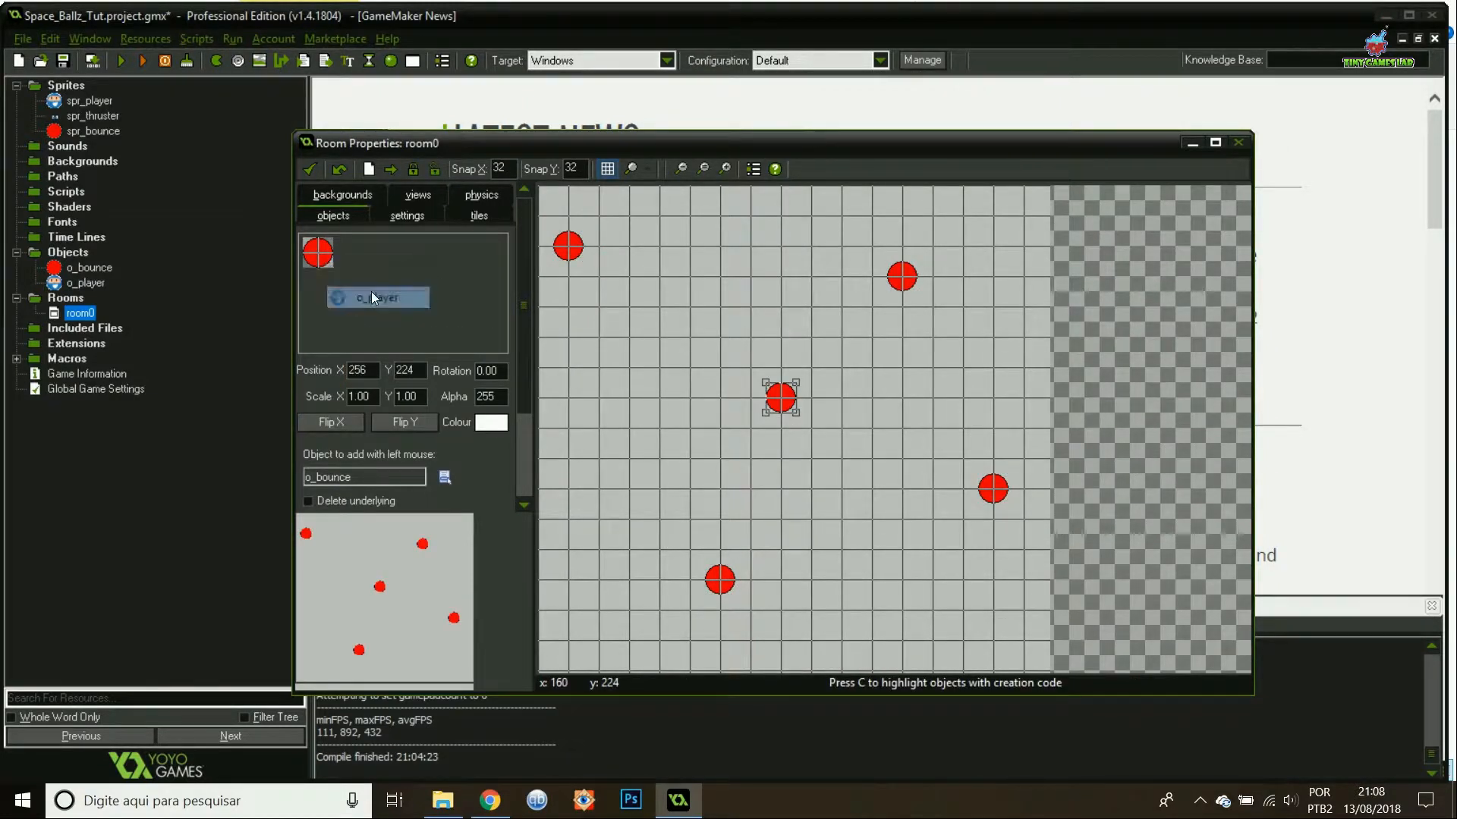
{"action": "left_click", "coordinate": [1239, 142]}
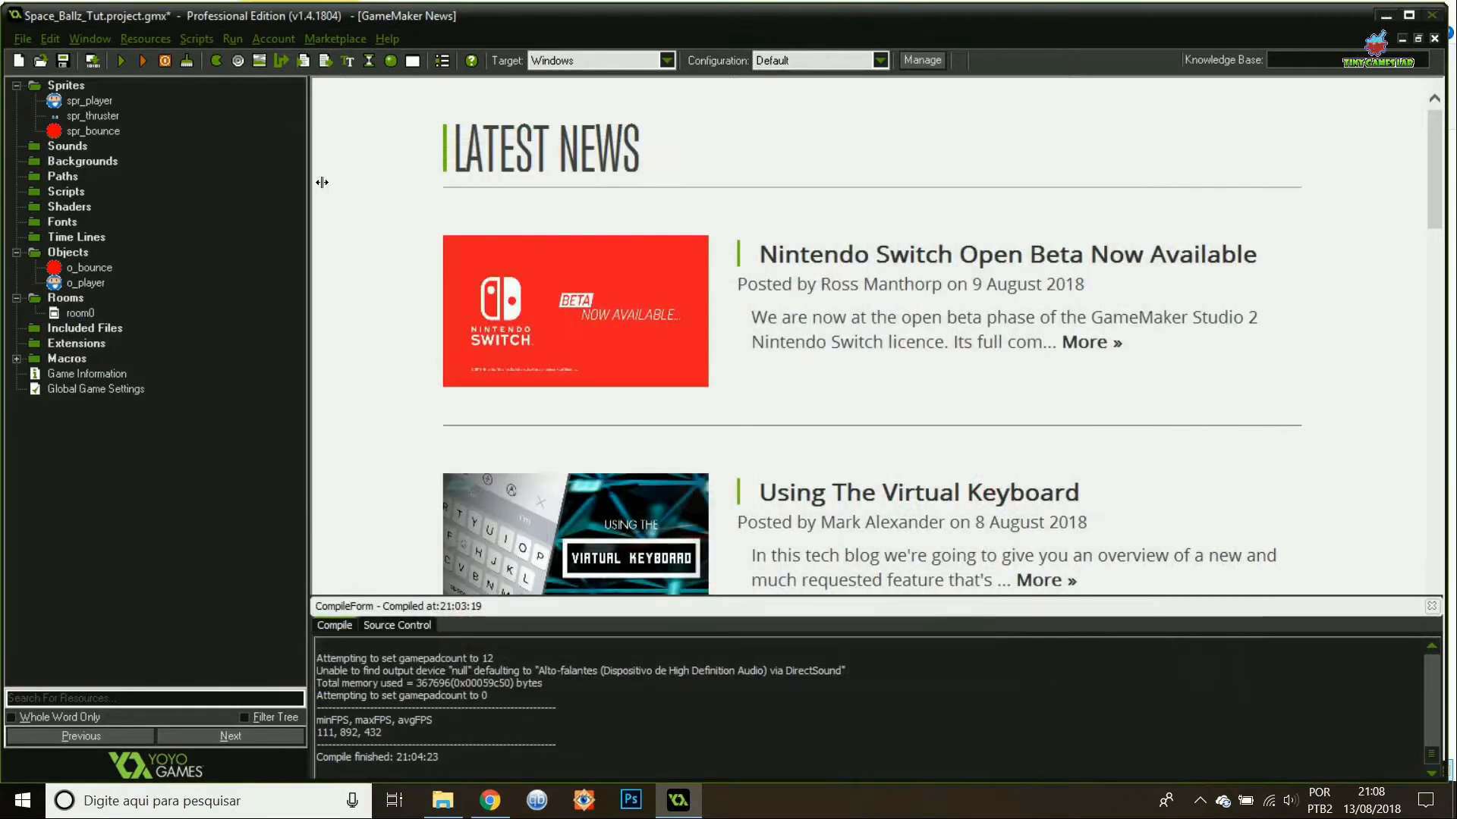
In o_player's Create code set rot_dir = 1, rot_speed = 7, rot_anlge = 0, rot_on = 1.
{"action": "double_click", "coordinate": [85, 282]}
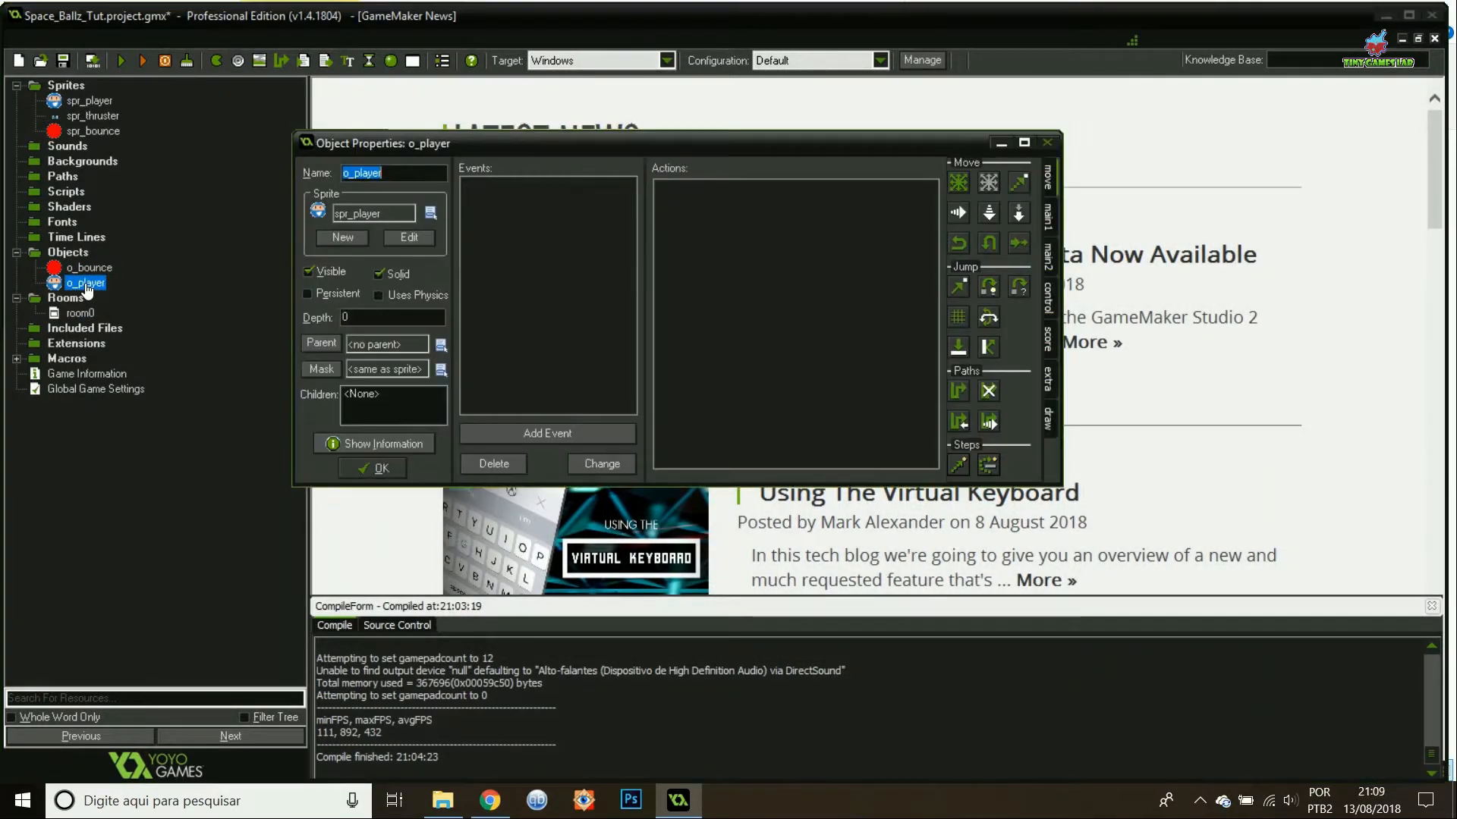
{"action": "left_click", "coordinate": [547, 432]}
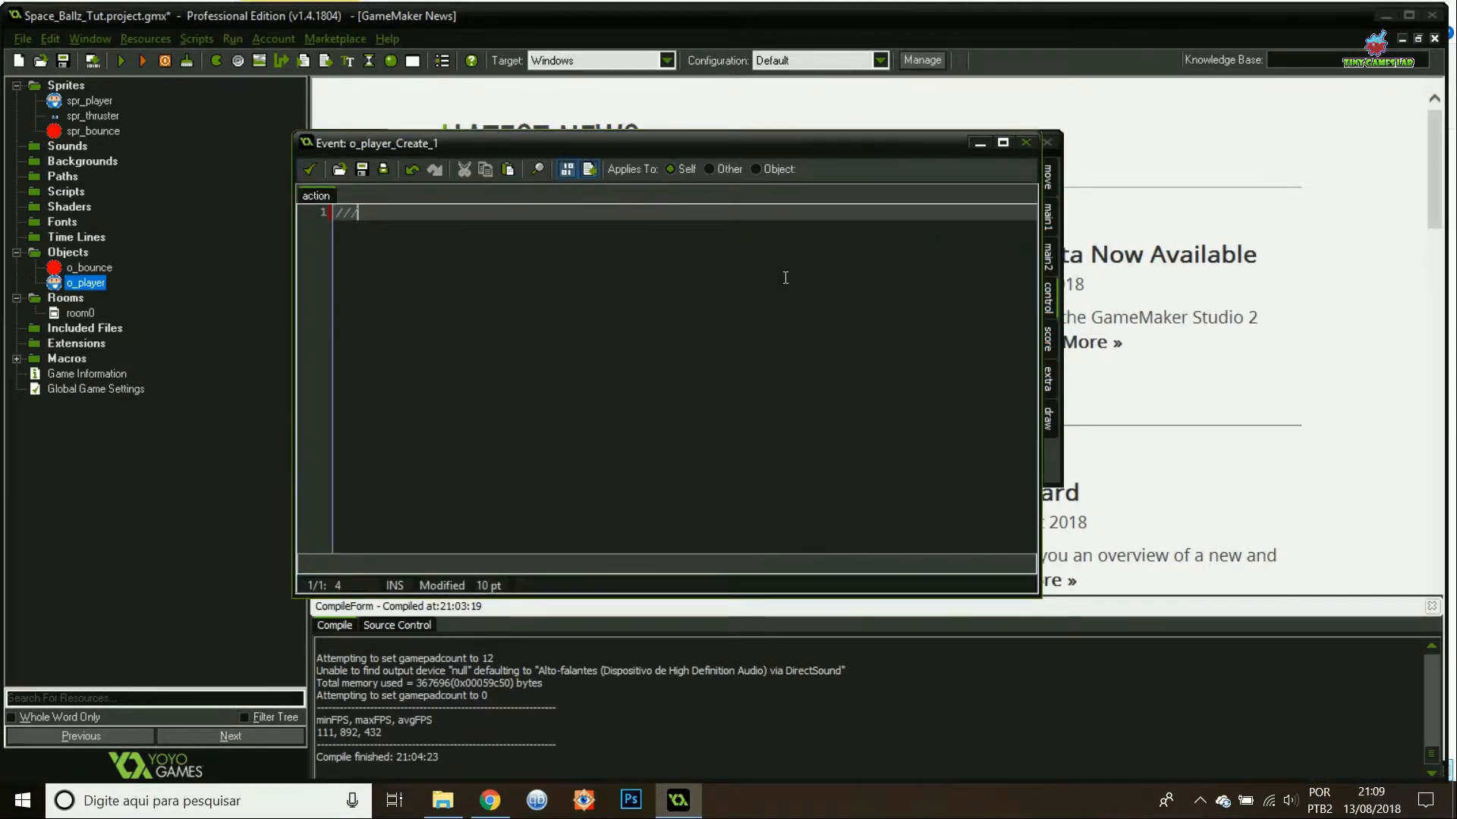
{"action": "type", "text": "Initialize variables"}
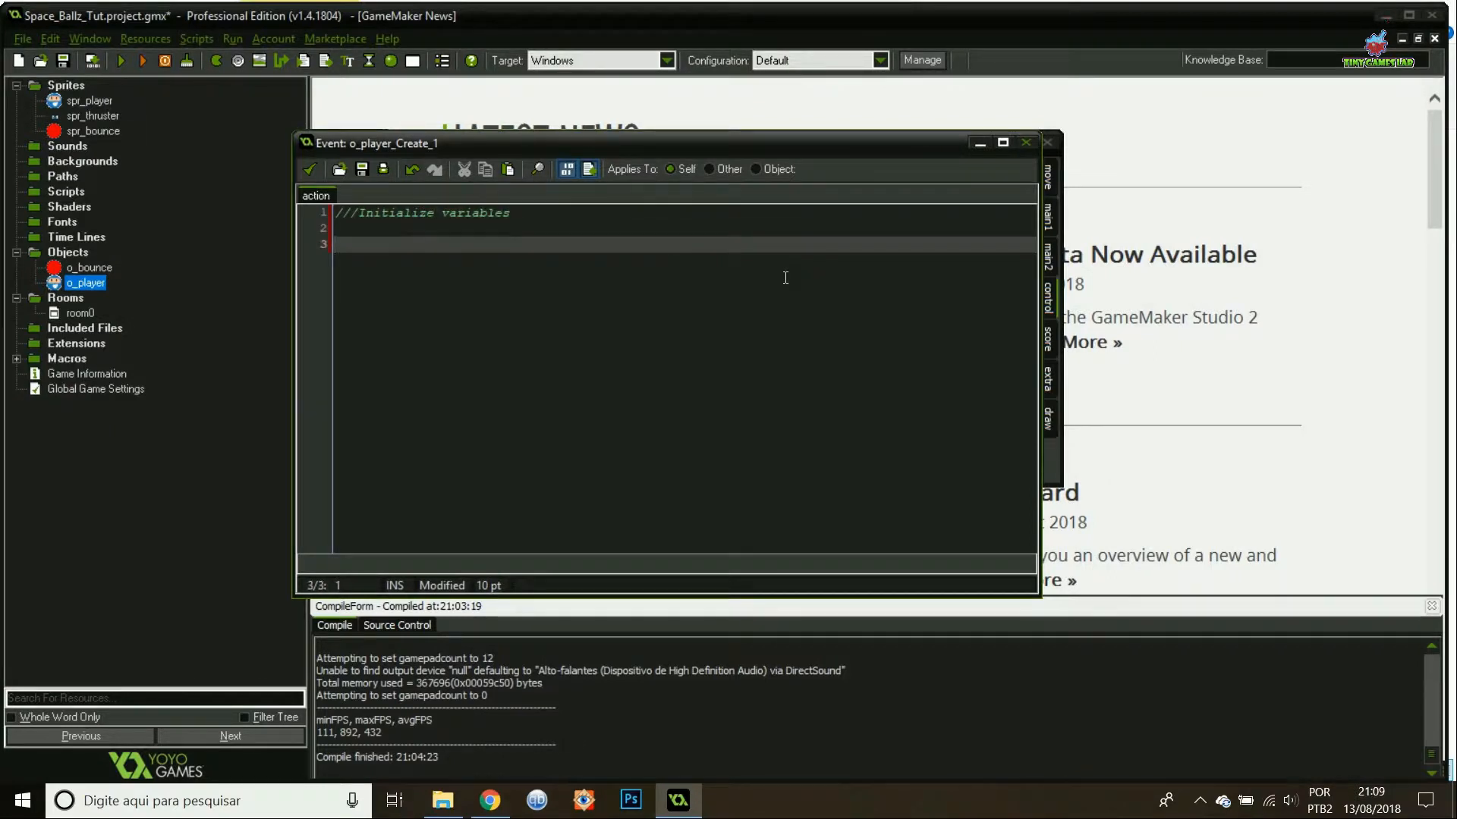
{"action": "type", "text": "//Rotation of p"}
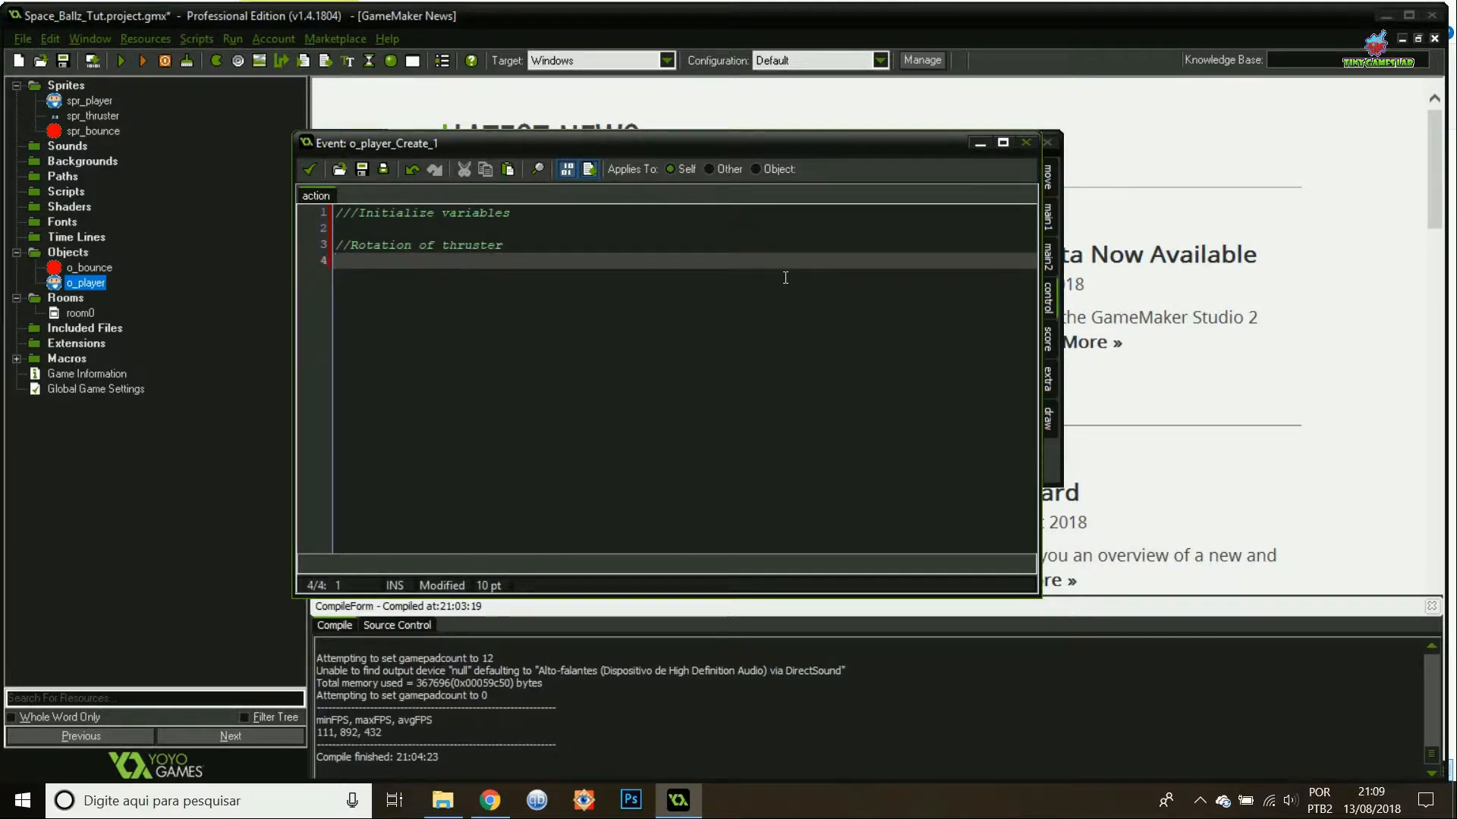
{"action": "type", "text": "rot_dir ="}
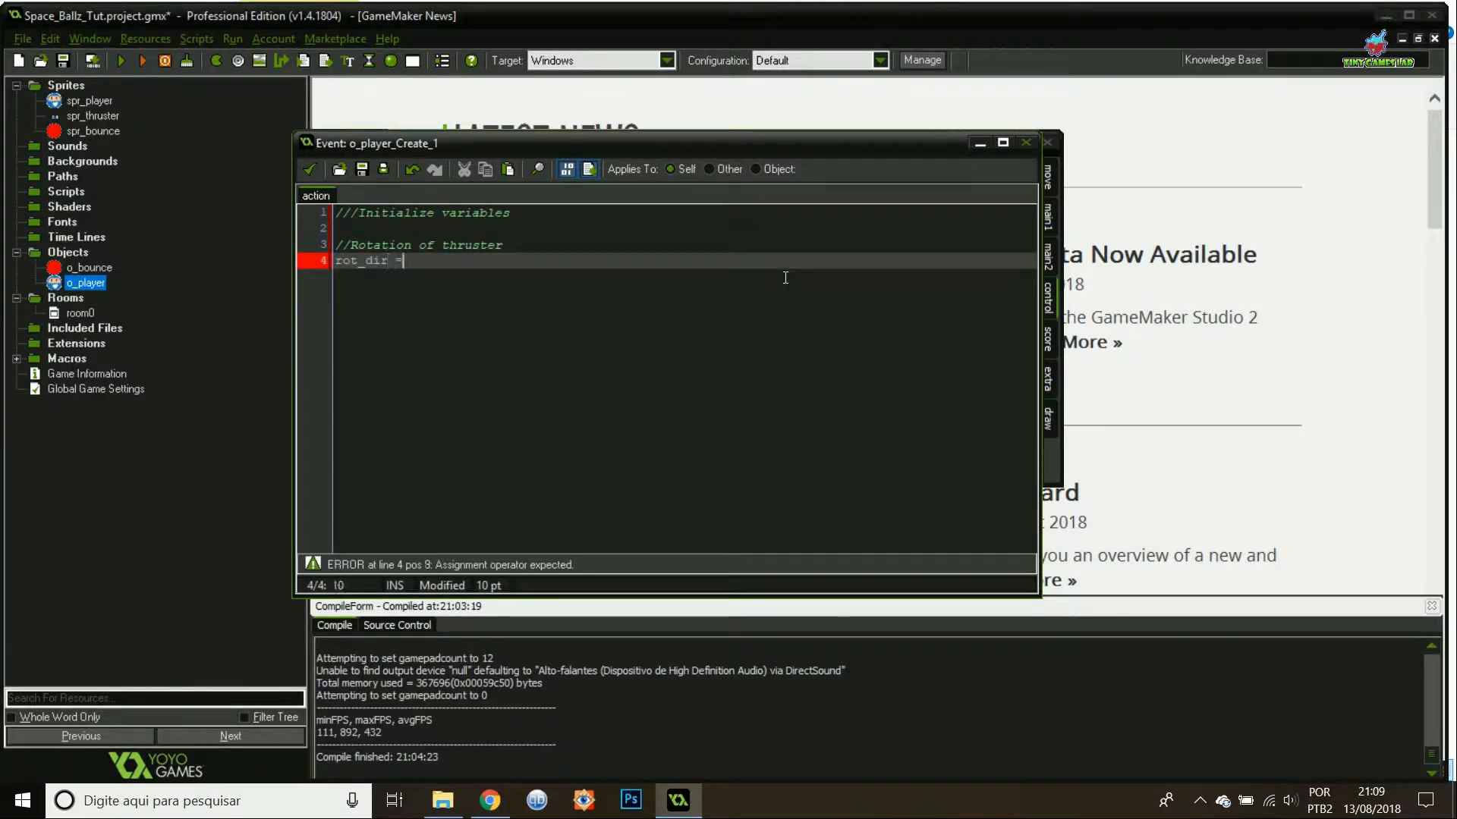
{"action": "type", "text": "= 1;"}
{"action": "type", "text": "rot_speed ="}
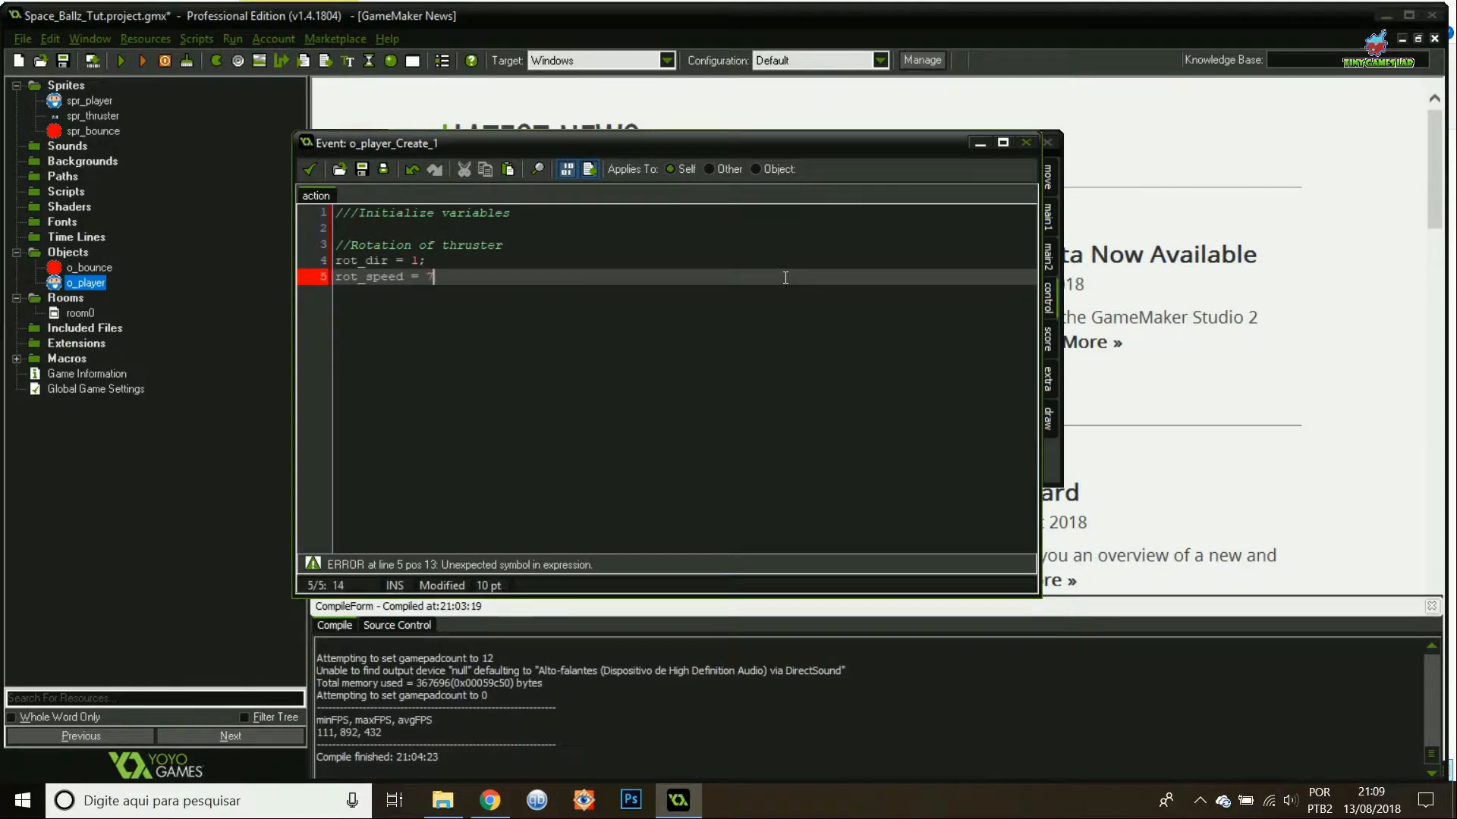
{"action": "type", "text": "7;"}
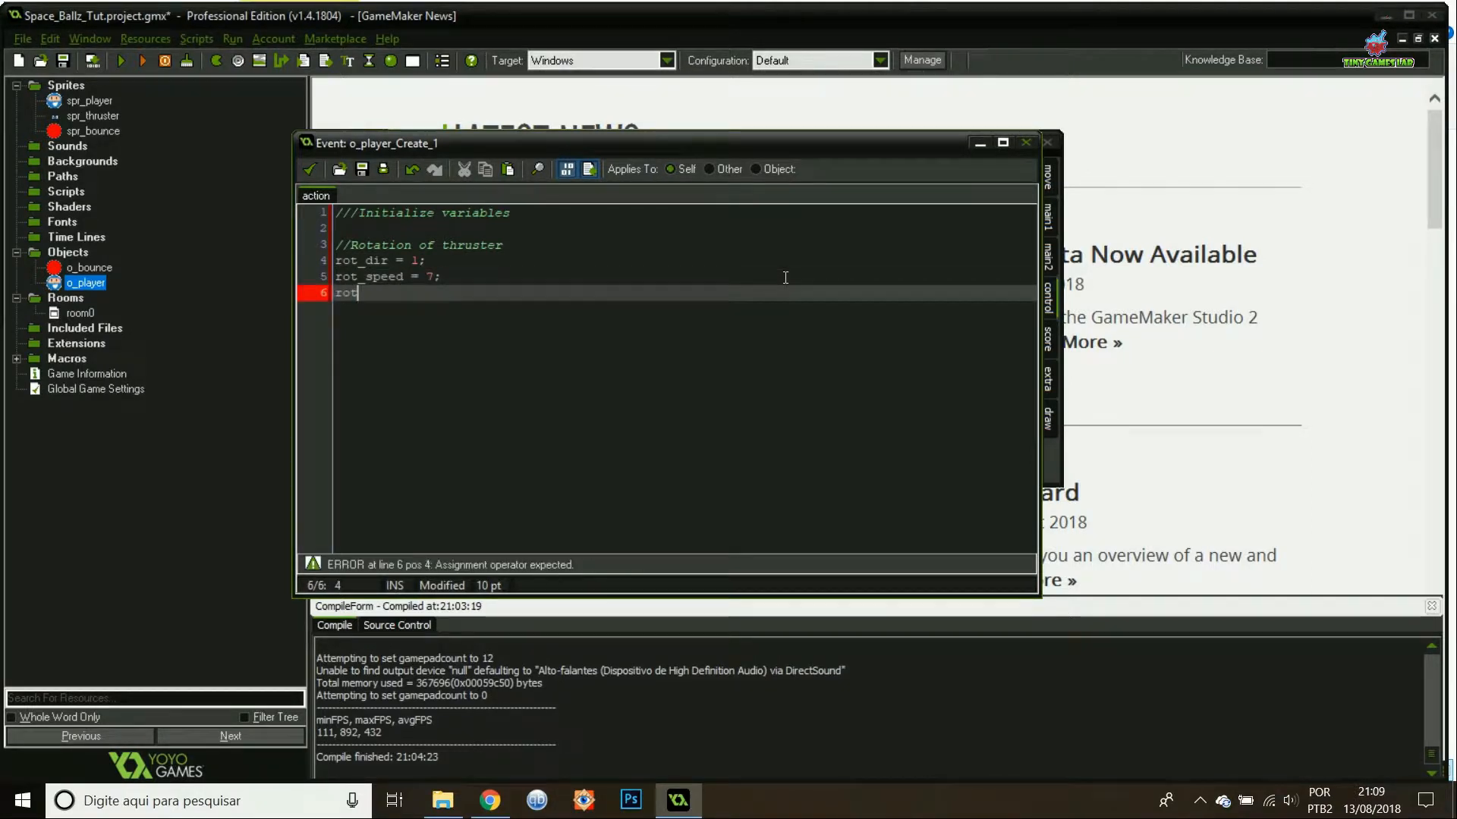
{"action": "type", "text": "_anlge = 0;"}
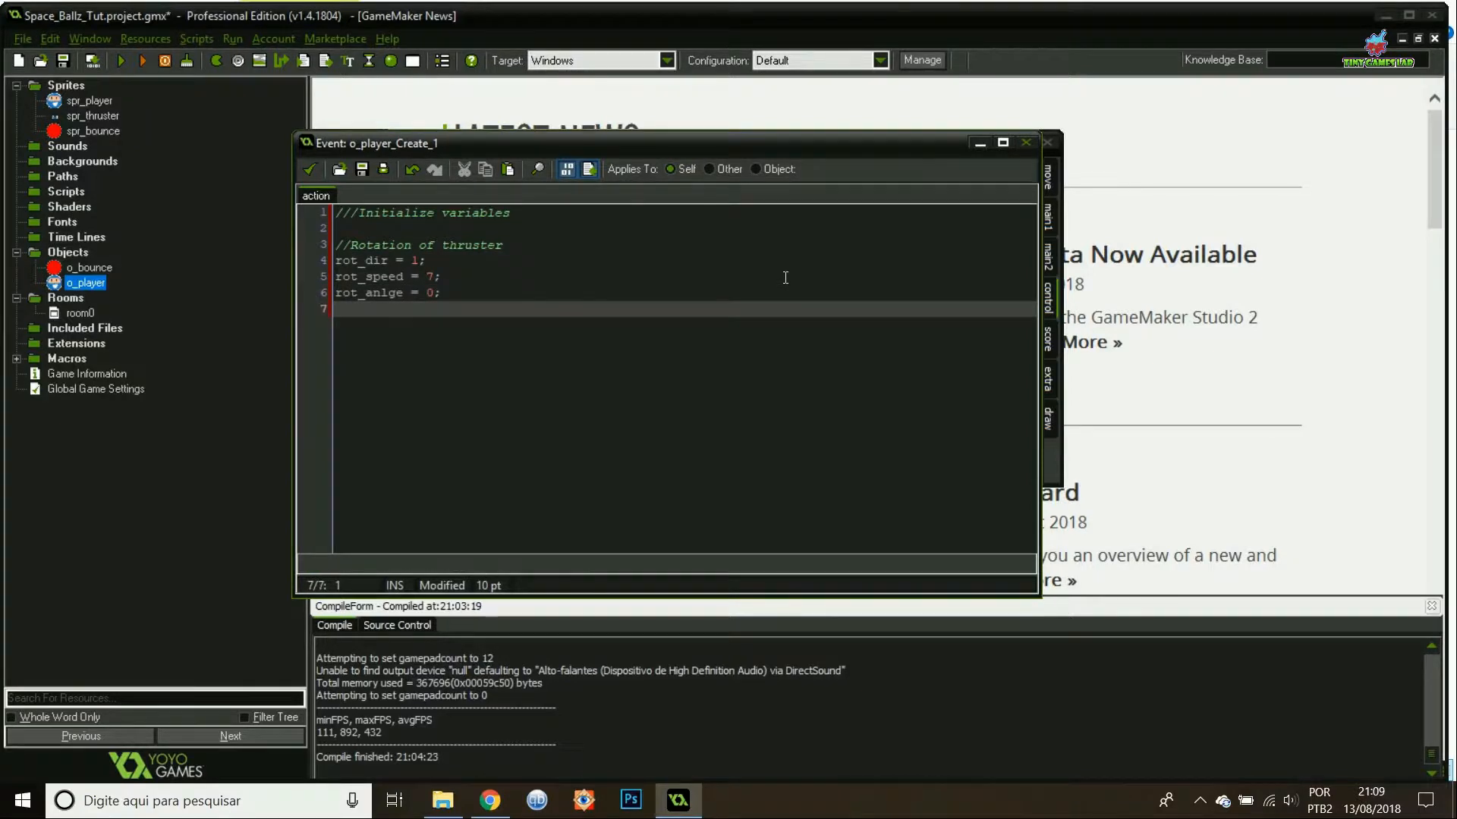
{"action": "type", "text": "rot_on = 1;"}
{"action": "type", "text": "//Charging of thruster"}
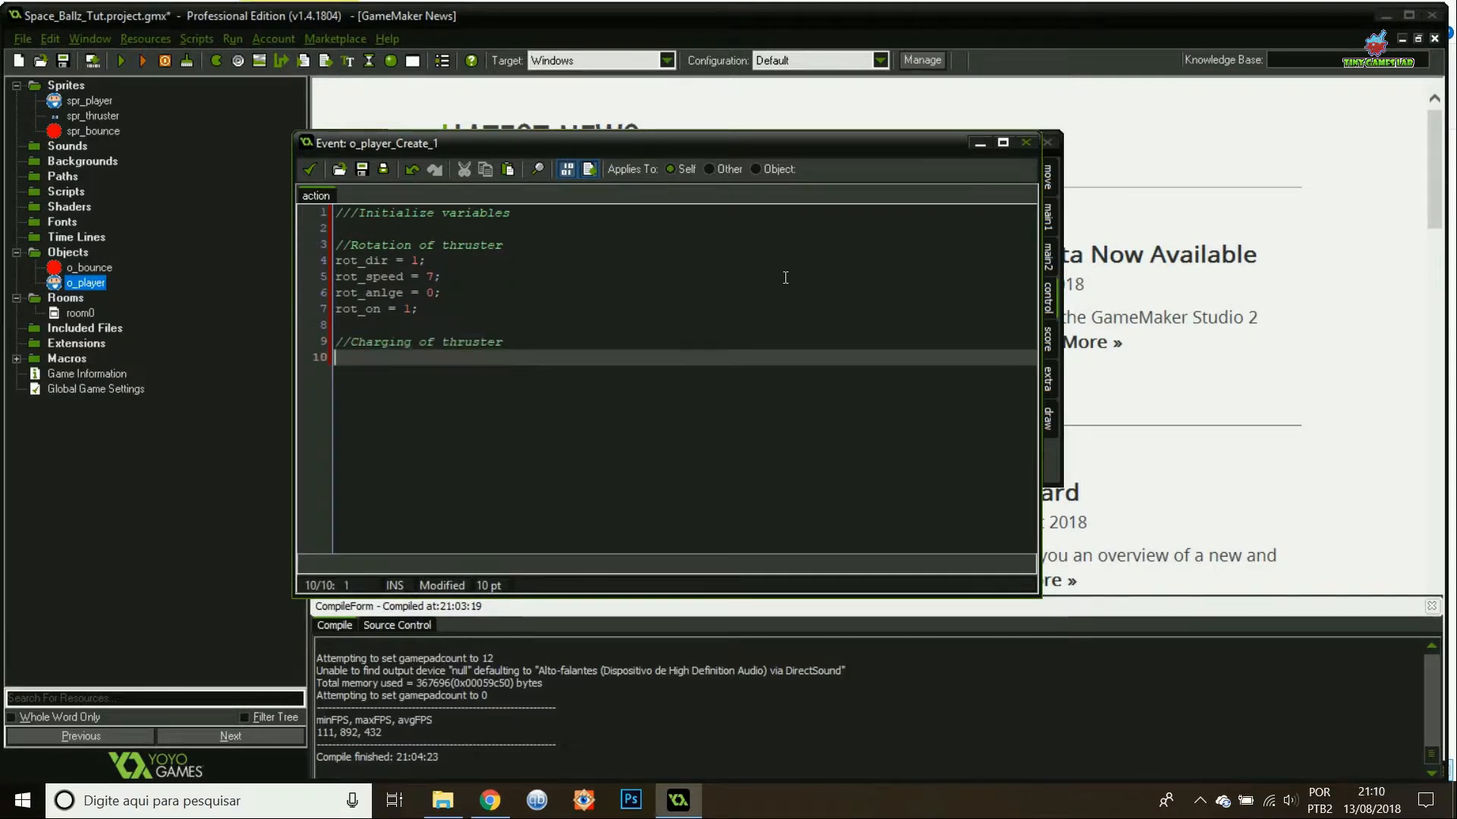
Add charging variables charge_on, charge = 0, max_charge and charge_add = 0.5.
{"action": "type", "text": "charge_c"}
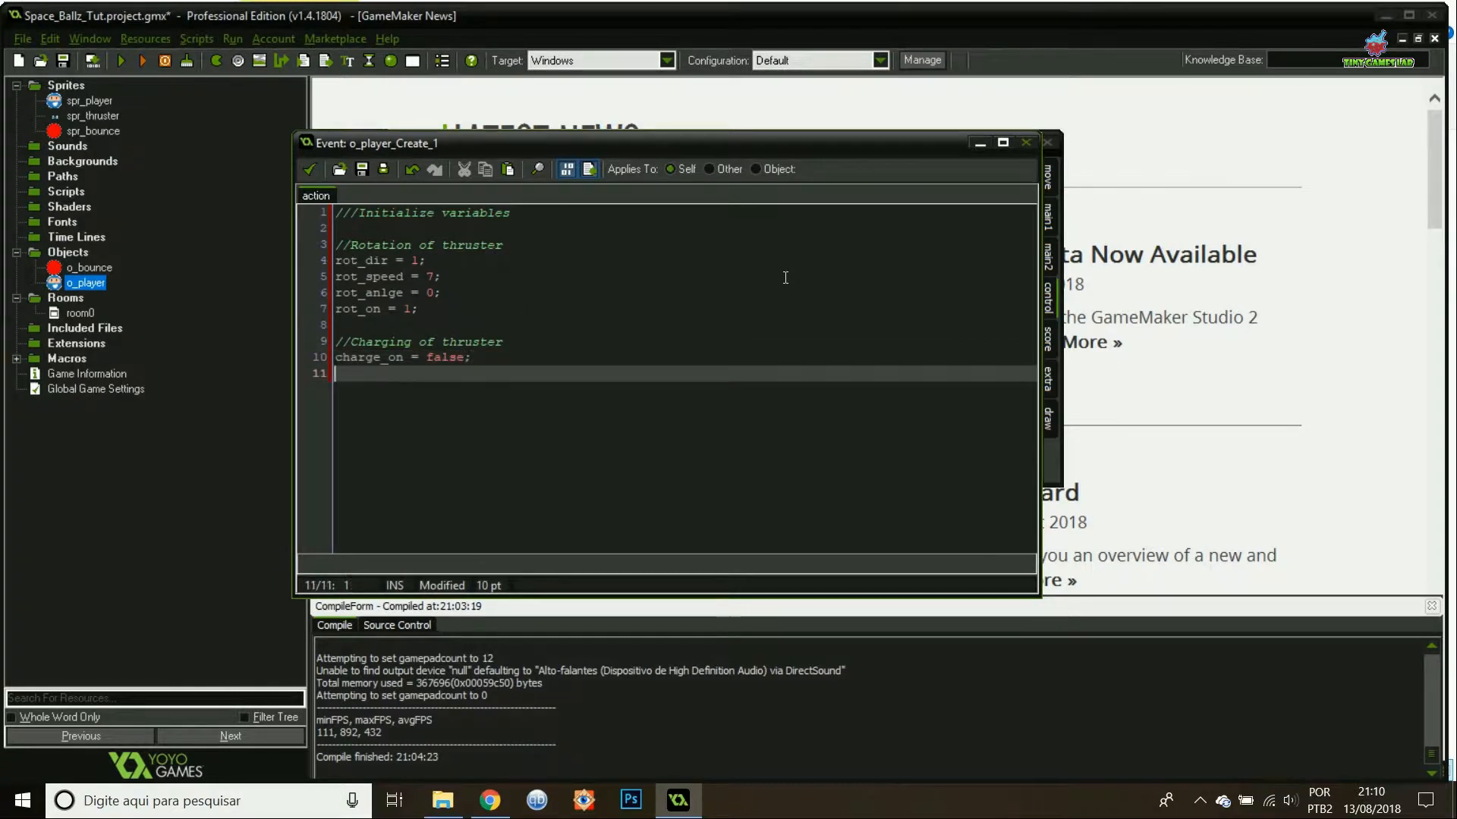
{"action": "type", "text": "charge = 0;"}
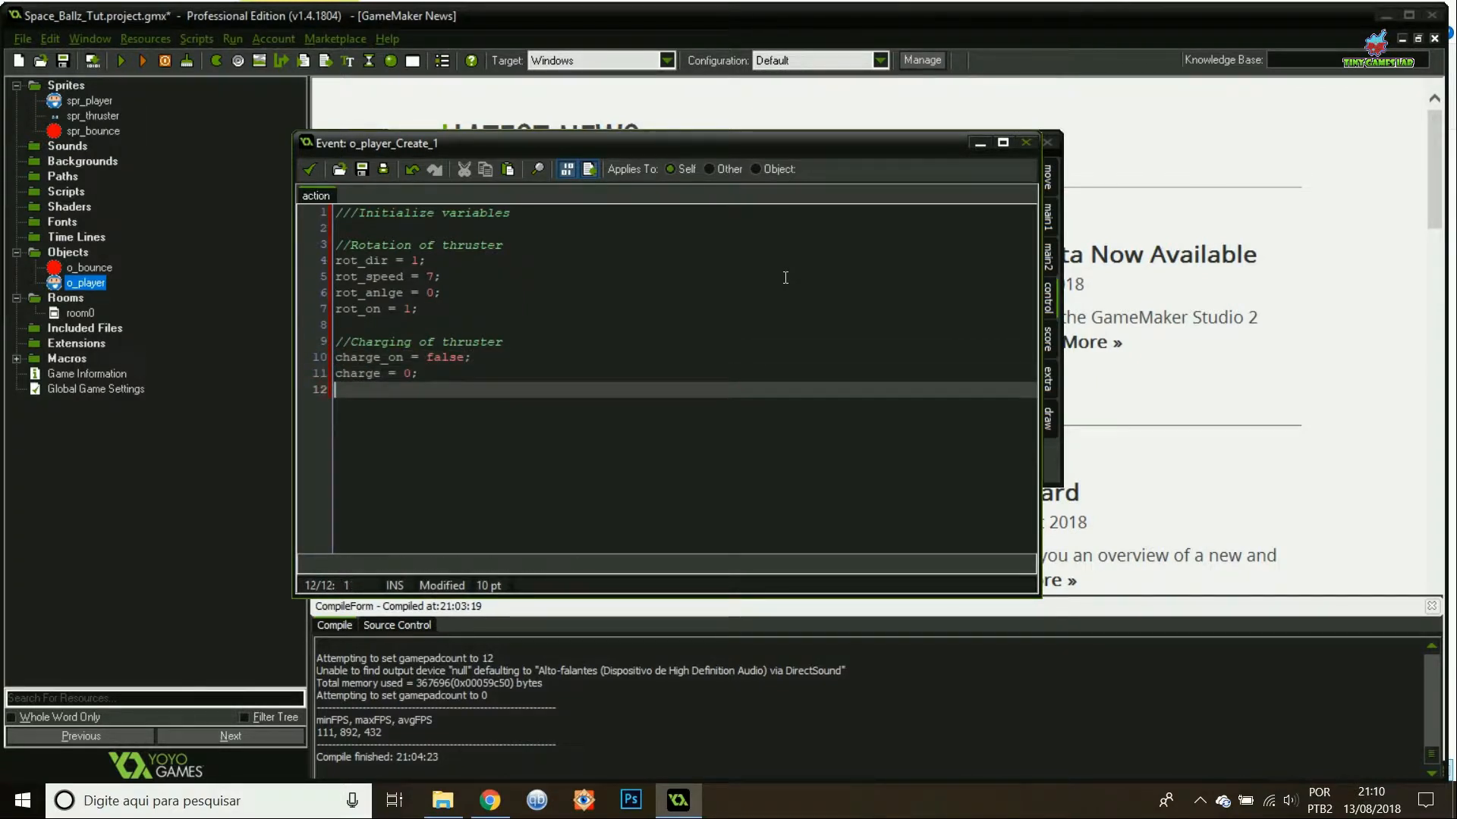
{"action": "type", "text": "max_charge = 20;"}
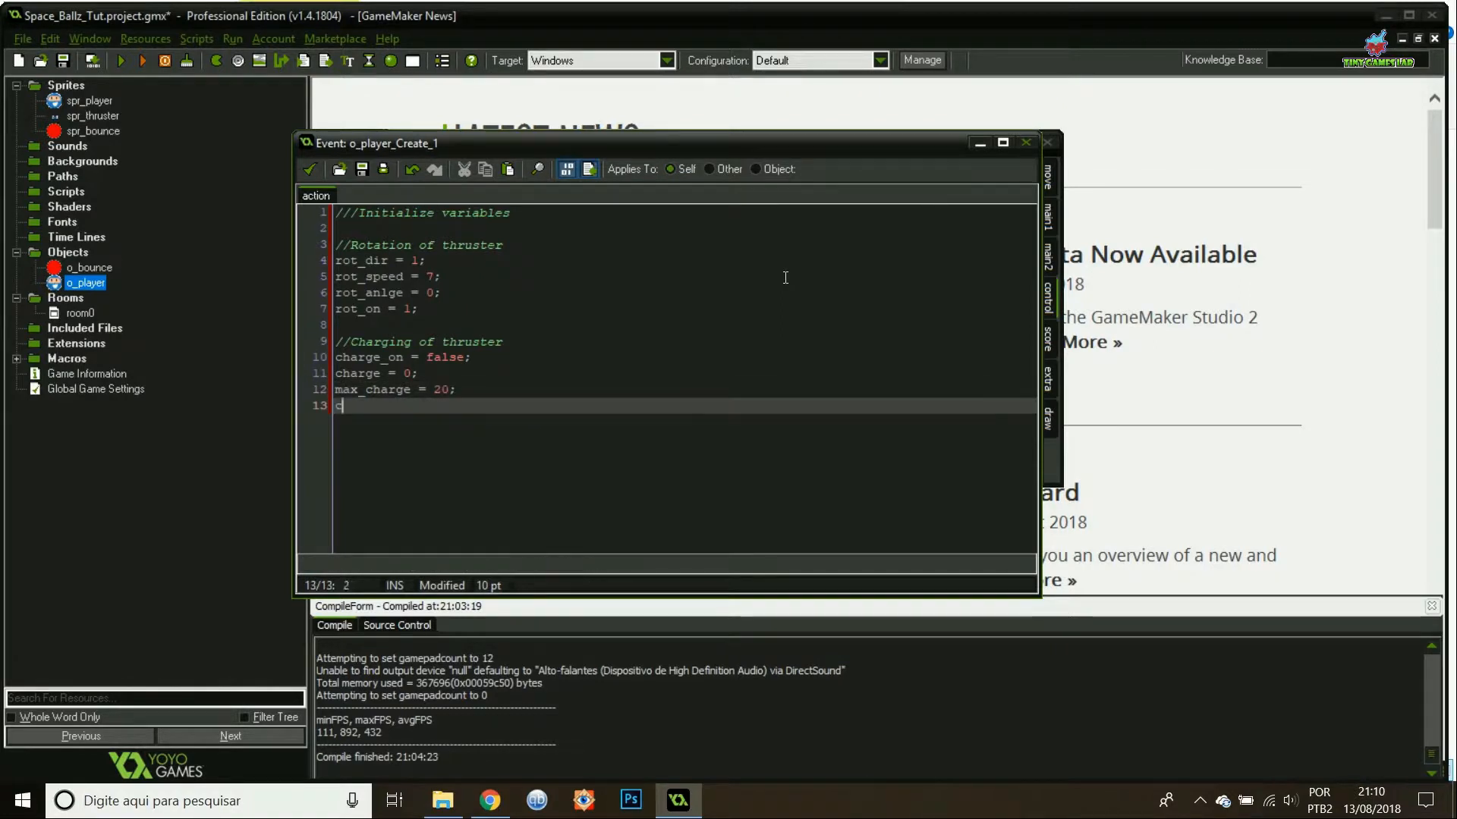
{"action": "type", "text": "charge_add ="}
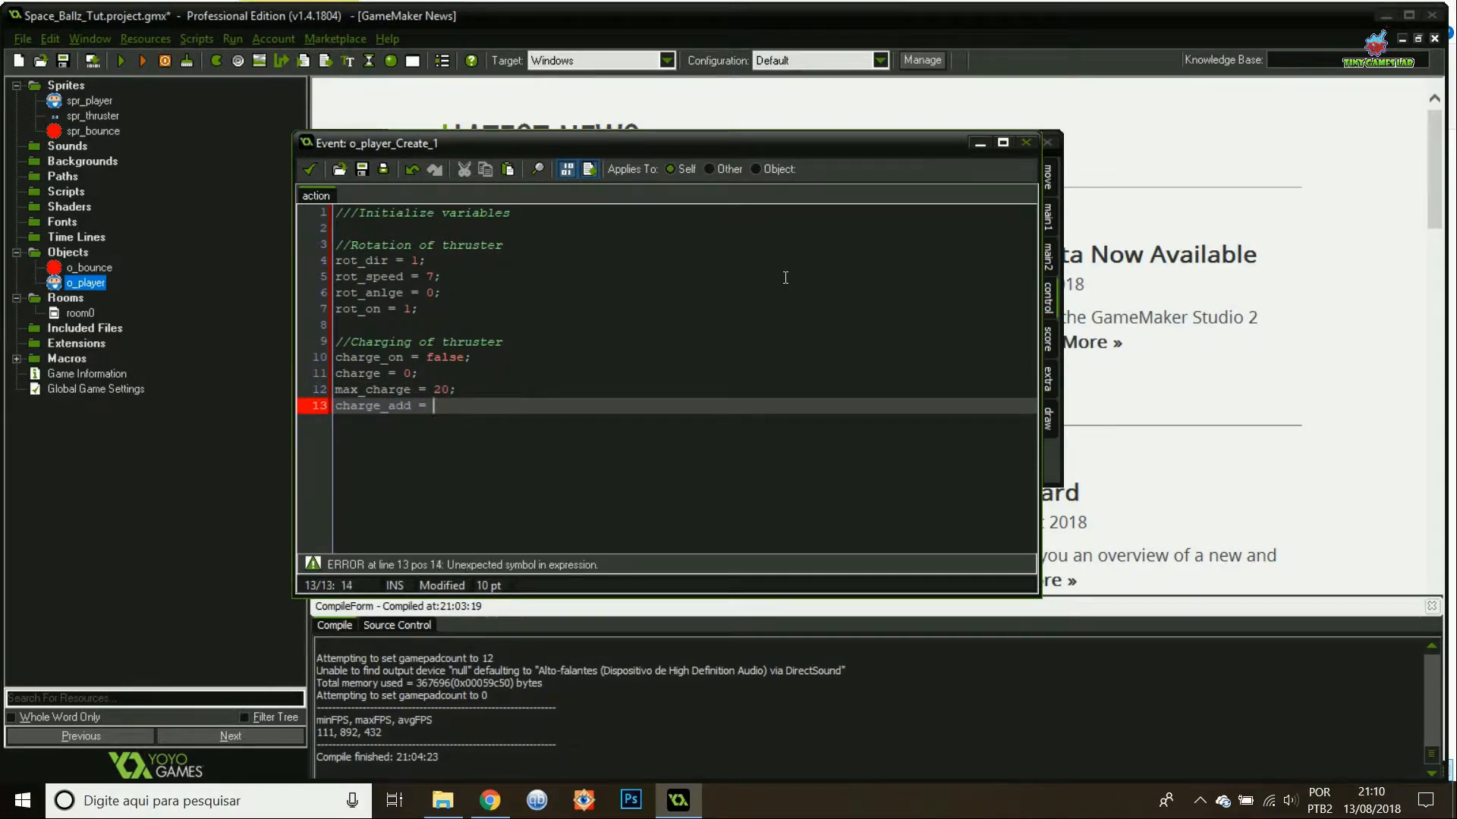
{"action": "type", "text": "0.5;"}
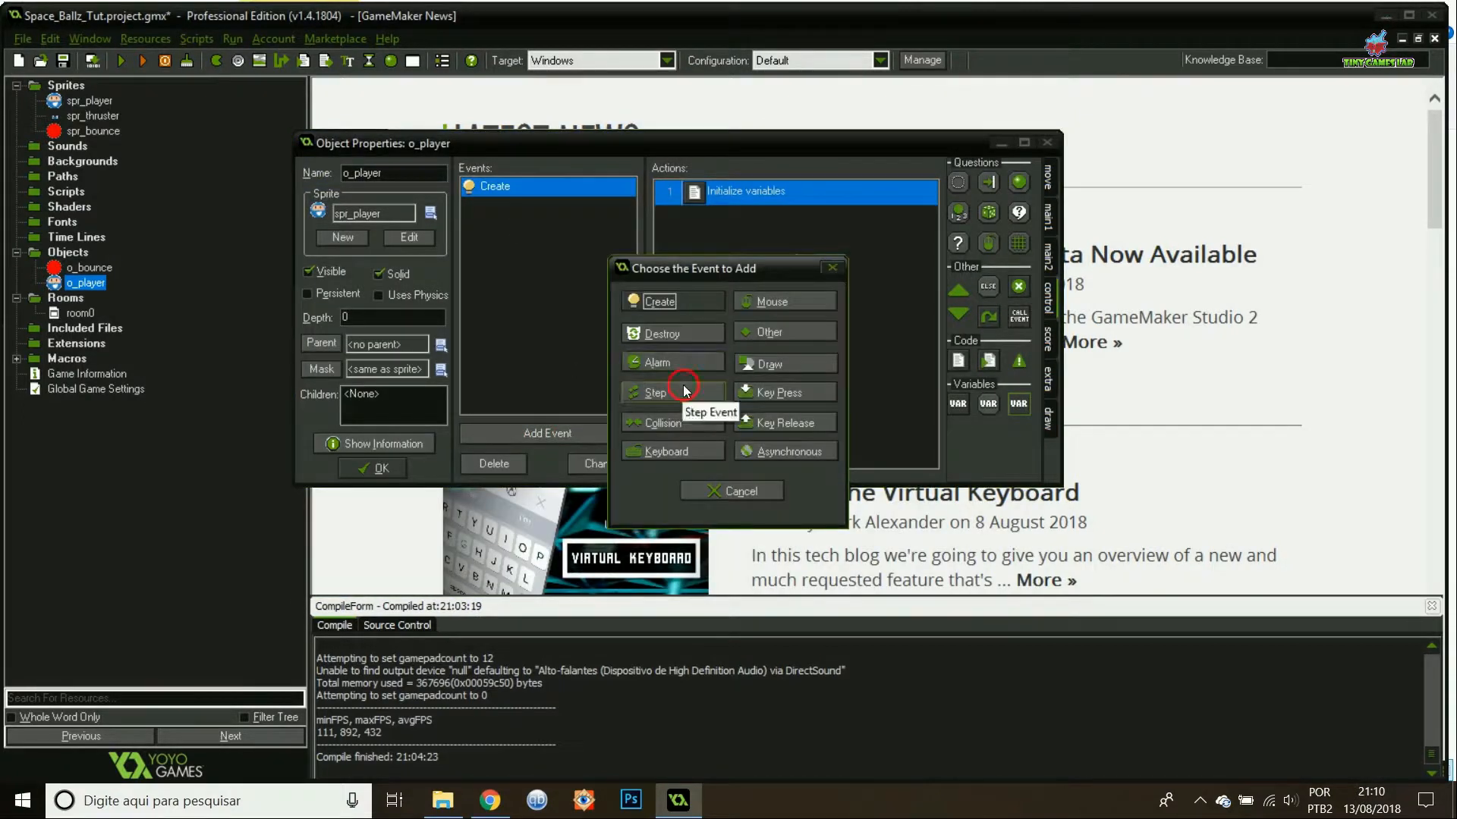
Add a Step event with rot_angle += rot_dir*rot_speed*rot_on and begin if(charge_on).
{"action": "left_click", "coordinate": [657, 391]}
{"action": "type", "text": "//Rot"}
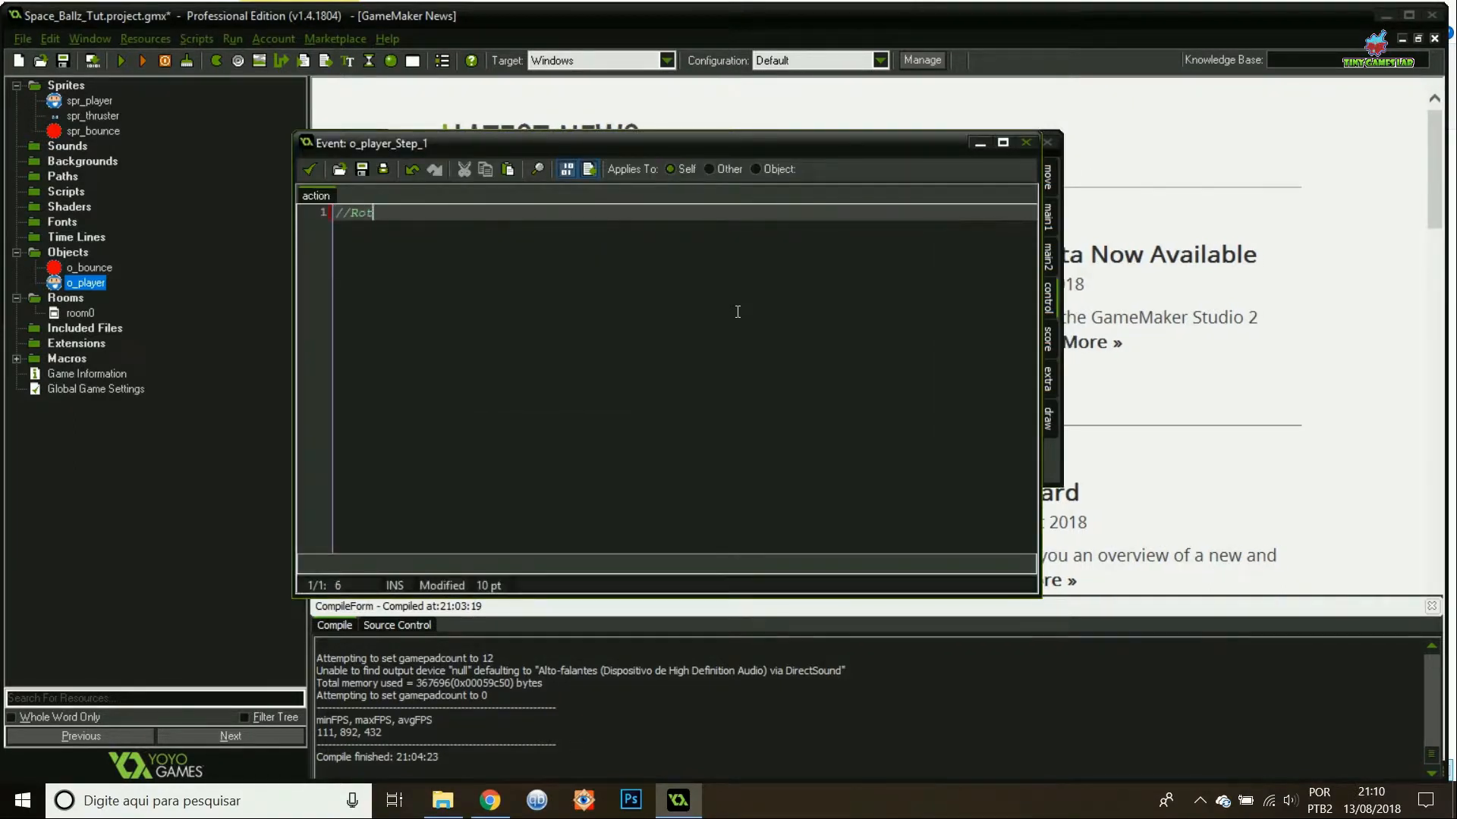
{"action": "type", "text": "ate thruster"}
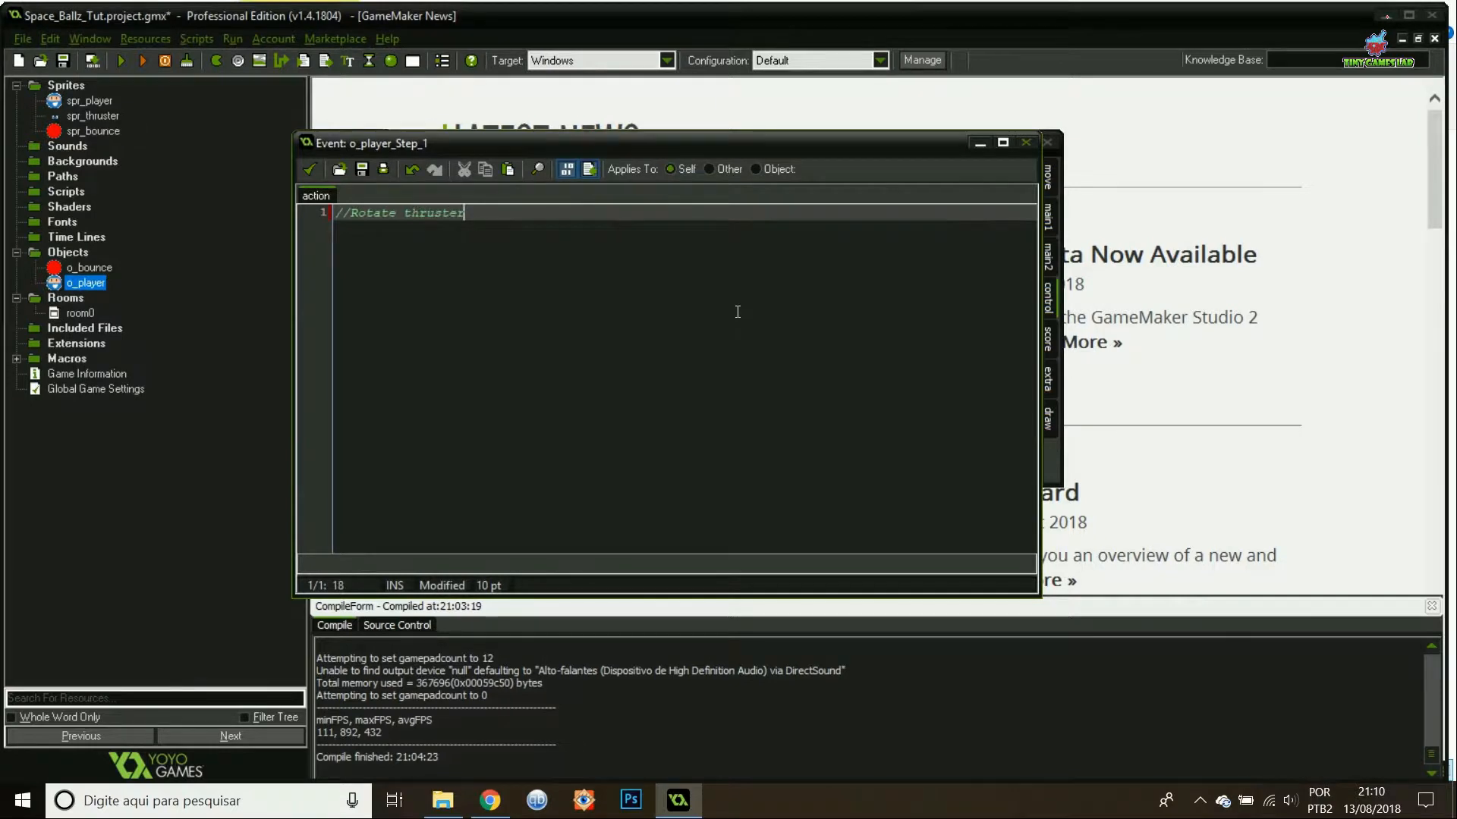
{"action": "type", "text": "rot"}
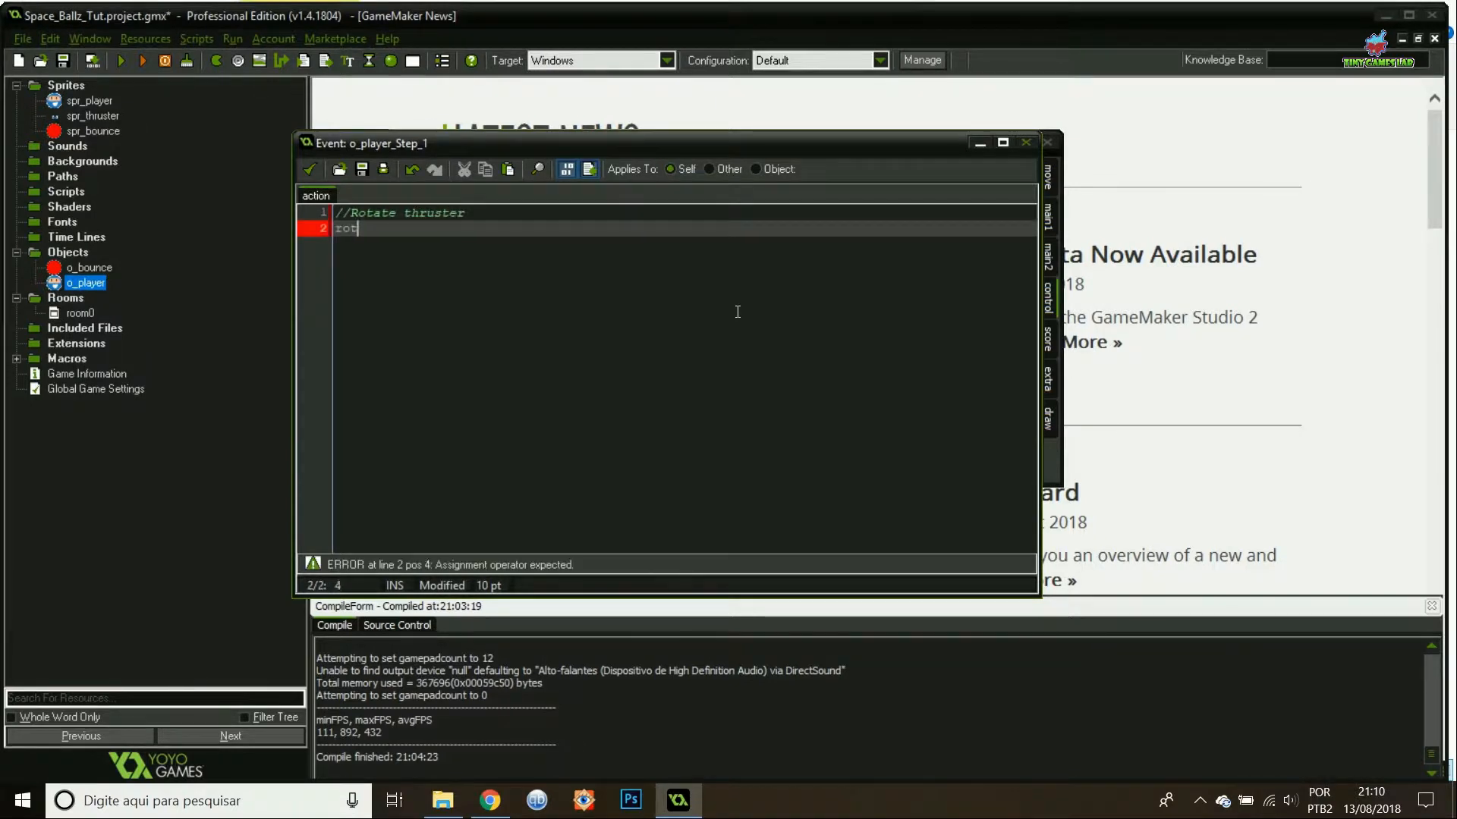
{"action": "type", "text": "_angle +="}
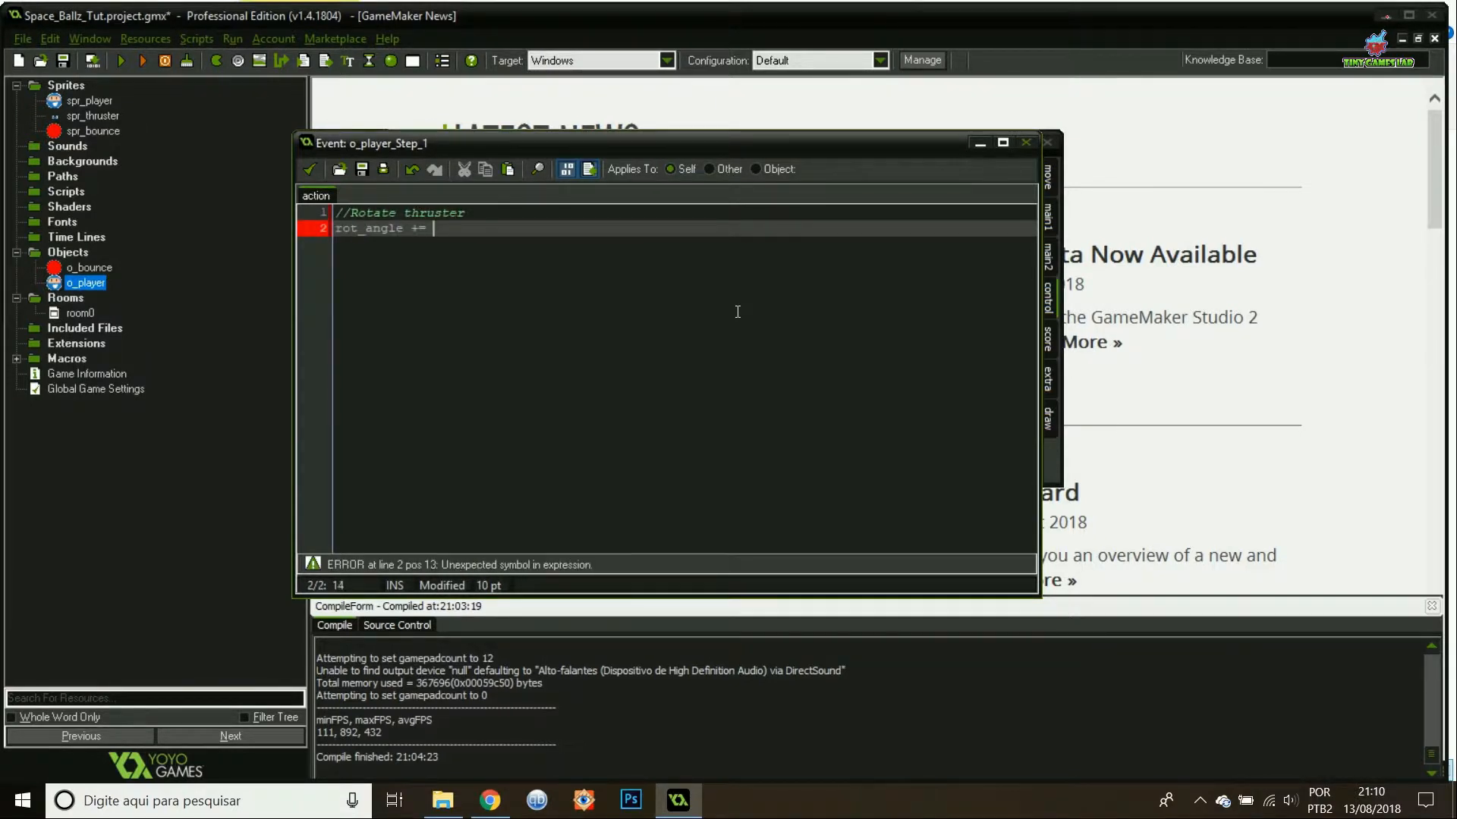
{"action": "type", "text": "rot_dir"}
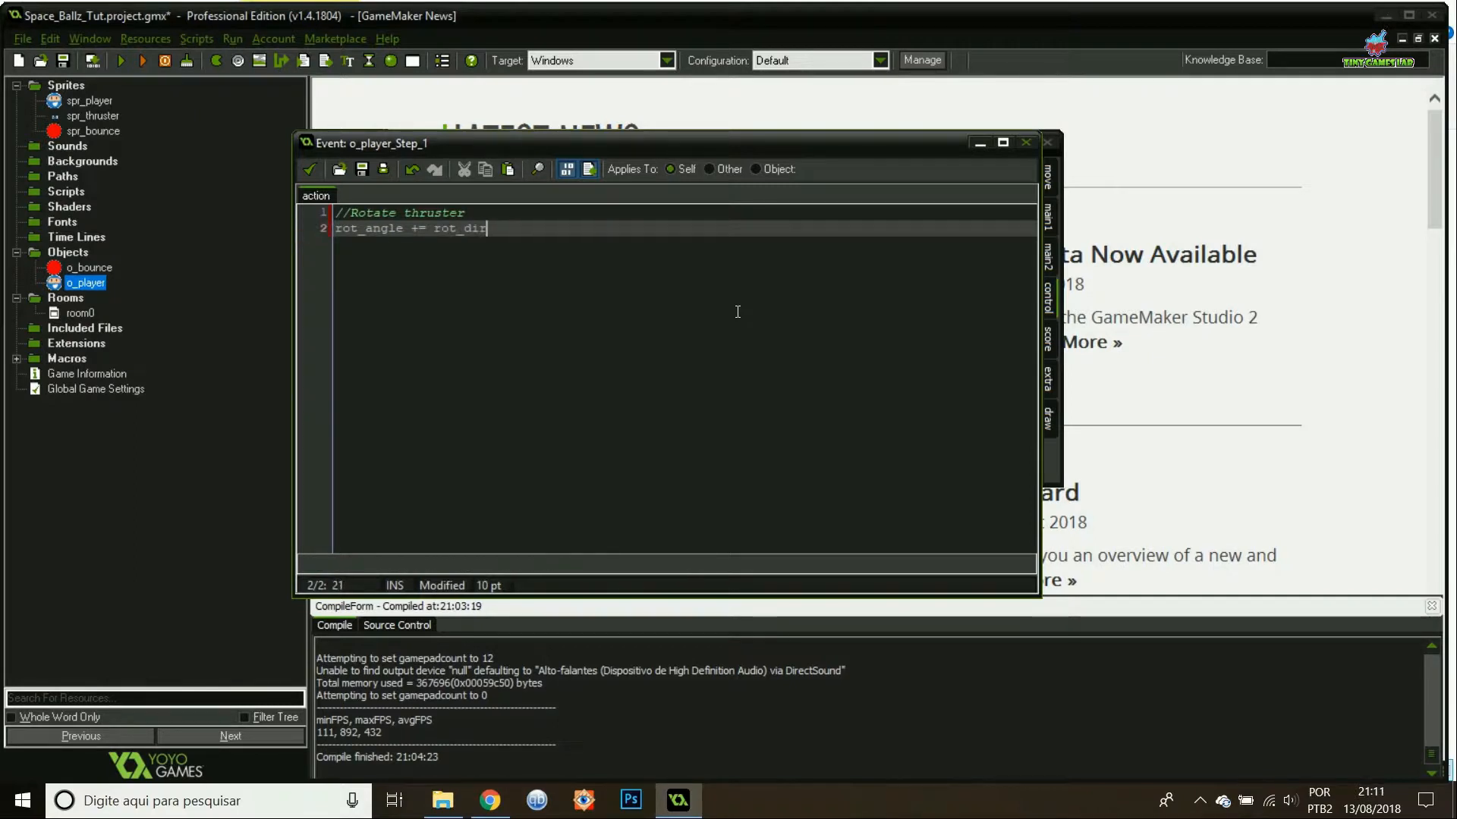
{"action": "type", "text": "*rot_speed*rot_on"}
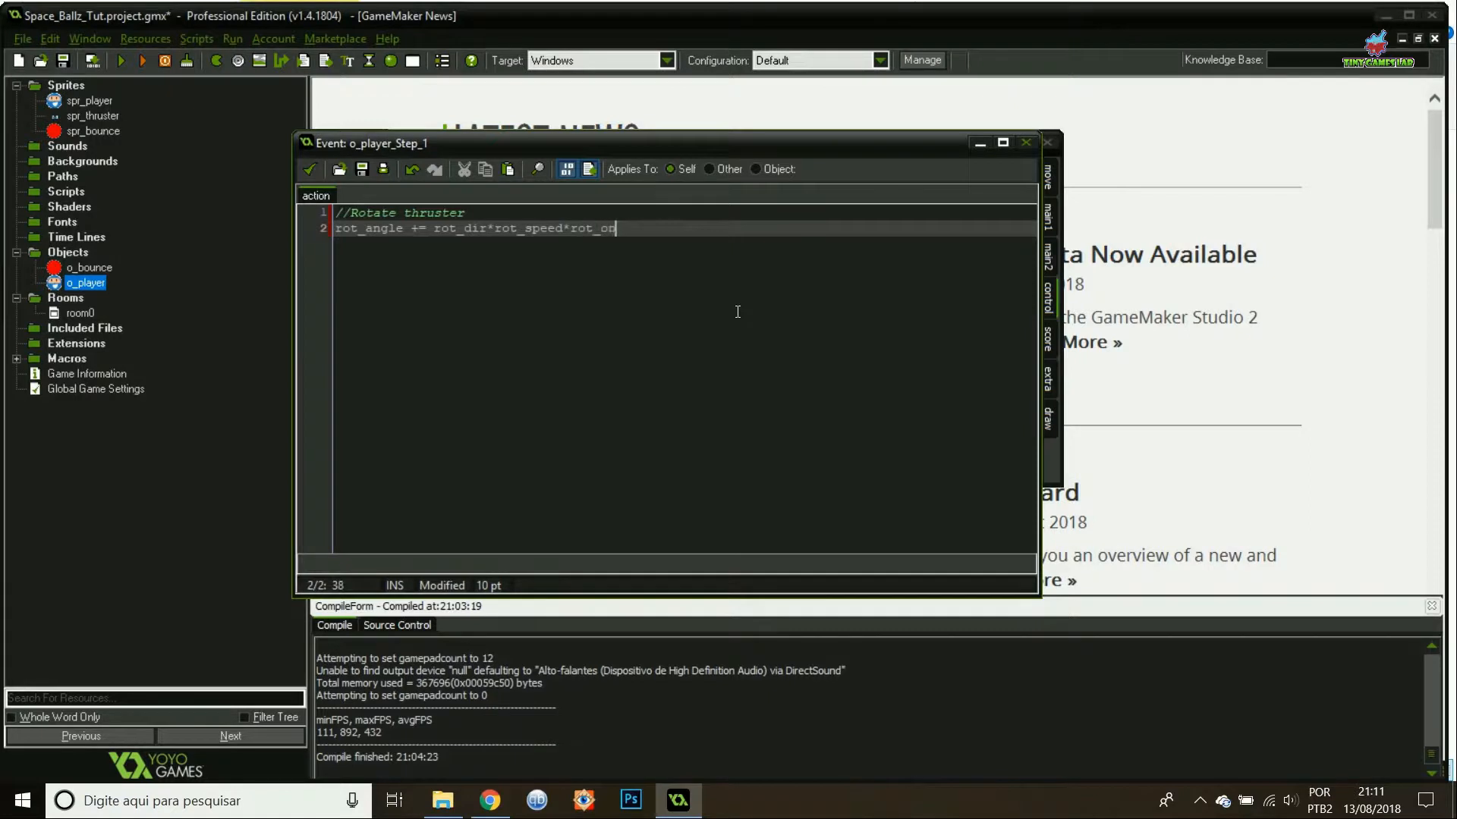
{"action": "type", "text": ";"}
{"action": "type", "text": "//charge power"}
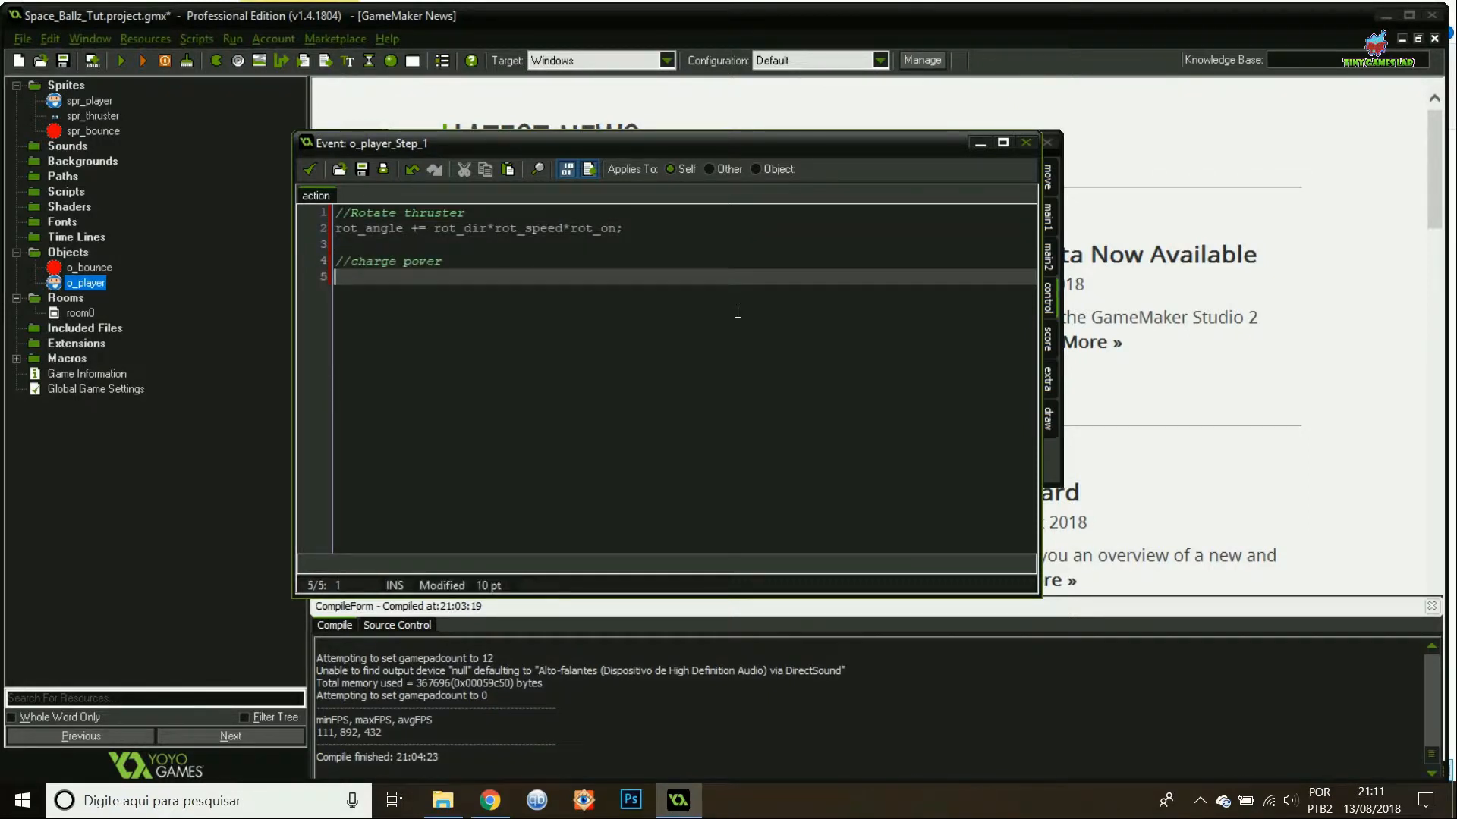
{"action": "type", "text": "if(charge_on"}
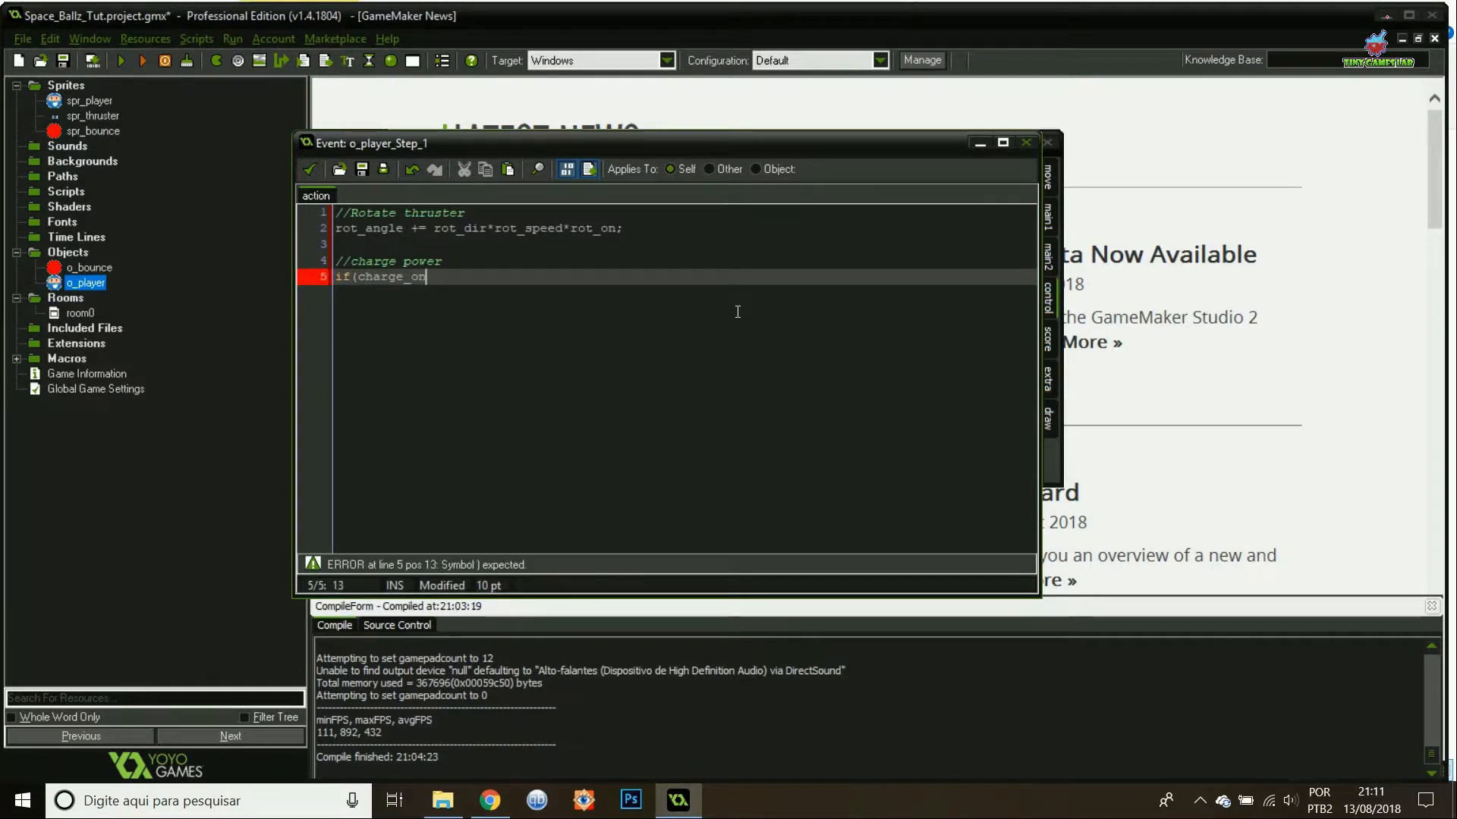
Write the charging branch: charge = clamp(charge+charge_add, 0, max_charge).
{"action": "type", "text": ") {"}
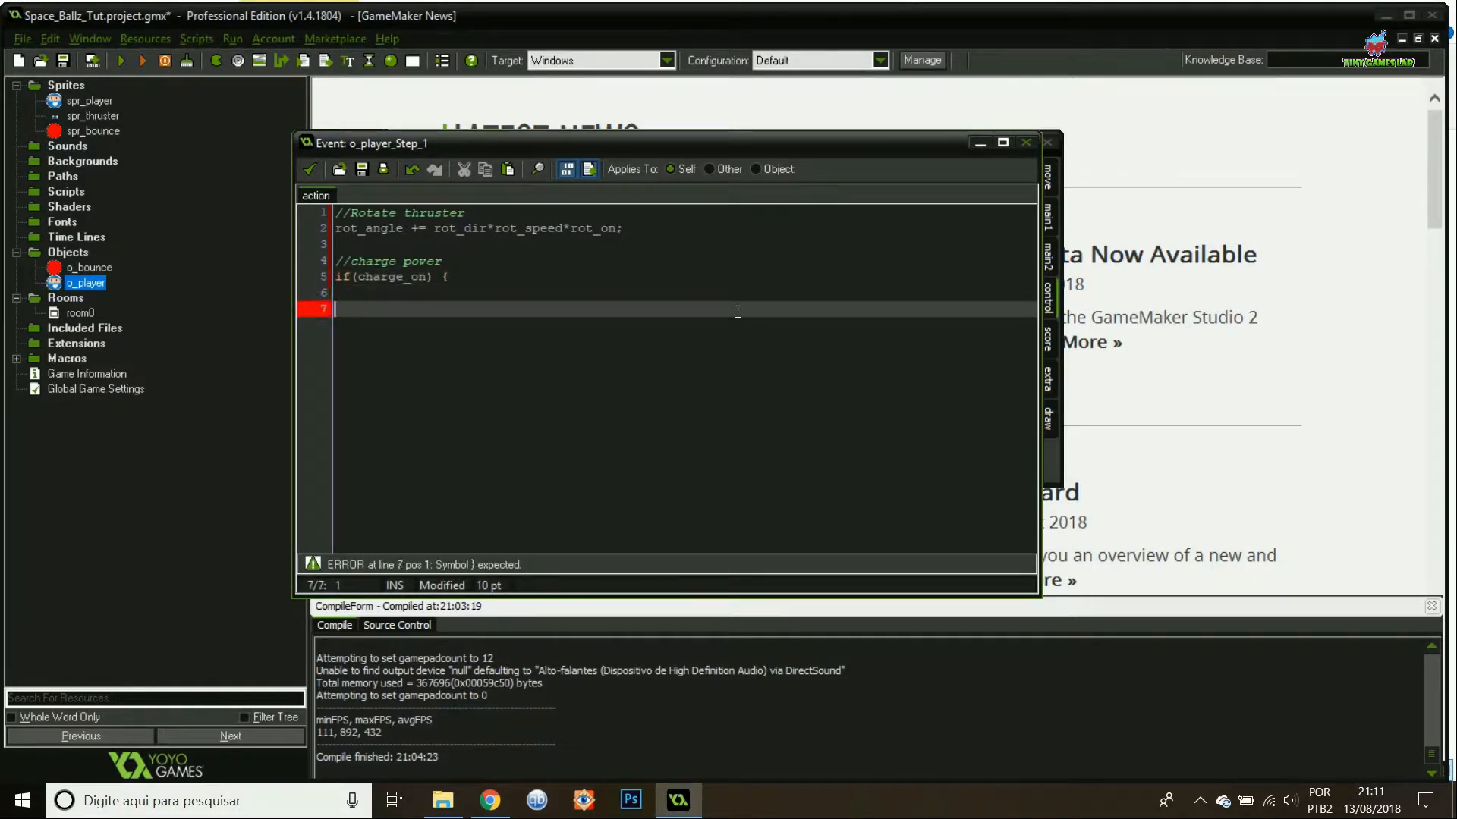
{"action": "type", "text": "} else {"}
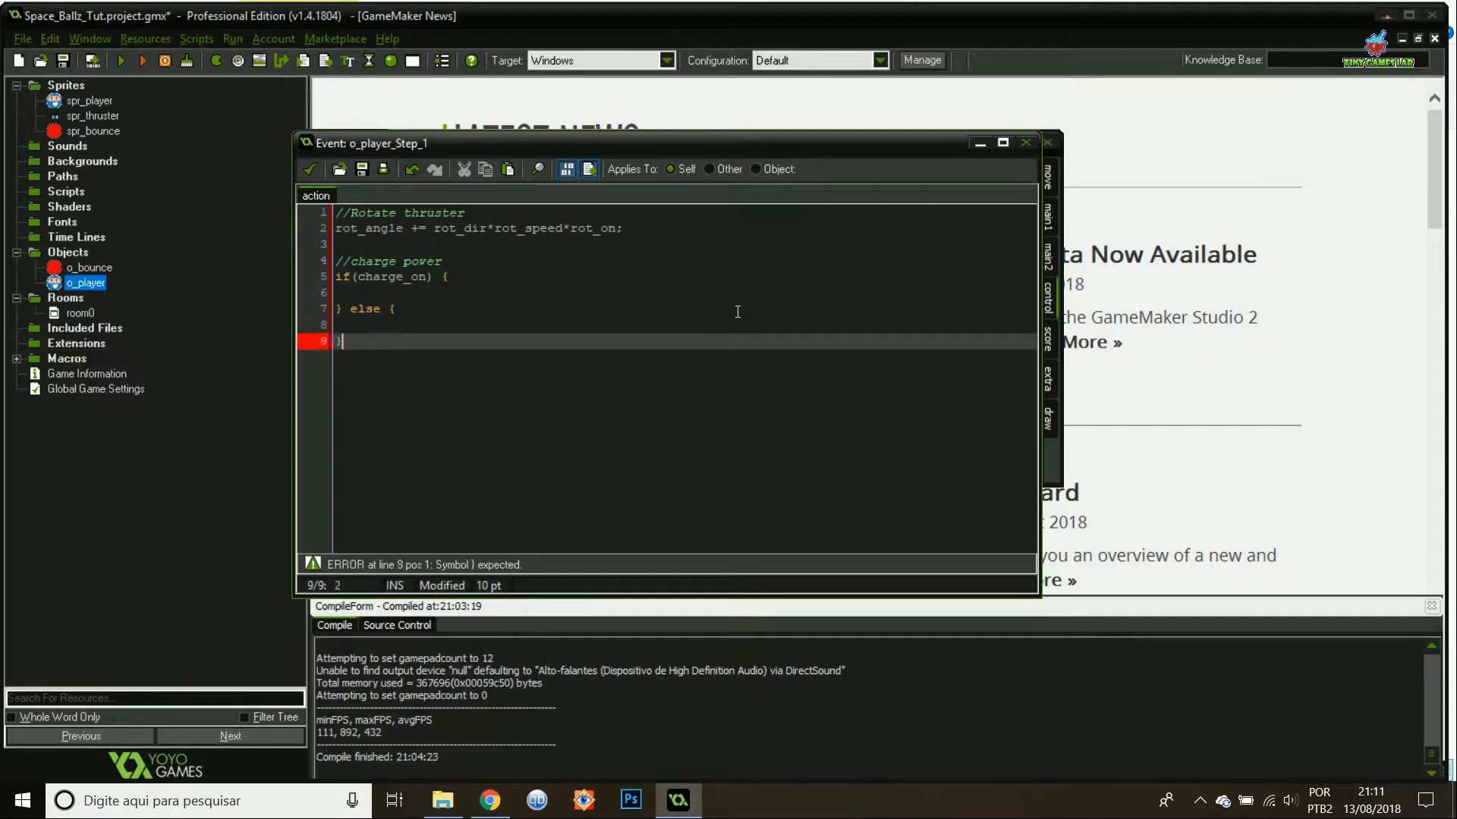
{"action": "type", "text": "ch"}
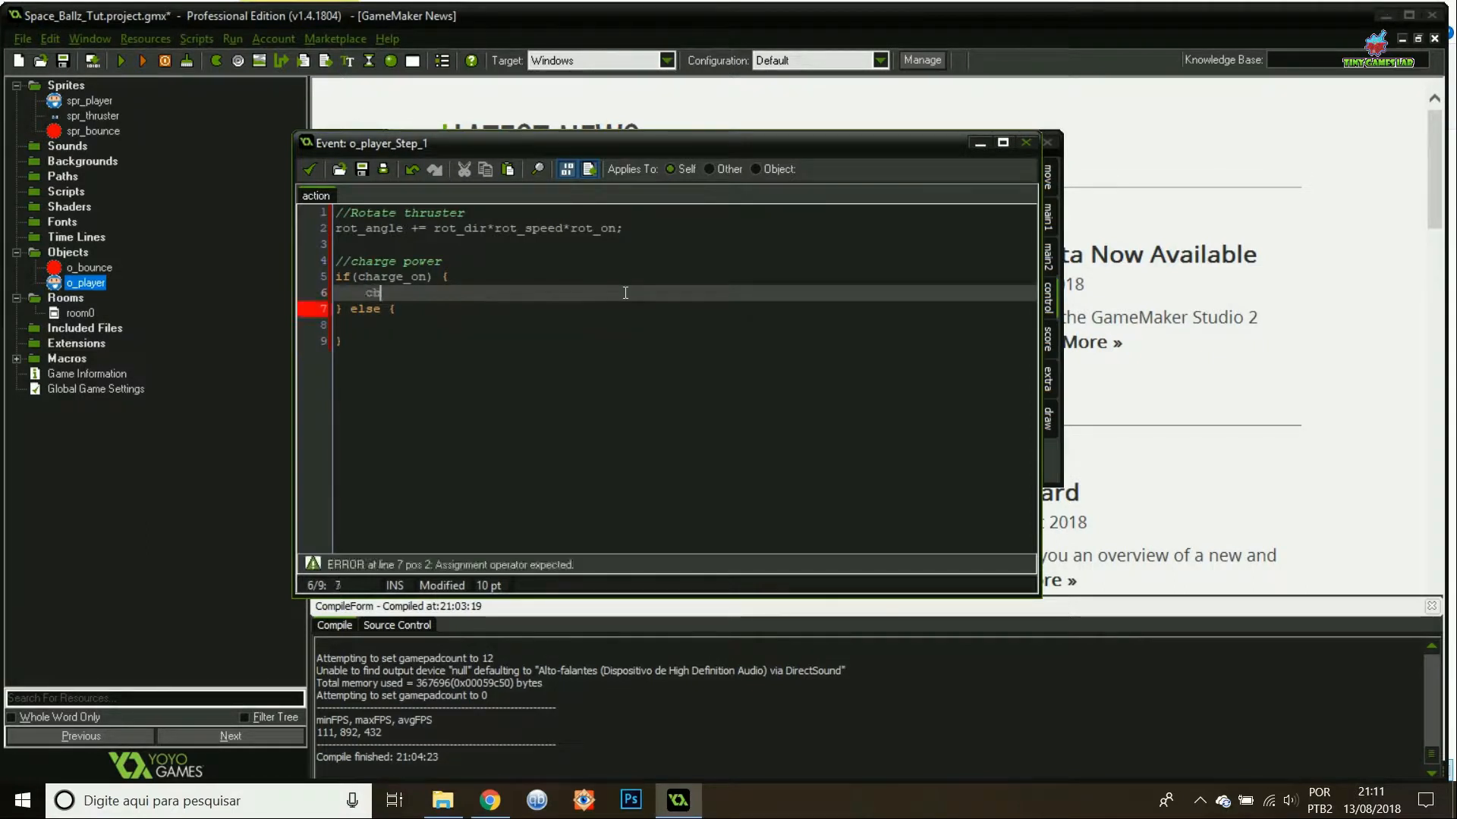
{"action": "type", "text": "harge = clamp("}
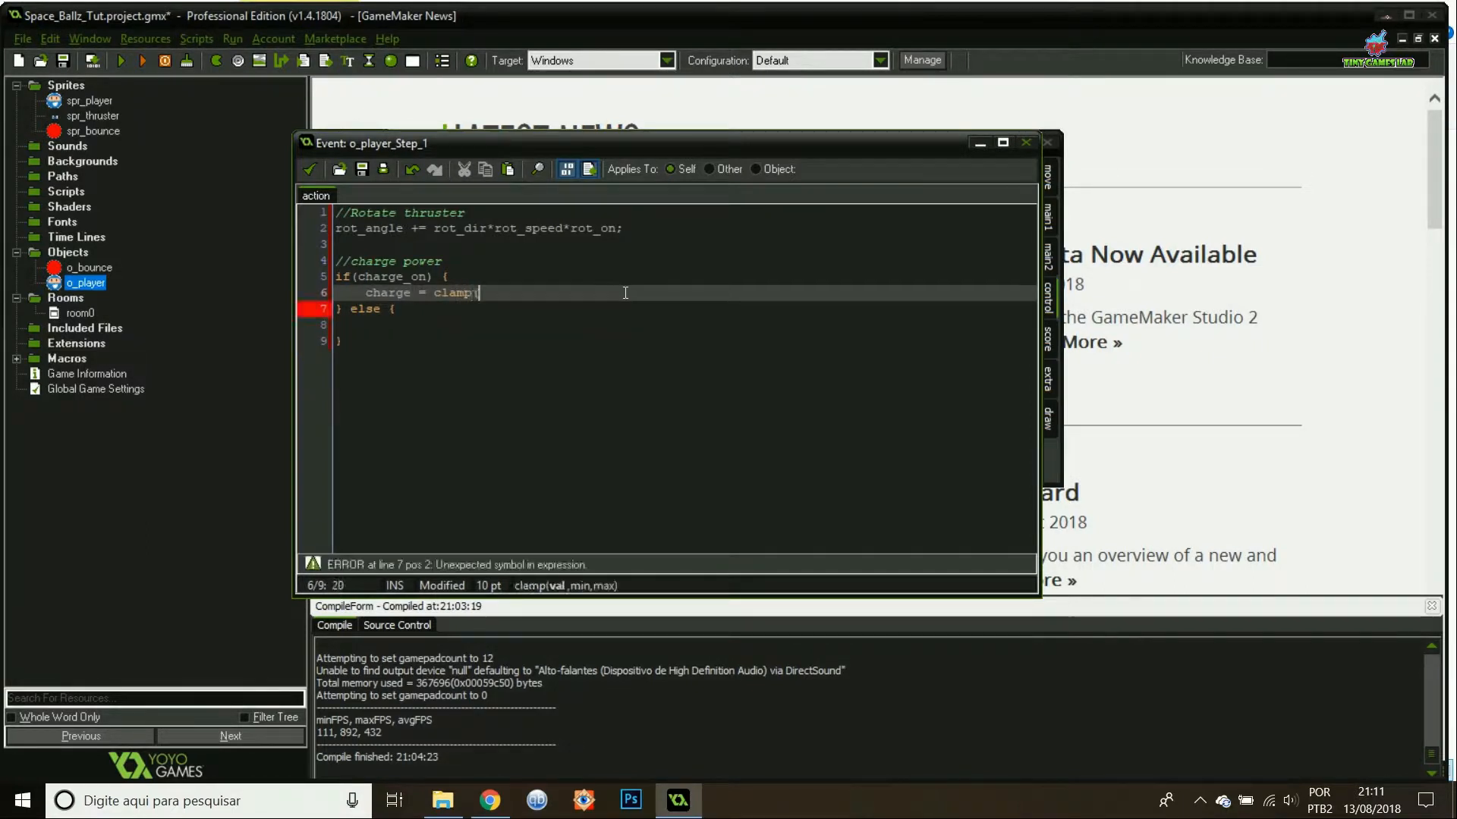
{"action": "type", "text": "(charge"}
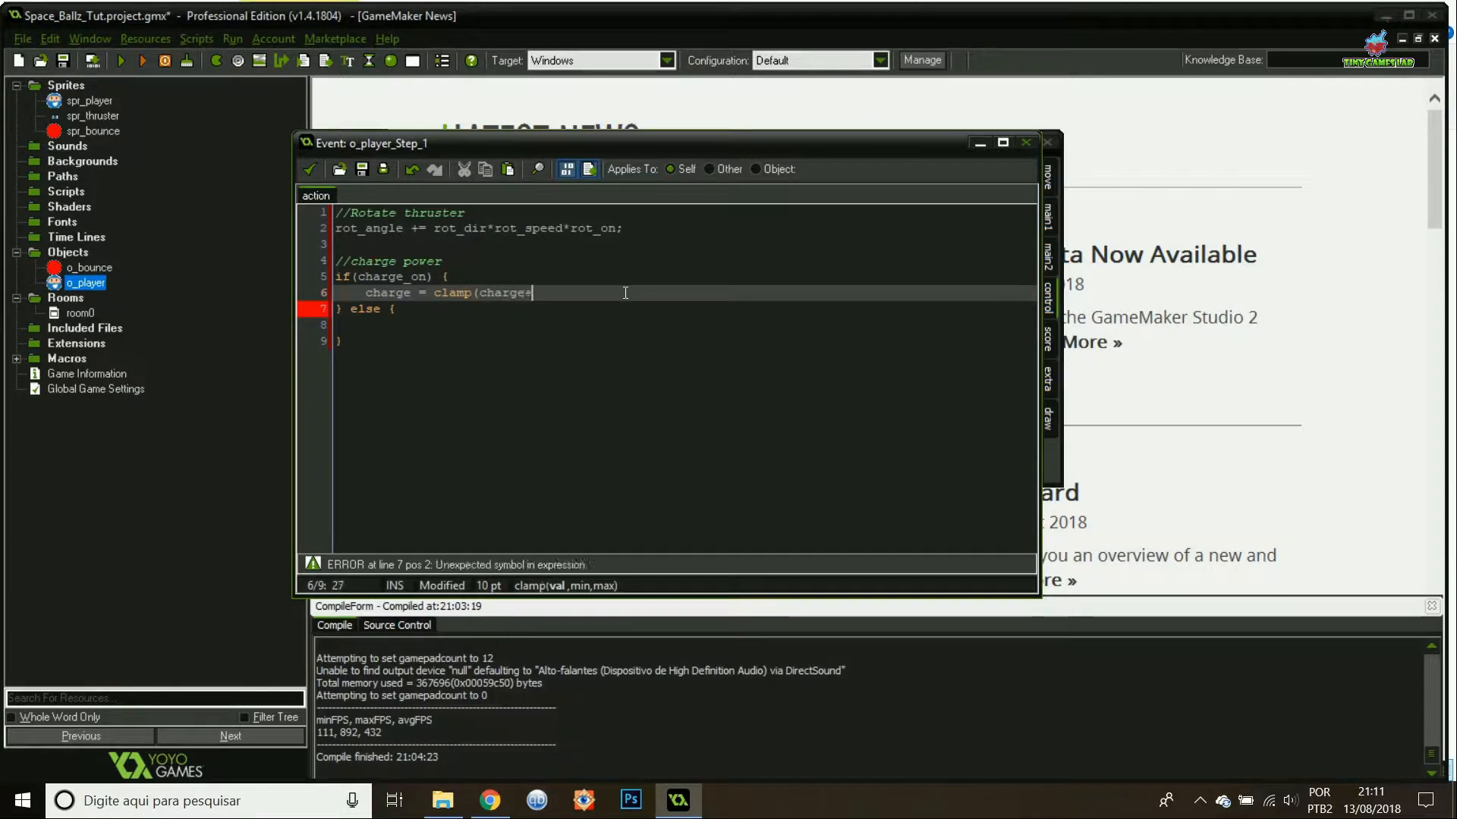
{"action": "type", "text": "+charge_add,0"}
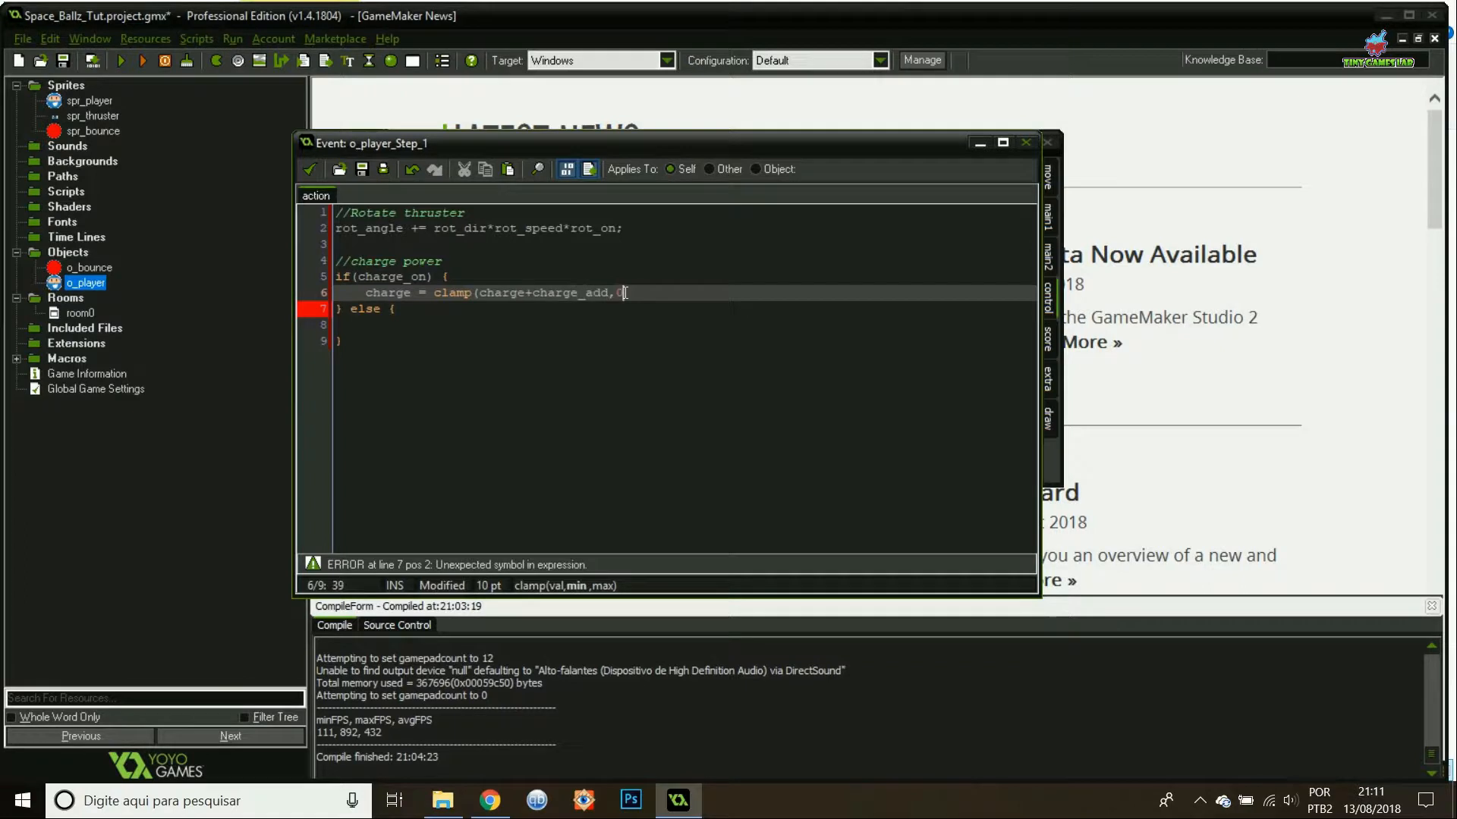
{"action": "type", "text": ",max_charge);"}
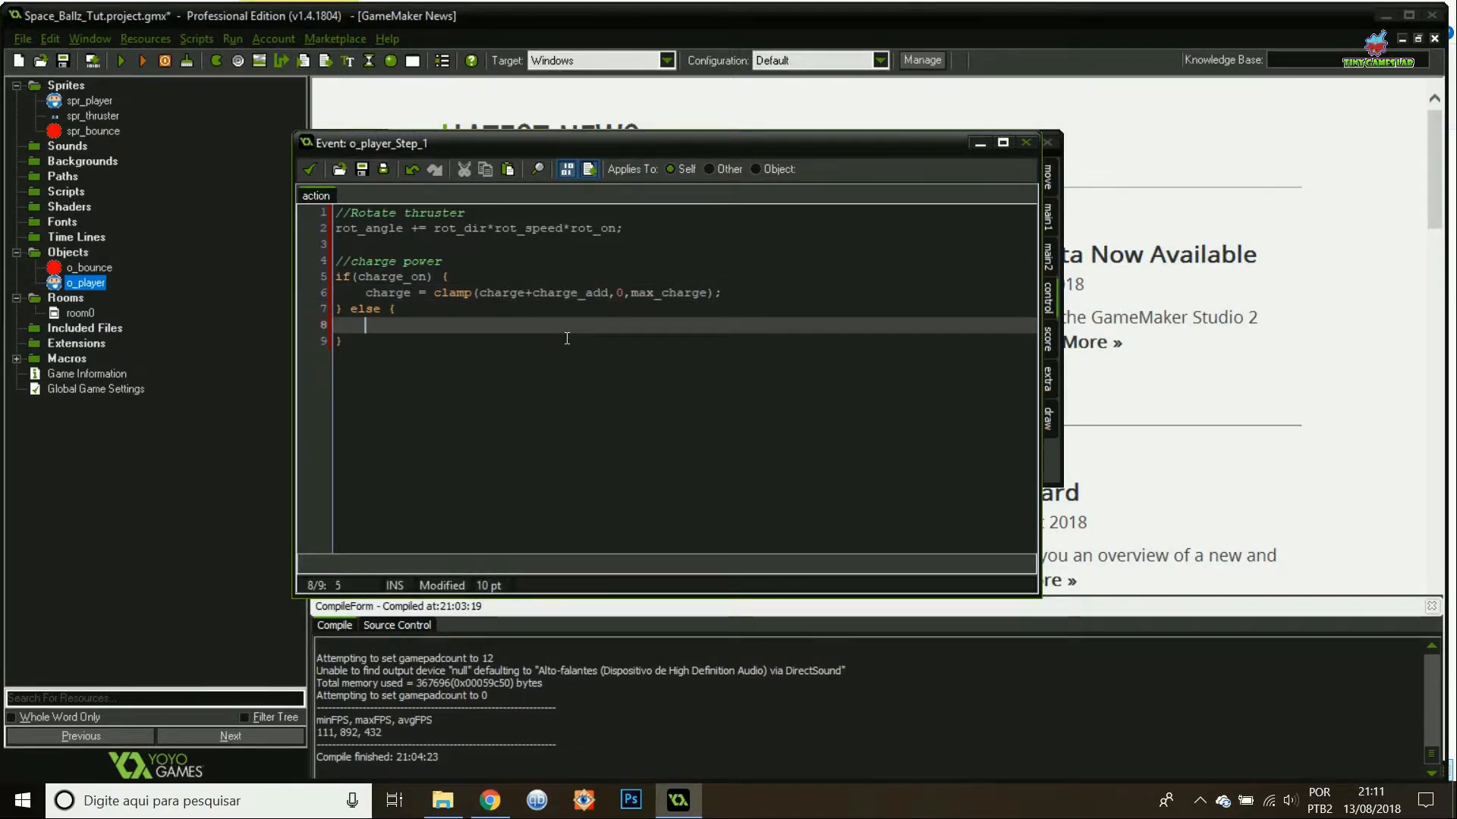
In the else branch, check if charge >= 0 and reset charge to 0 after release.
{"action": "type", "text": "//if there"}
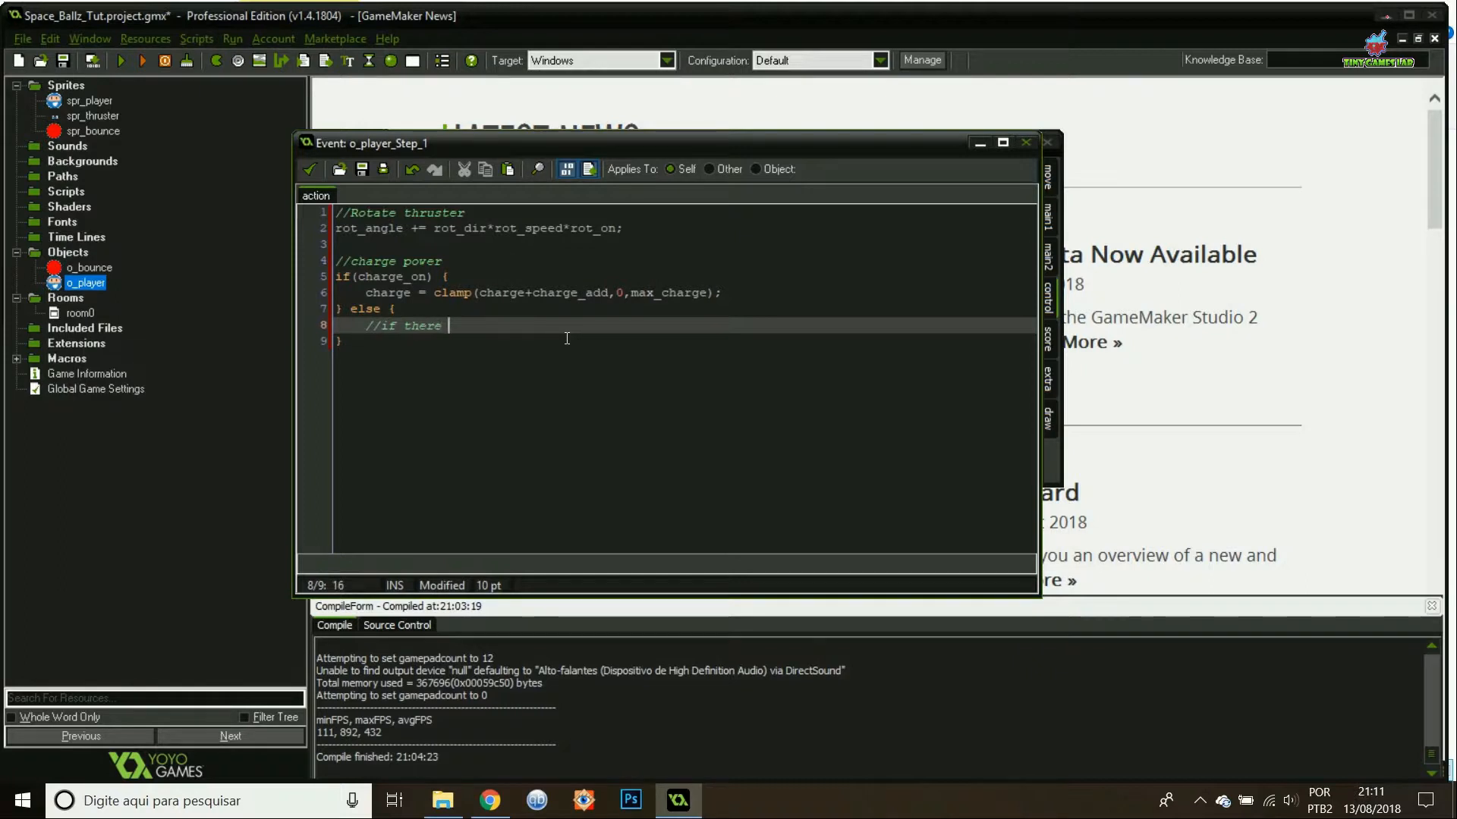
{"action": "type", "text": "is charge to be released"}
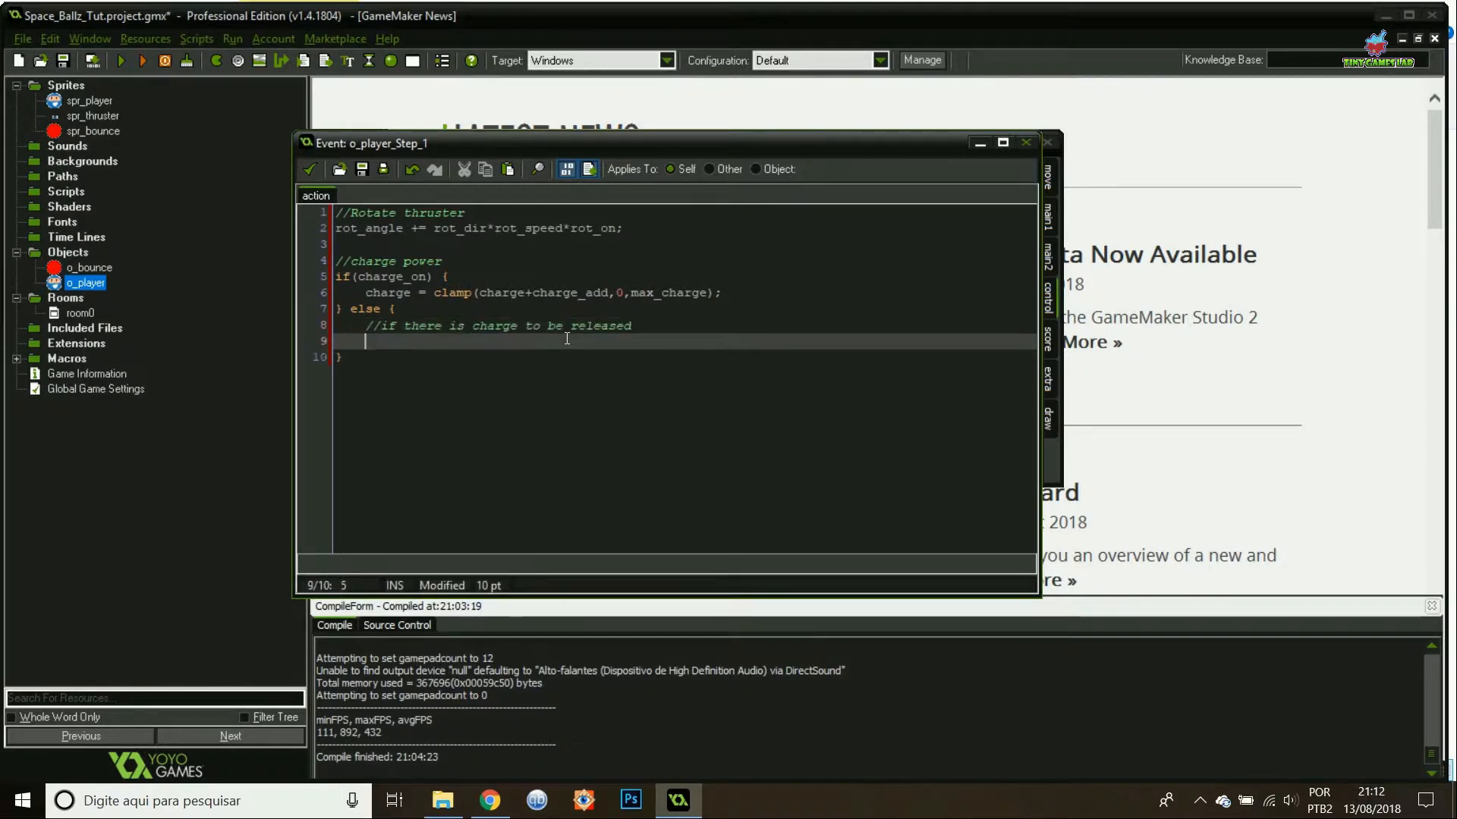
{"action": "type", "text": "if (cha"}
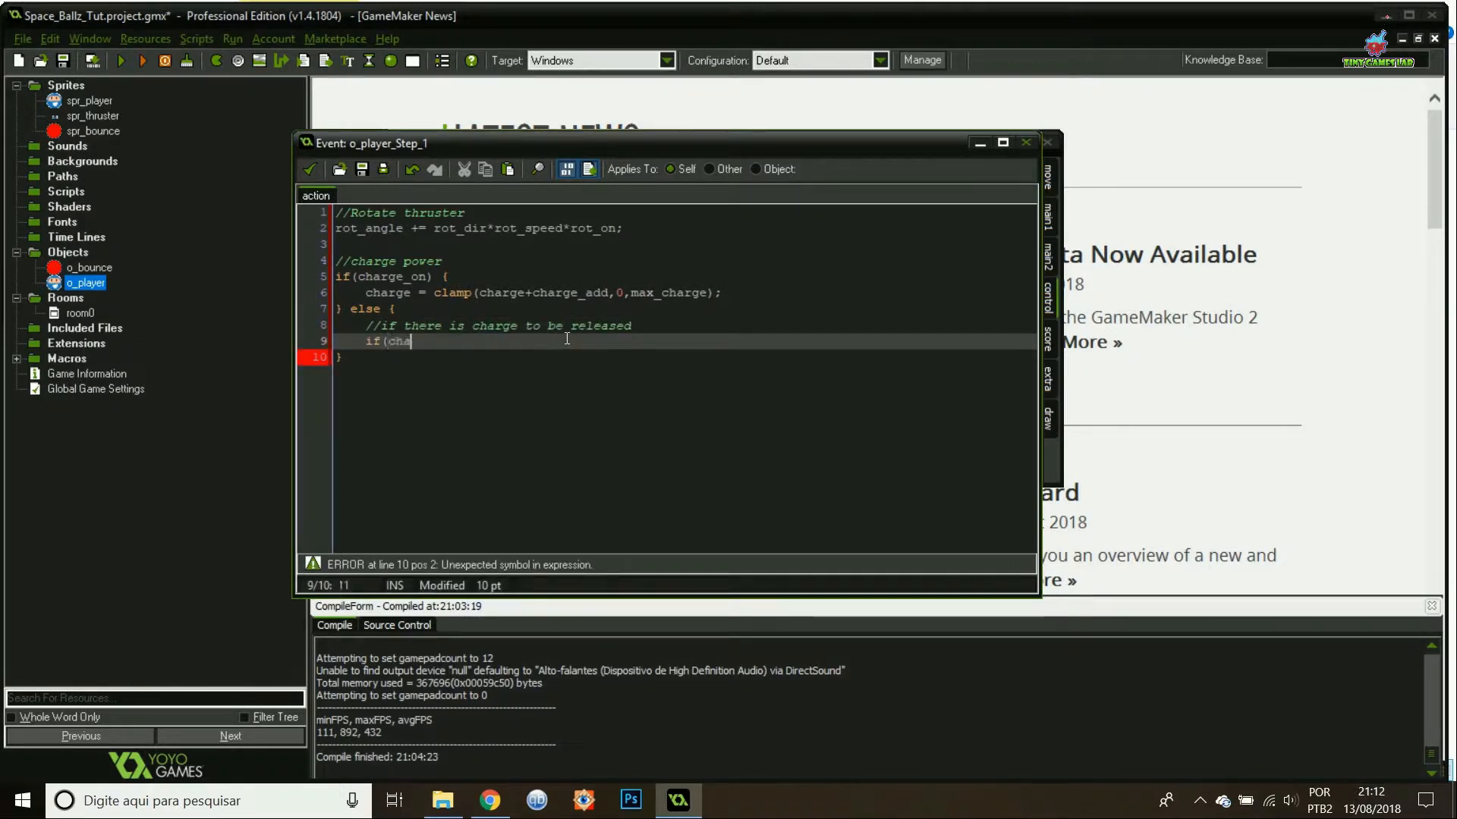
{"action": "type", "text": "rge>"}
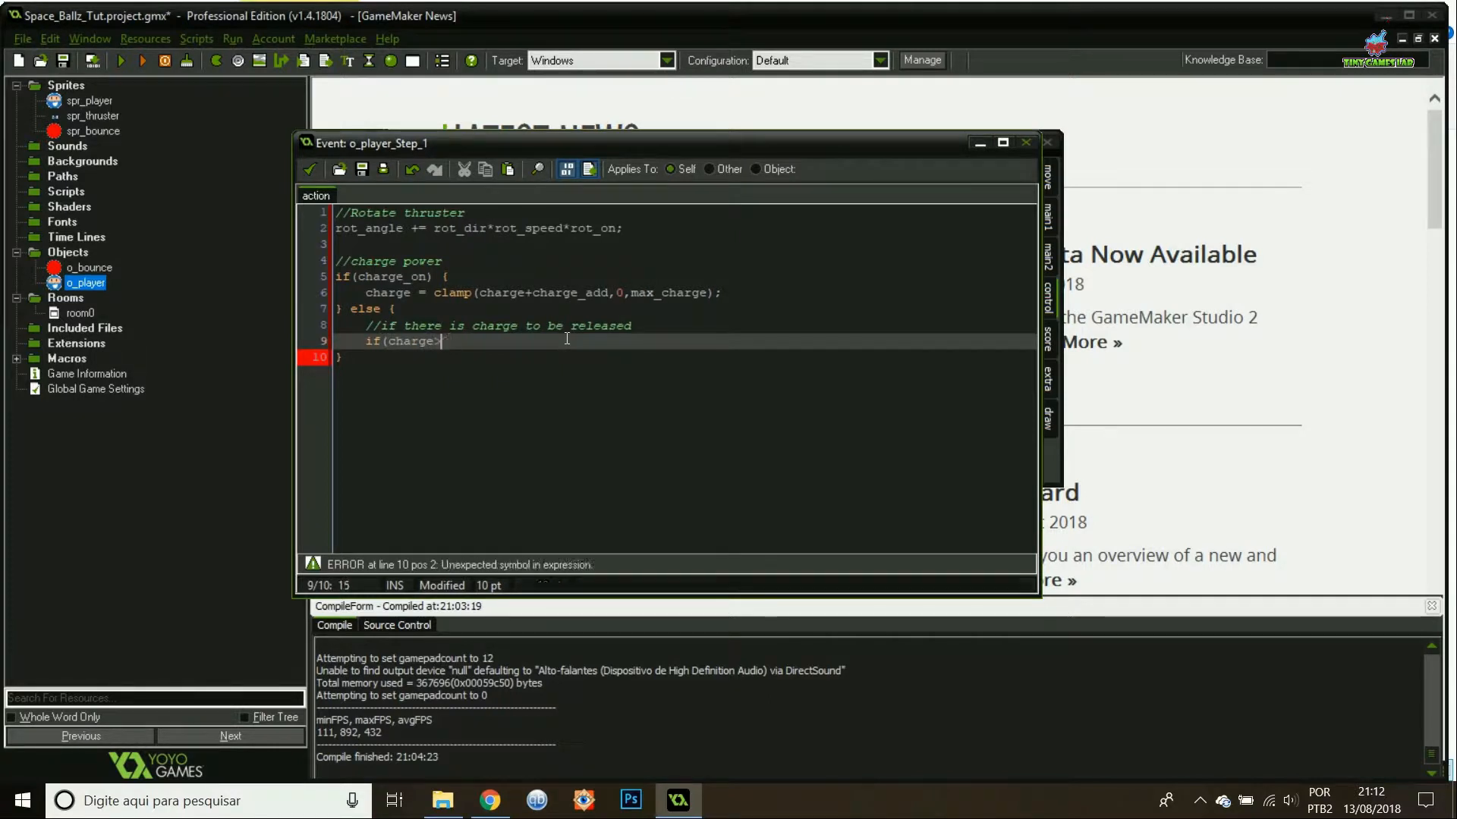
{"action": "type", "text": "=0) {"}
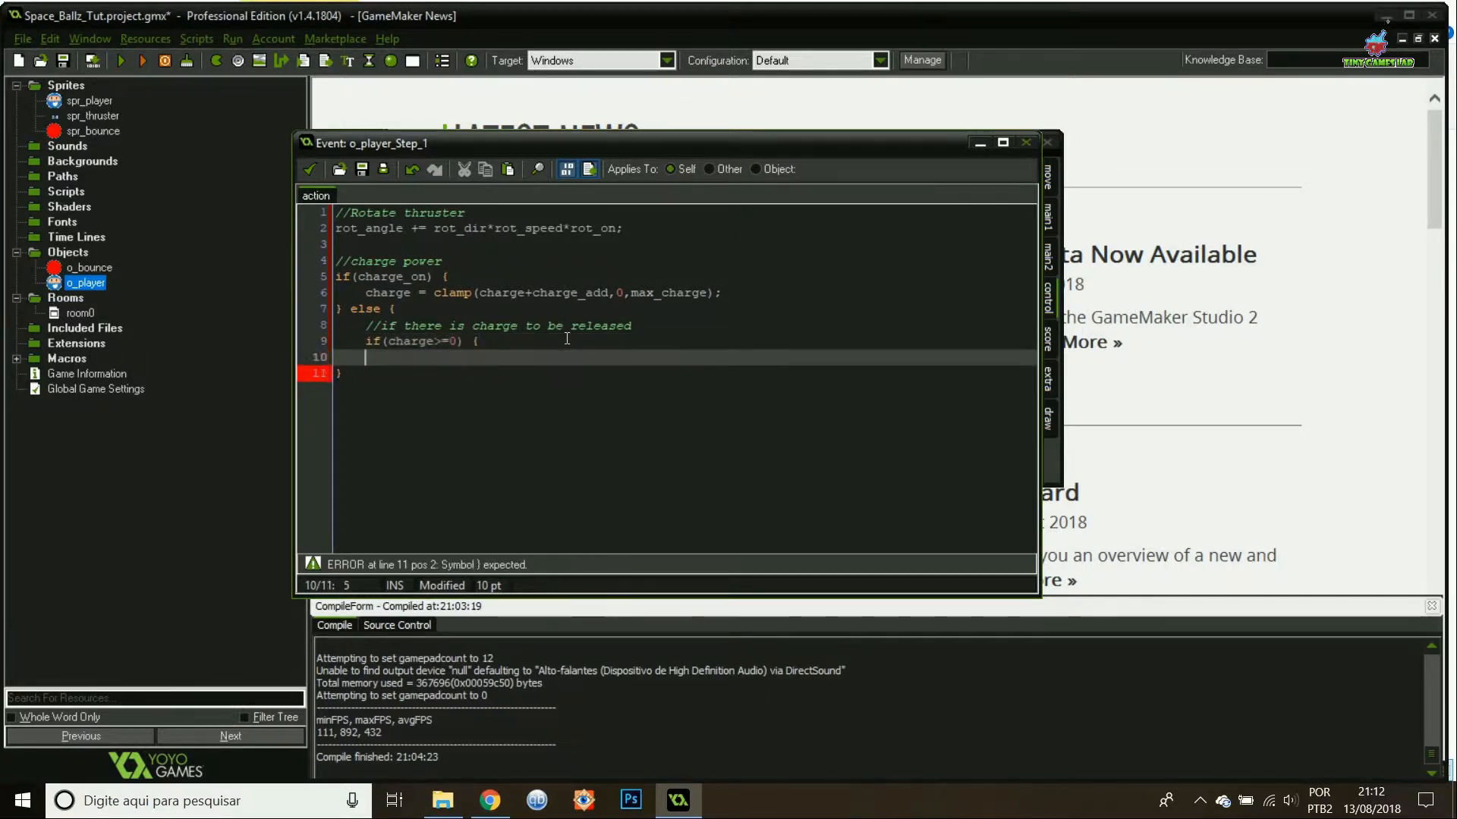
{"action": "key", "text": "Return"}
{"action": "type", "text": "c"}
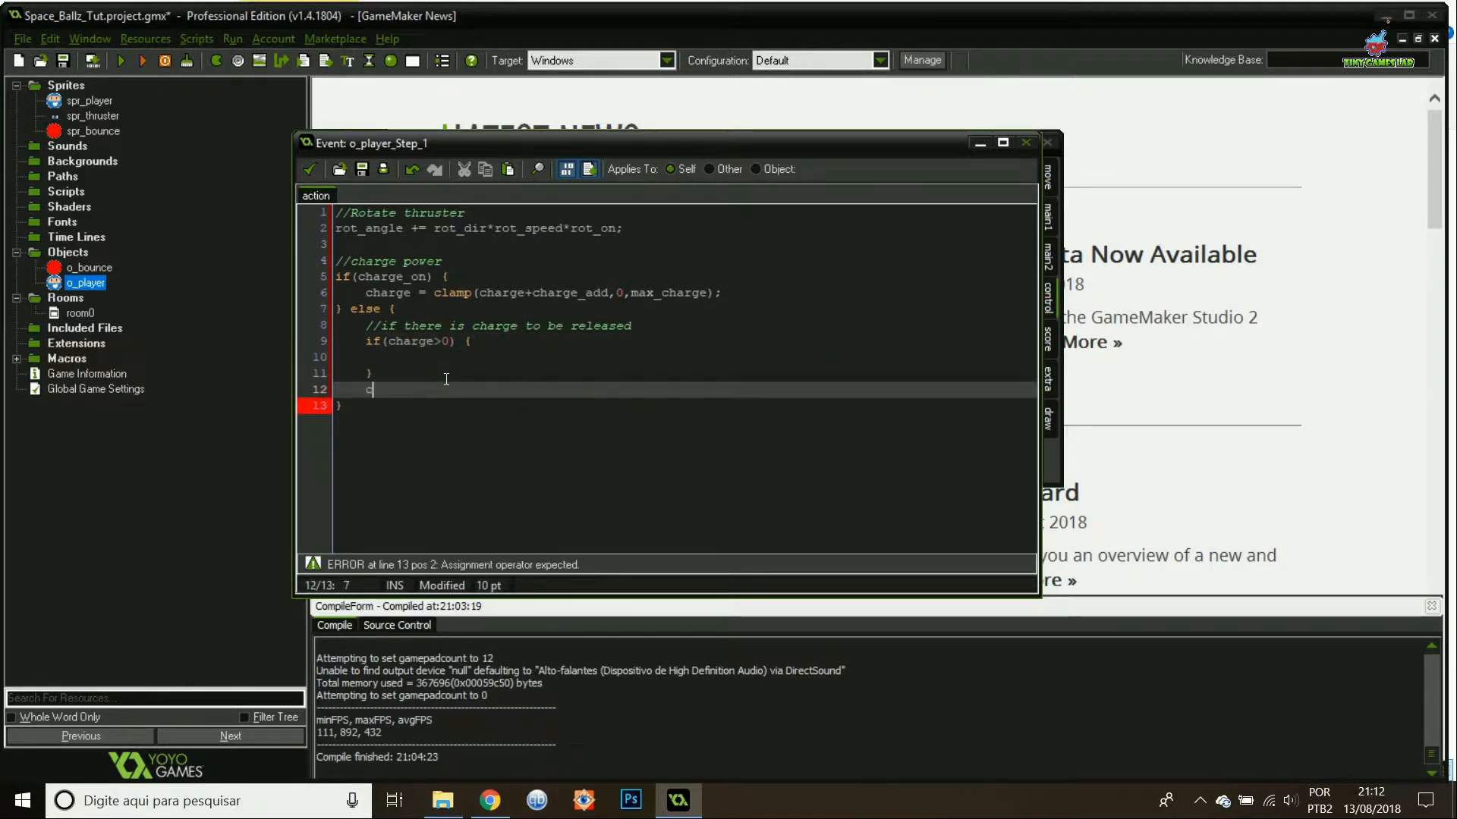
{"action": "type", "text": "harge = 0;"}
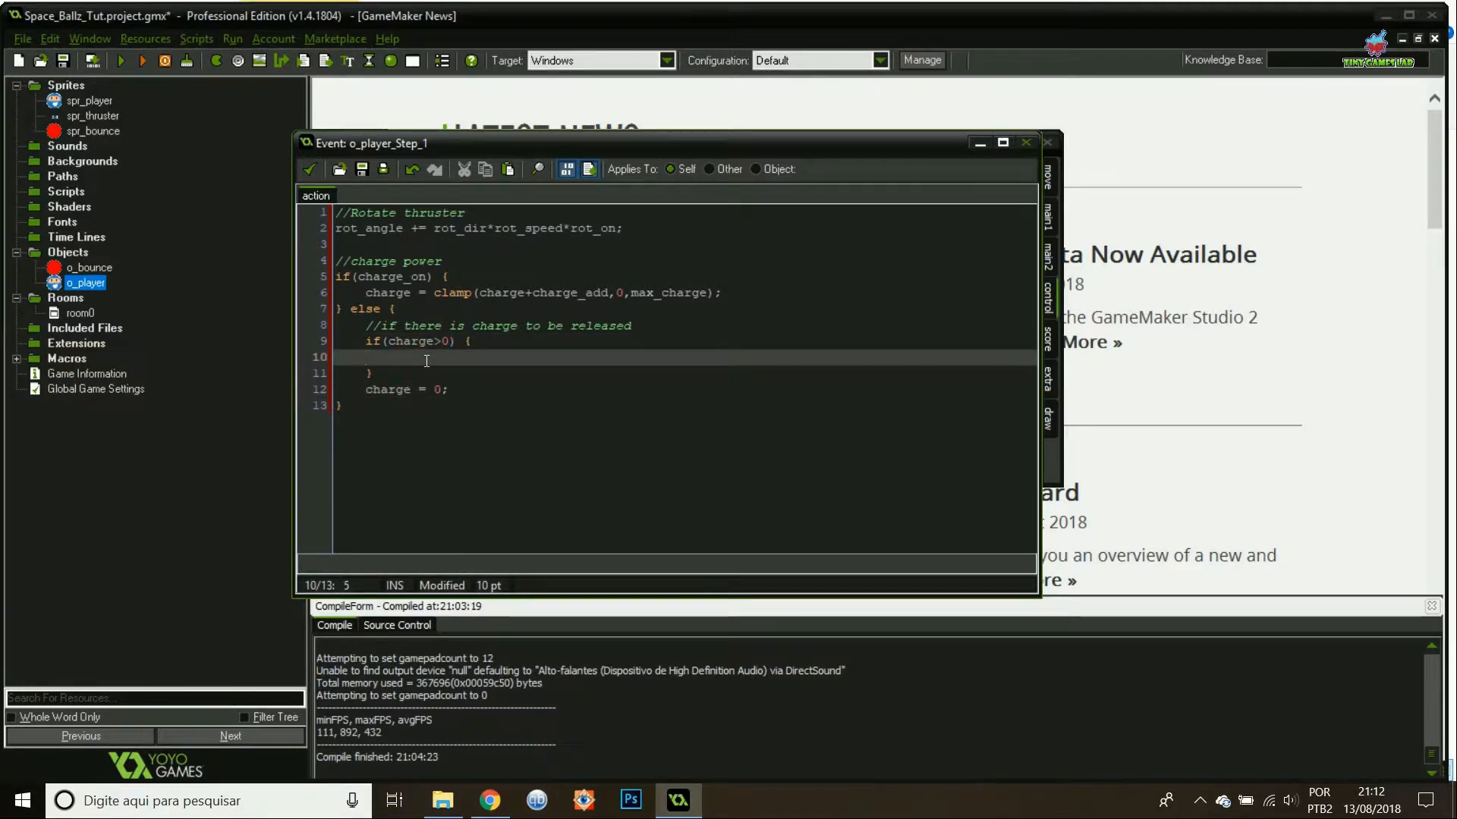
Push the player with motion_add(rot_angle+180, charge) and begin the //Add friction section.
{"action": "type", "text": "//add movment to player"}
{"action": "type", "text": "motion"}
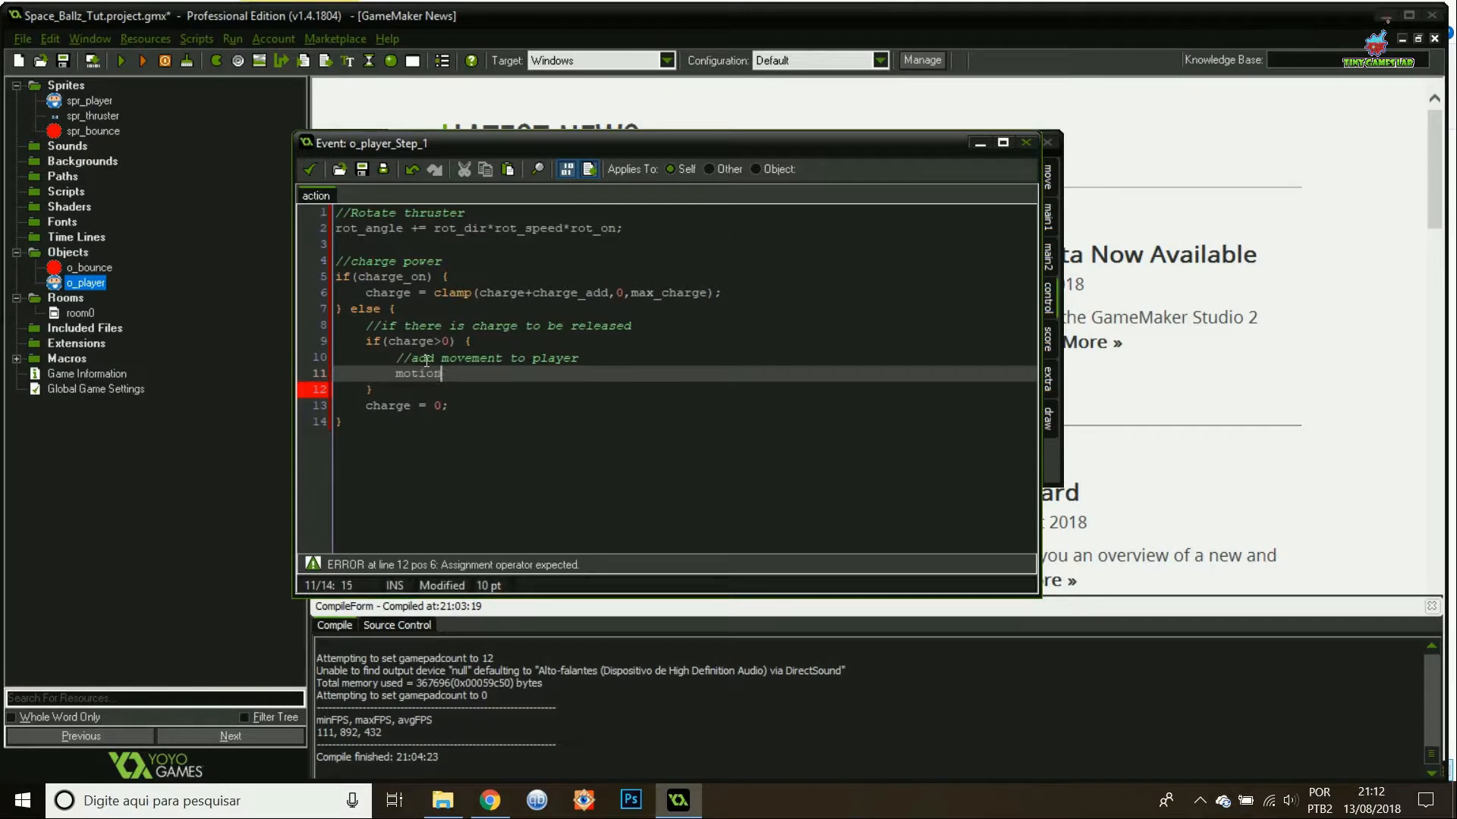
{"action": "type", "text": "_add(rot_angle+1"}
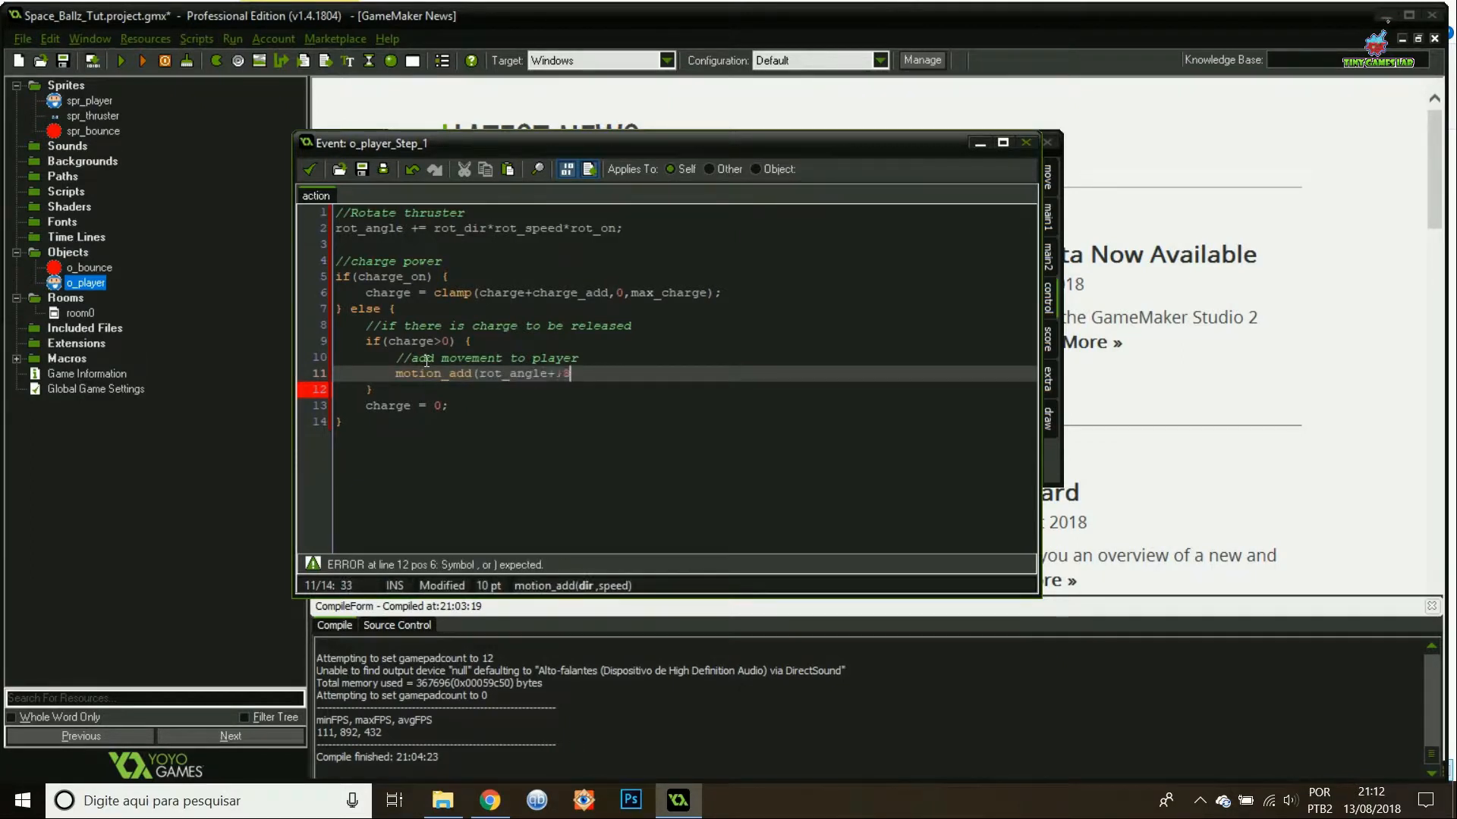
{"action": "type", "text": "80,charge)"}
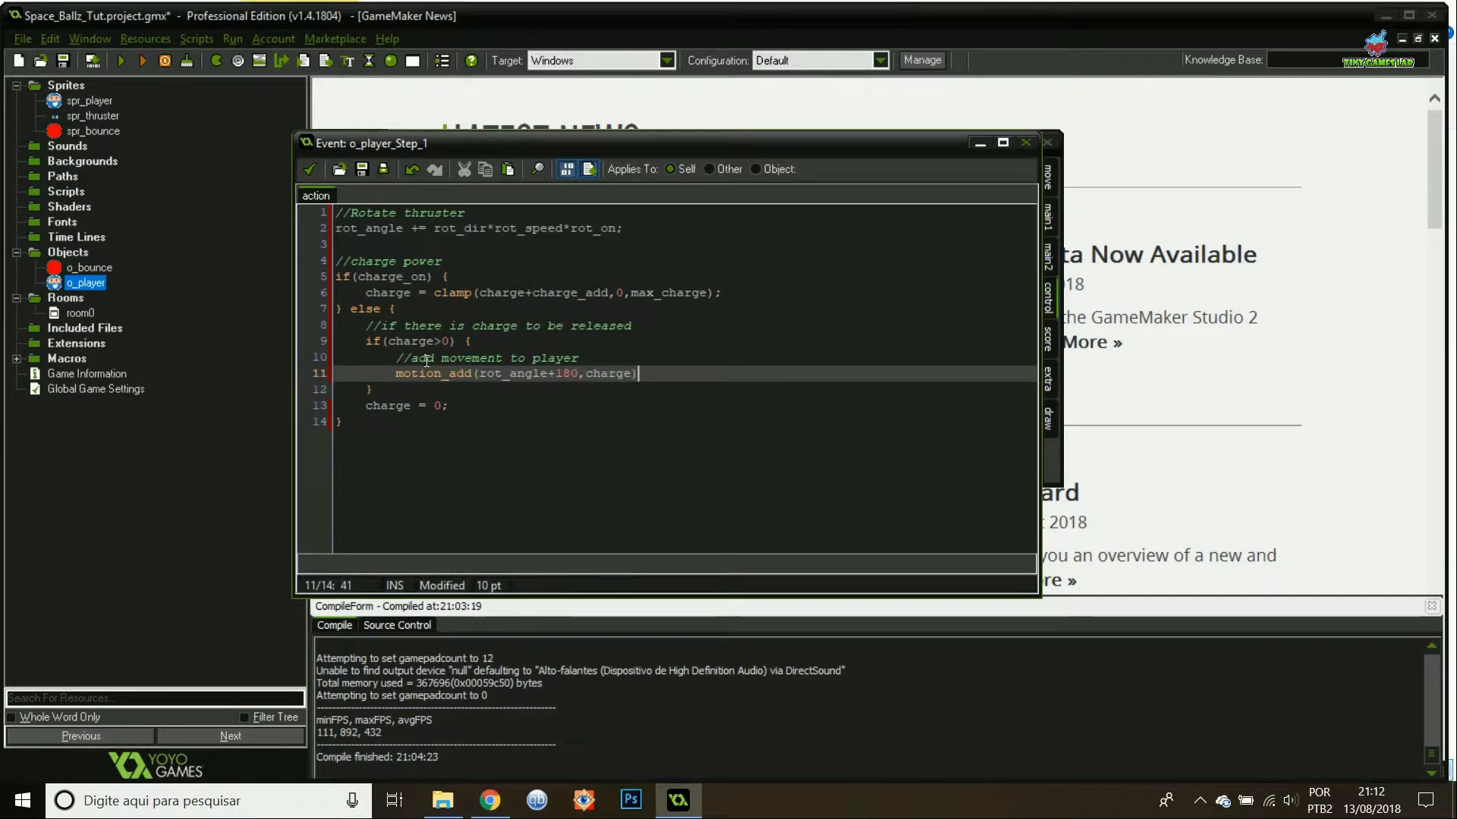
{"action": "type", "text": ";"}
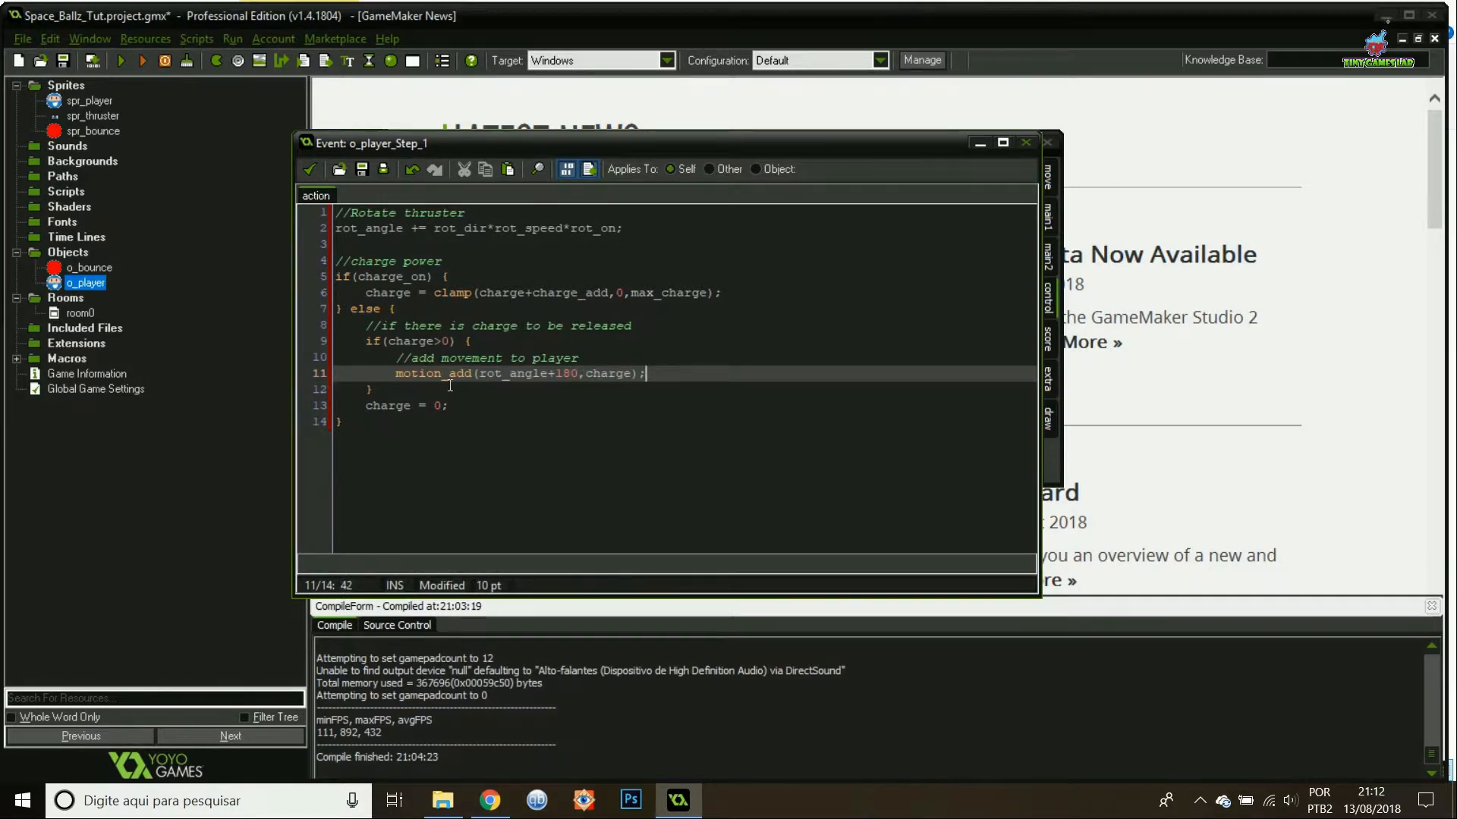
{"action": "key", "text": "Return"}
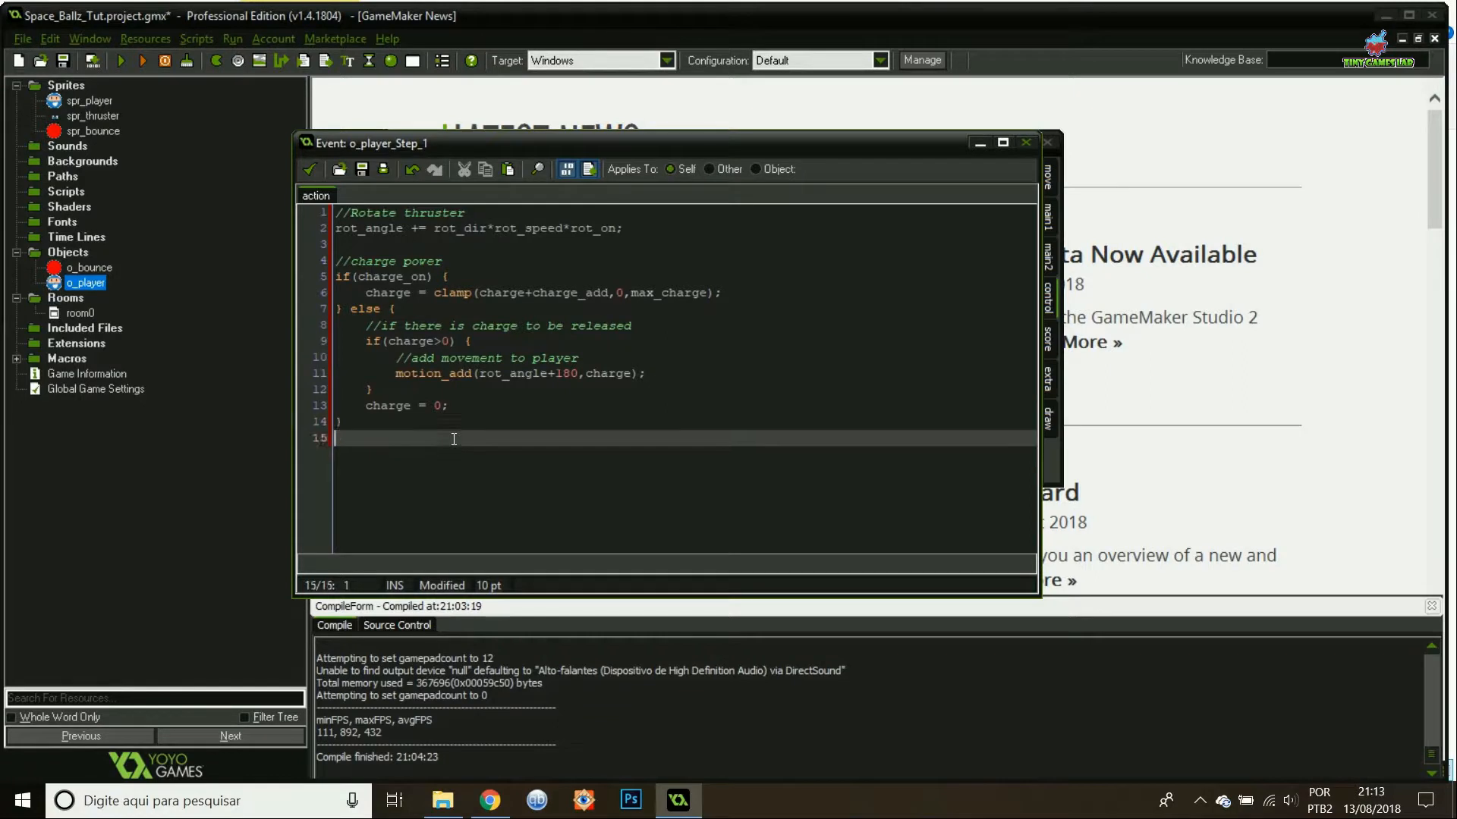
{"action": "type", "text": "//Add friction"}
{"action": "type", "text": "if"}
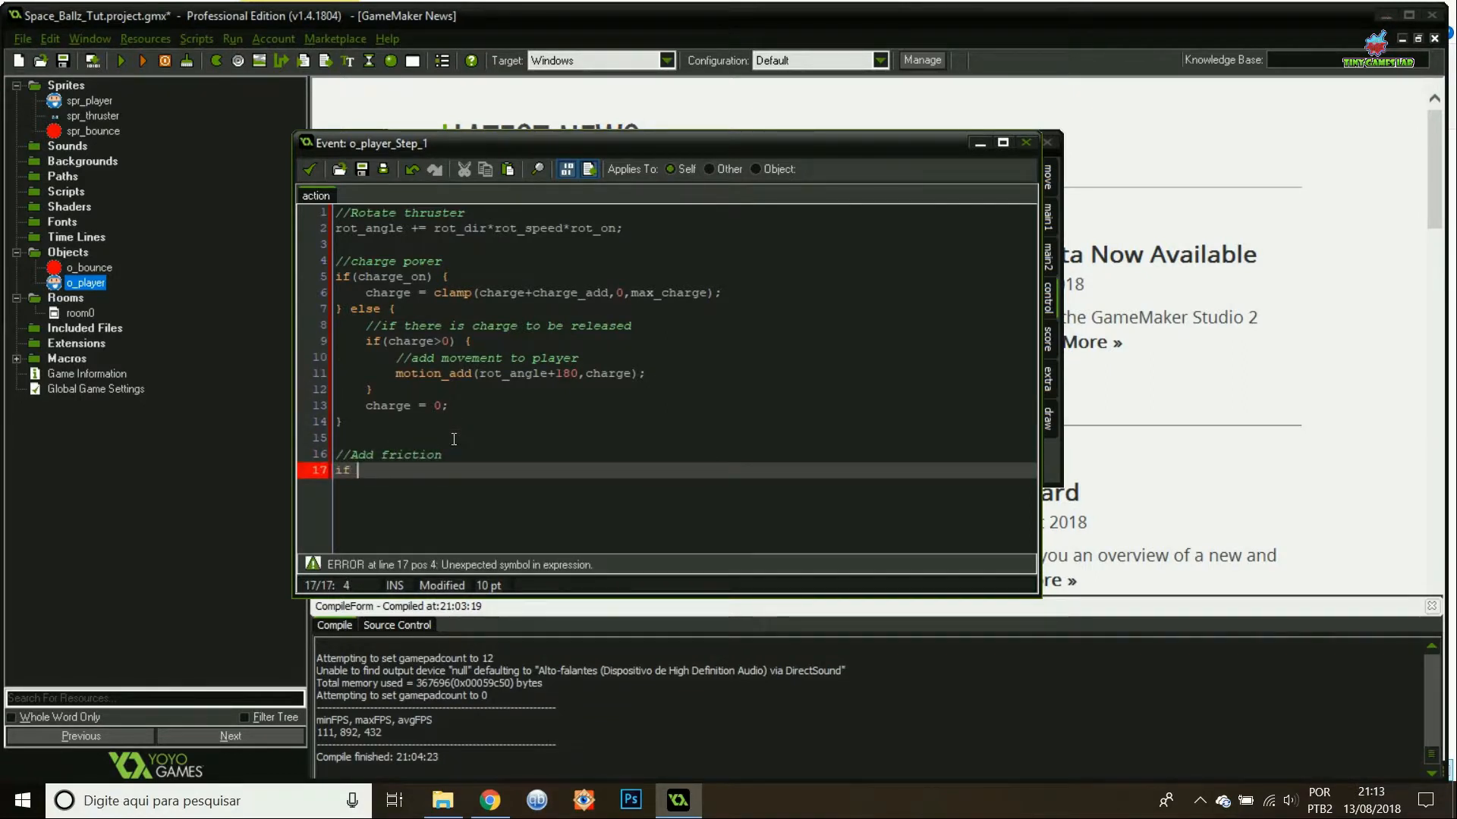
Set friction = 0.1 when abs(speed) > 0, otherwise friction = 0.
{"action": "type", "text": "(abs(speed)>0) {"}
{"action": "type", "text": "} else {"}
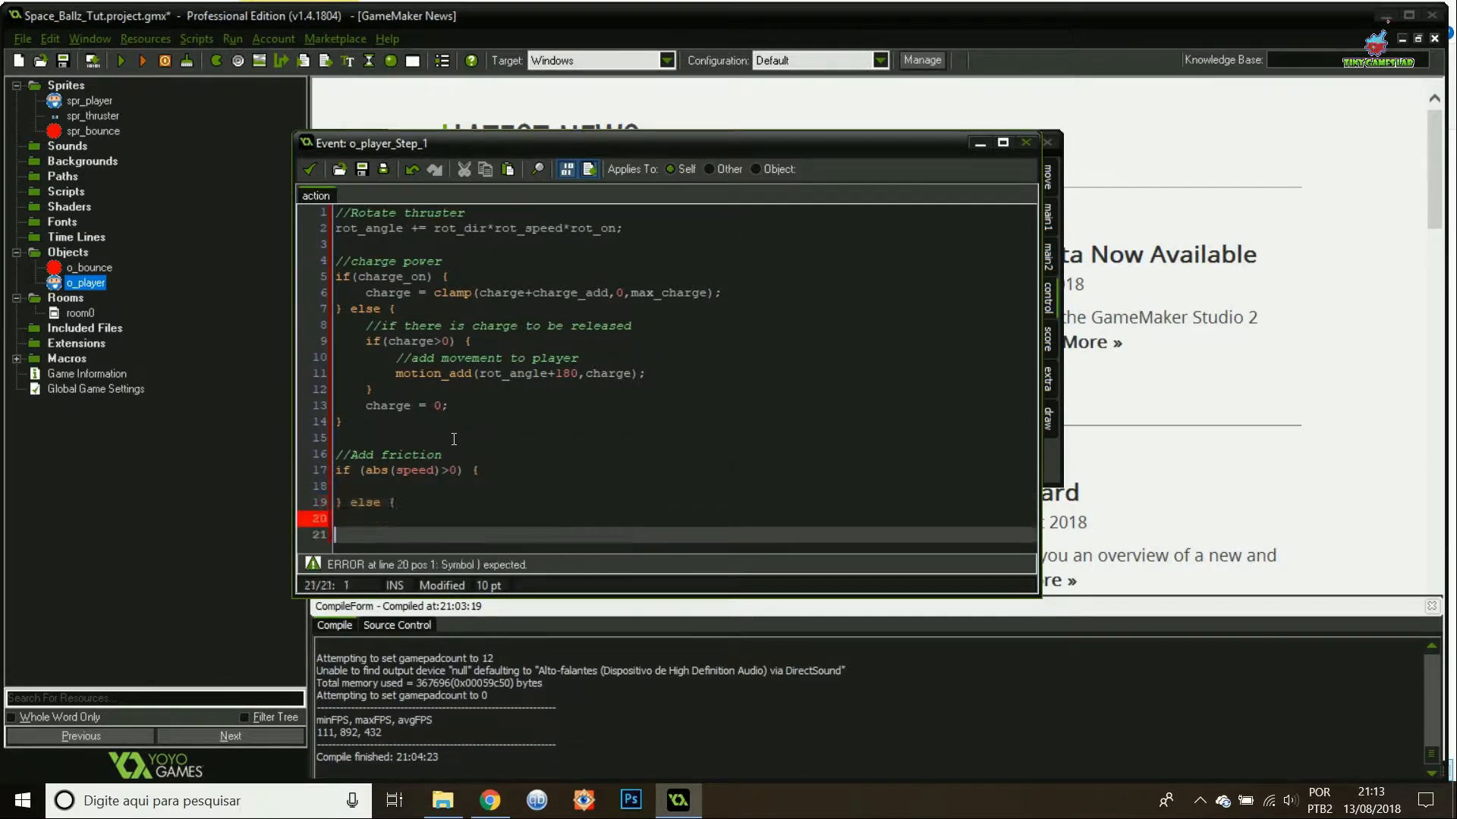
{"action": "type", "text": "friction ="}
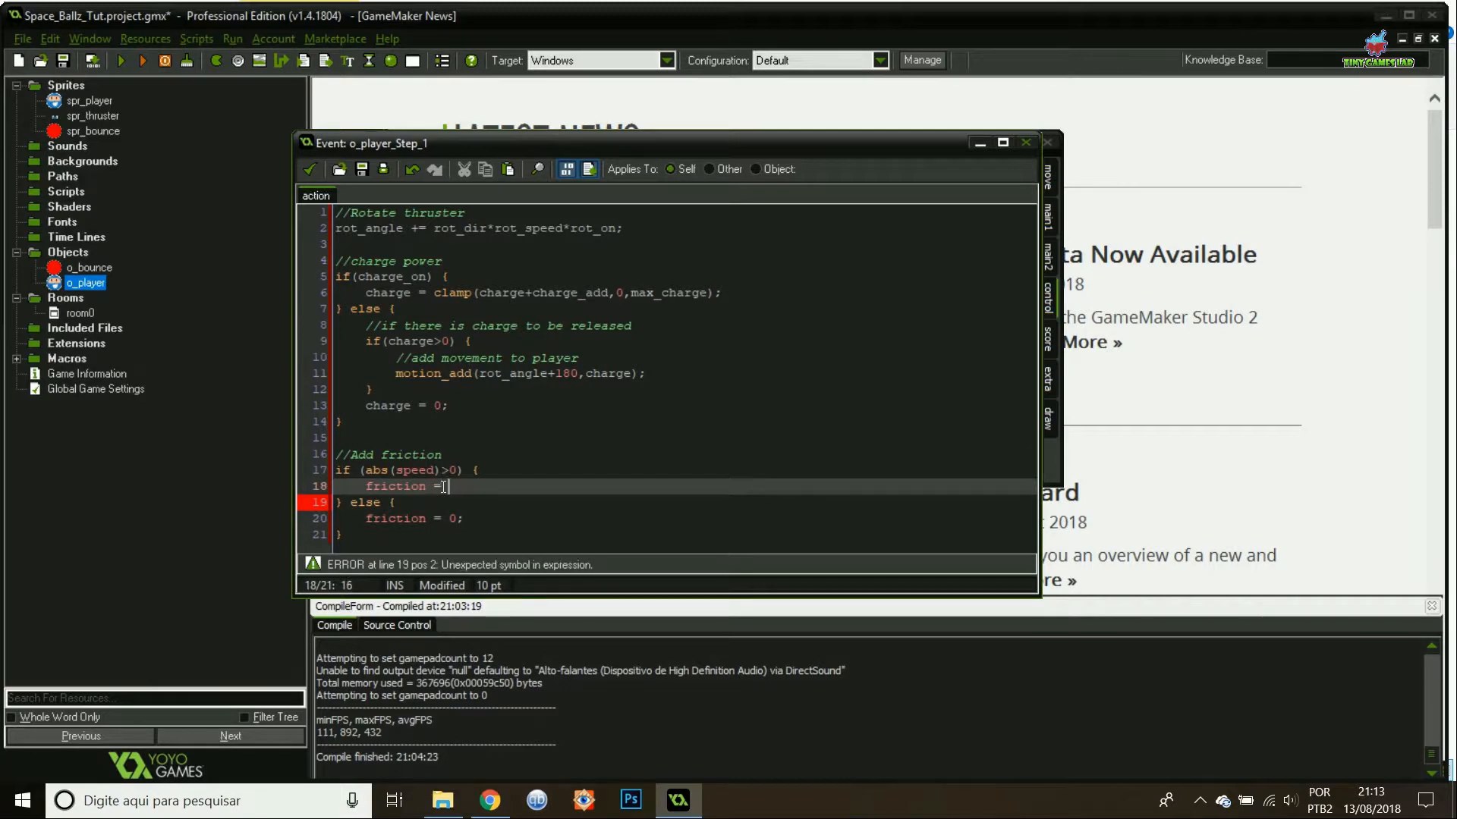
{"action": "type", "text": "0.1;"}
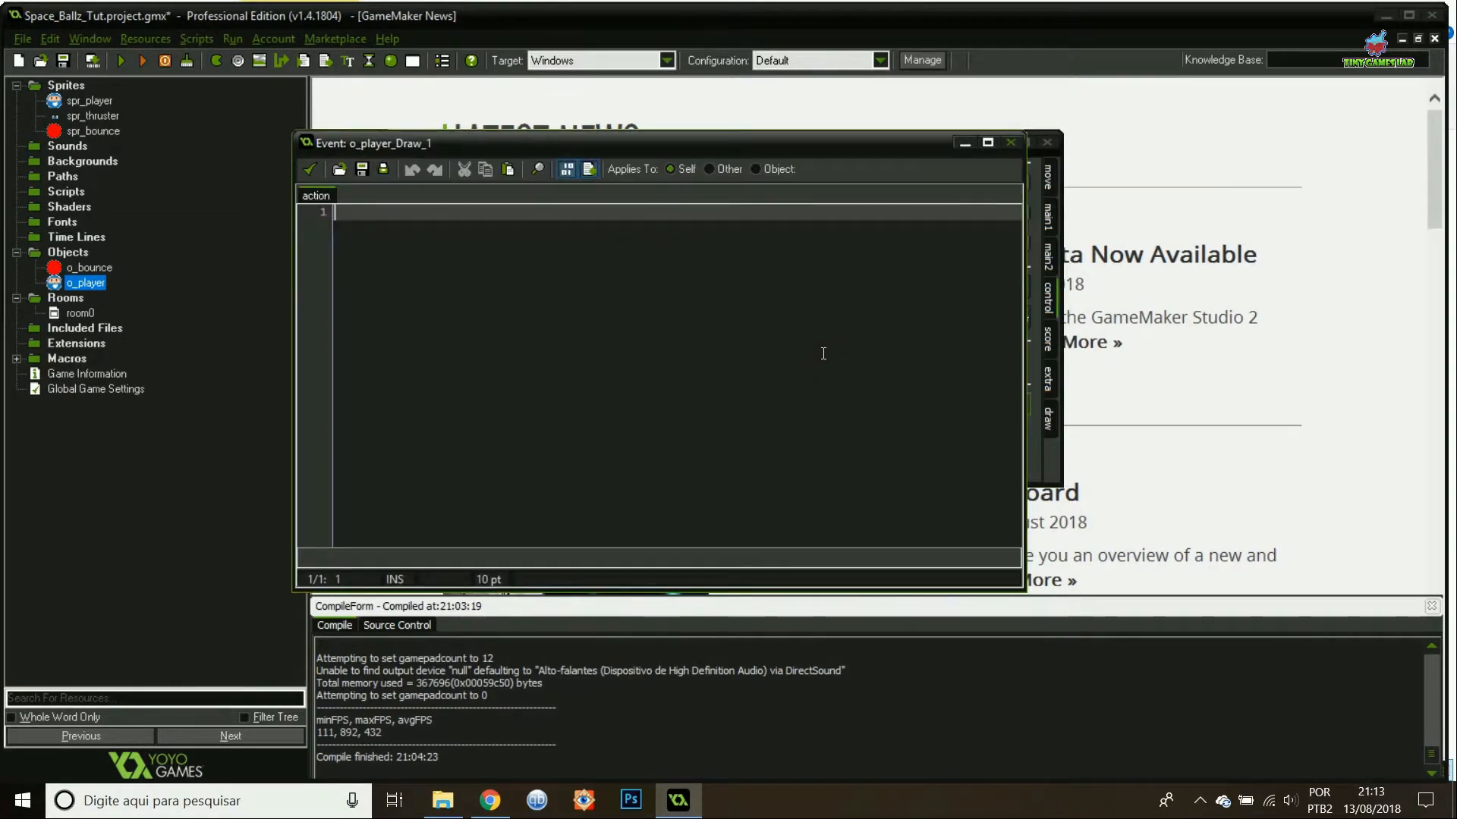
Draw the thruster with draw_sprite_ext(spr_thruster,0,x,y,1,1,rot_angle+90,c_white,1), draw self, and save.
{"action": "type", "text": "//Draw set"}
{"action": "type", "text": "draw_slef"}
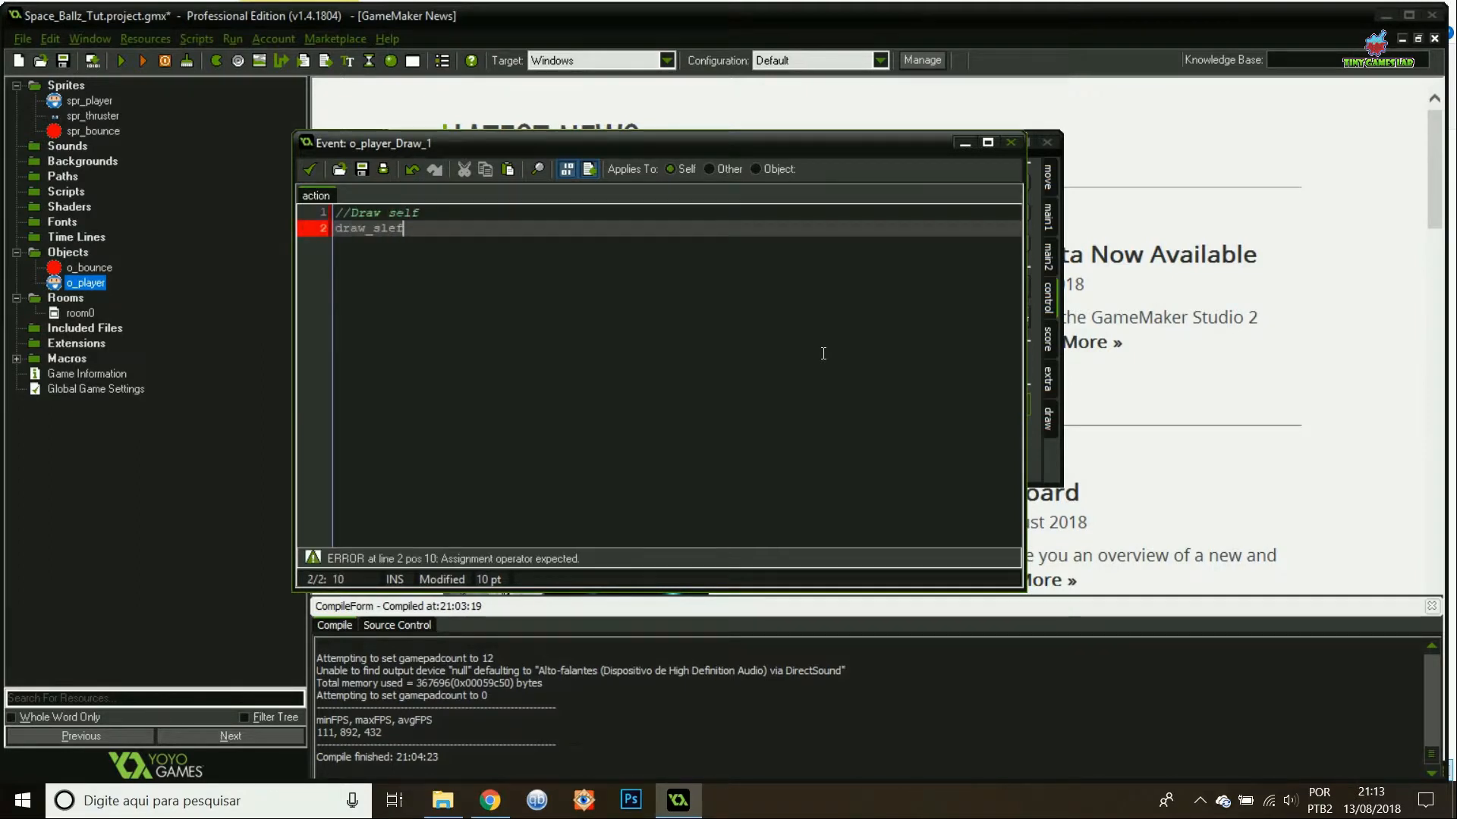
{"action": "type", "text": "();"}
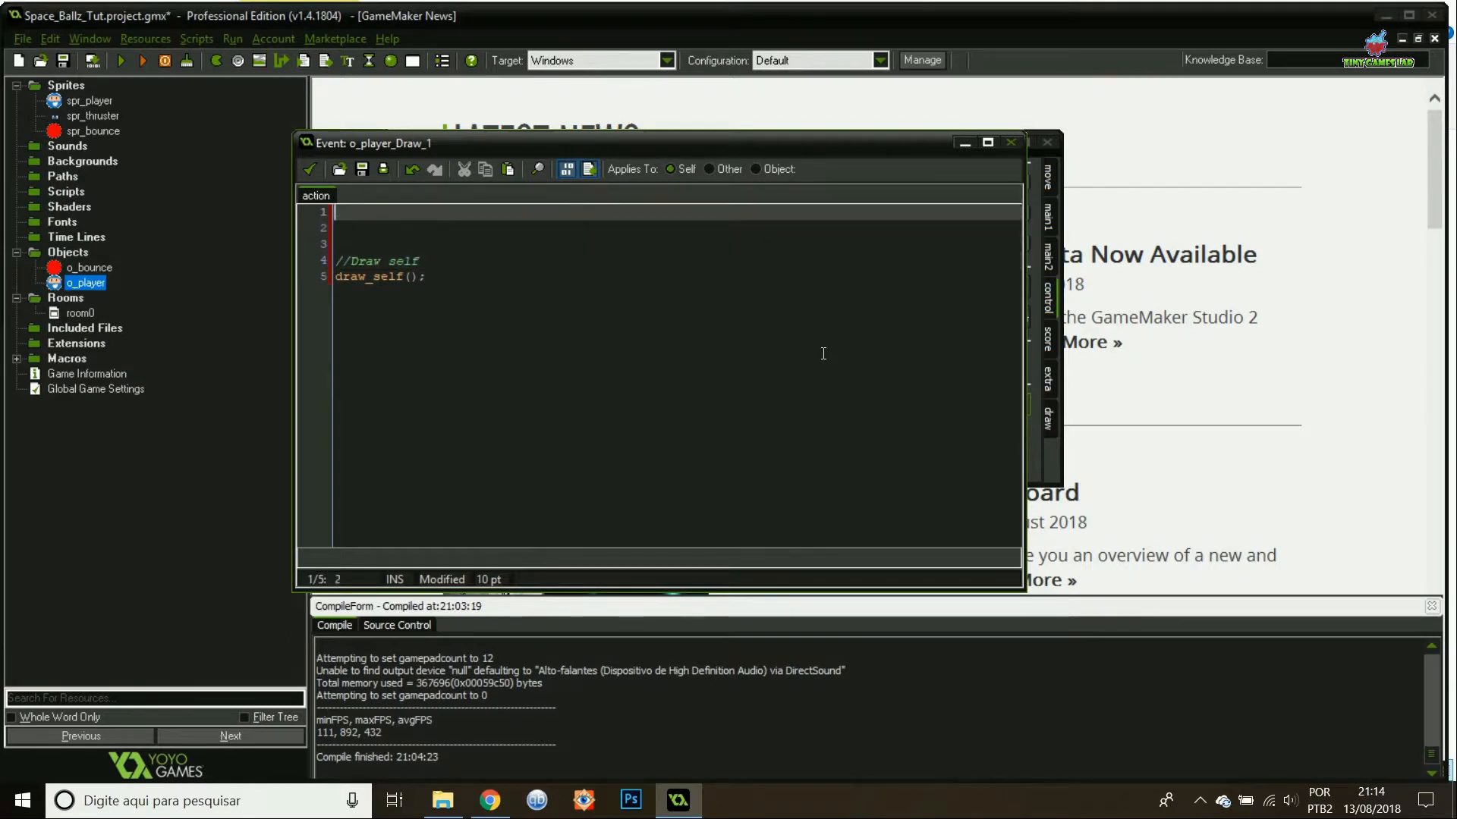
{"action": "type", "text": "//Draw thruster"}
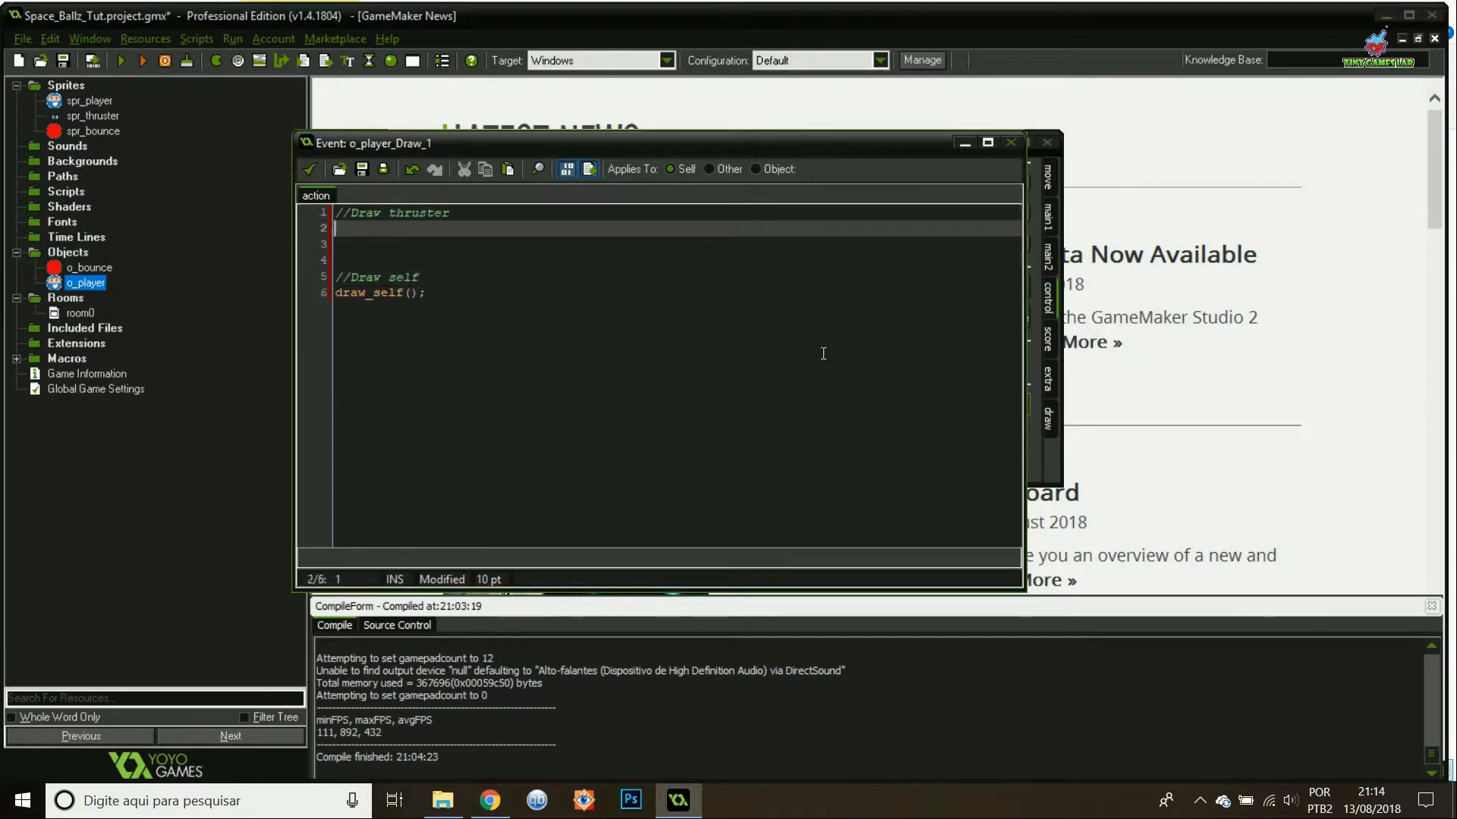
{"action": "type", "text": "draw_sprite_ext("}
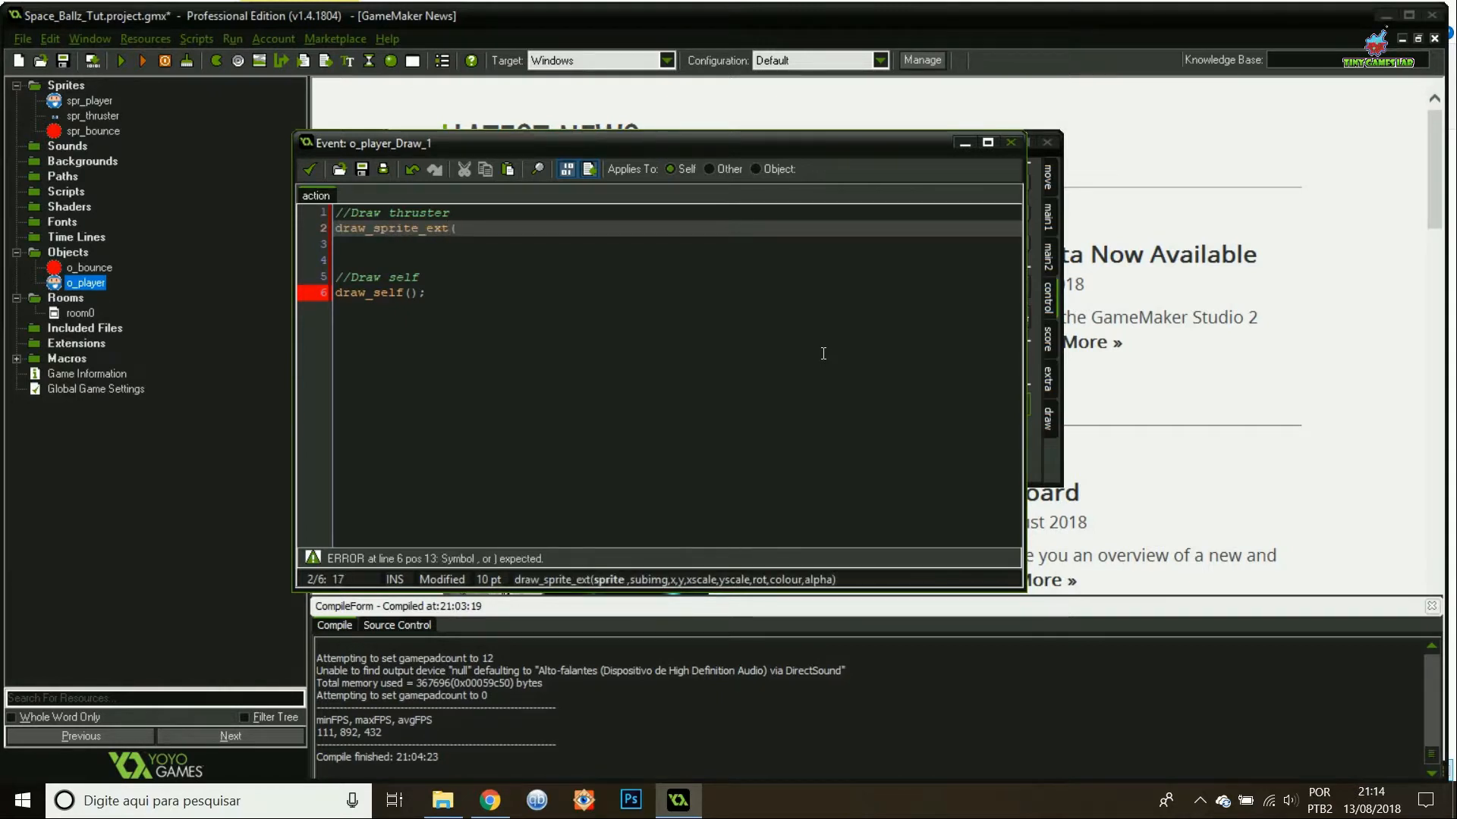
{"action": "type", "text": "spr_thruster,0,"}
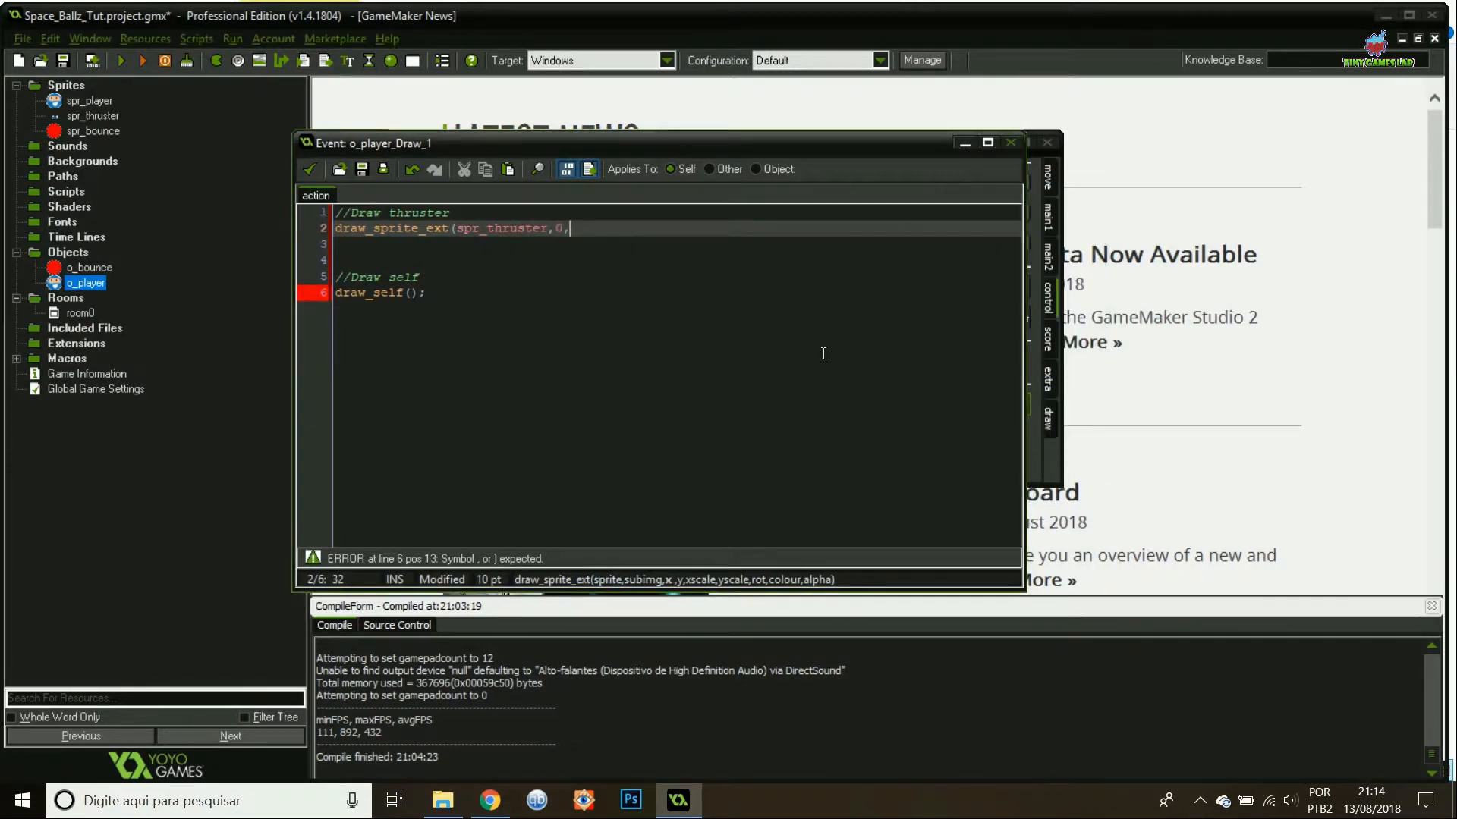
{"action": "type", "text": "x,y,1,1"}
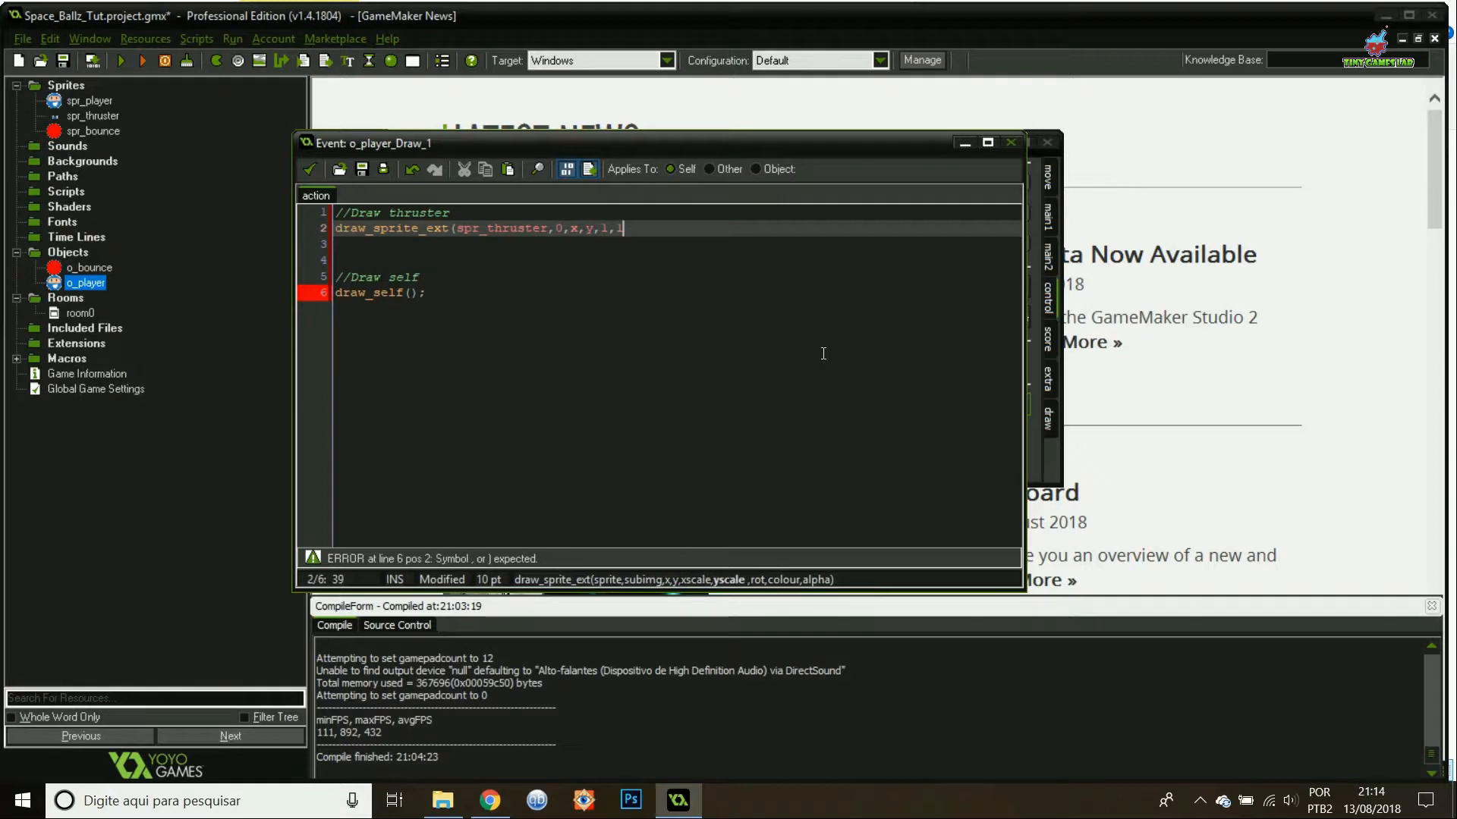
{"action": "type", "text": ",rot_angle+90,c"}
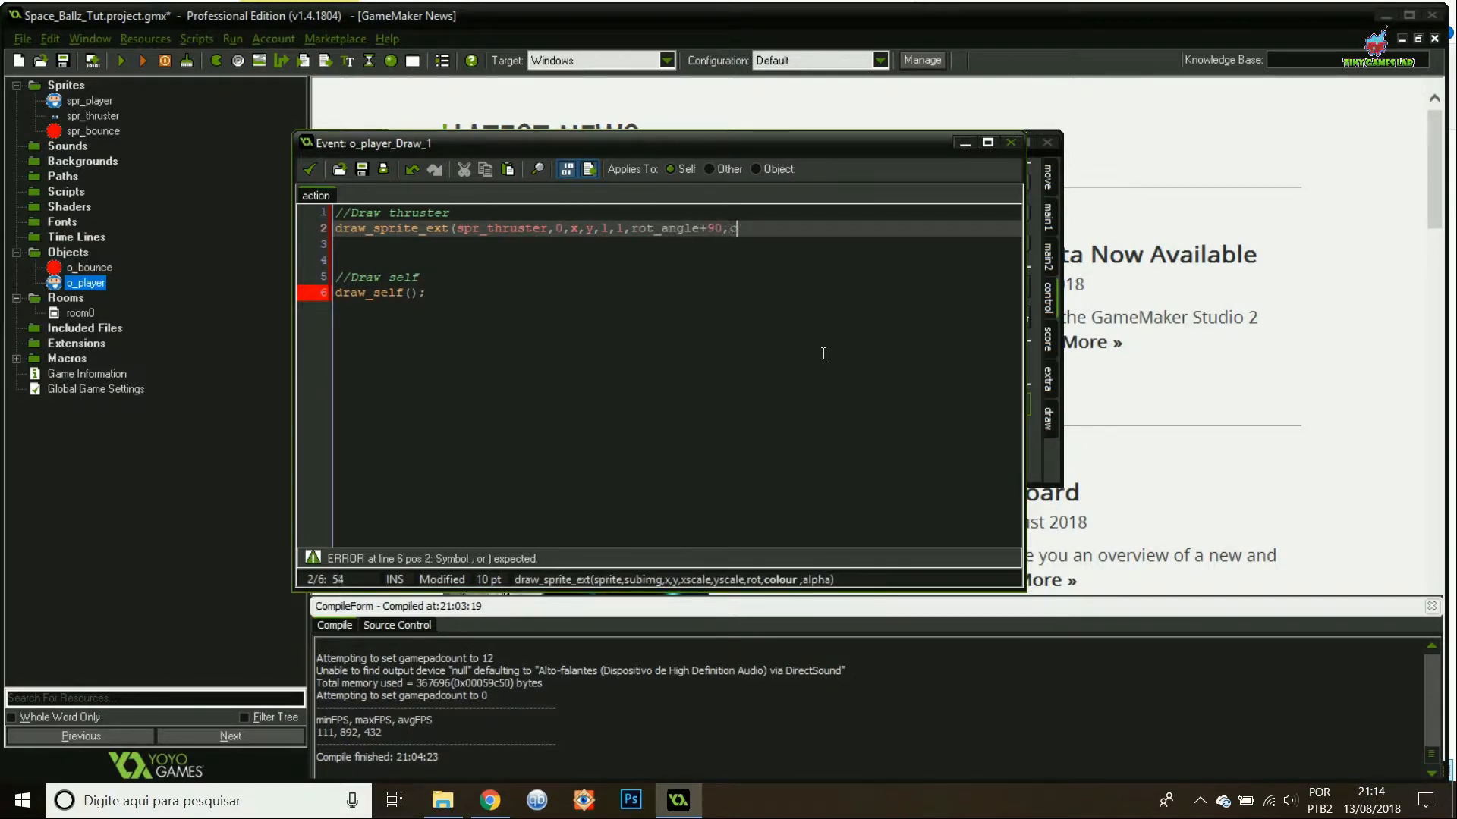
{"action": "type", "text": "_white,1); //Add 90° to angle to compe"}
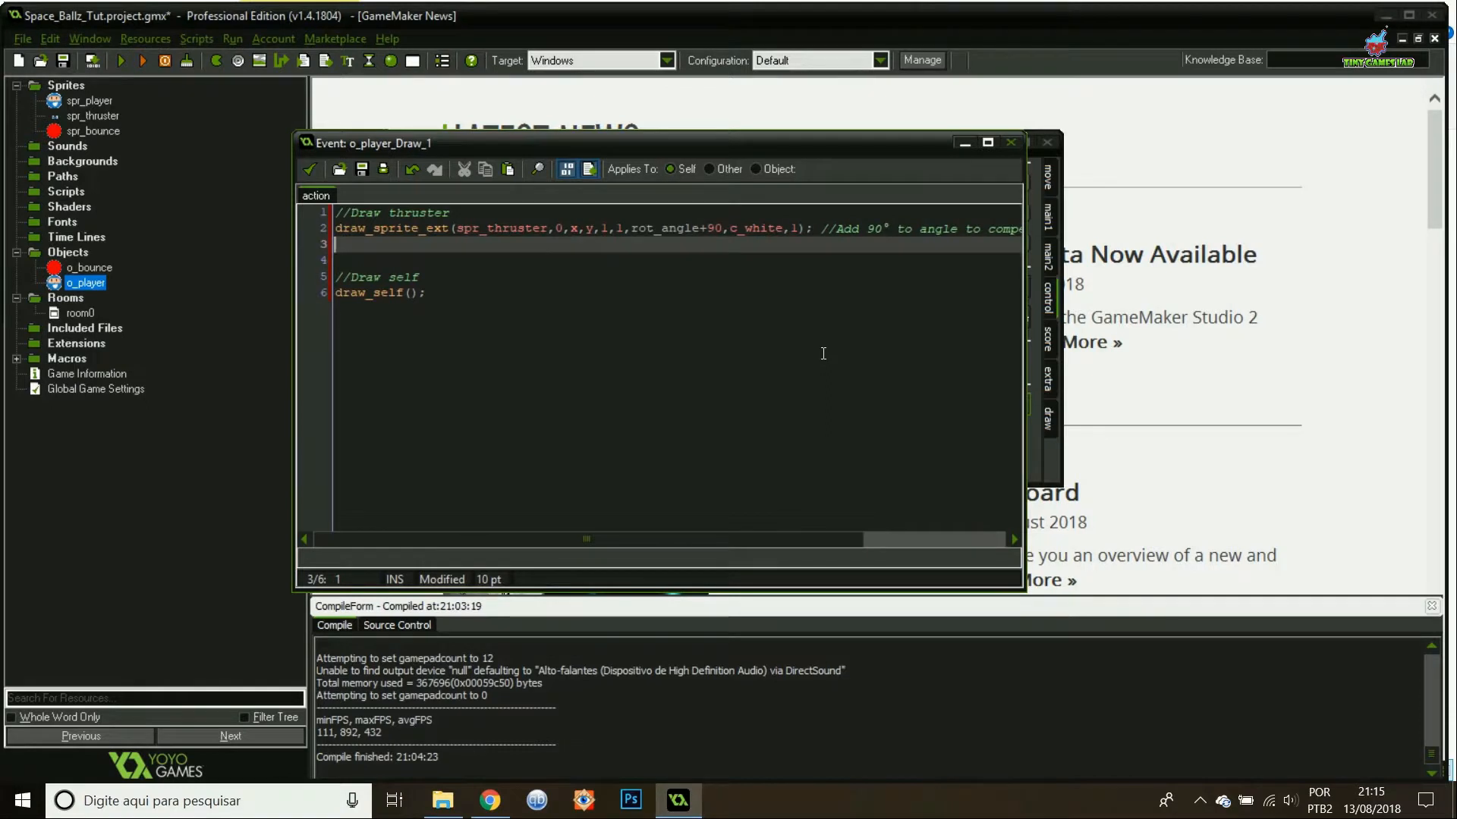
{"action": "left_click", "coordinate": [310, 169]}
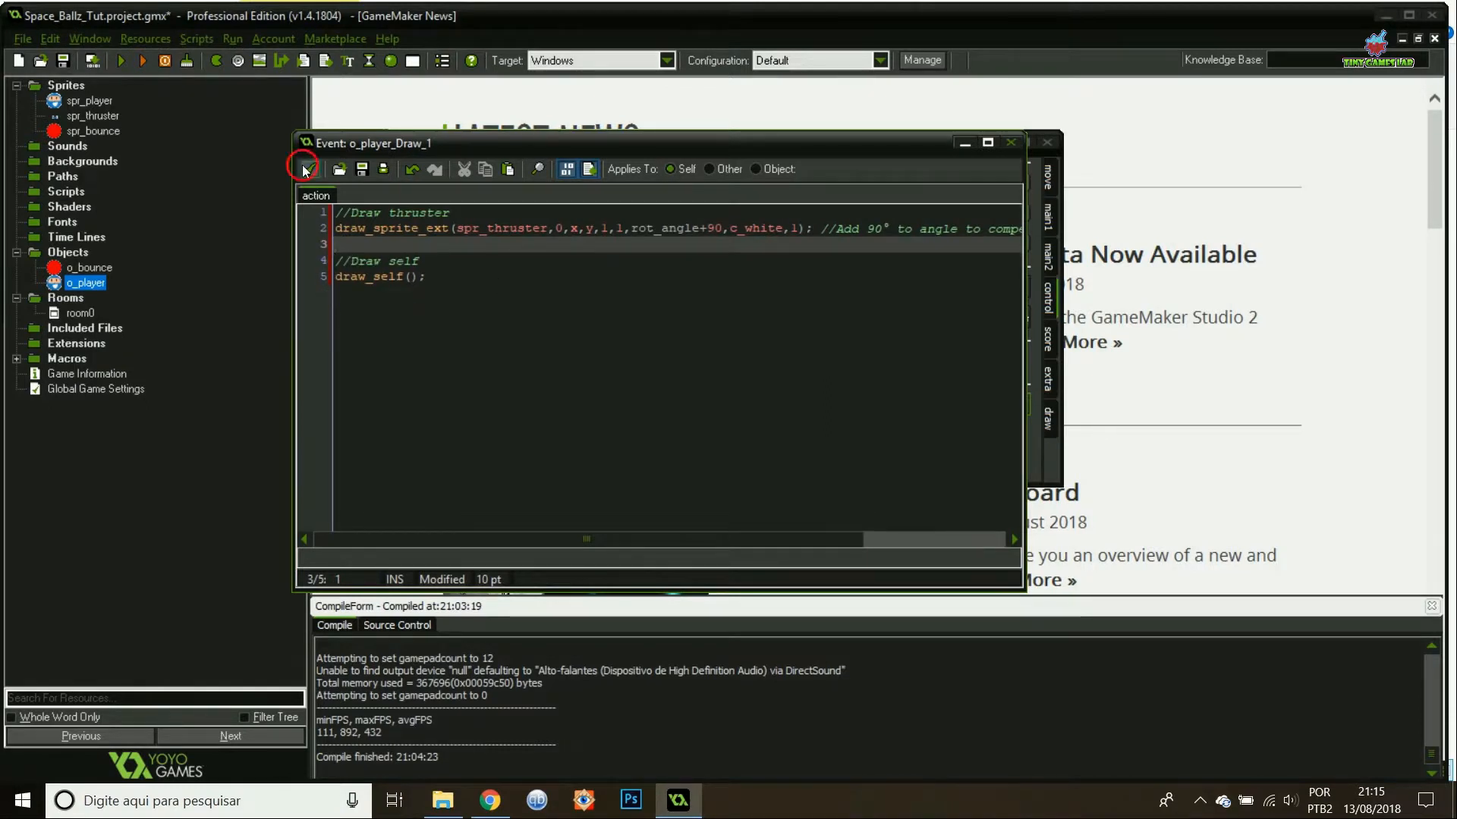
Add a Key Press <Space> event to o_player and go into its code action.
{"action": "left_click", "coordinate": [779, 392]}
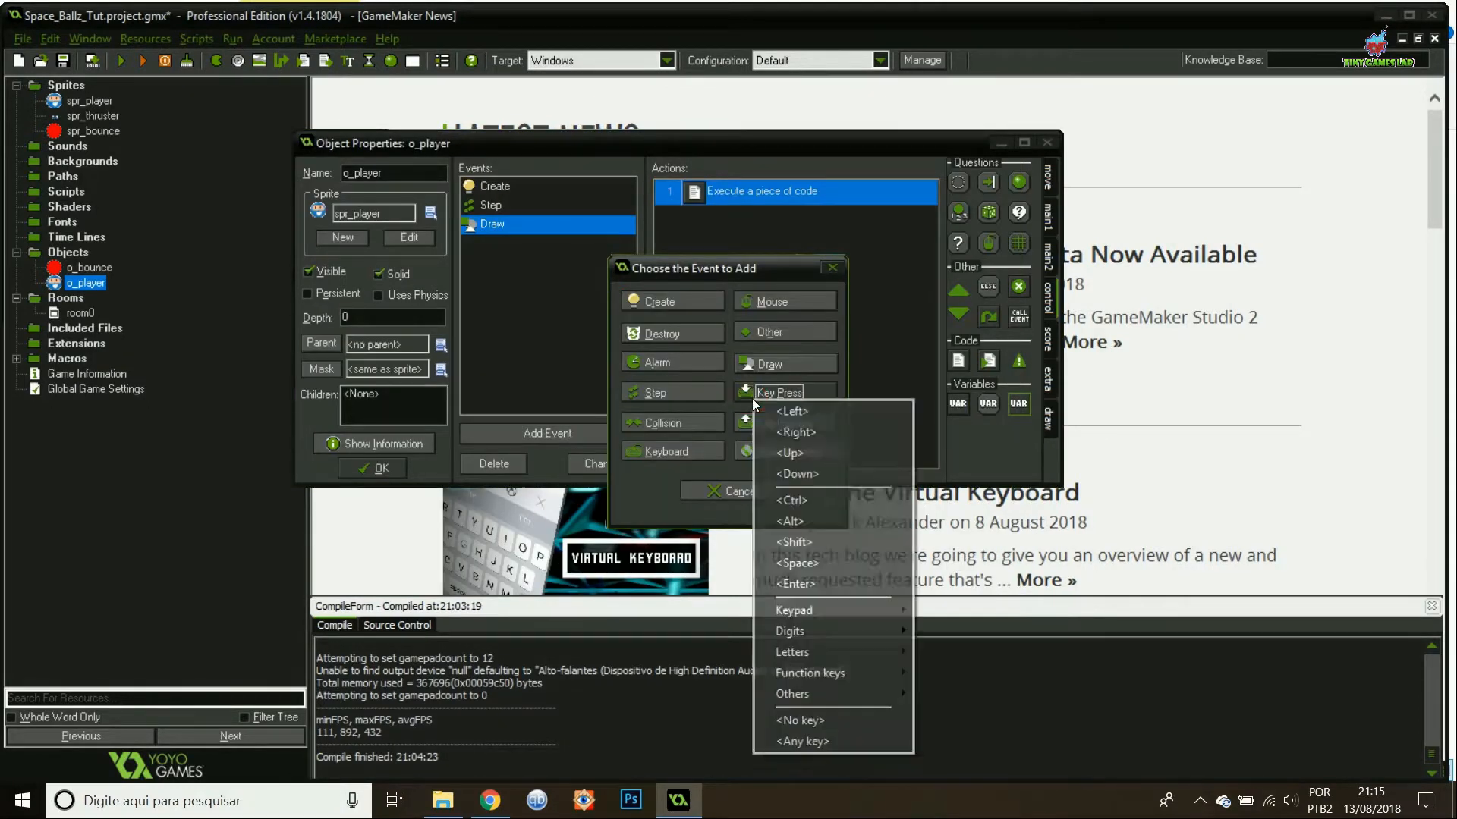
{"action": "left_click", "coordinate": [800, 565]}
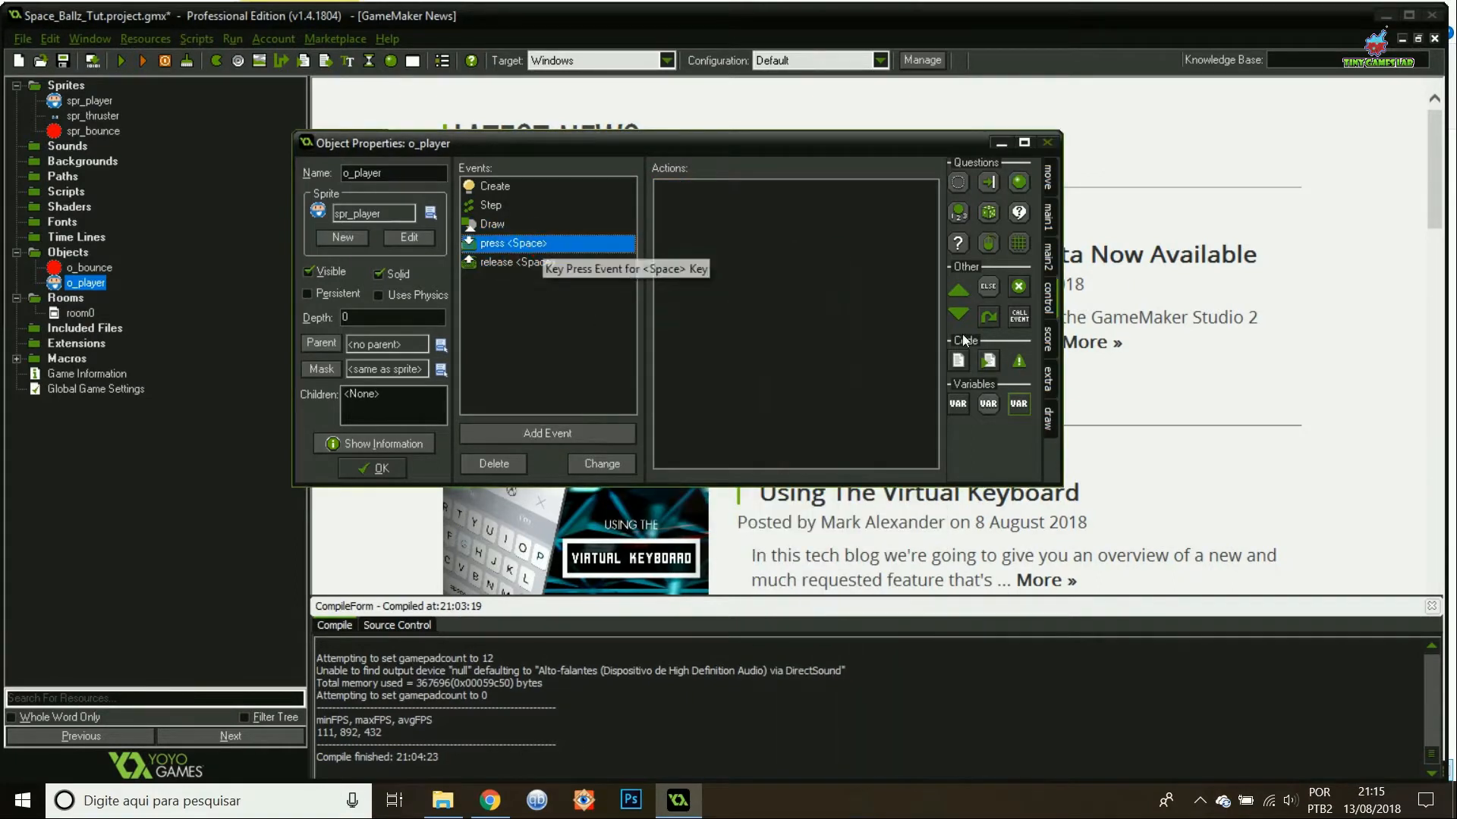
{"action": "double_click", "coordinate": [513, 243]}
{"action": "type", "text": "//Stop thur"}
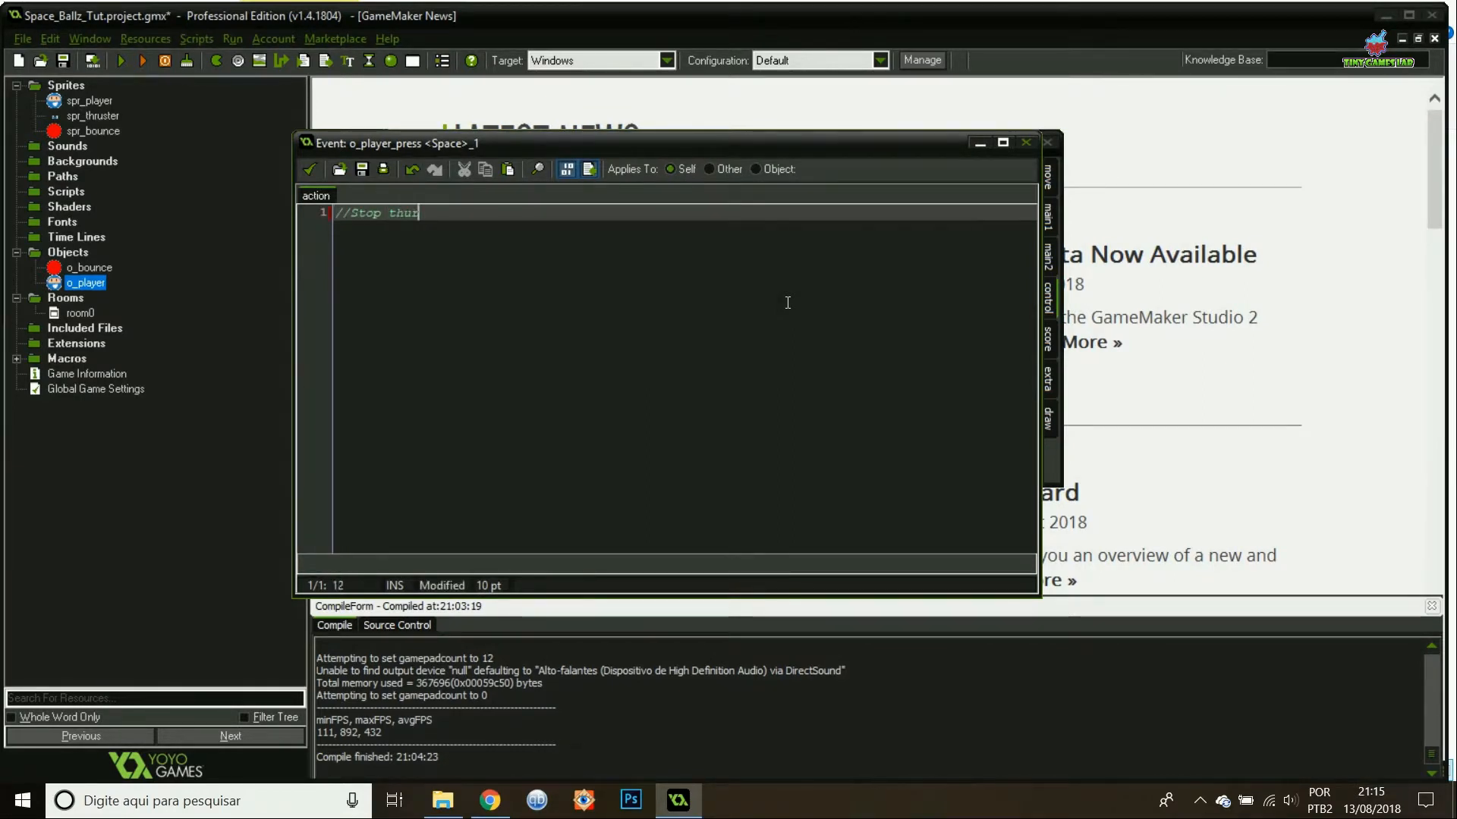
Write rot_on = 0; and a '//Start charging' charge_on = line in the Space press code.
{"action": "key", "text": "BackSpace"}
{"action": "type", "text": "ruster rotation"}
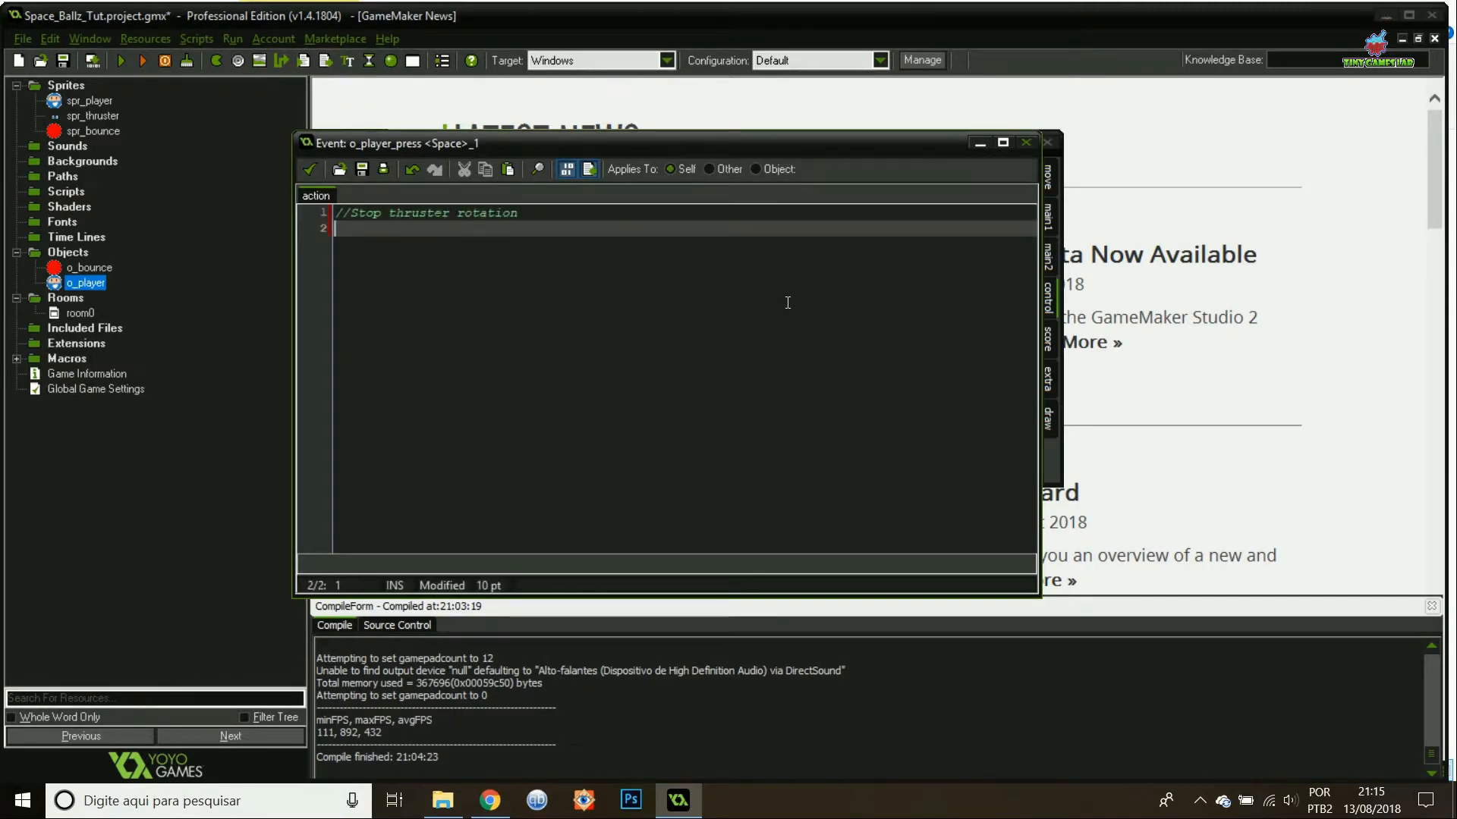
{"action": "type", "text": "rot_on"}
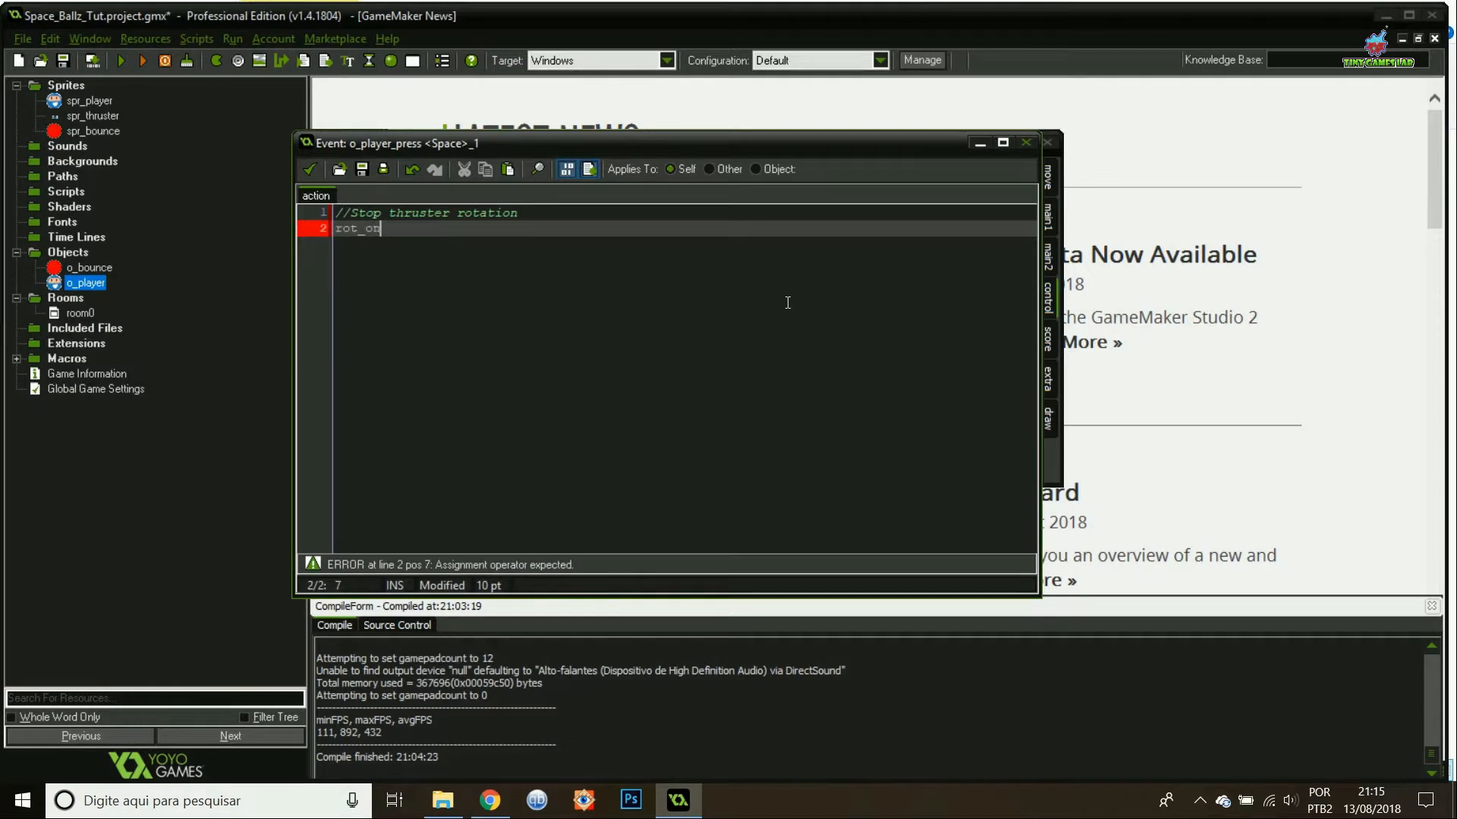
{"action": "type", "text": "= 0;"}
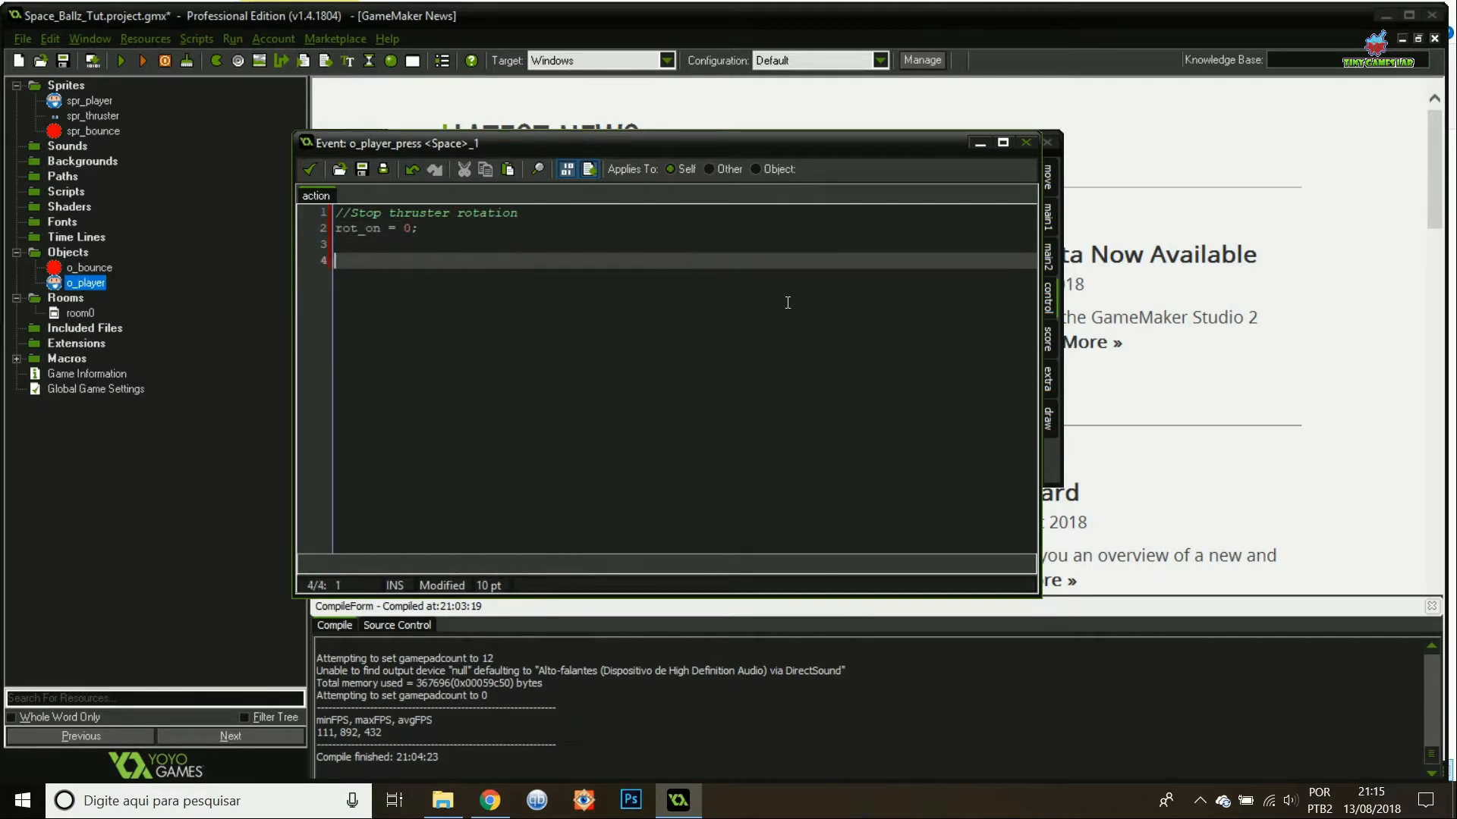
{"action": "type", "text": "//Start charging"}
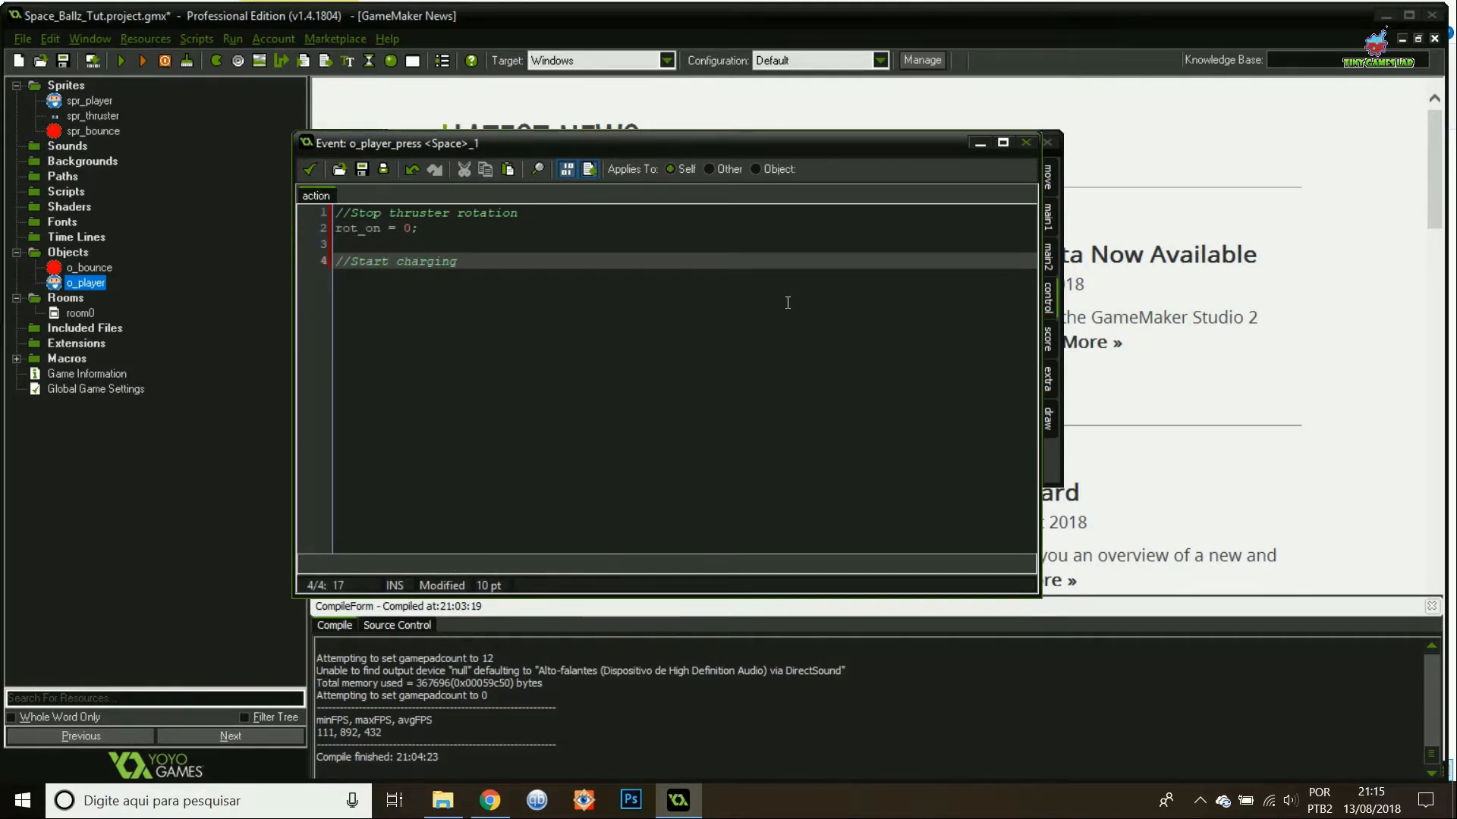
{"action": "type", "text": "charge_on ="}
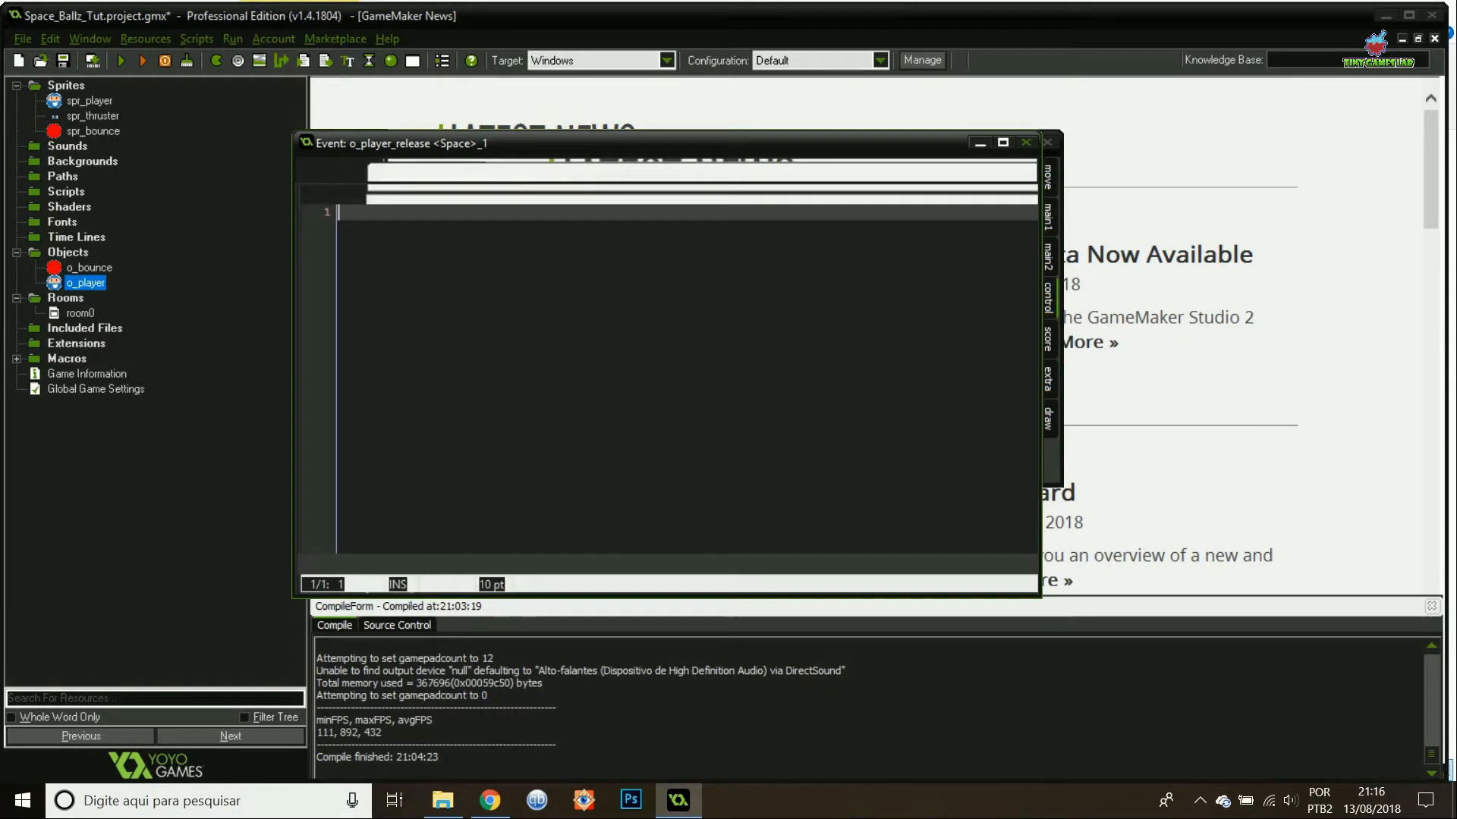
Write '//Start thruster rotation' rot_on = 1; and a change-direction rot_dir = rot_dir*-1 line.
{"action": "type", "text": "//Sta"}
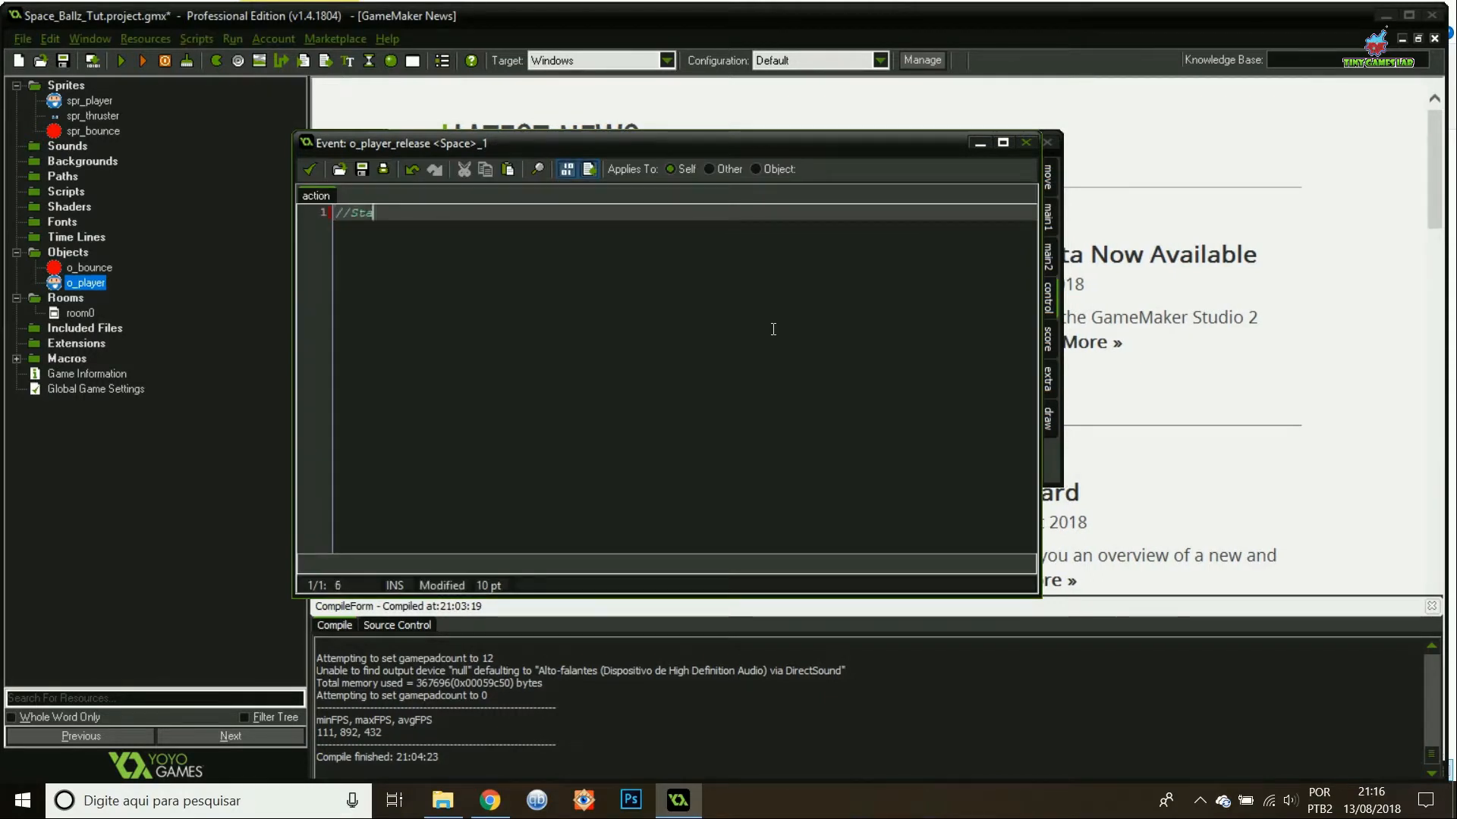
{"action": "type", "text": "rt thruster rotation"}
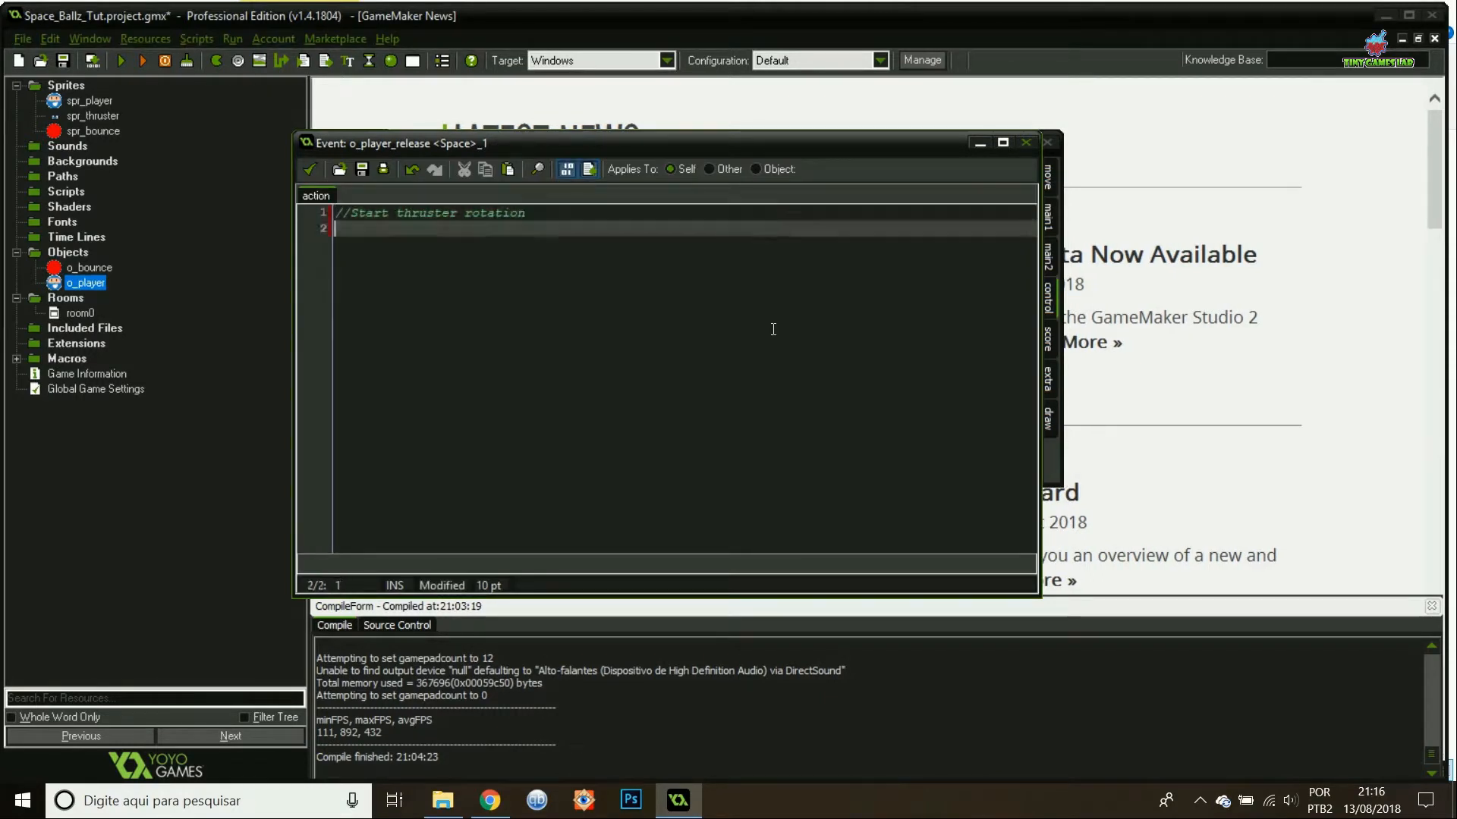
{"action": "type", "text": "rot_on = 1"}
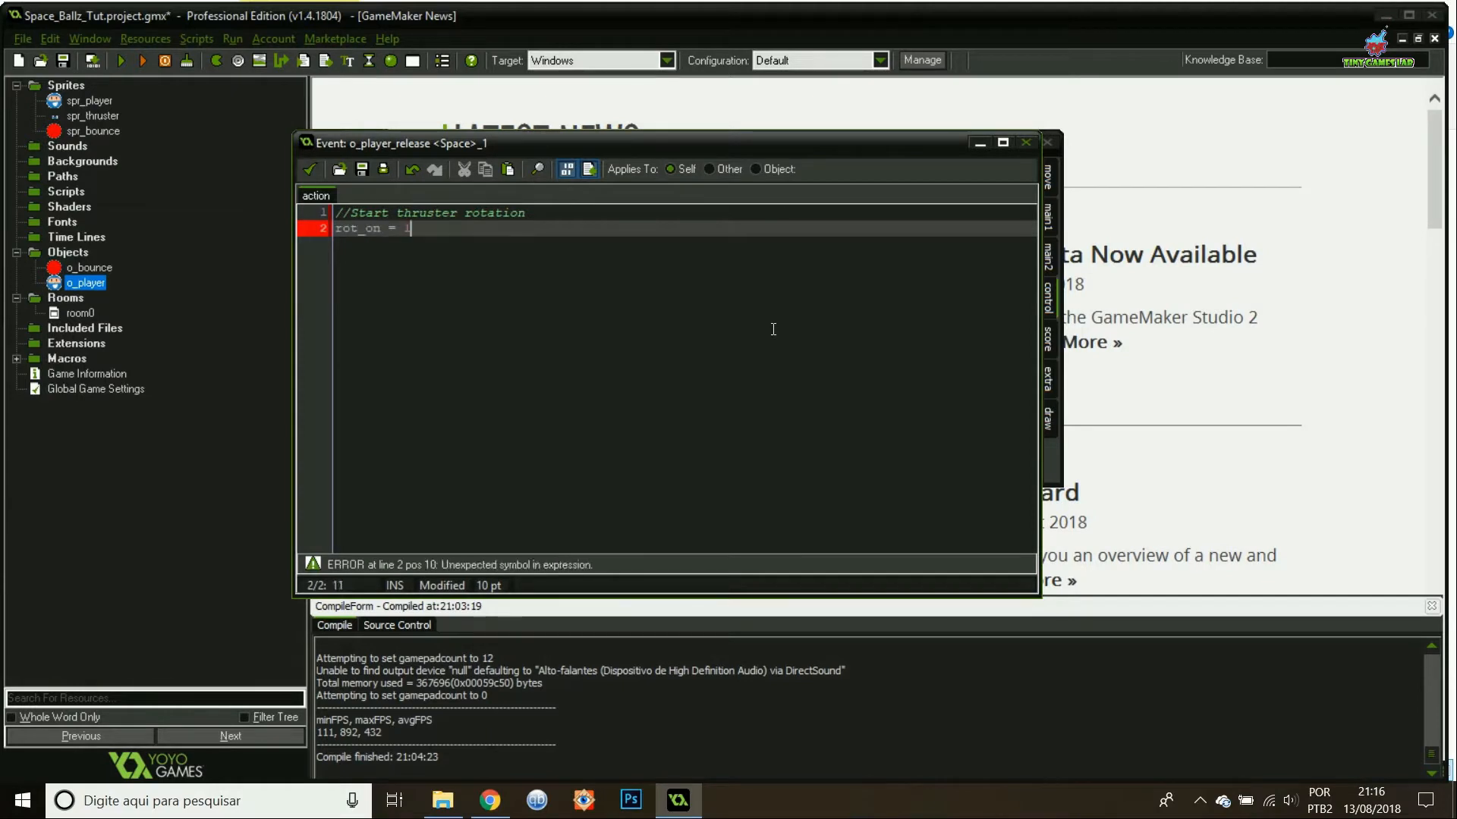
{"action": "type", "text": ";"}
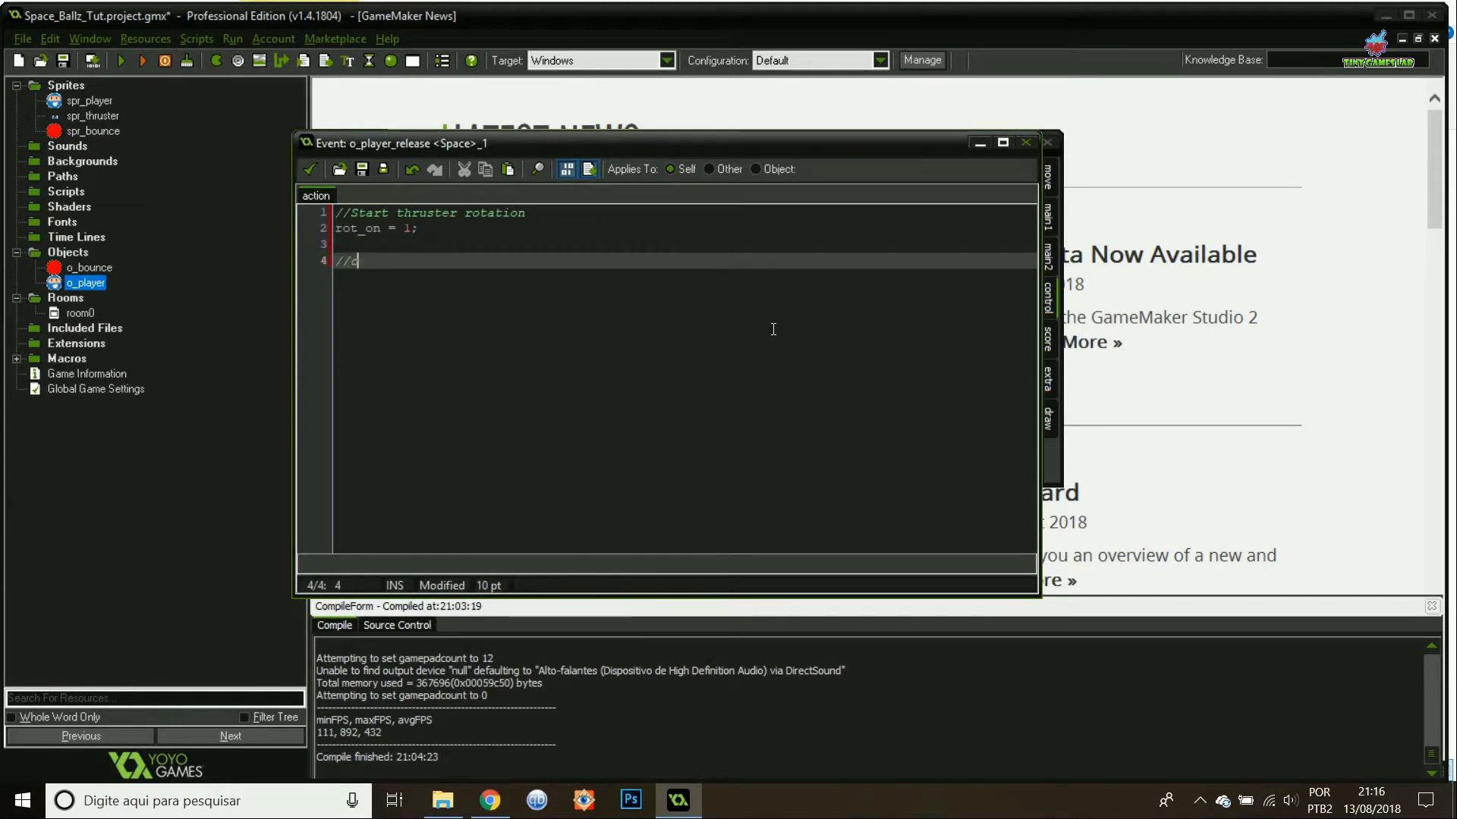
{"action": "type", "text": "hange direction of rotation"}
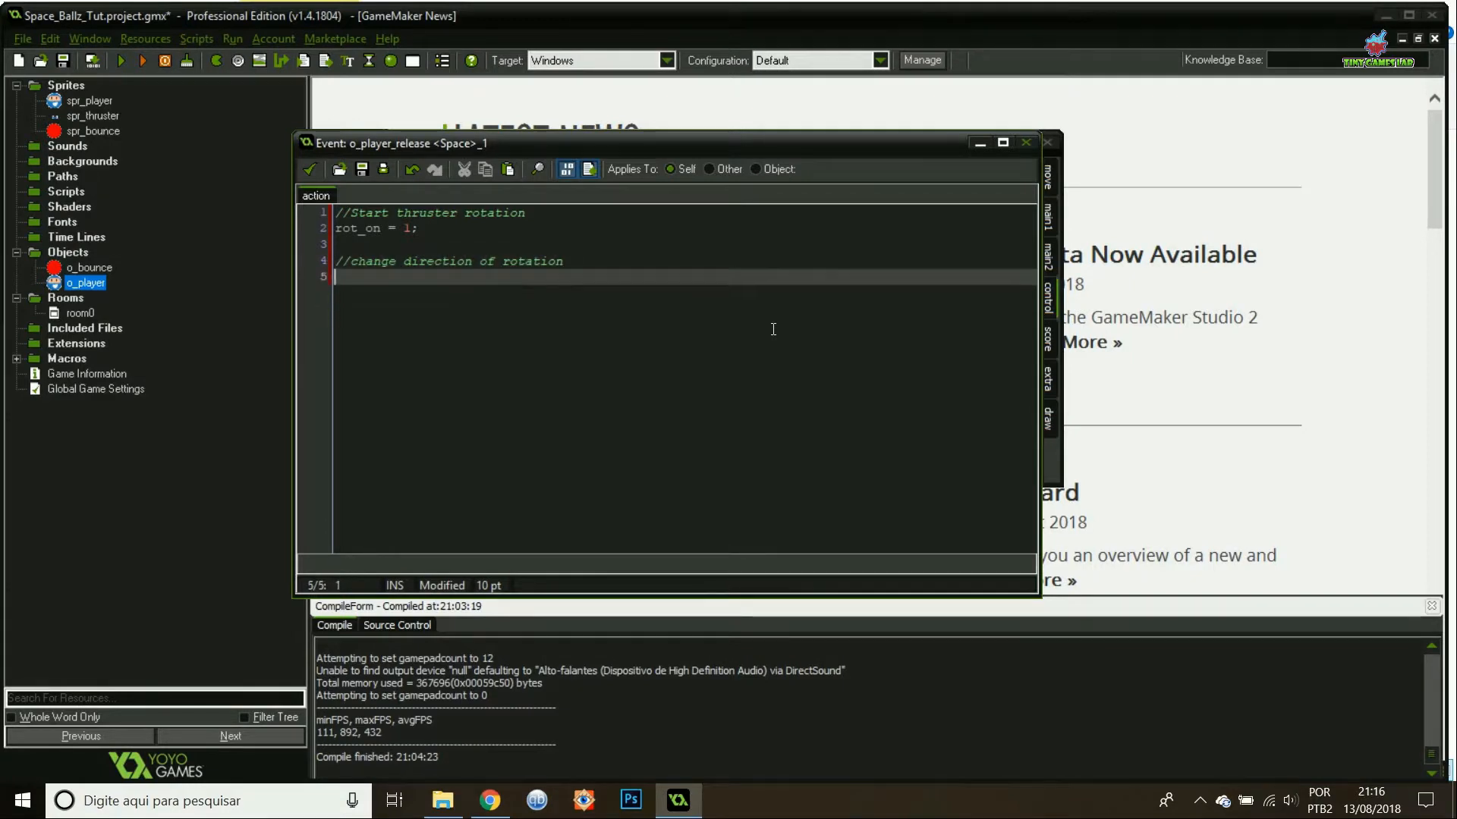
{"action": "type", "text": "rot_dir ="}
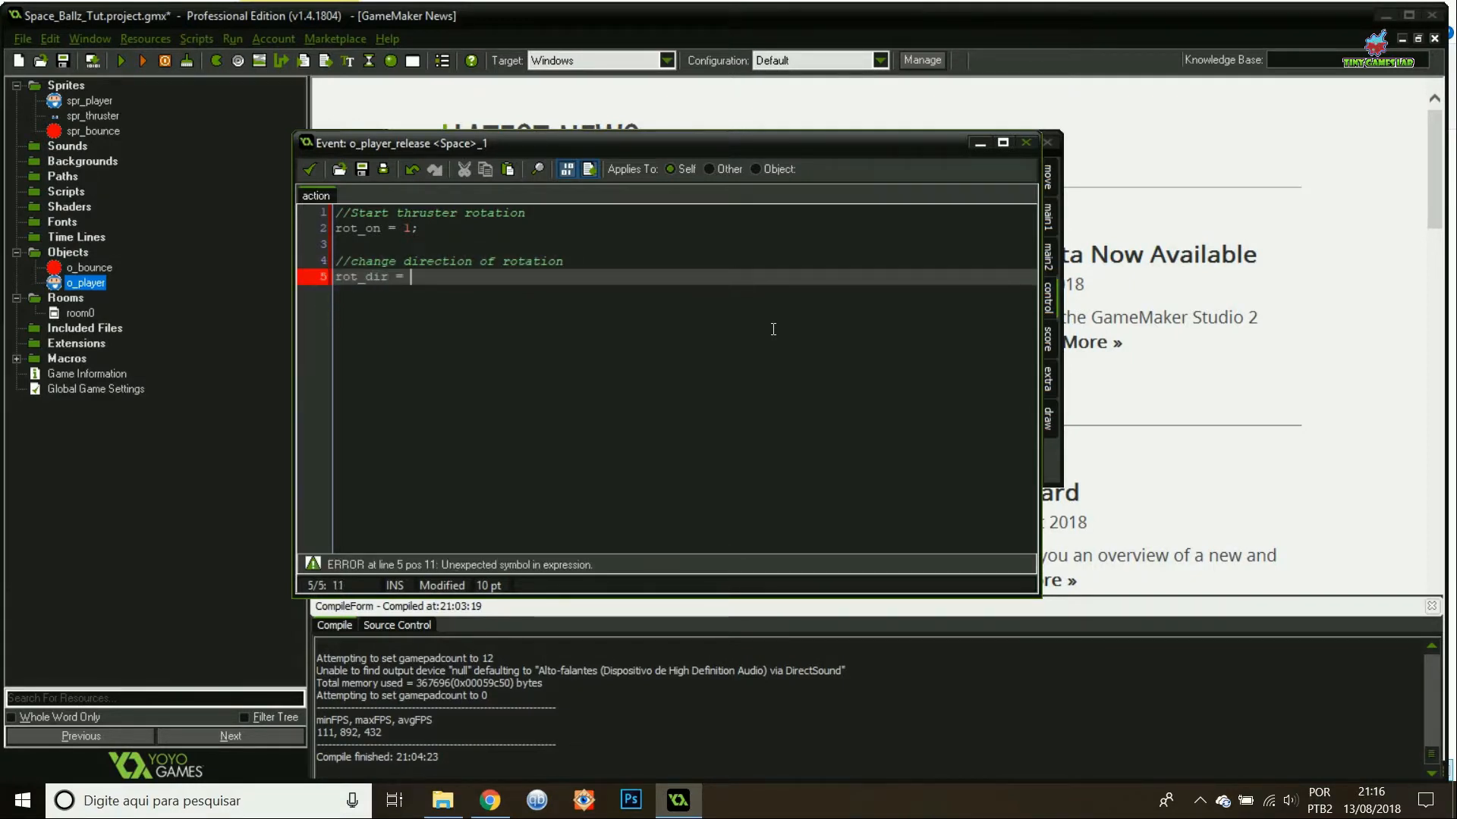
{"action": "type", "text": "rot_dir*-1;"}
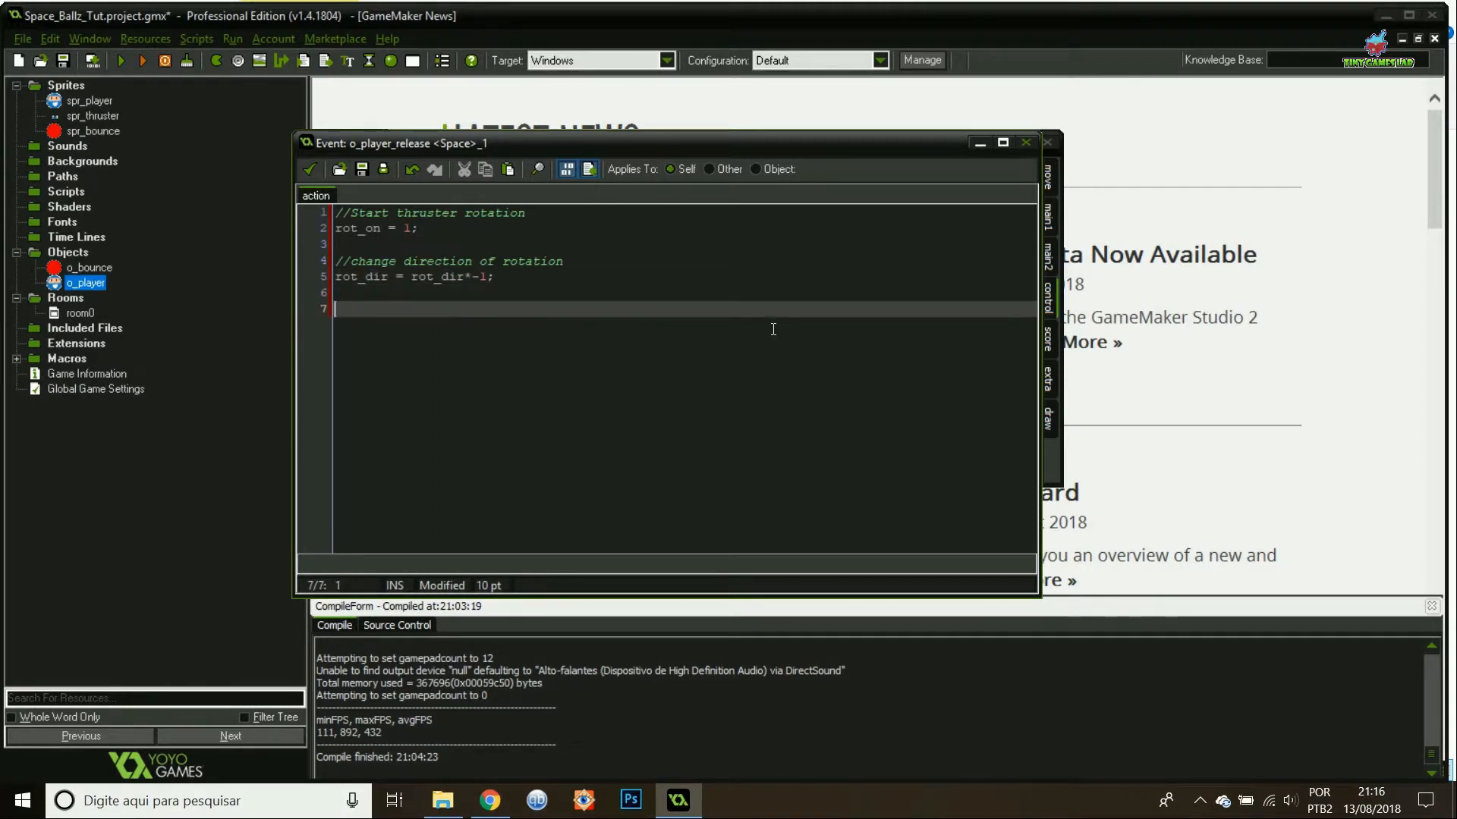
Add a '//stop charging' comment with charge_on = false; to the release code.
{"action": "type", "text": "//stop cha"}
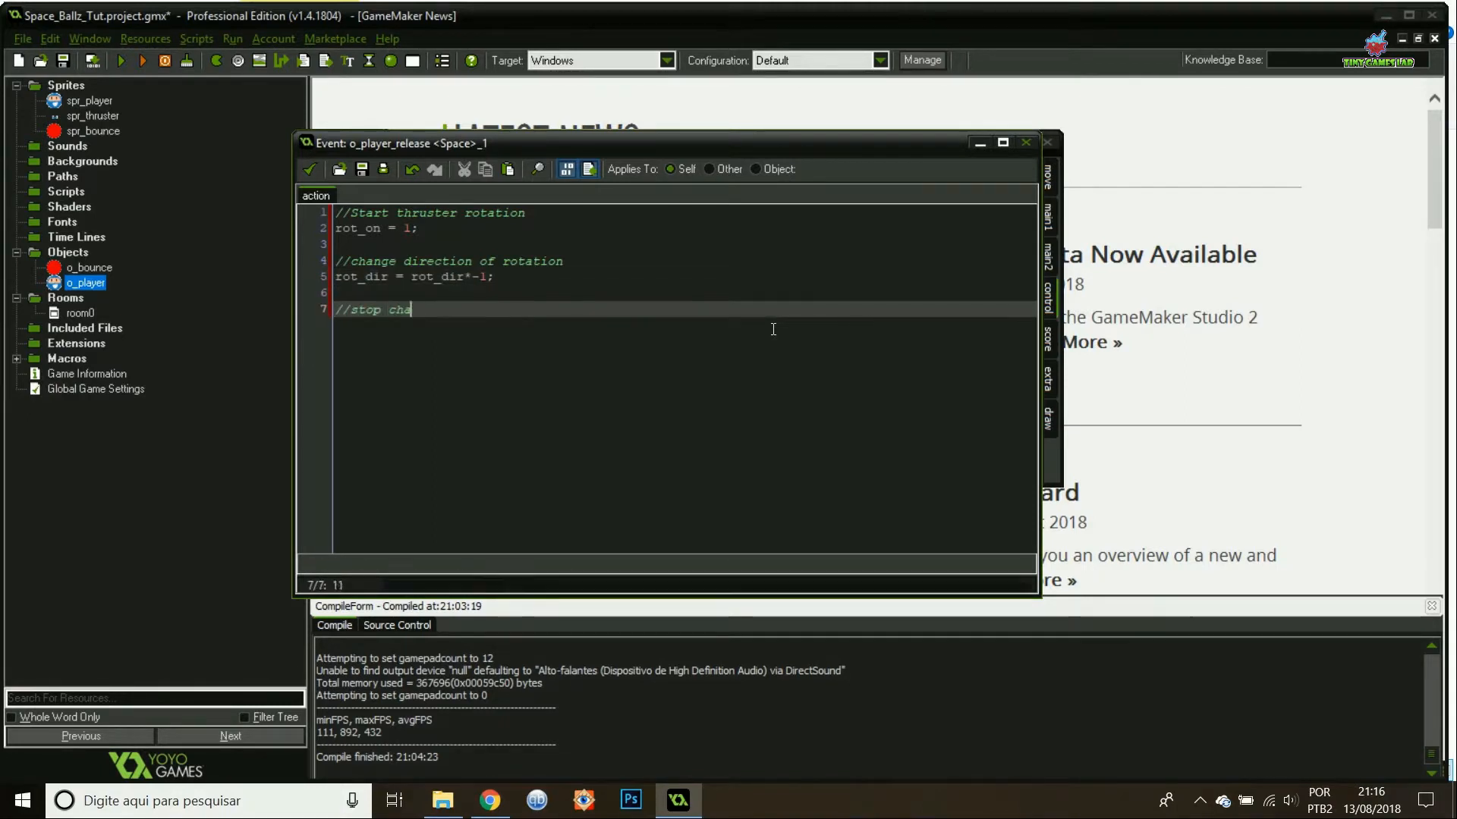
{"action": "type", "text": "rging"}
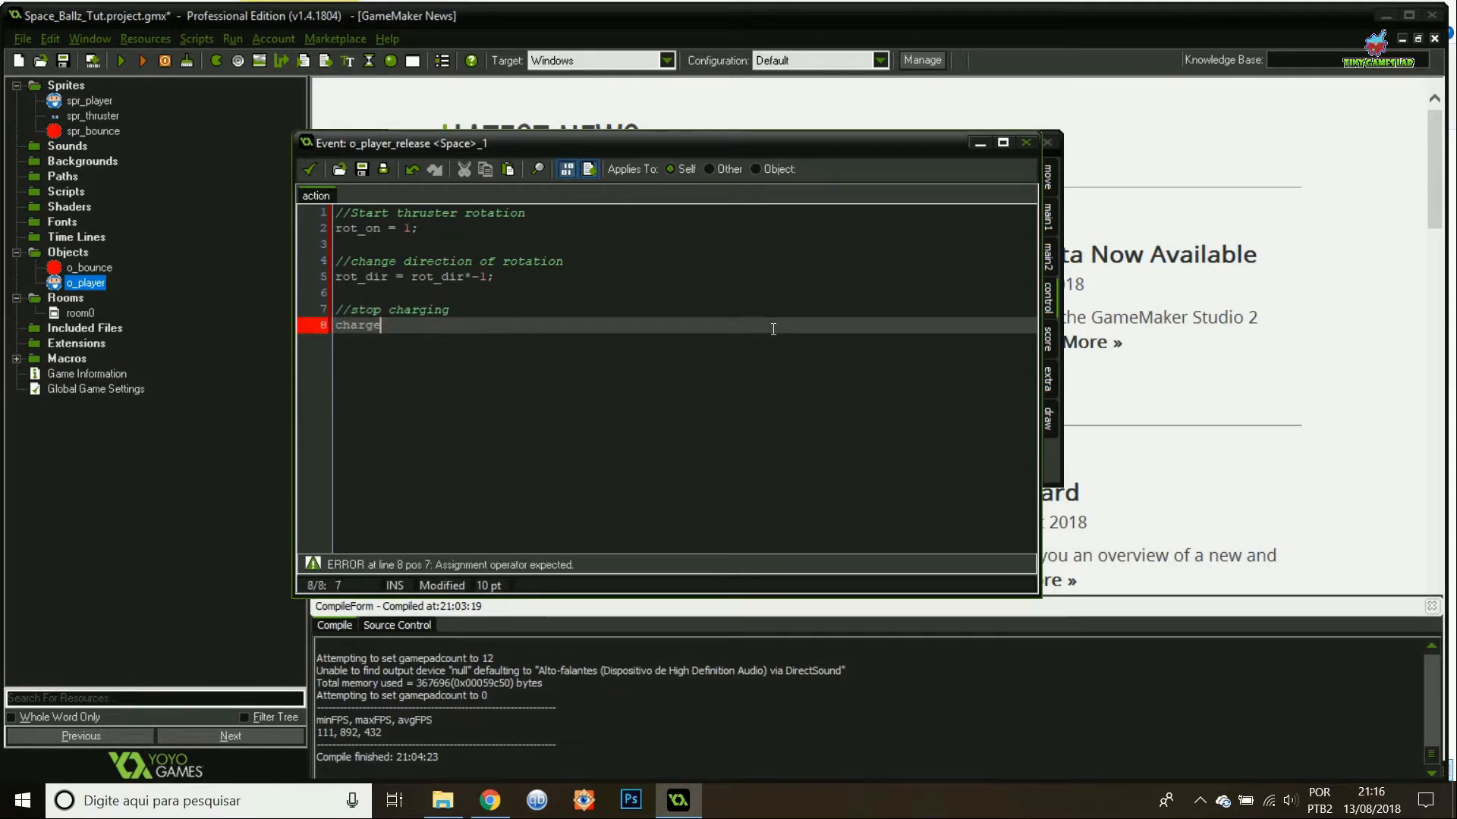
{"action": "type", "text": "_on = false;"}
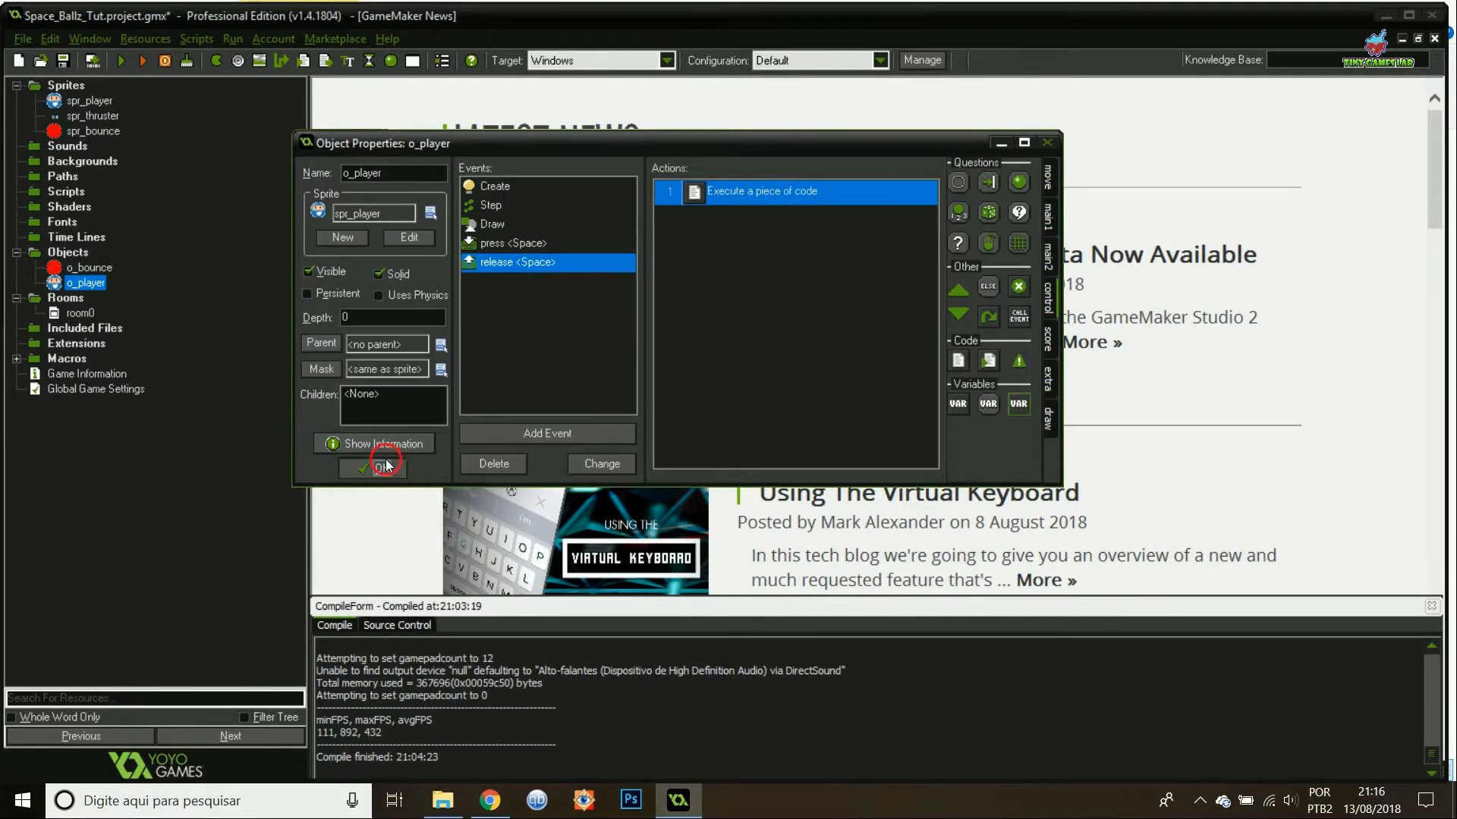
Close o_player's properties, run the game and abort on the fatal rot_angle error.
{"action": "left_click", "coordinate": [371, 466]}
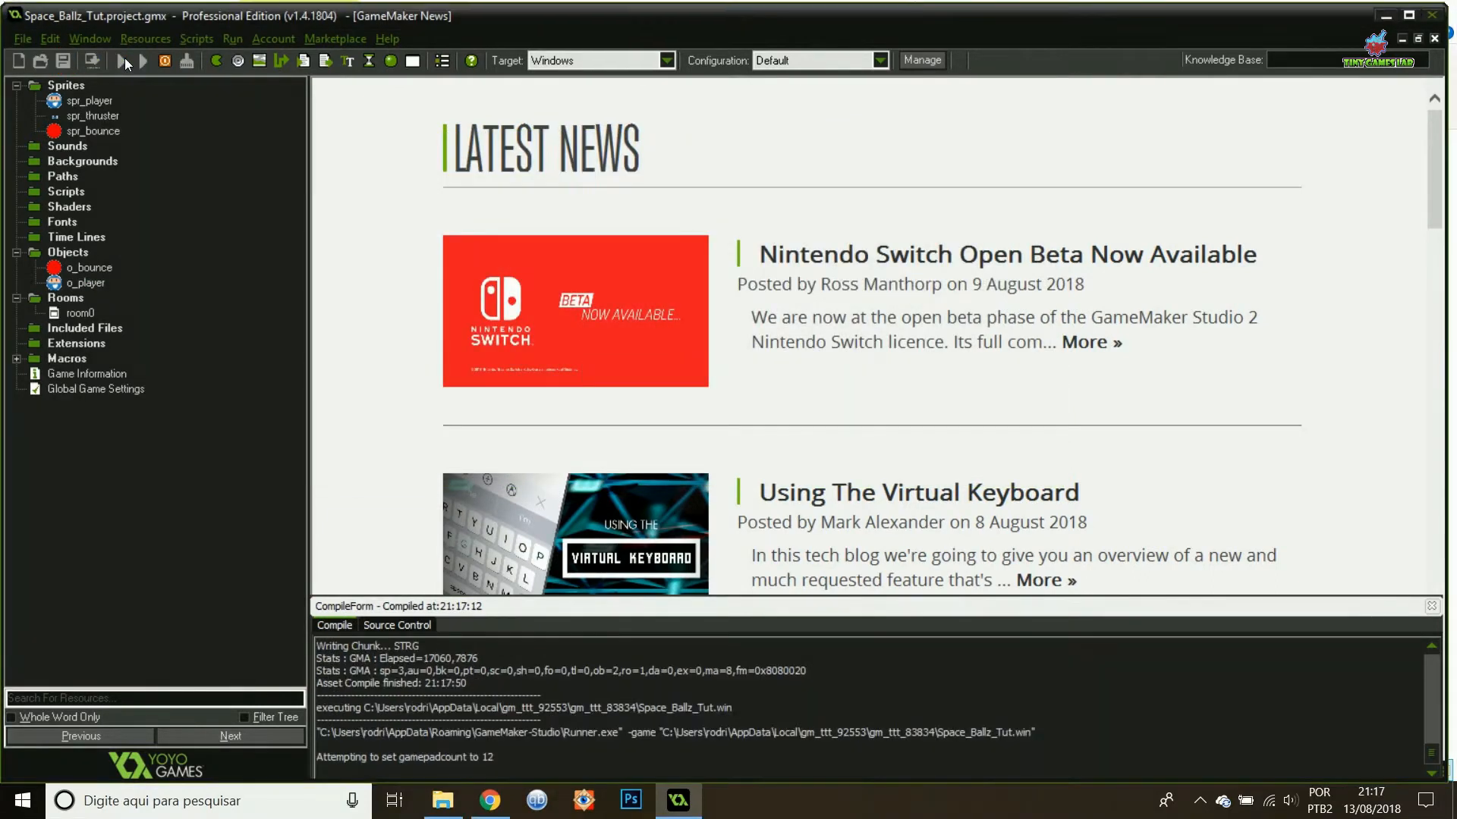
{"action": "left_click", "coordinate": [143, 61]}
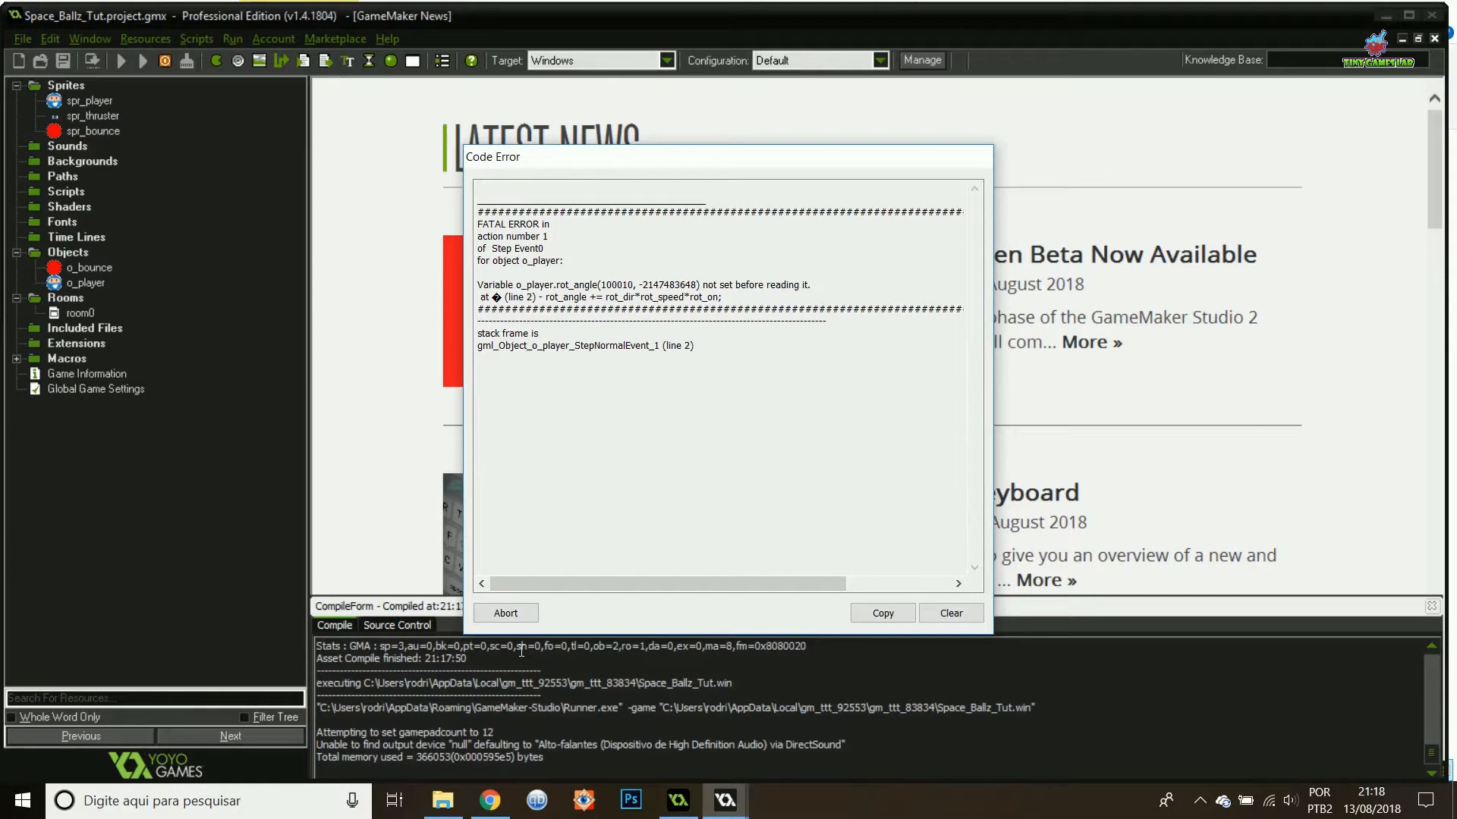
{"action": "left_click", "coordinate": [505, 613]}
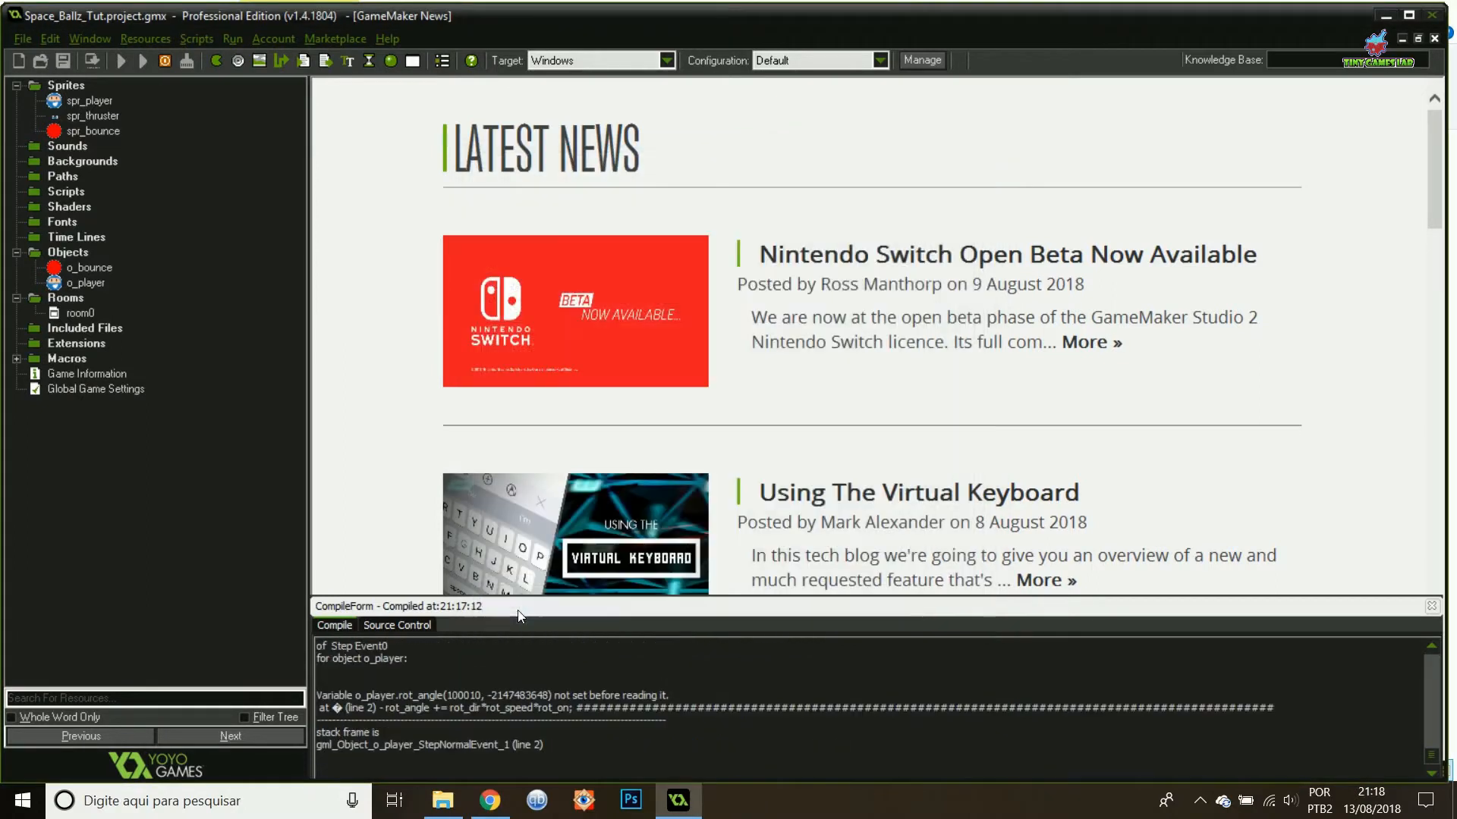
Revisit o_player's Create event code to fix rot_angle, then run the game again.
{"action": "double_click", "coordinate": [88, 282]}
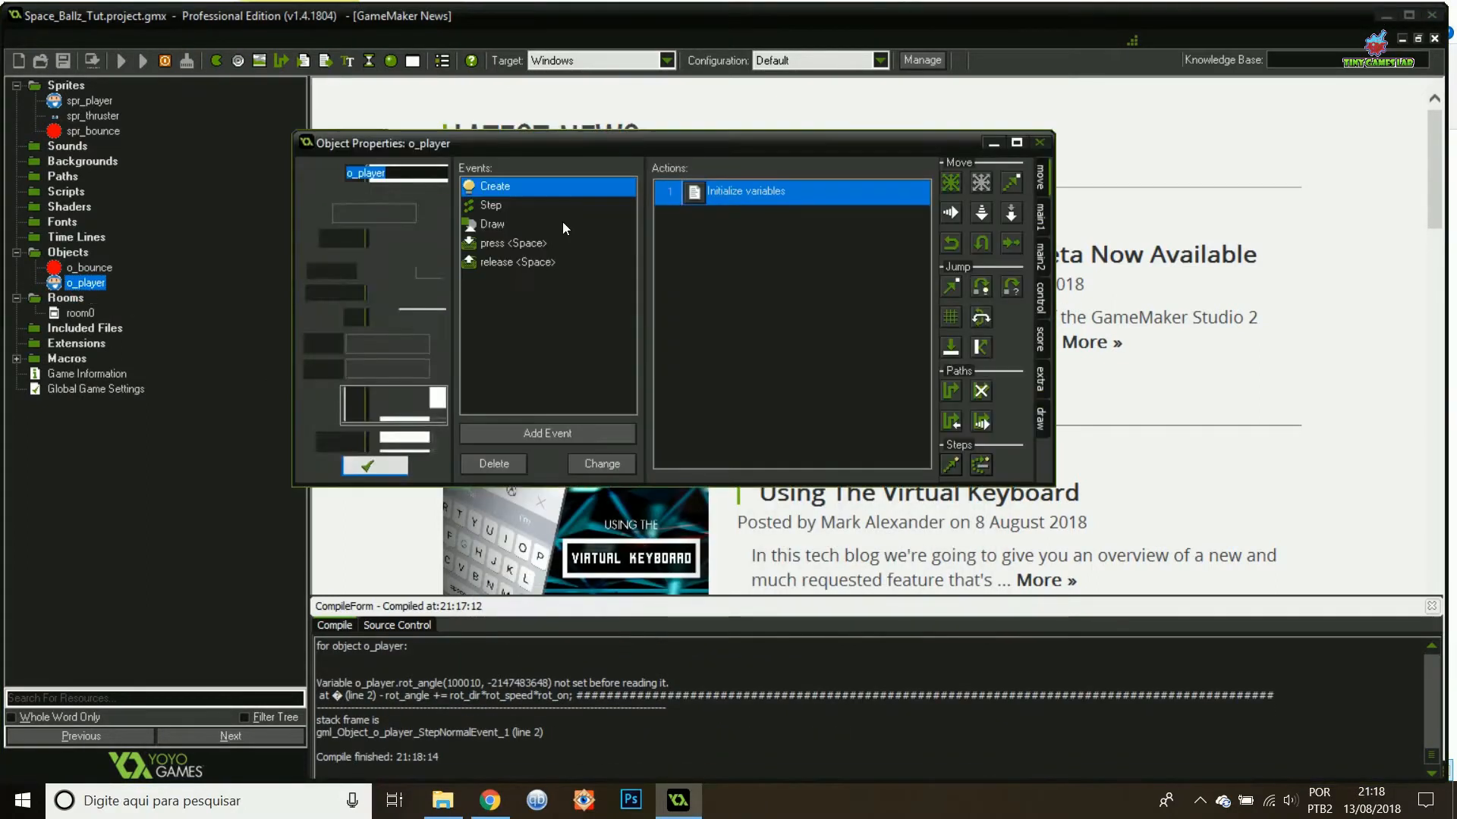
{"action": "double_click", "coordinate": [745, 191]}
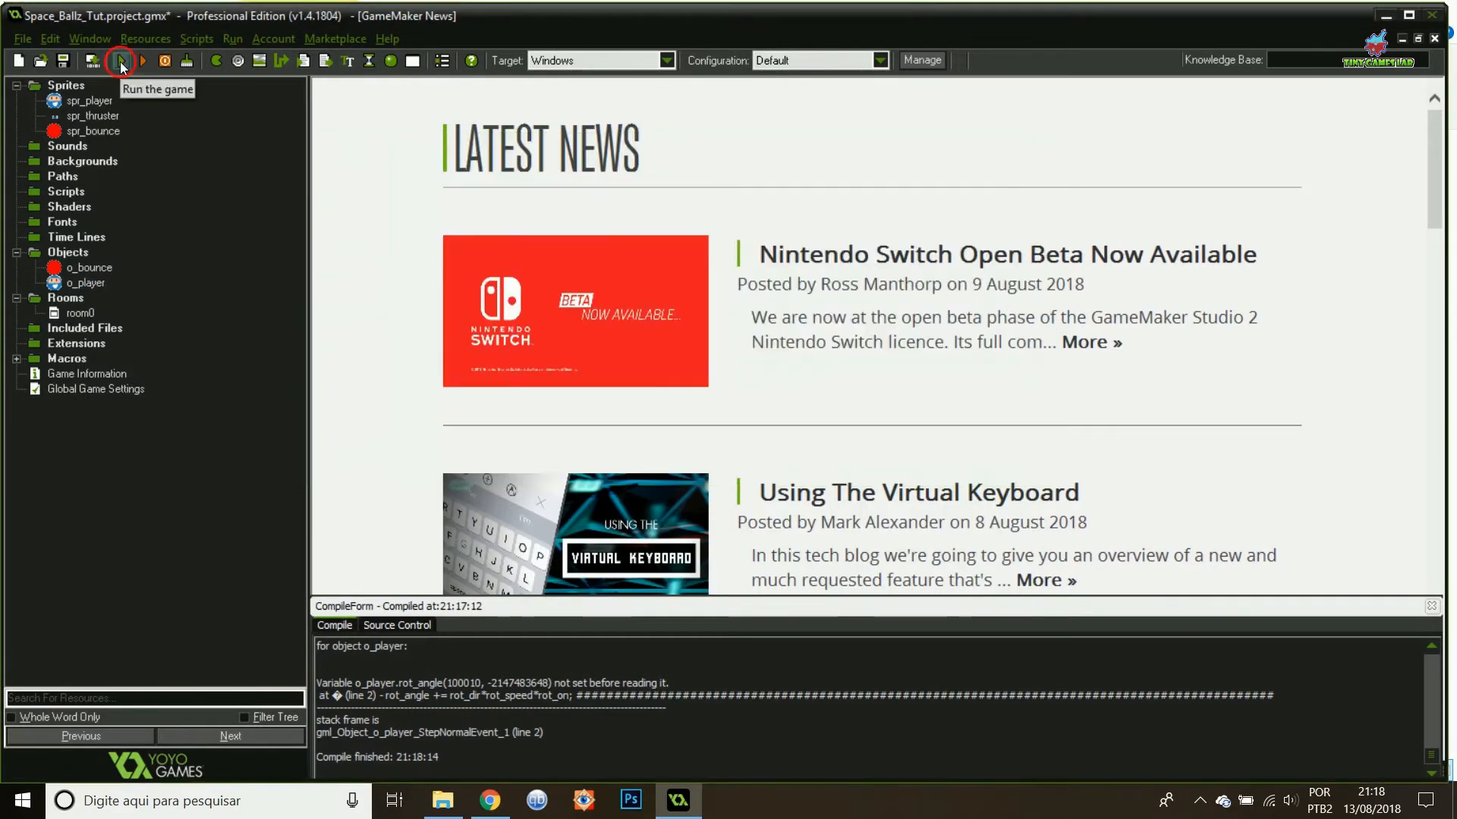
{"action": "left_click", "coordinate": [122, 60]}
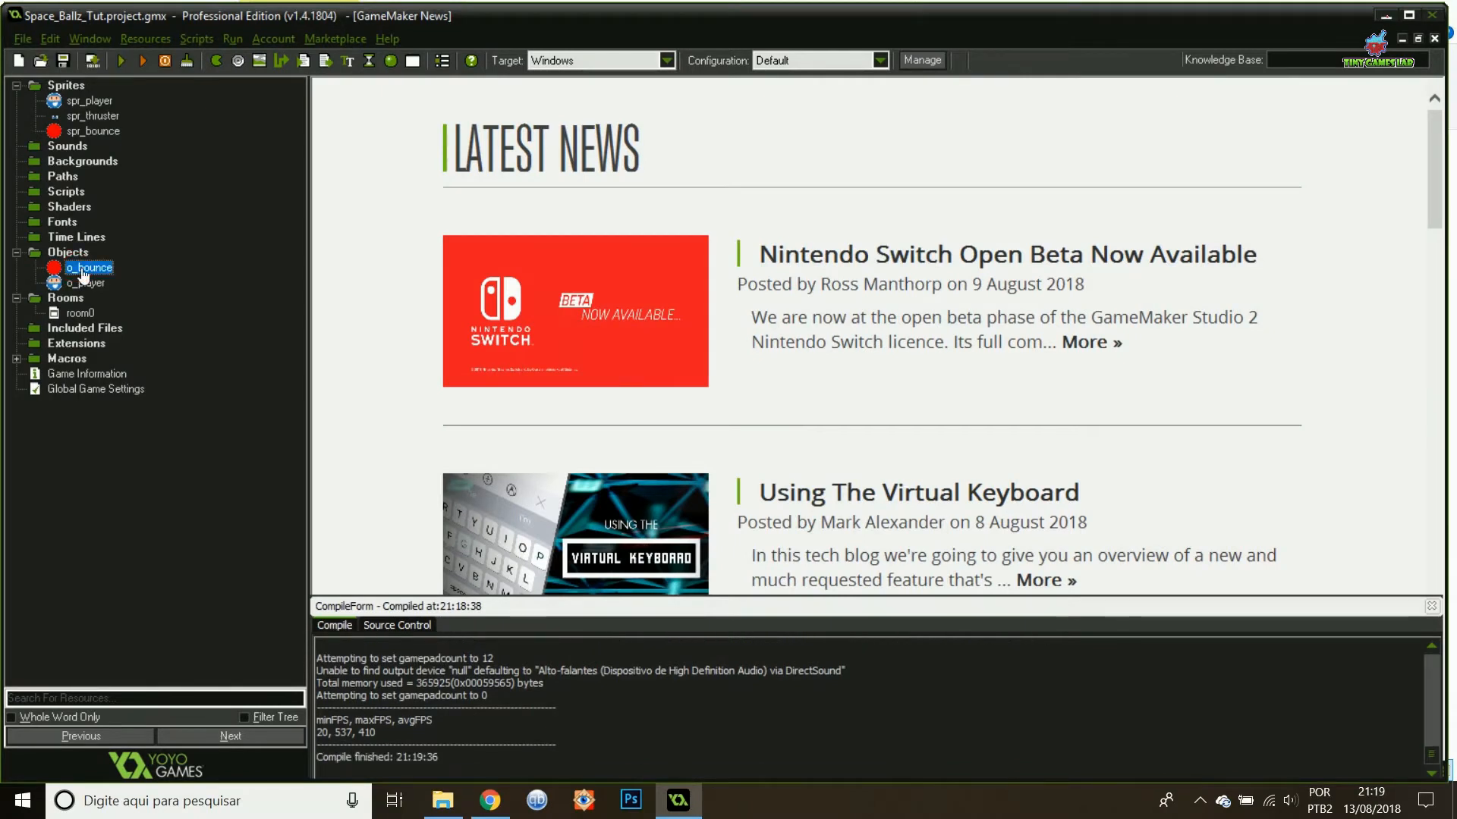
Give o_player a collision event with o_bounce that runs move_bounce_solid(true);.
{"action": "double_click", "coordinate": [86, 282]}
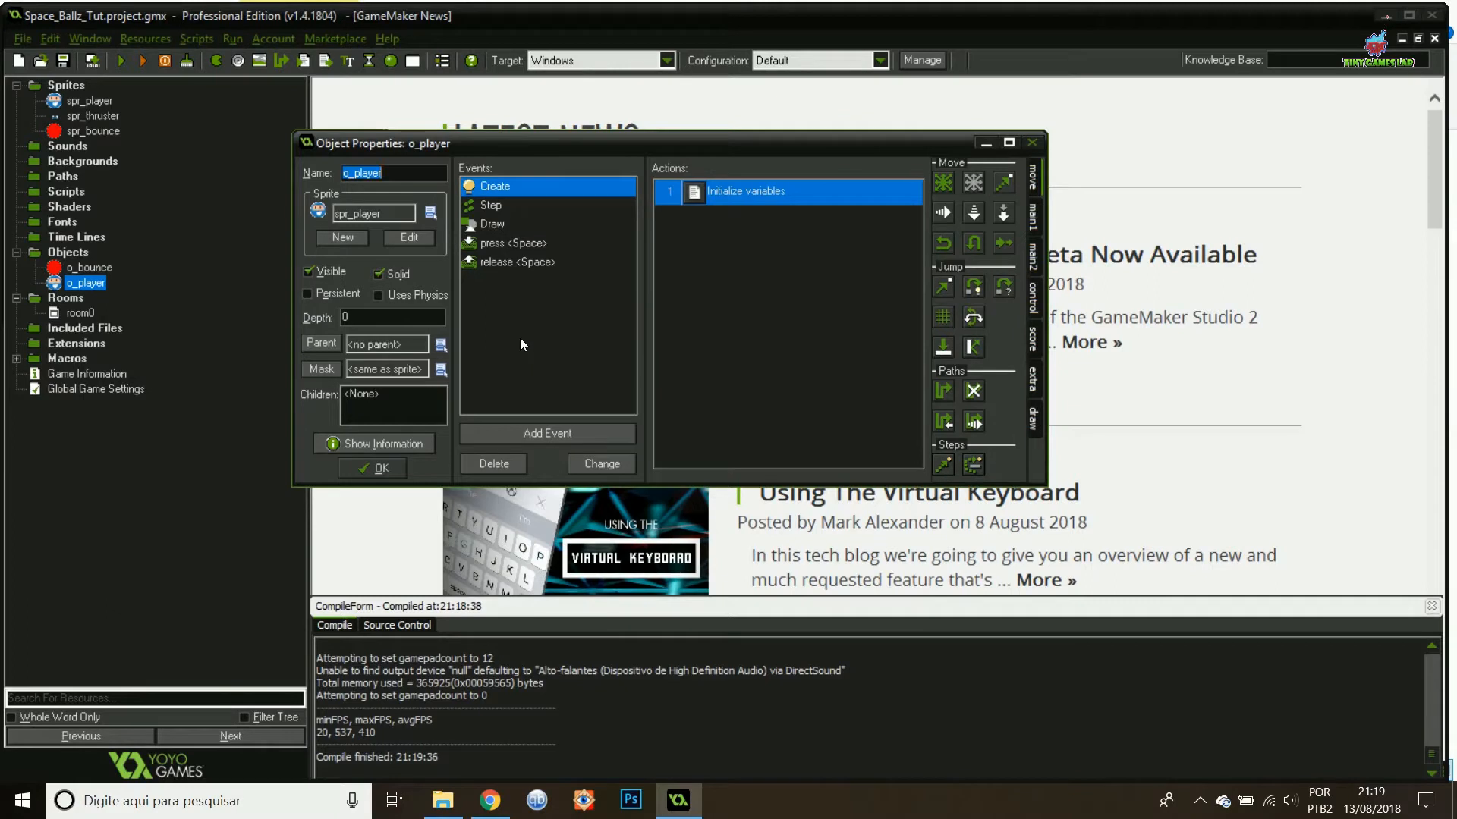
{"action": "left_click", "coordinate": [547, 434]}
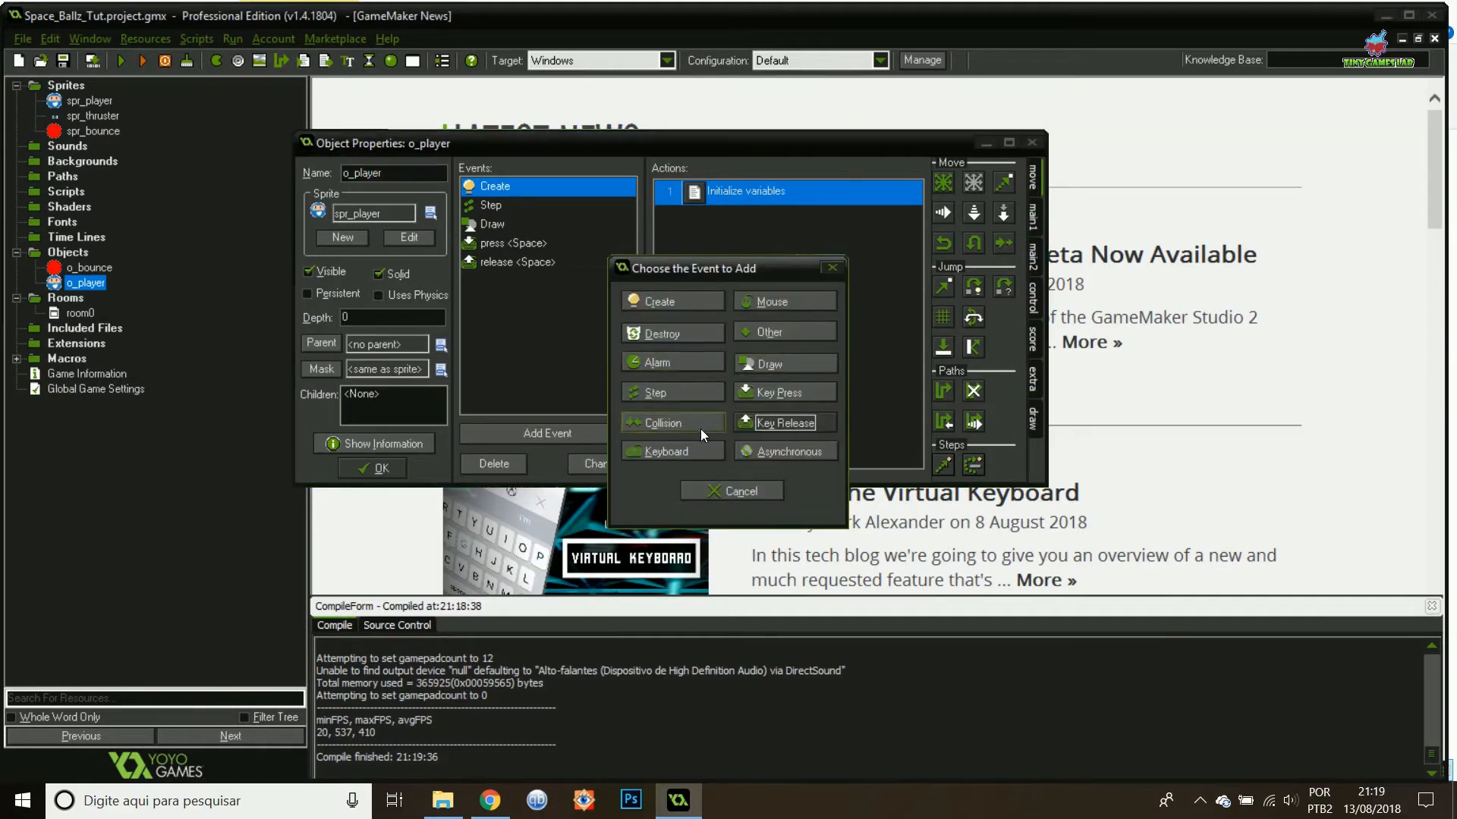
{"action": "left_click", "coordinate": [666, 423]}
{"action": "type", "text": "move"}
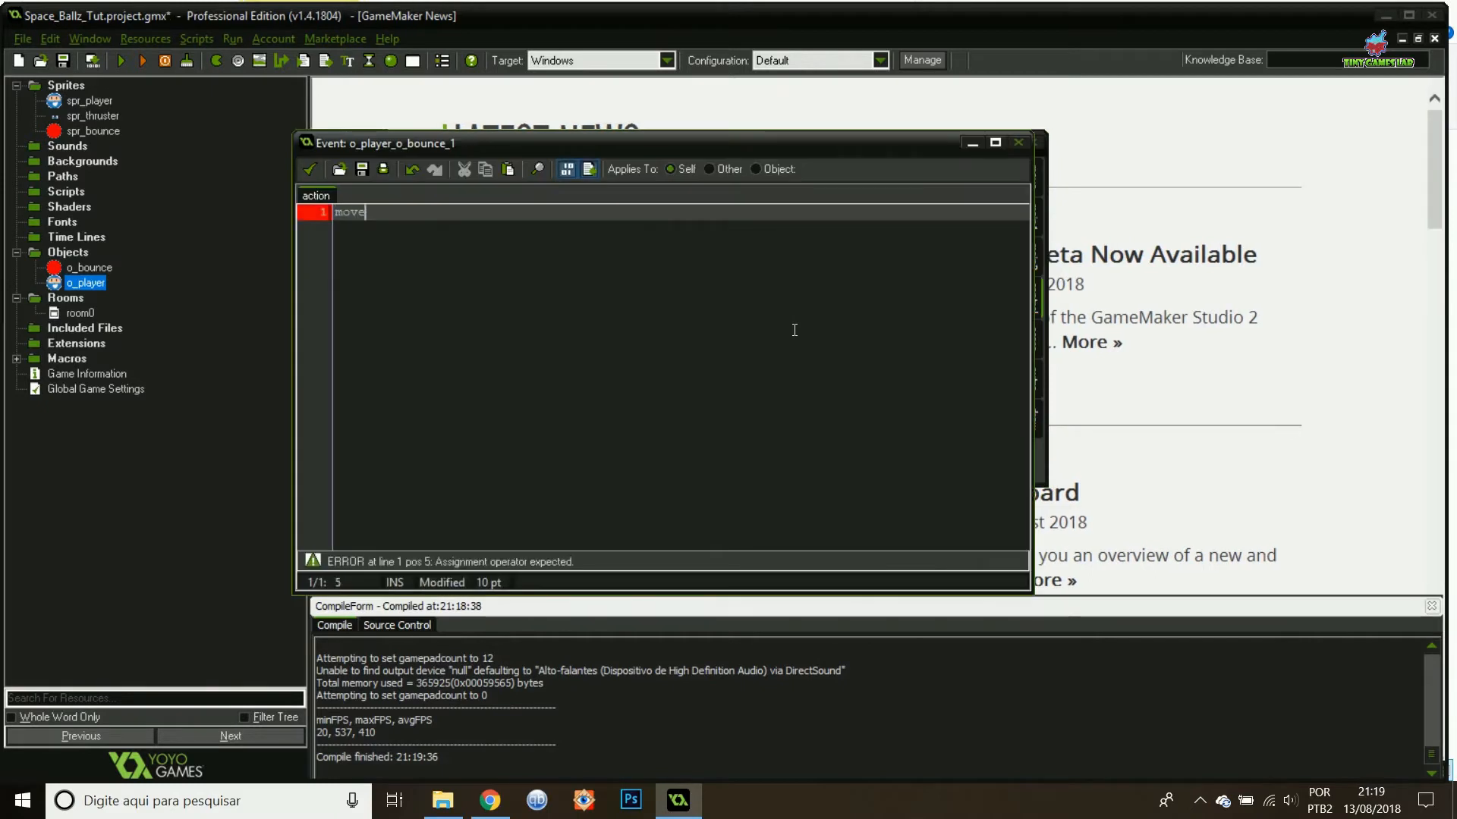
{"action": "type", "text": "_bounce_solid("}
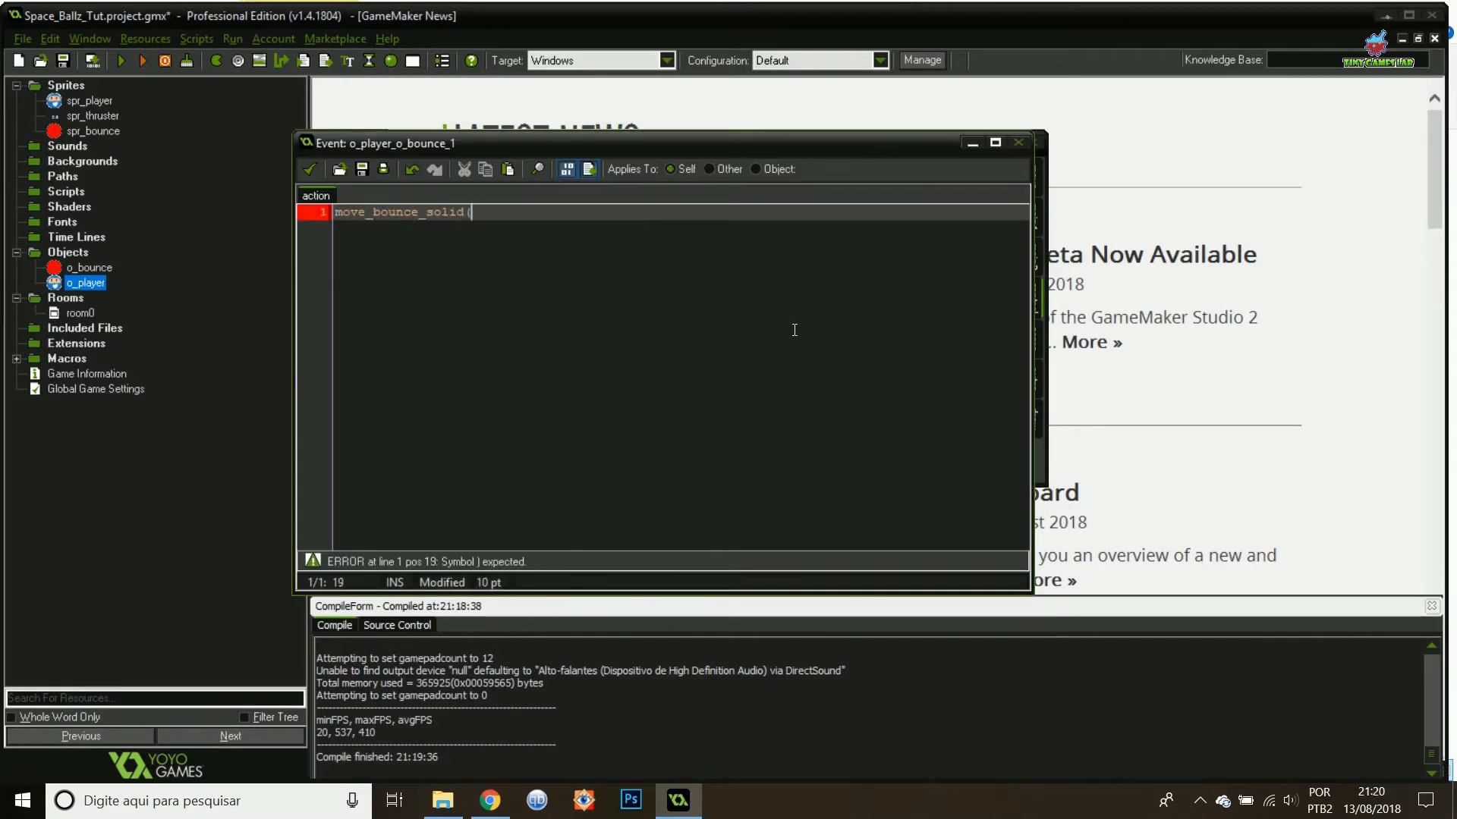
{"action": "type", "text": "true);"}
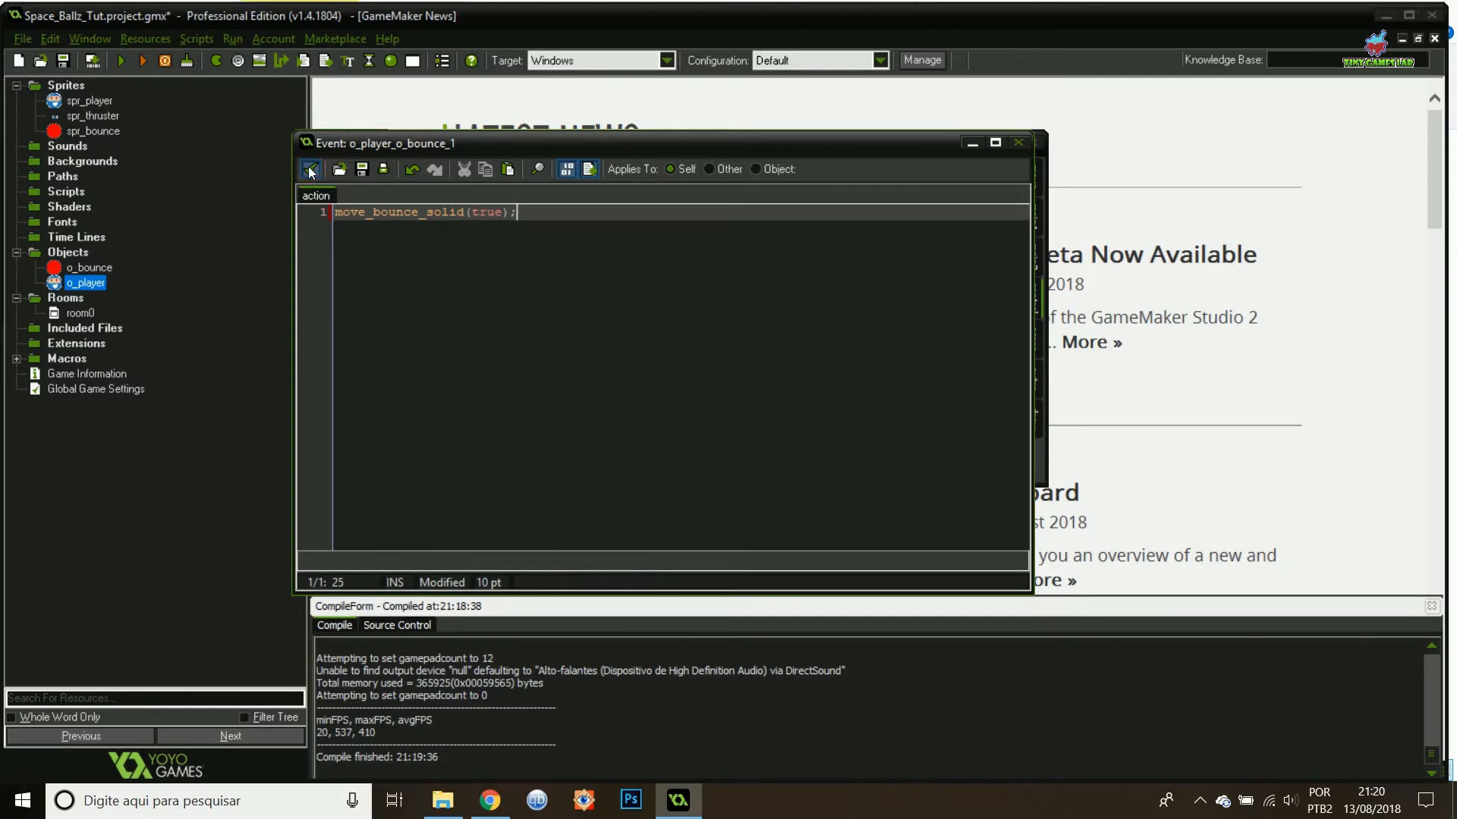
{"action": "left_click", "coordinate": [309, 168]}
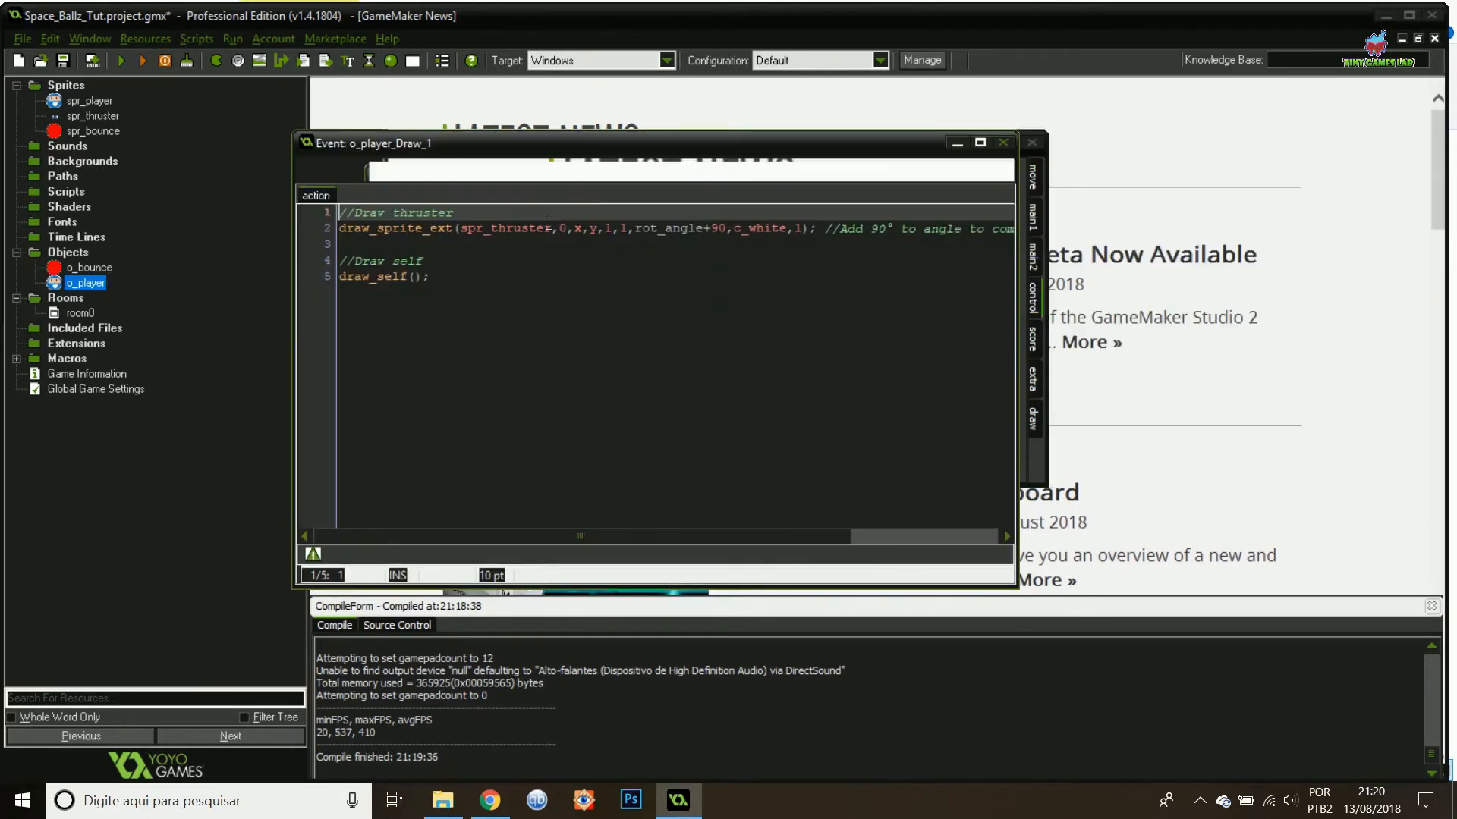
Wrap the thruster draw_sprite_ext line in if(charge_on) { } and save the Draw code.
{"action": "type", "text": "if(charge"}
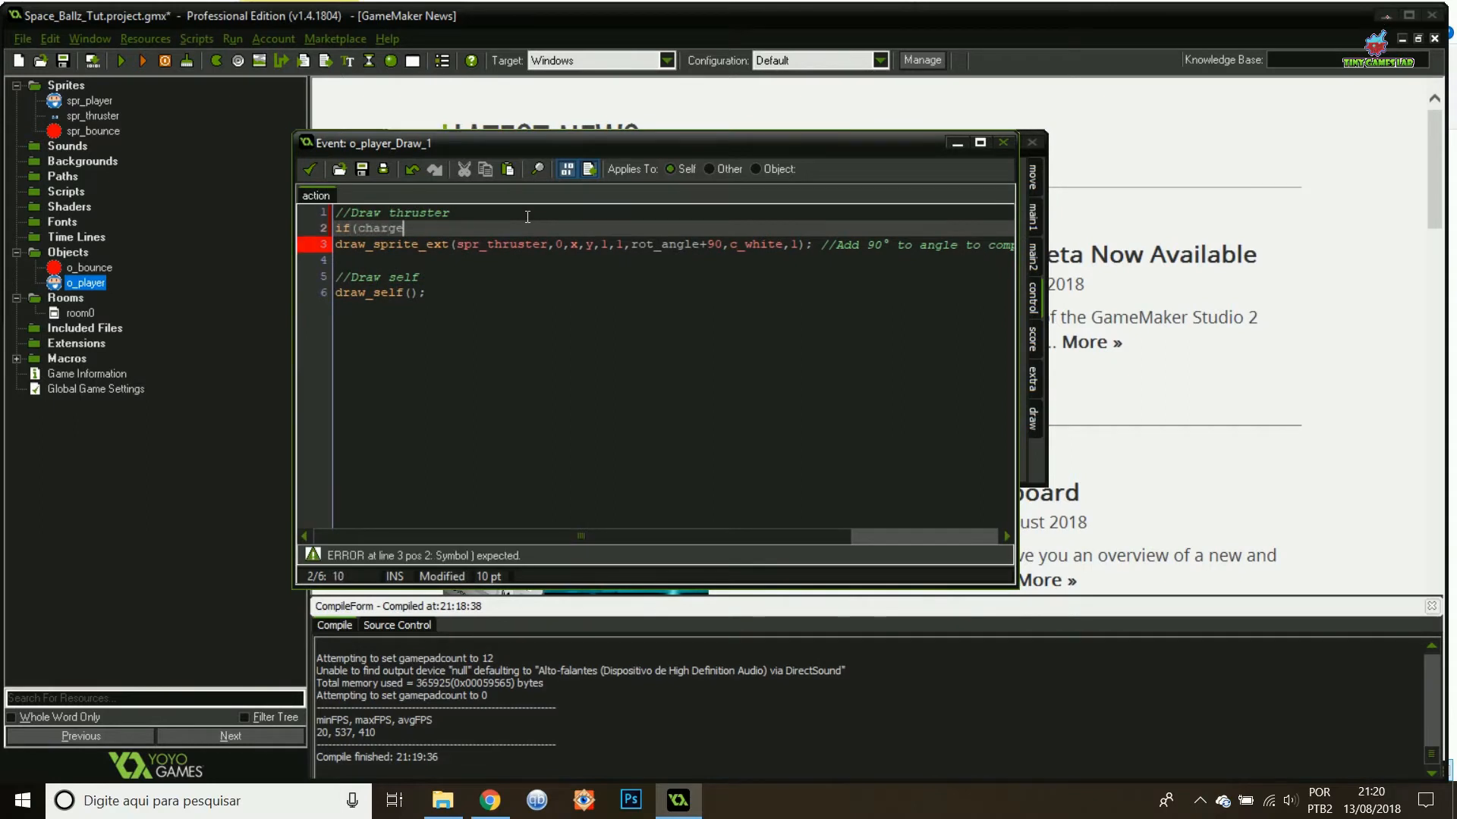
{"action": "type", "text": "_on) {"}
{"action": "left_click", "coordinate": [674, 259]}
{"action": "type", "text": "} else"}
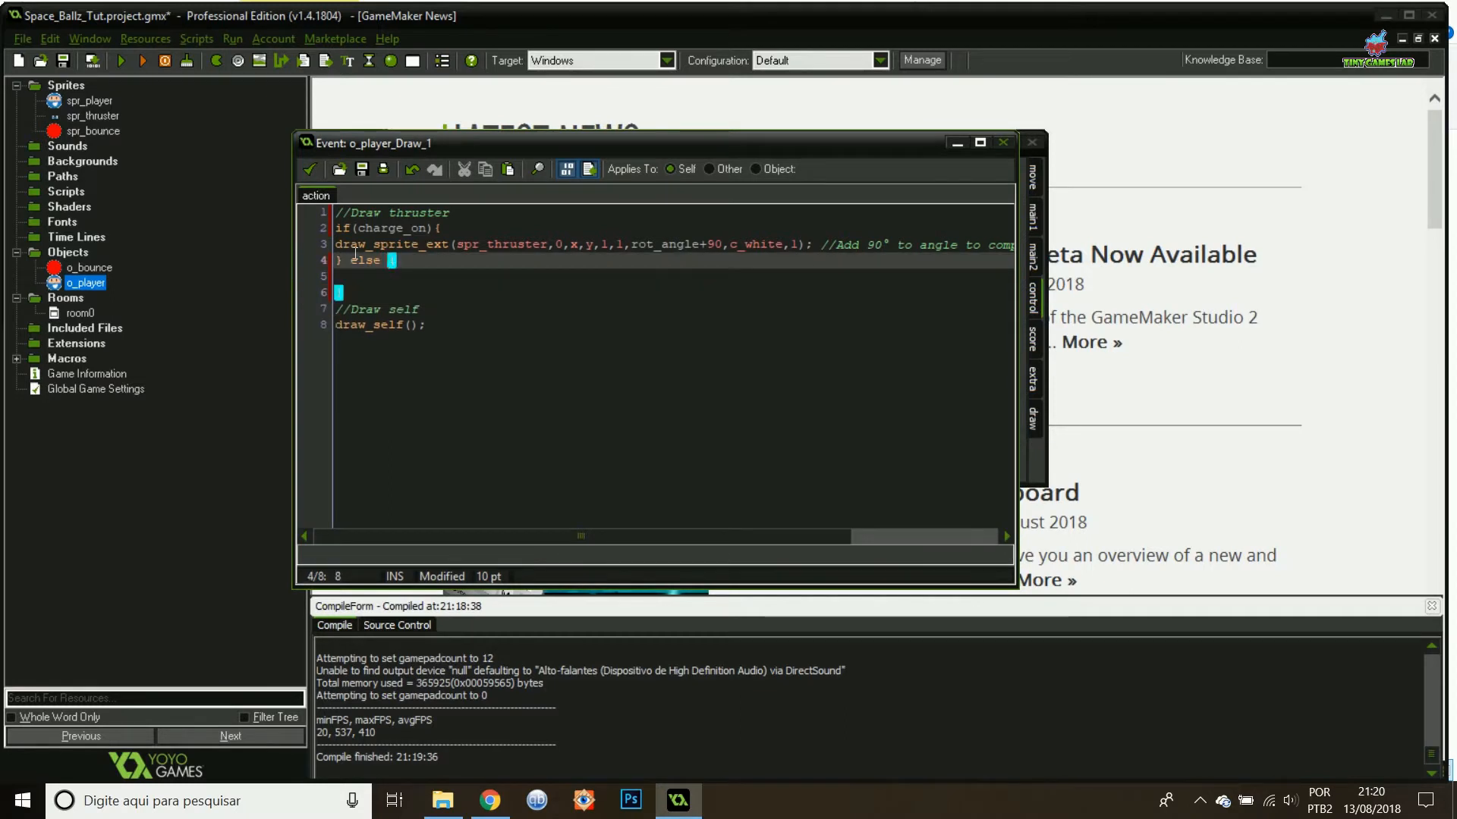
{"action": "left_click", "coordinate": [355, 279]}
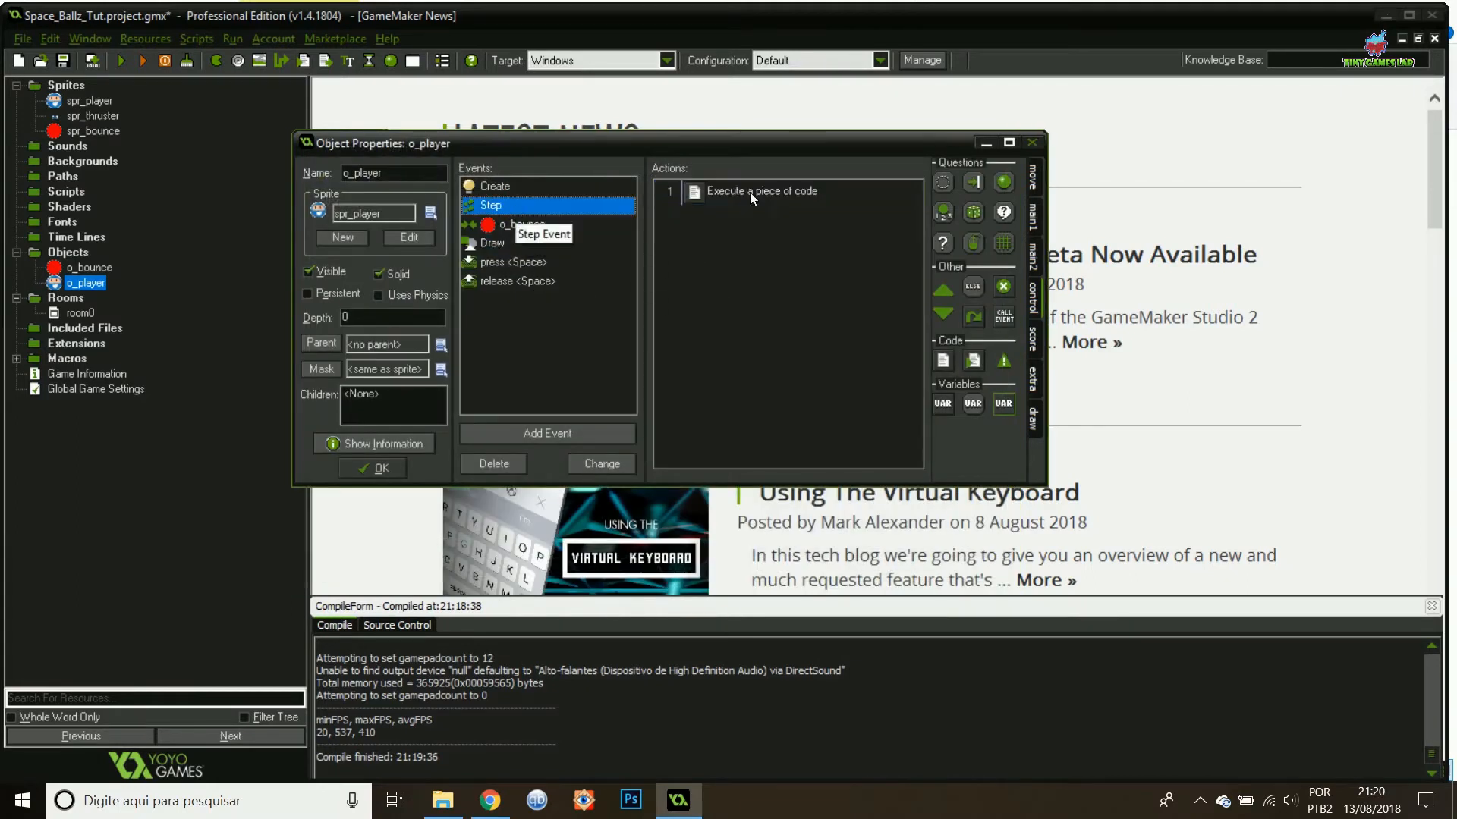
In Step code add a 'within bounds' x check against room_width ± sprite_width/2 that negates hspeed.
{"action": "double_click", "coordinate": [762, 191]}
{"action": "type", "text": "//Keep"}
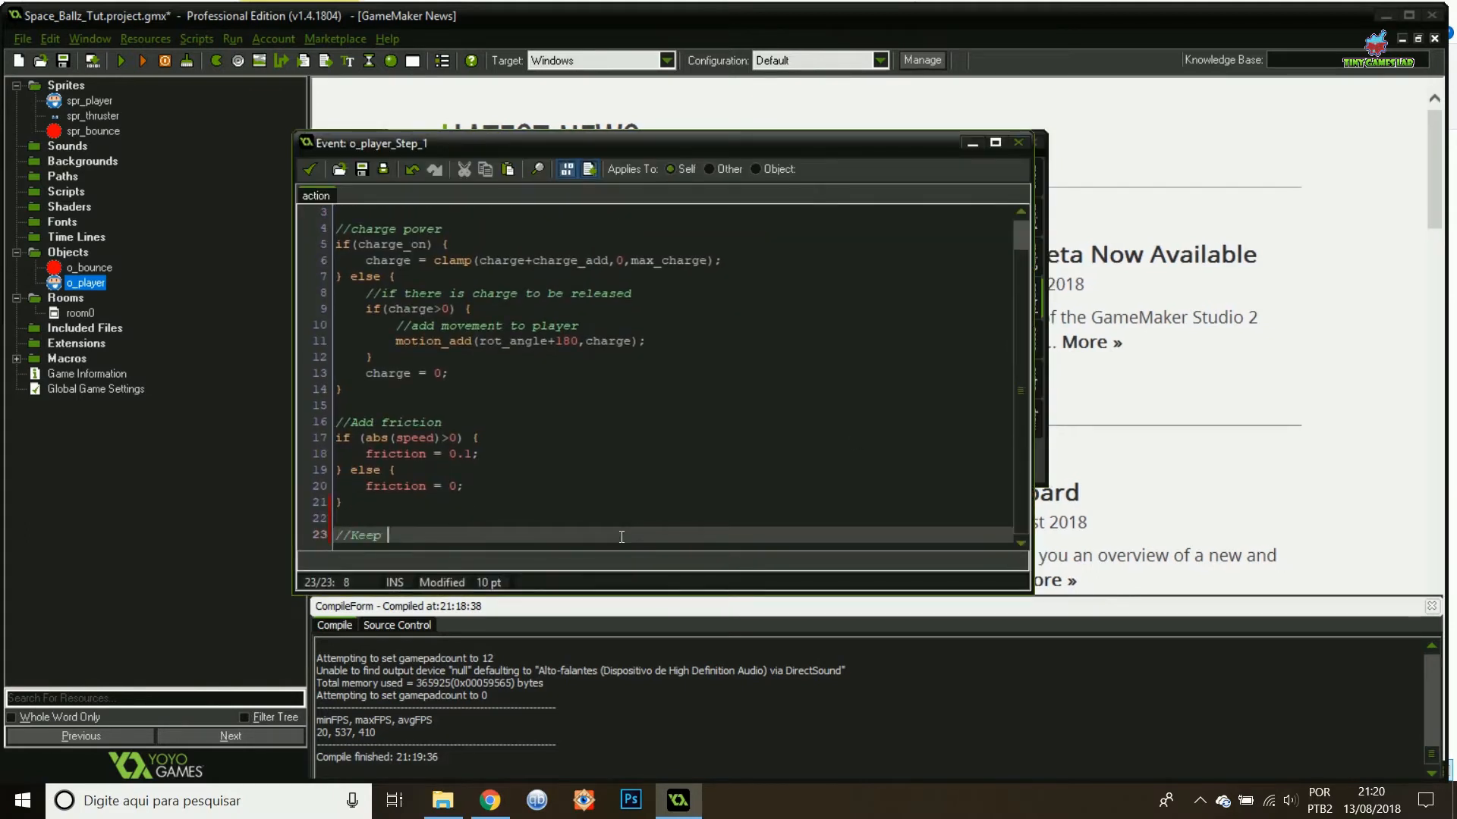
{"action": "type", "text": "within bounds"}
{"action": "type", "text": "if"}
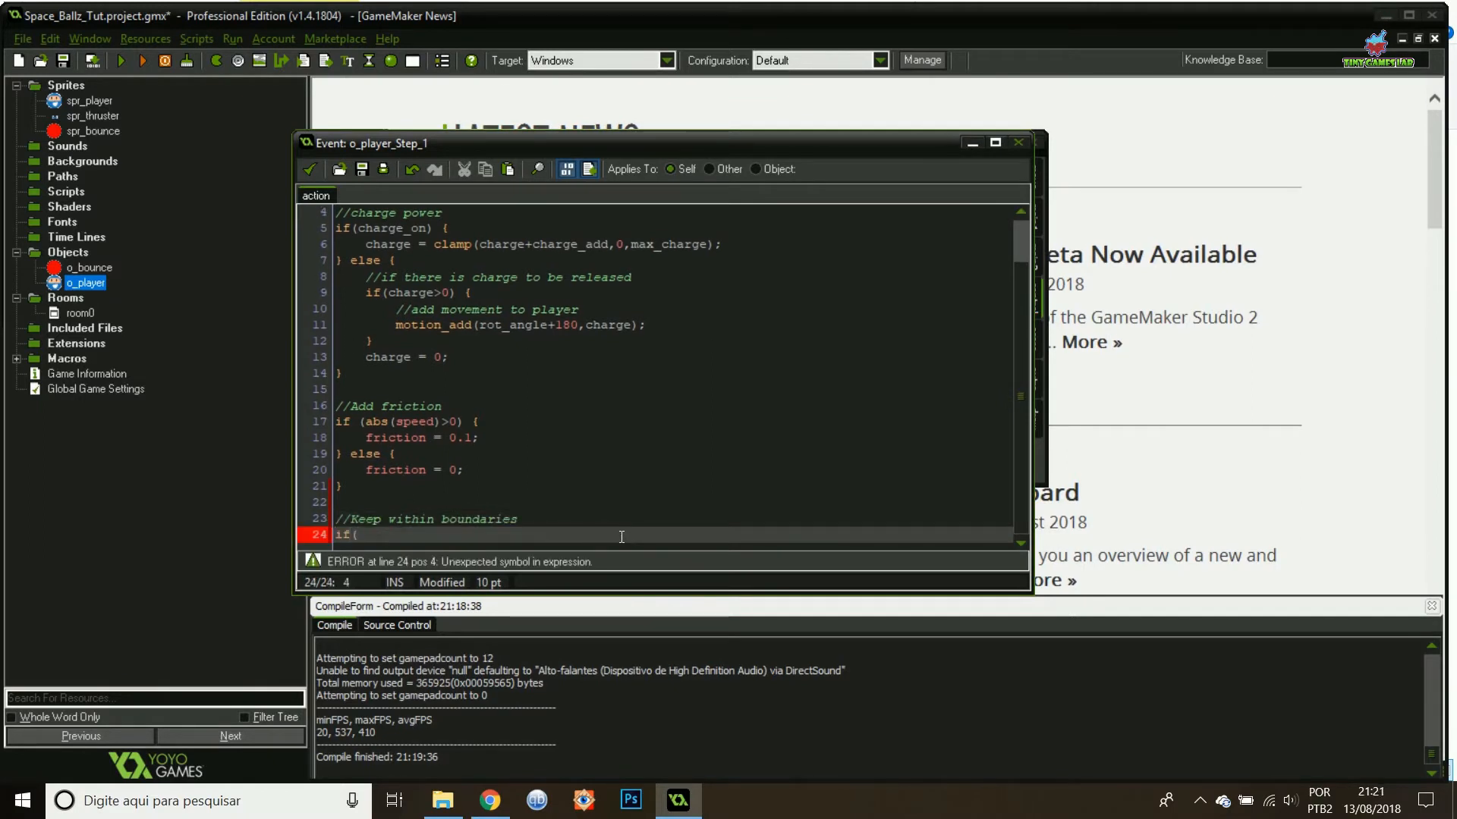
{"action": "type", "text": "("}
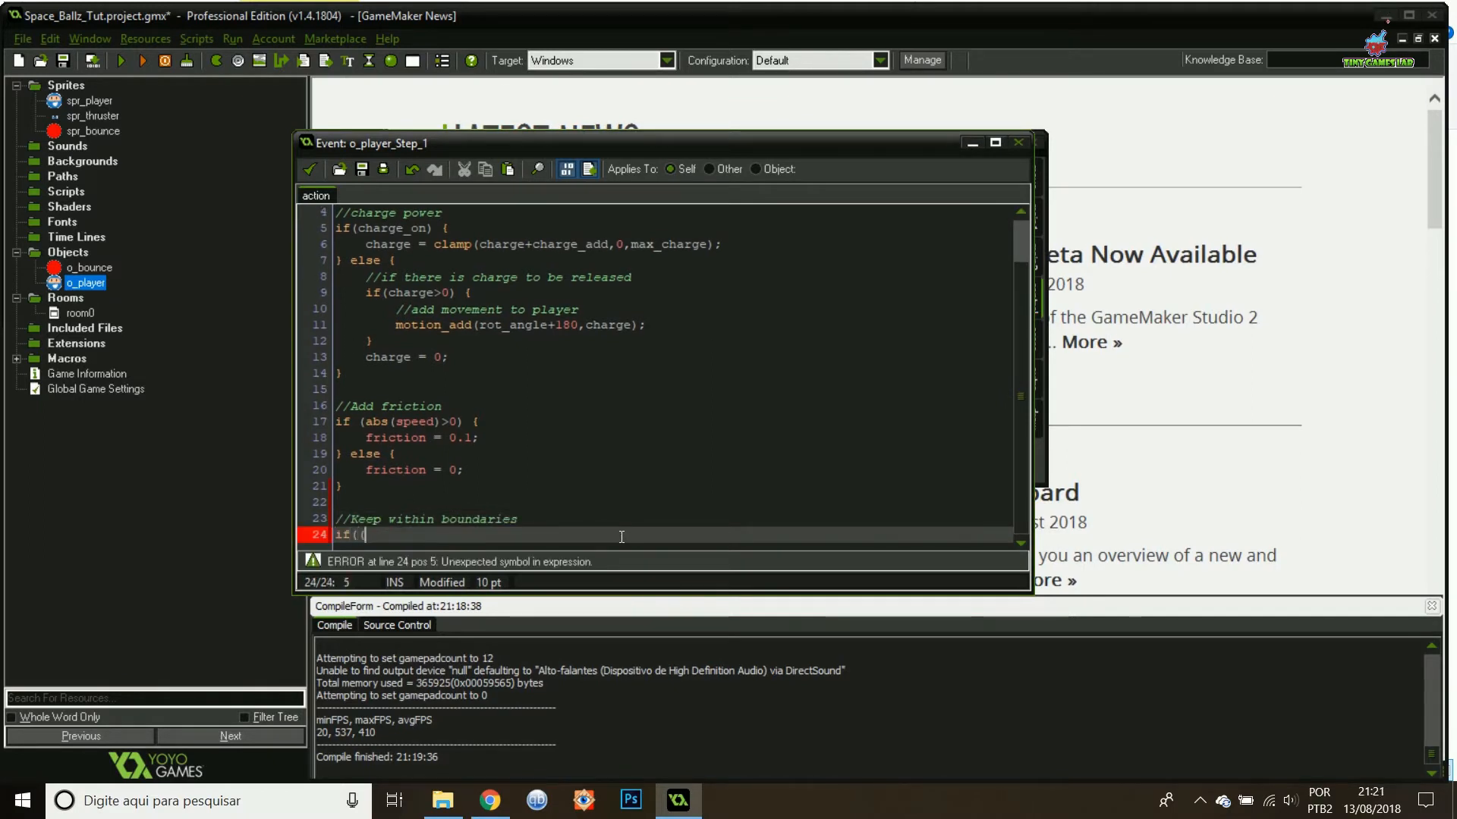
{"action": "type", "text": "x+"}
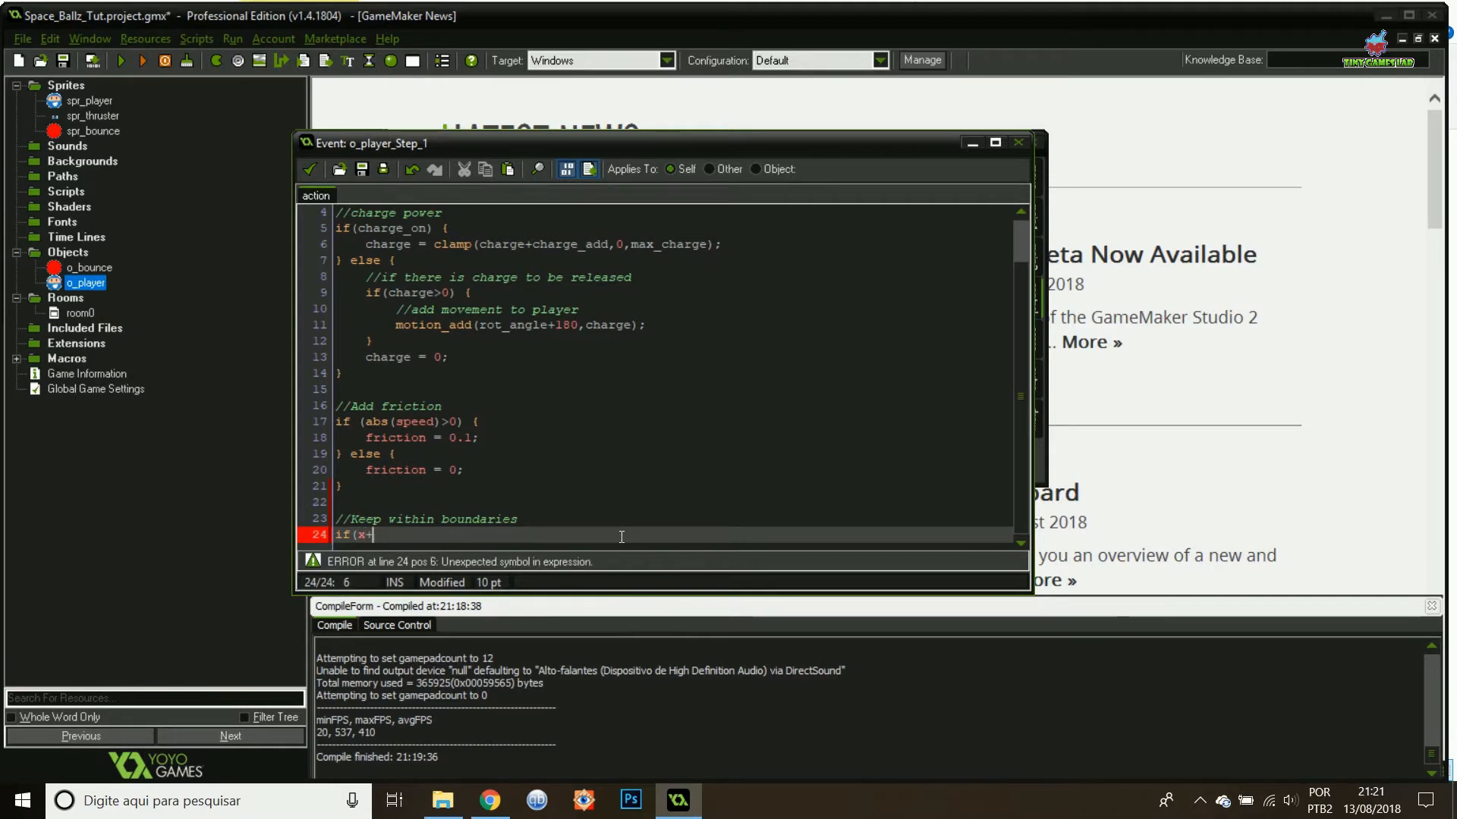
{"action": "type", "text": "hspeed+"}
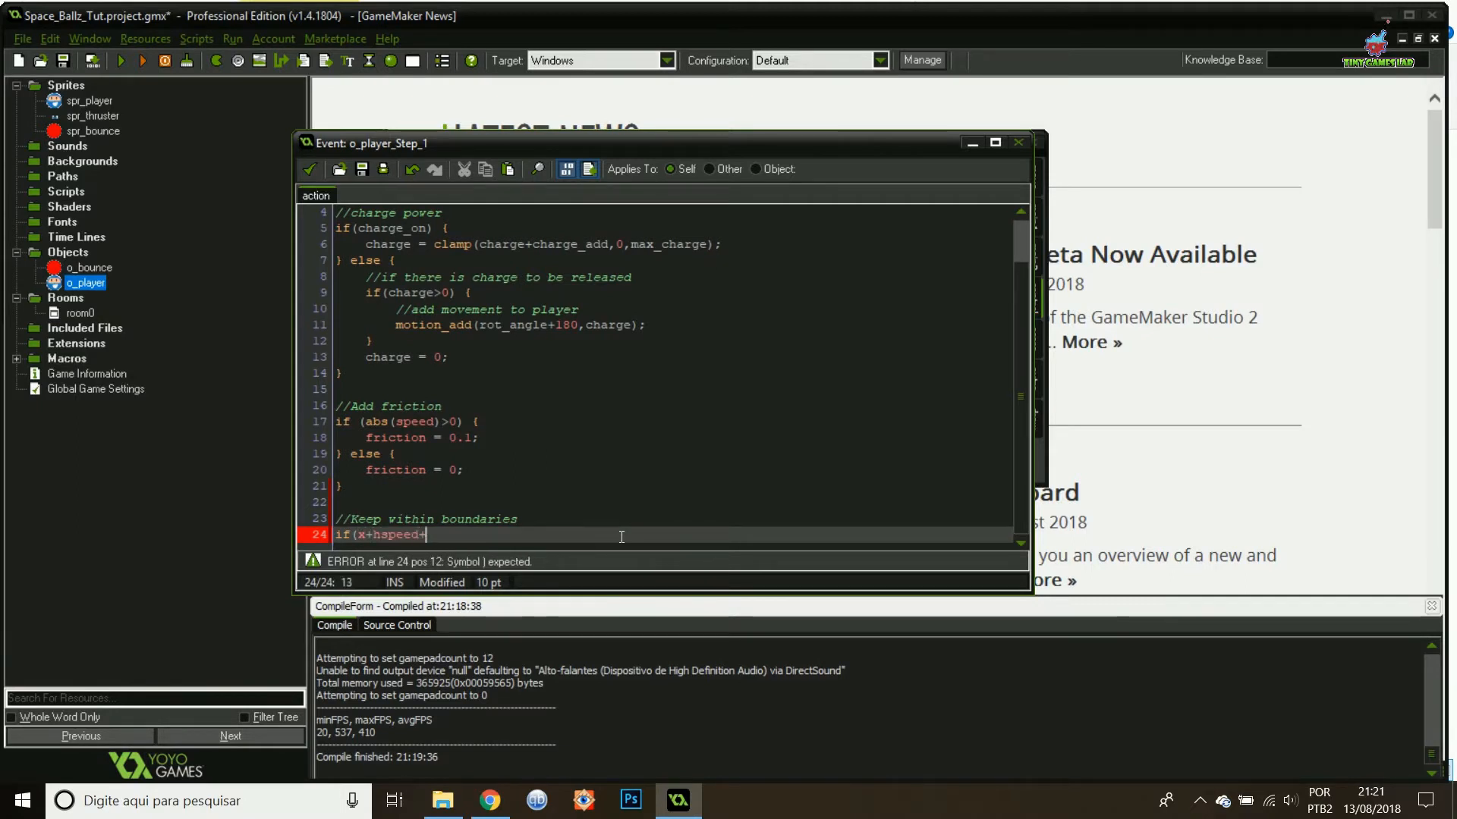
{"action": "type", "text": "sprite_width"}
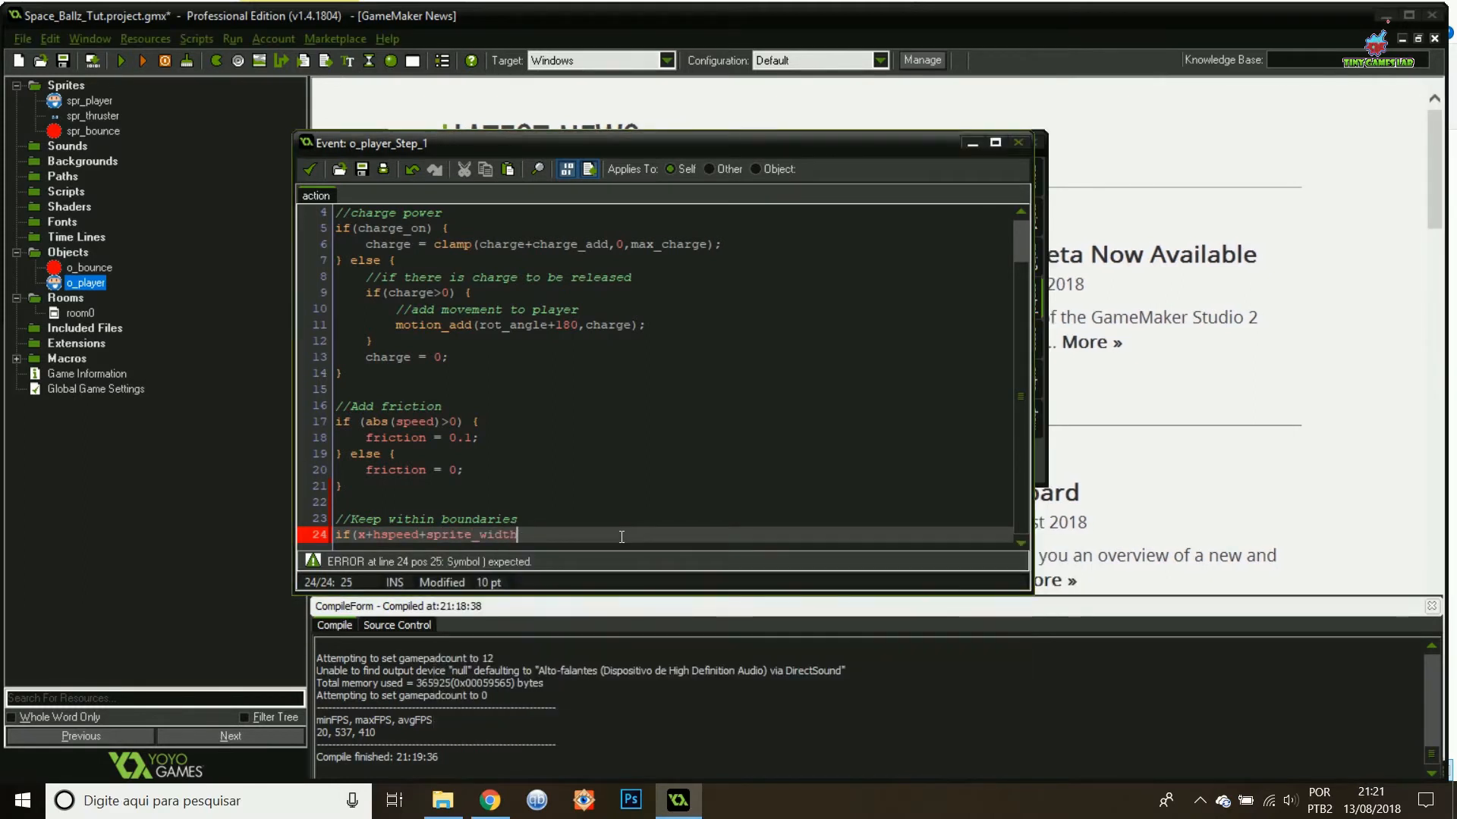
{"action": "type", "text": "/2>room"}
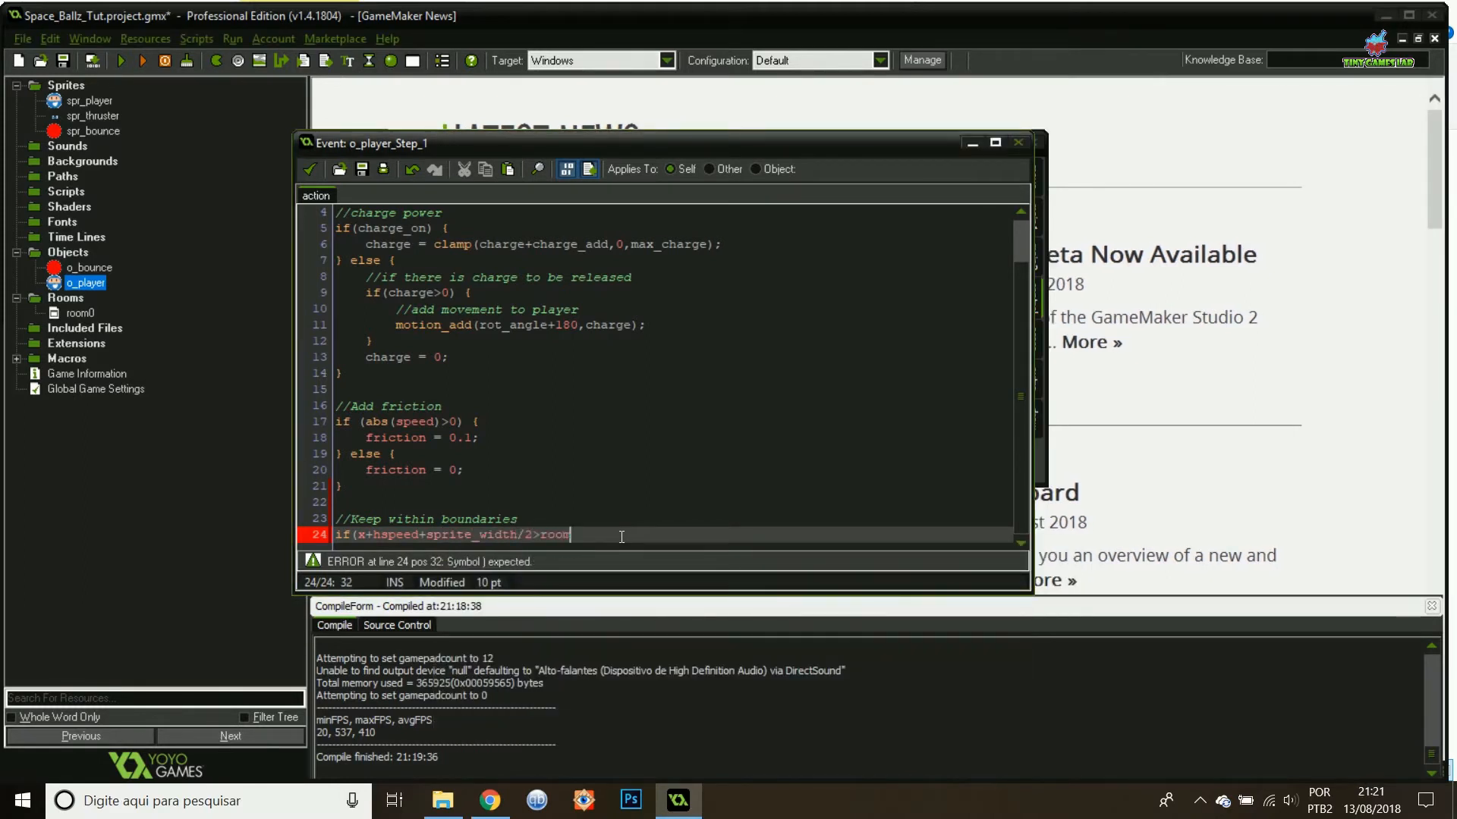
{"action": "type", "text": "_width || x+h"}
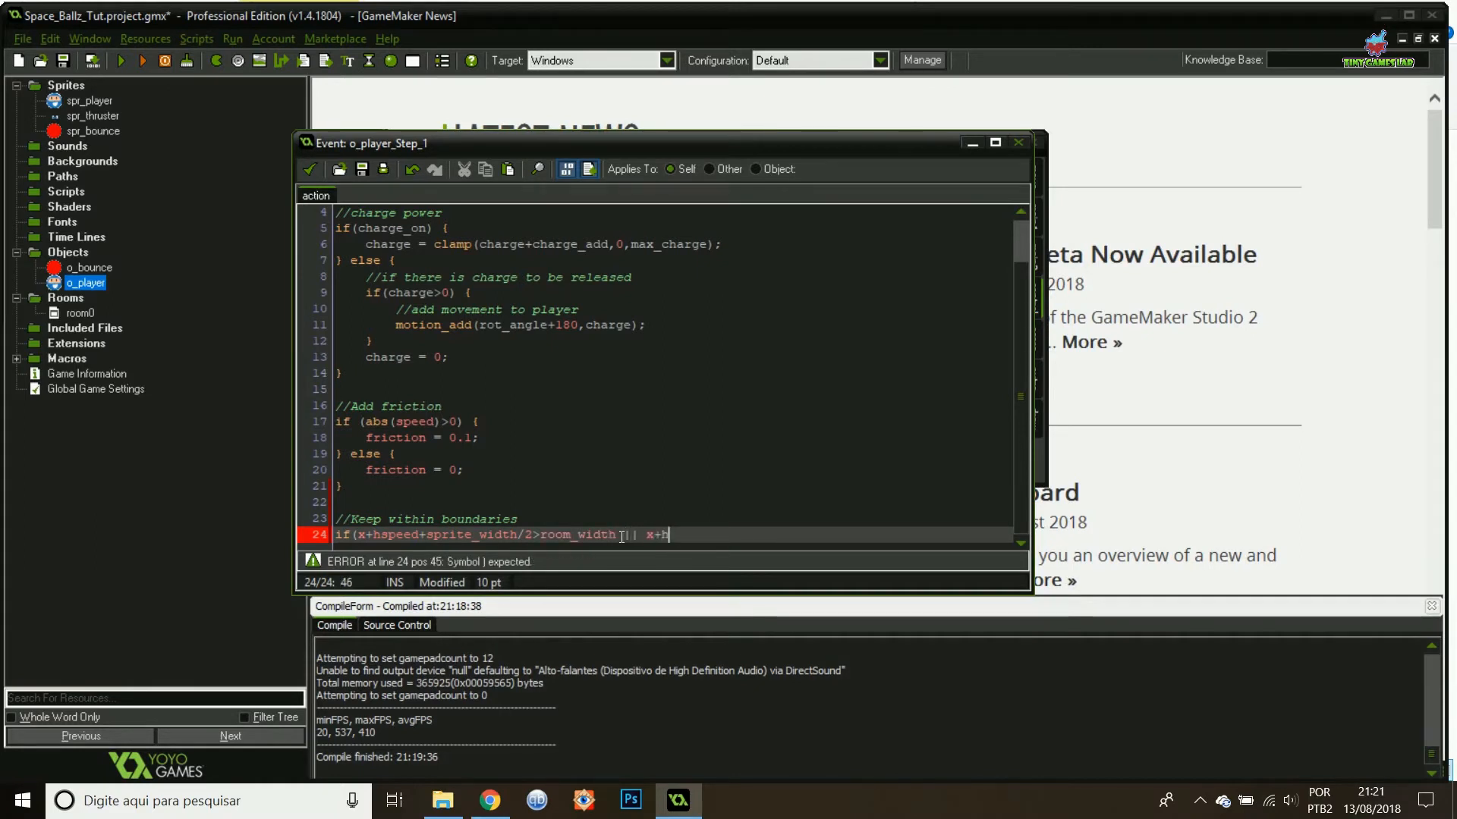
{"action": "type", "text": "speed-sprit"}
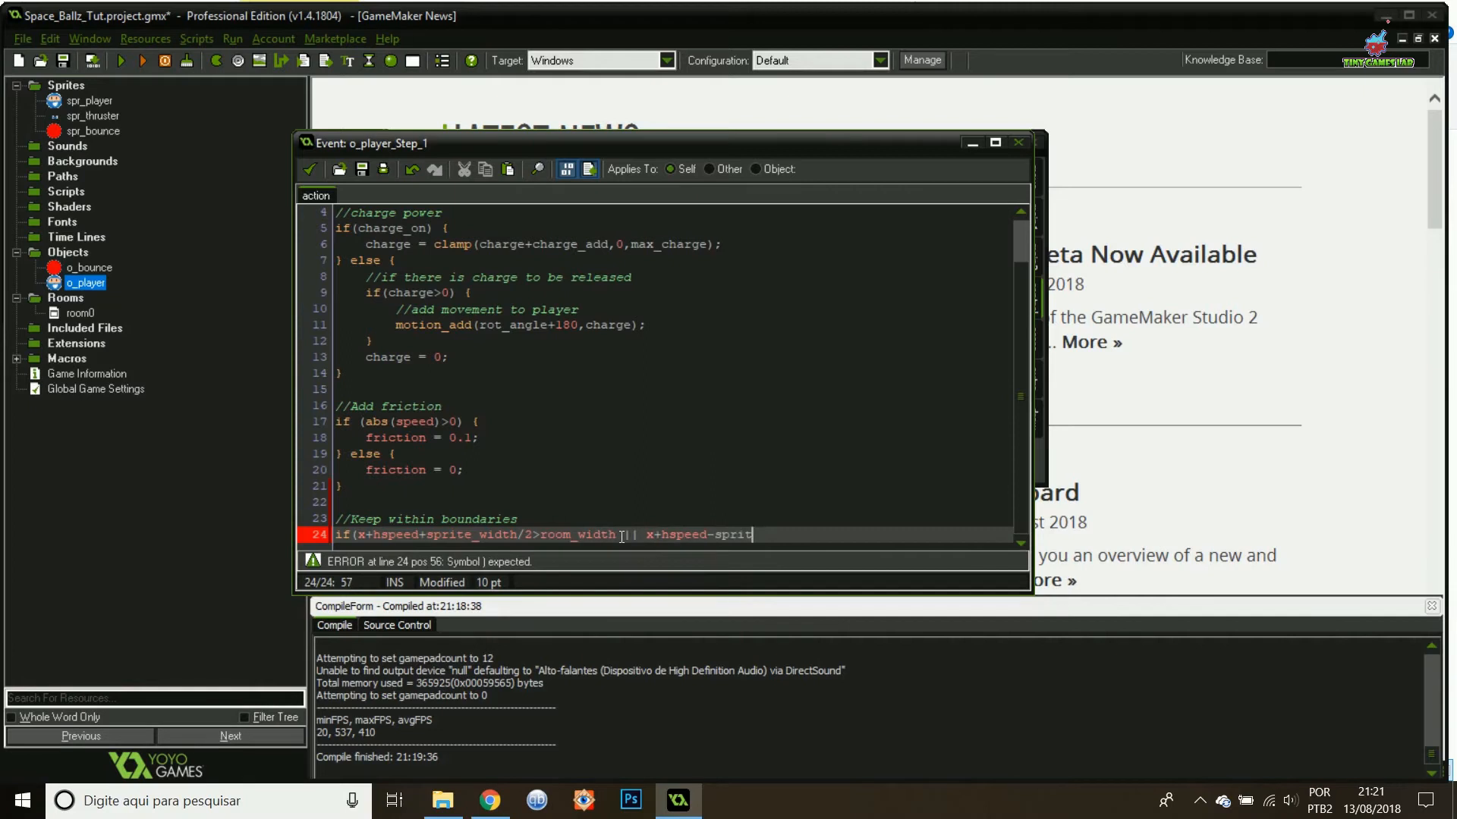
{"action": "type", "text": "e_width/2<0) {"}
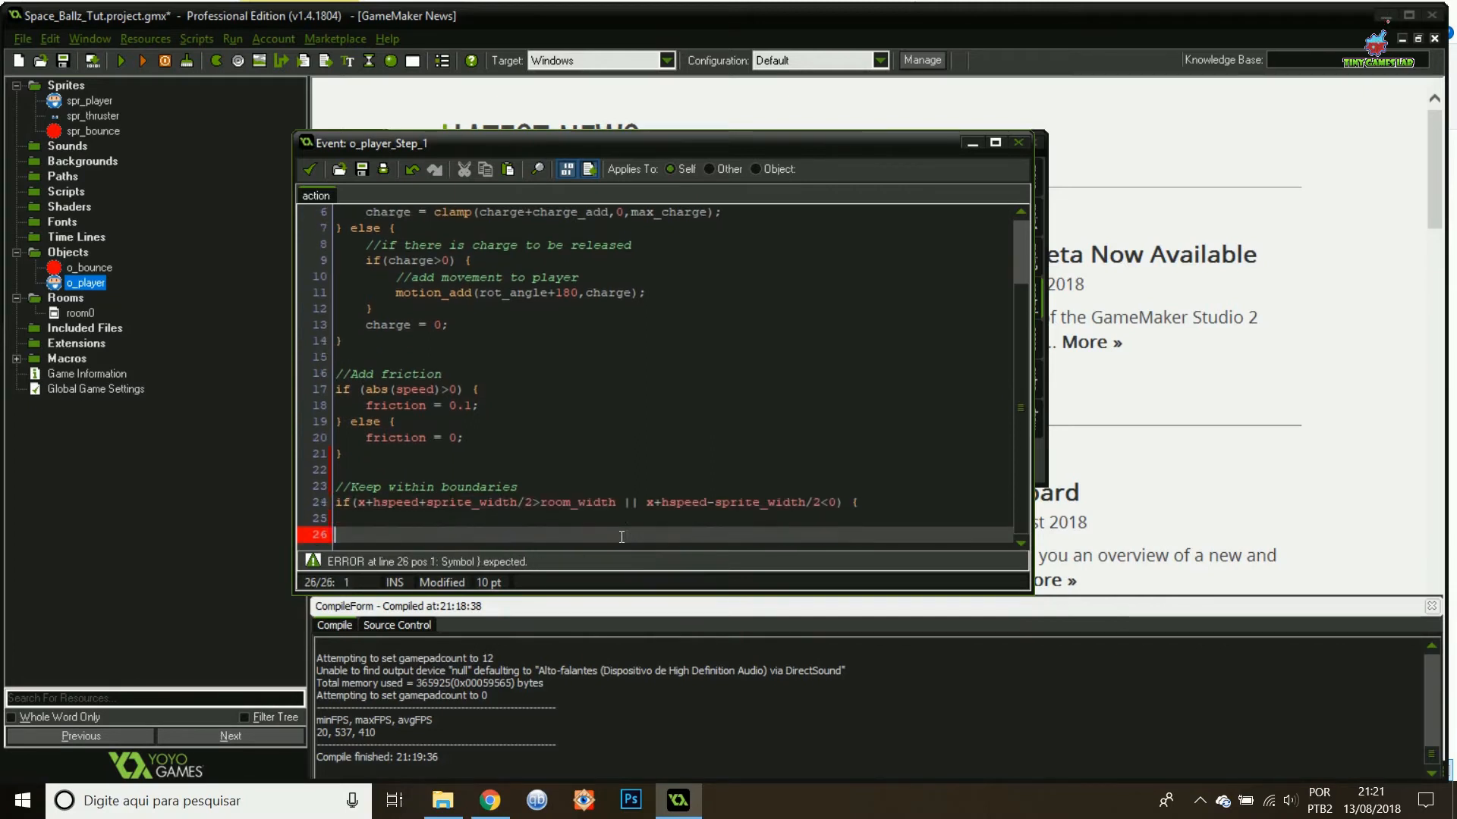
{"action": "type", "text": "hspeed"}
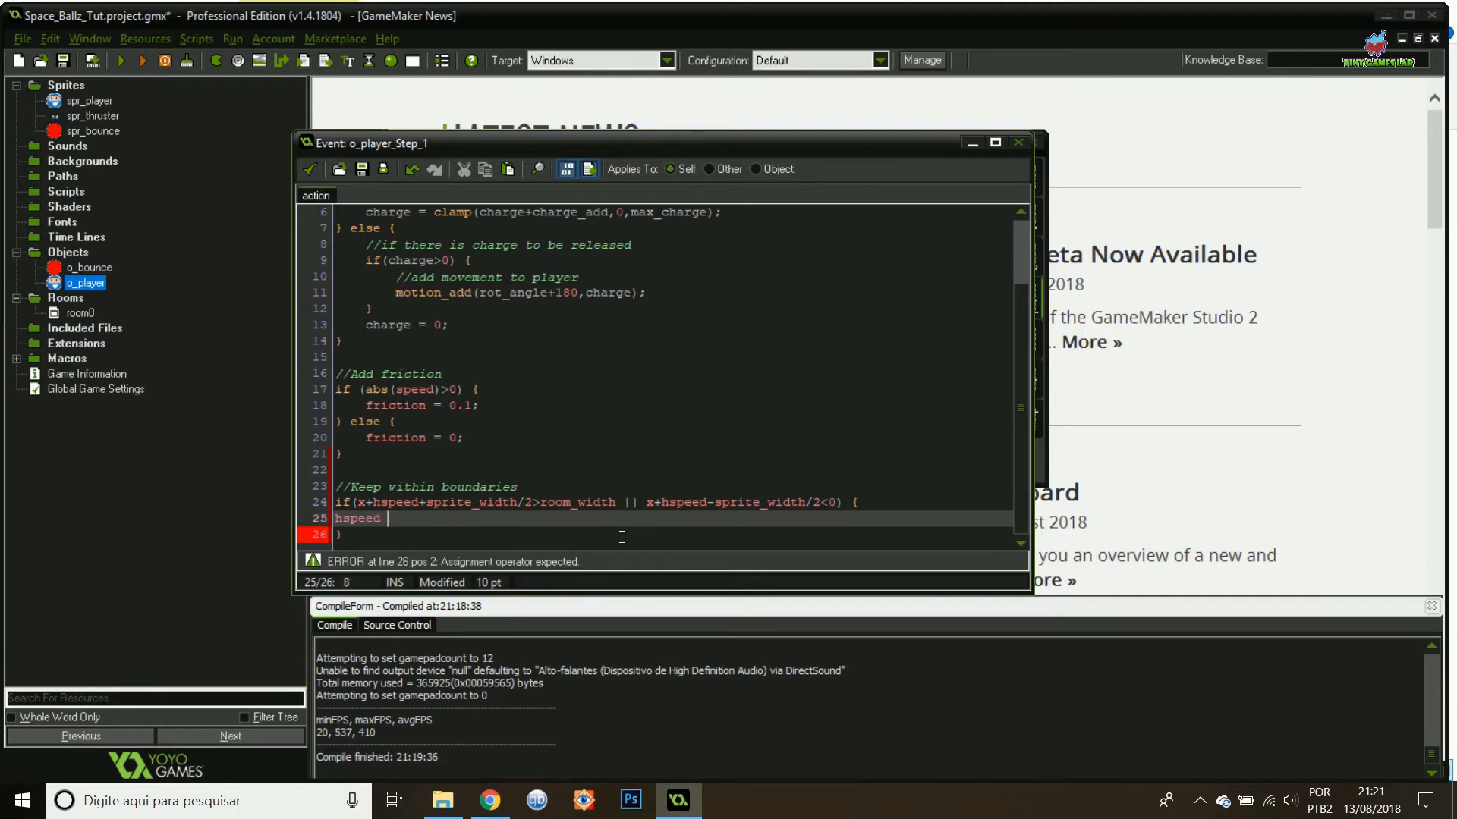
{"action": "type", "text": "-= hspeed;"}
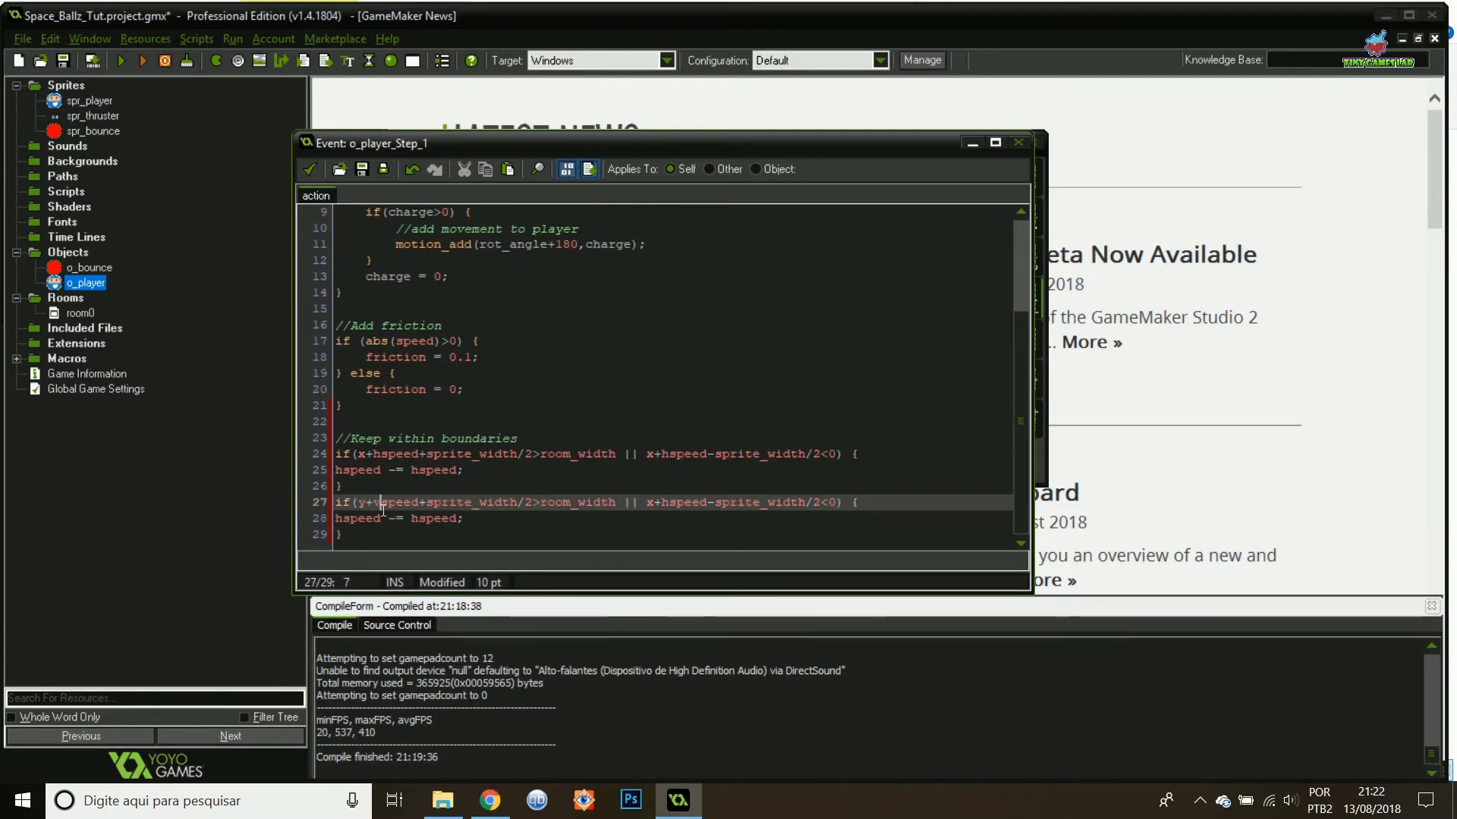
Add the matching y check with vspeed and sprite_height, fix the hspeed line, and run the game.
{"action": "type", "text": "vspeed+sprite_heigh"}
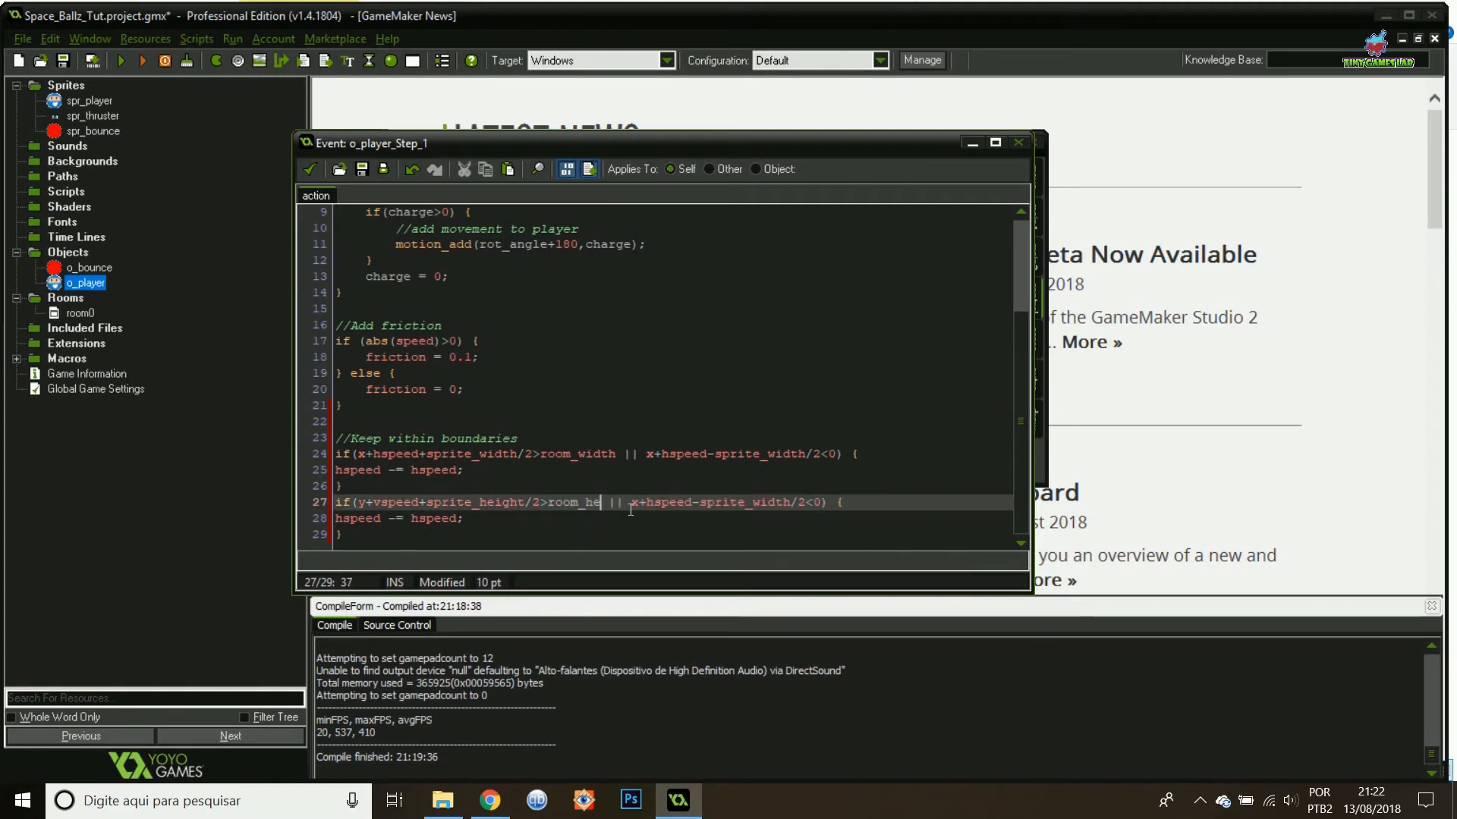
{"action": "type", "text": "ight"}
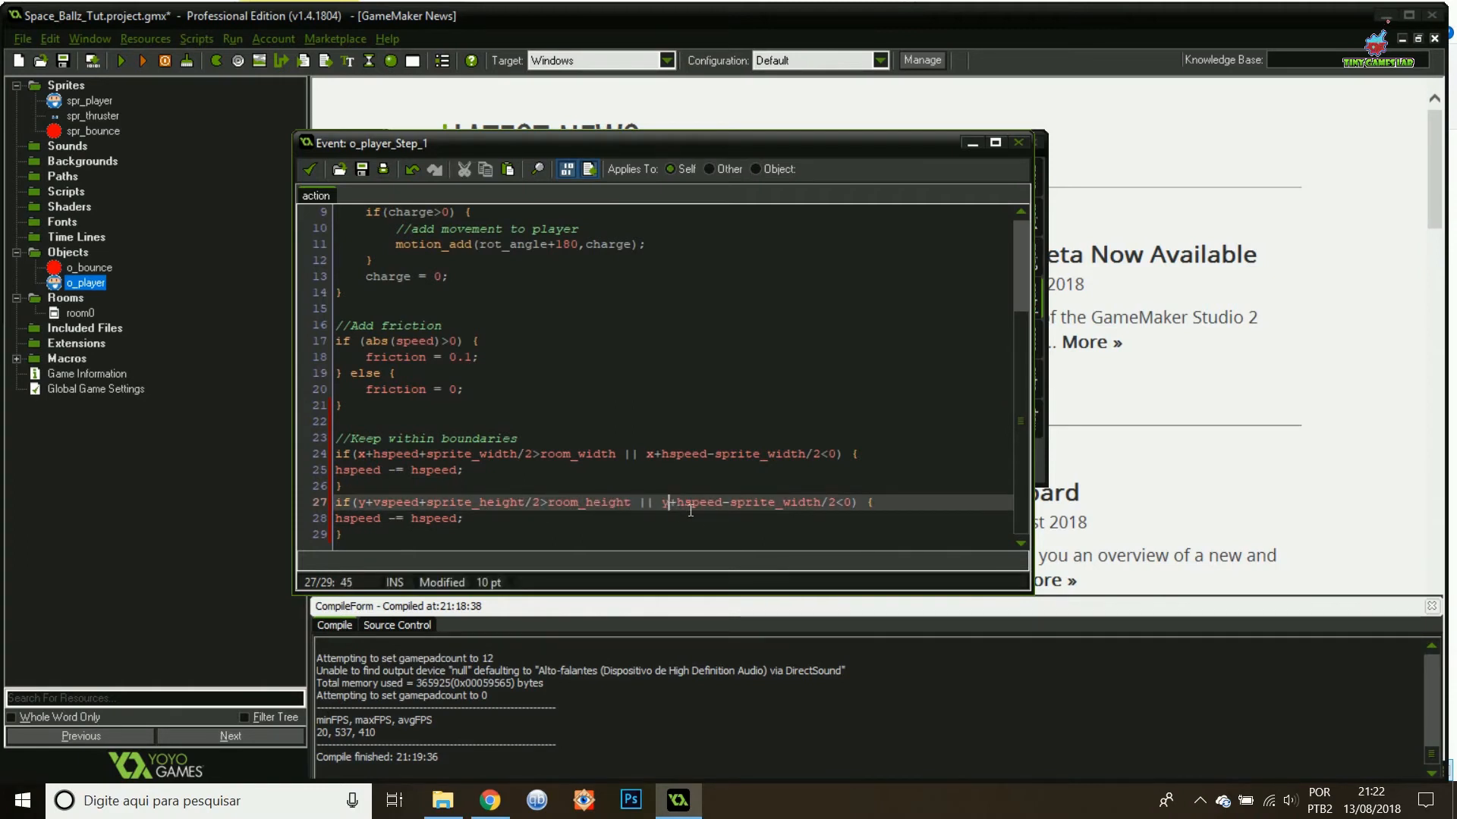
{"action": "double_click", "coordinate": [796, 503]}
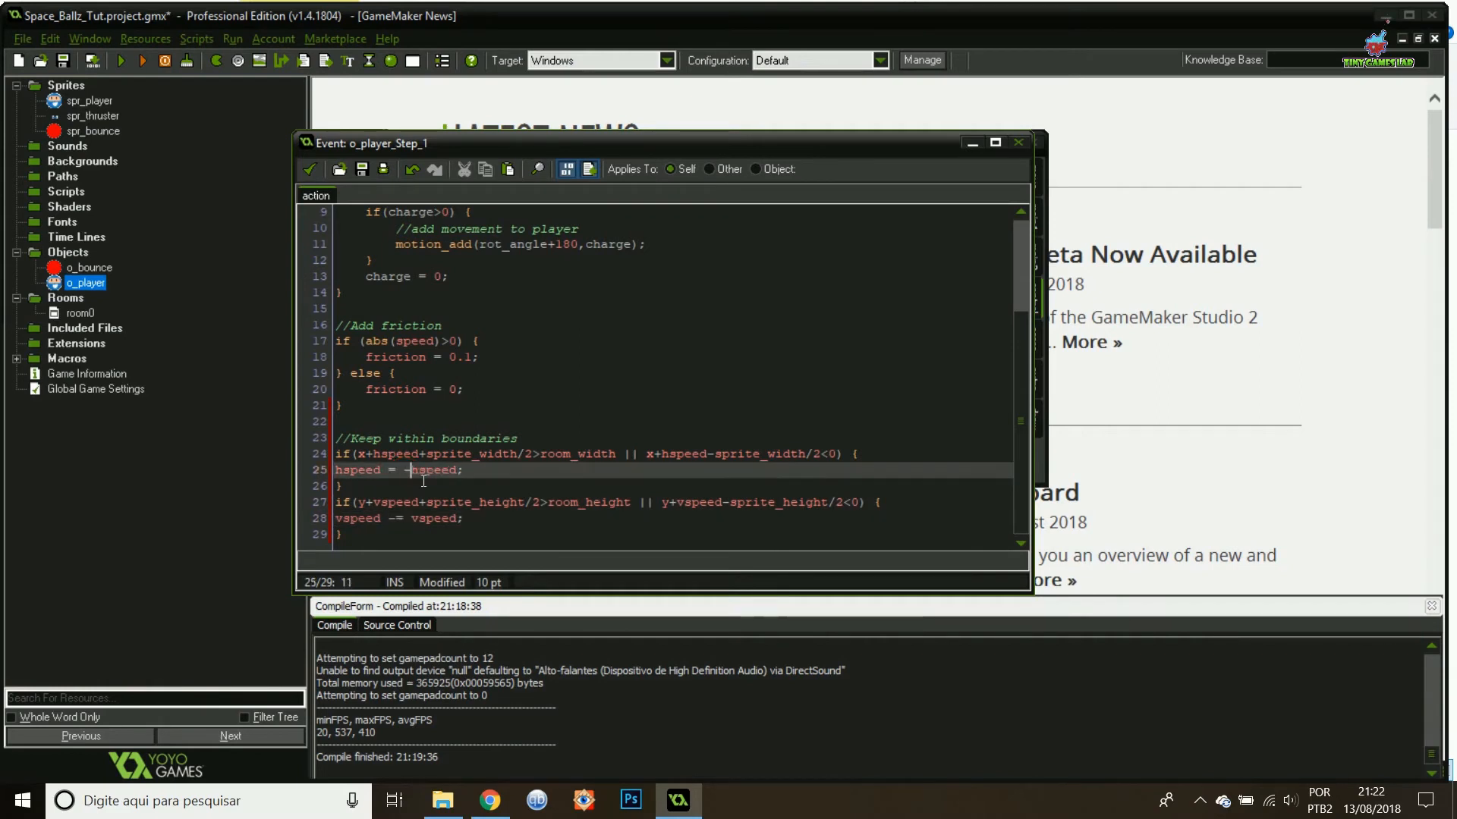
{"action": "left_click", "coordinate": [408, 519]}
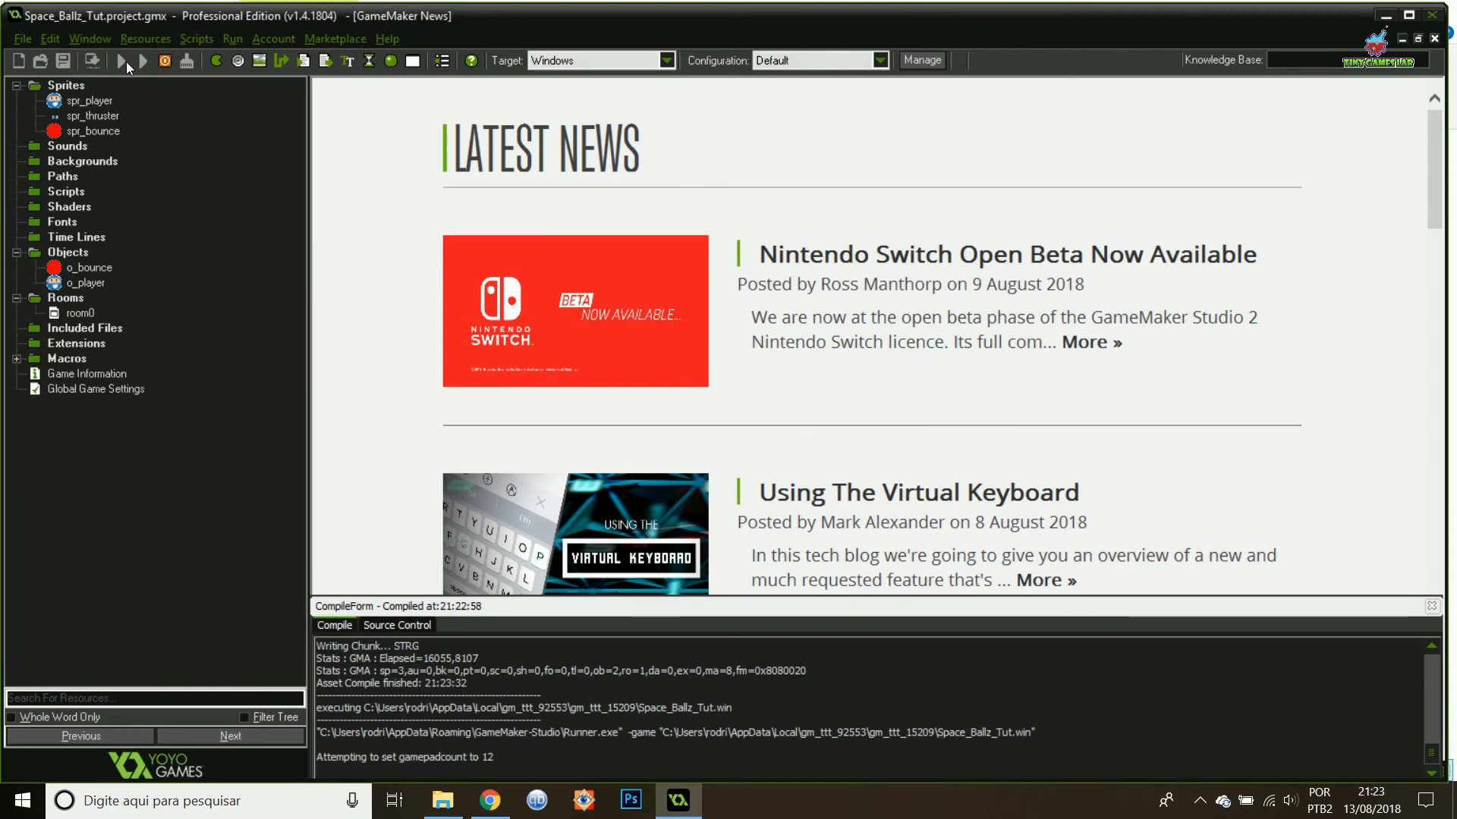
{"action": "left_click", "coordinate": [142, 61]}
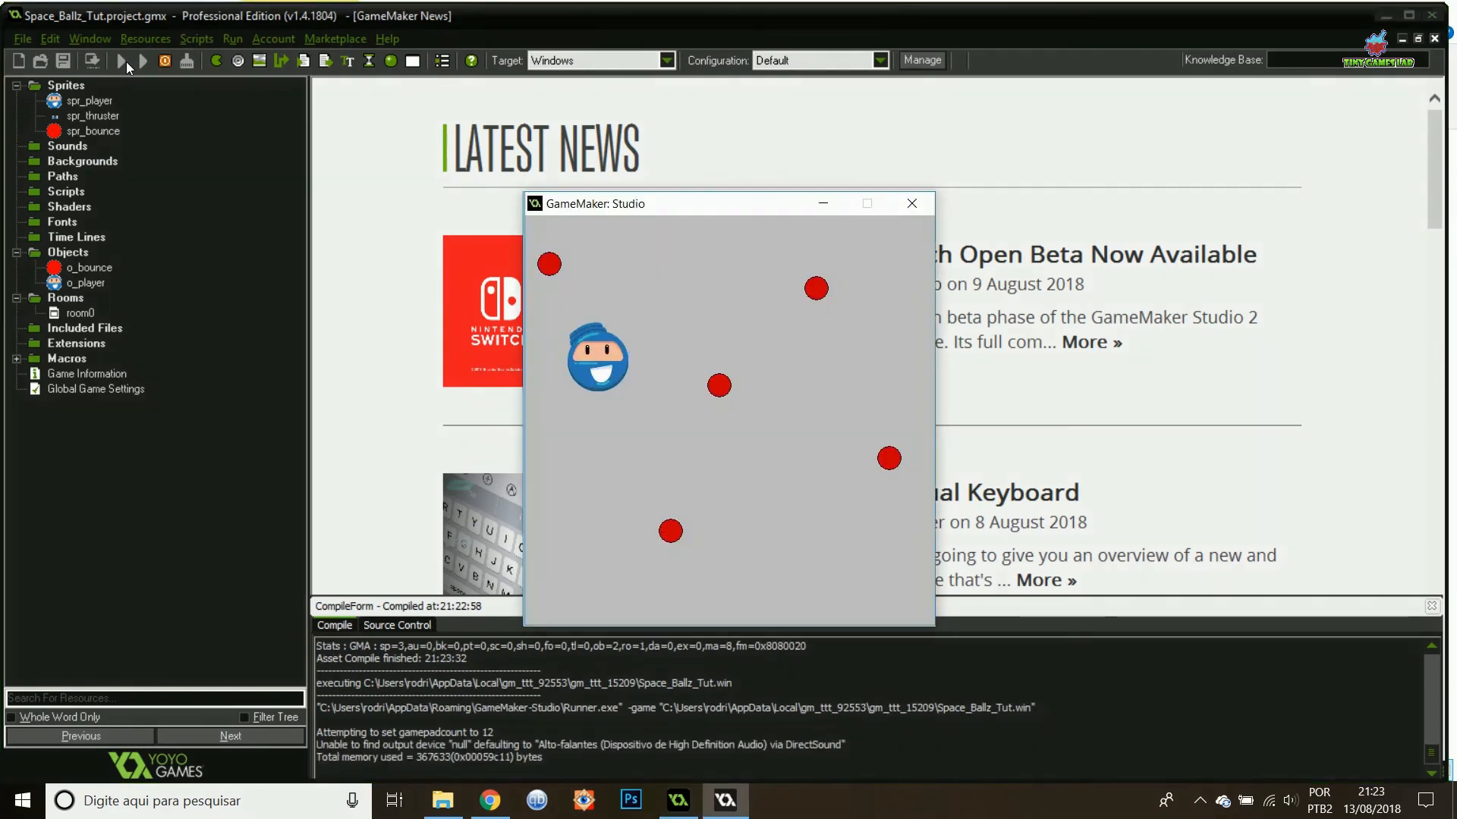